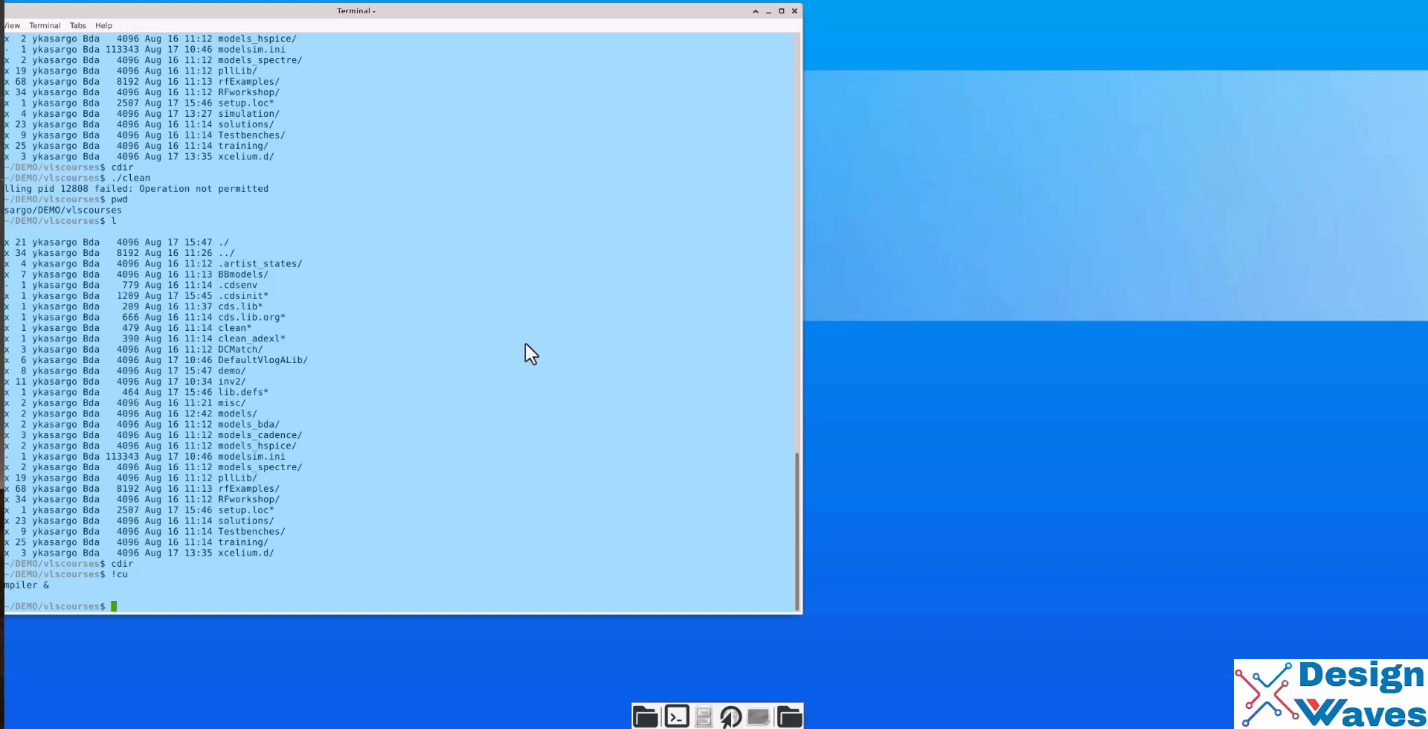
mouse_move(176, 522)
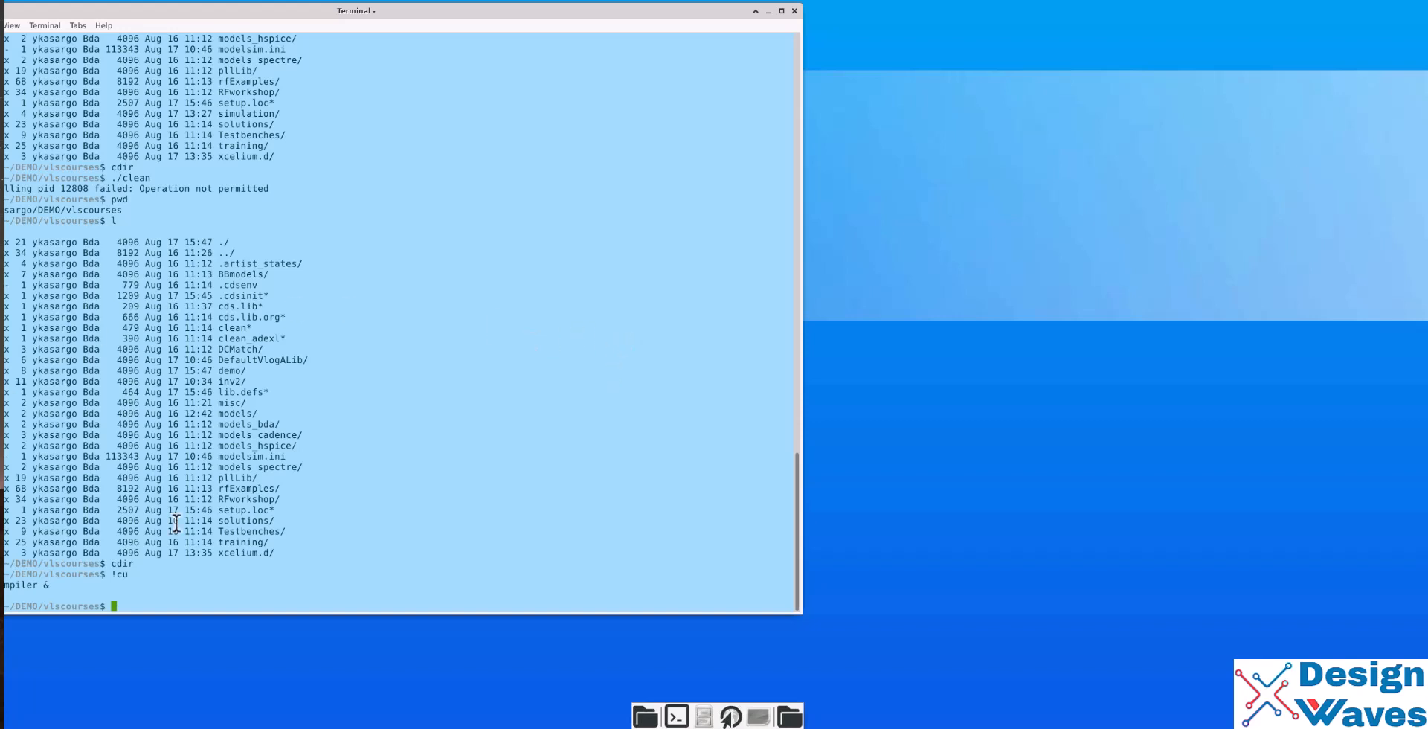
mouse_move(544, 467)
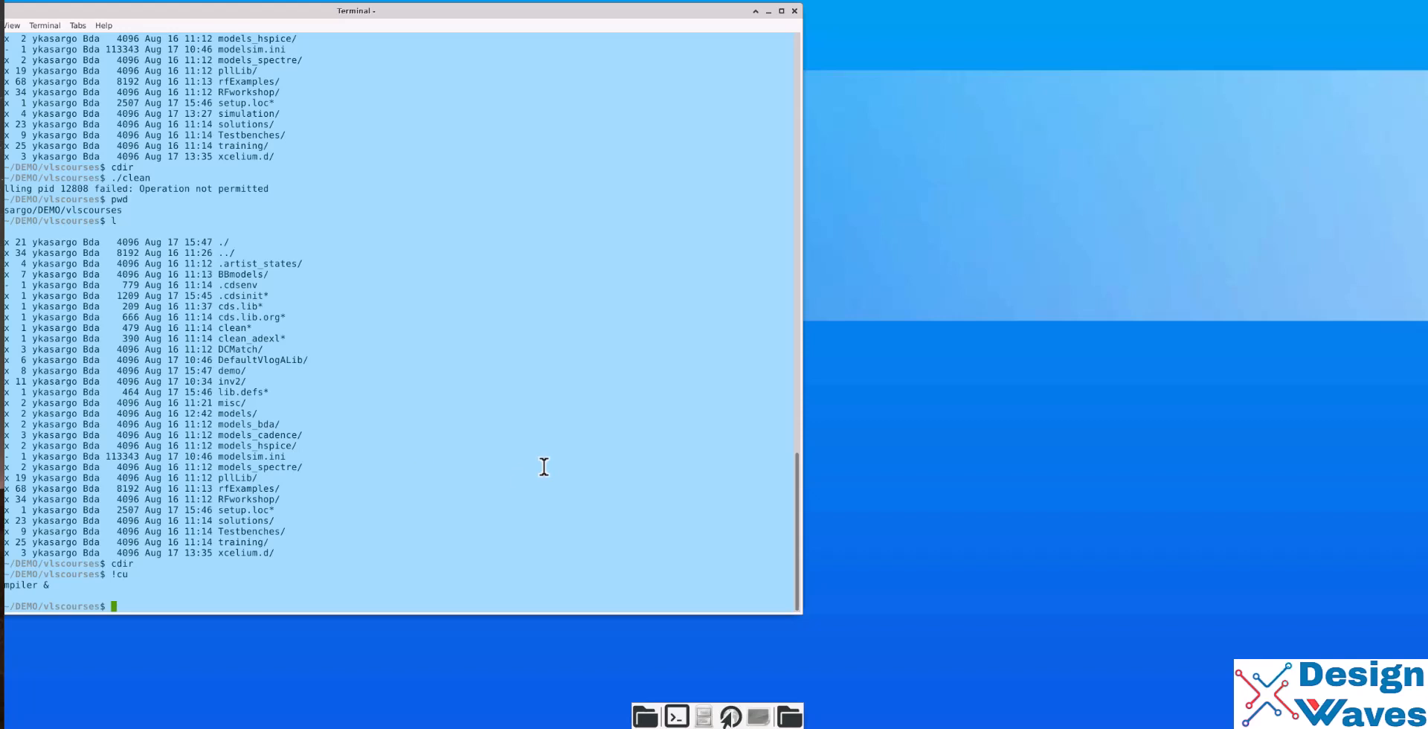
mouse_move(506, 478)
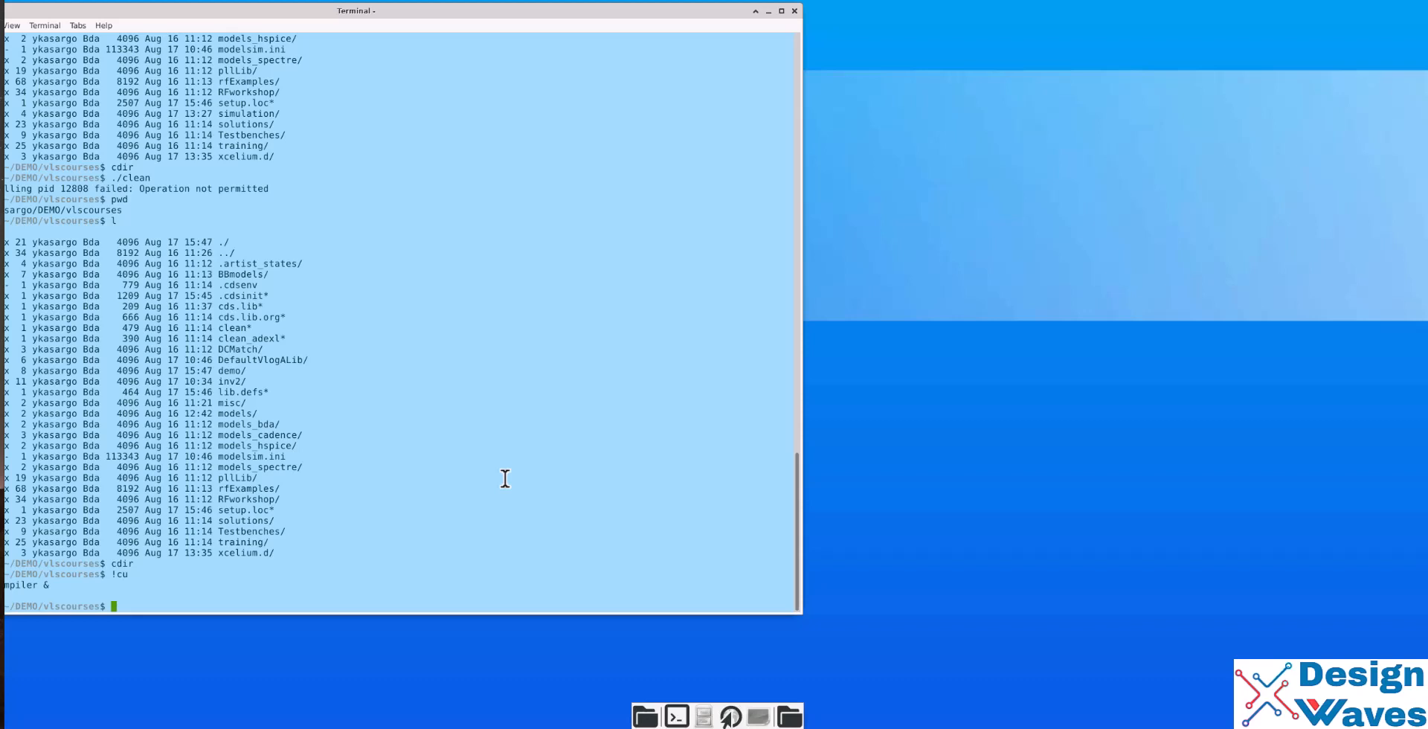
- Start a 'vi' command at the shell prompt to edit a file
type("vi")
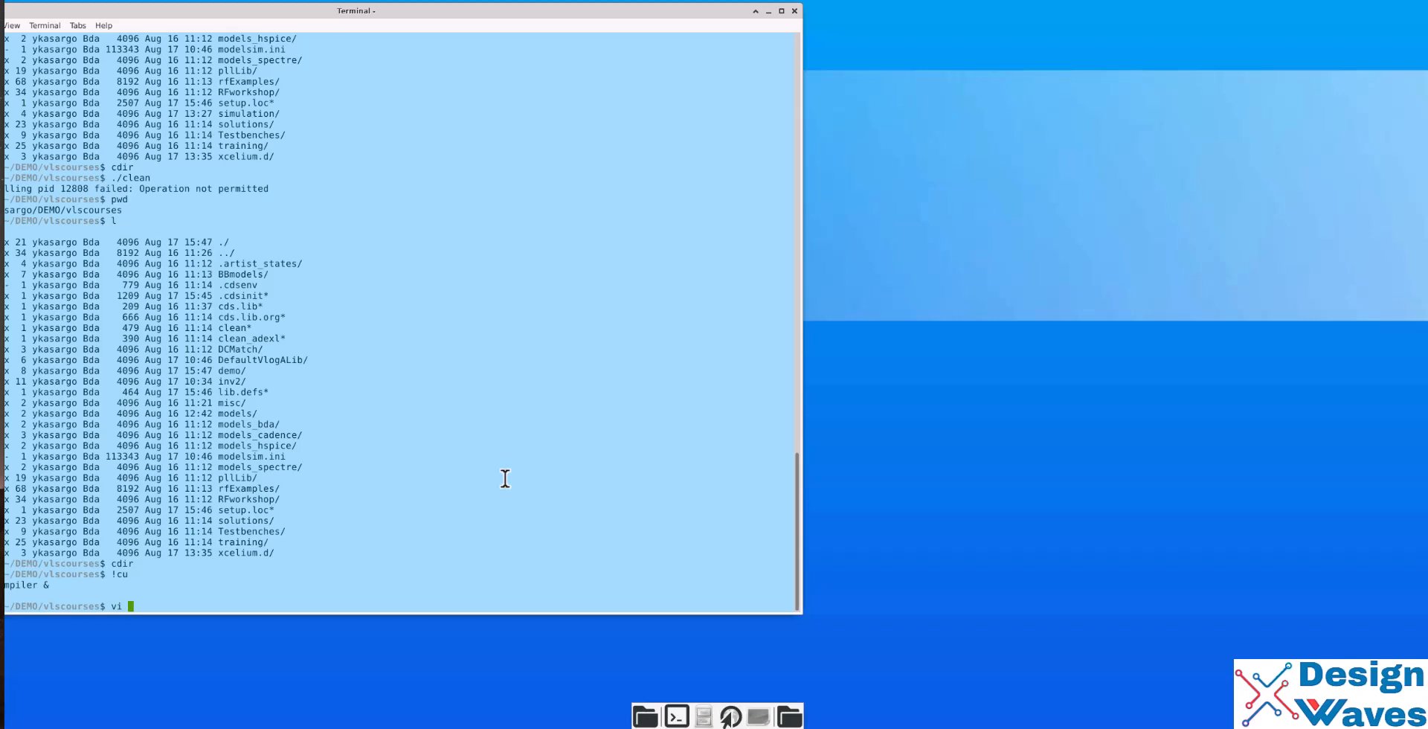
mouse_move(687, 535)
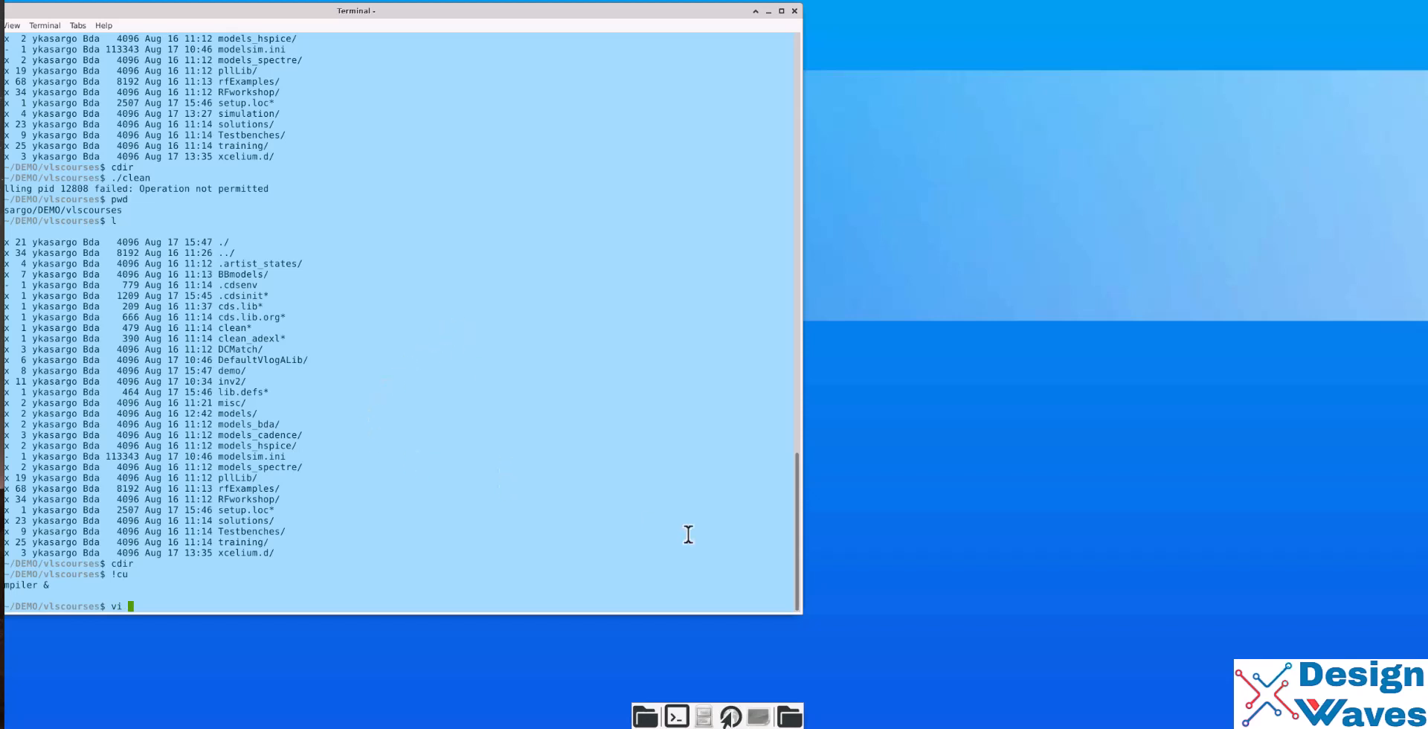
double_click(237, 392)
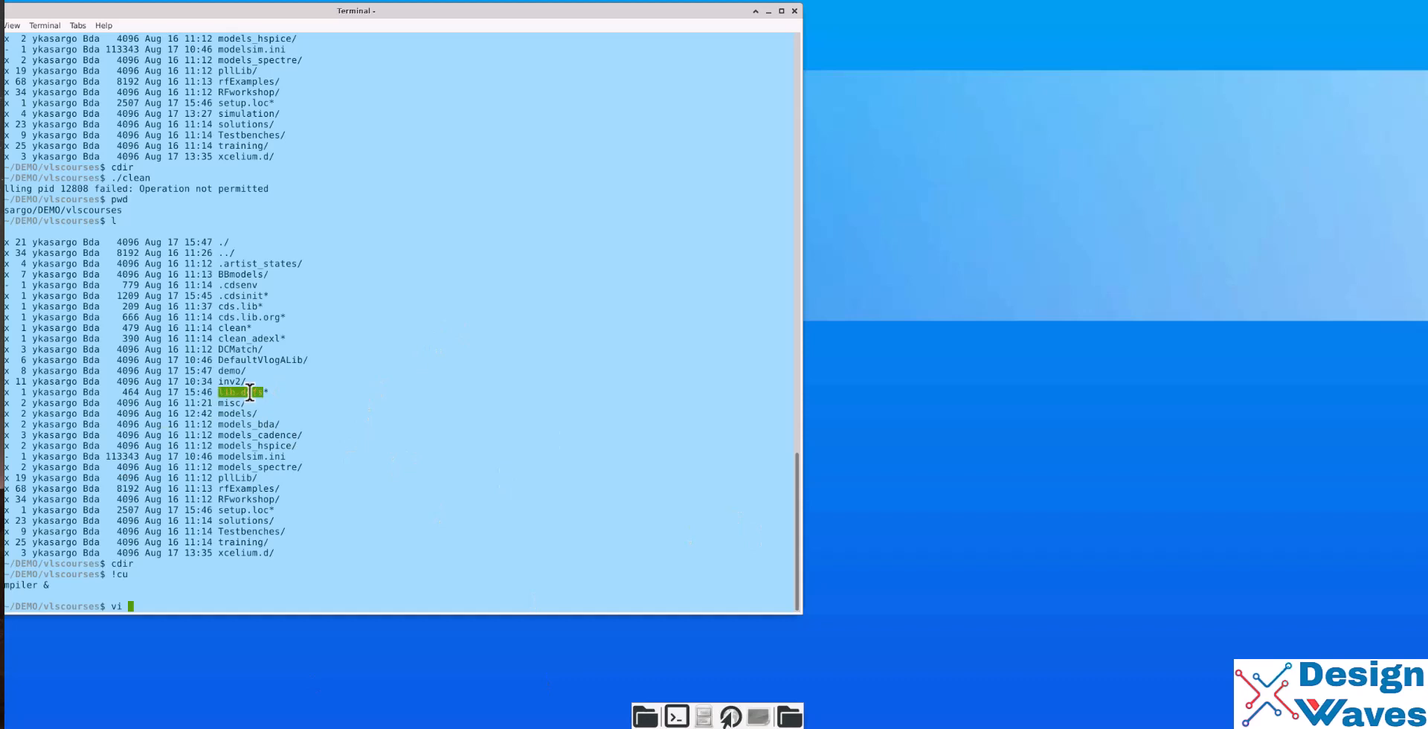
type("lib.defs")
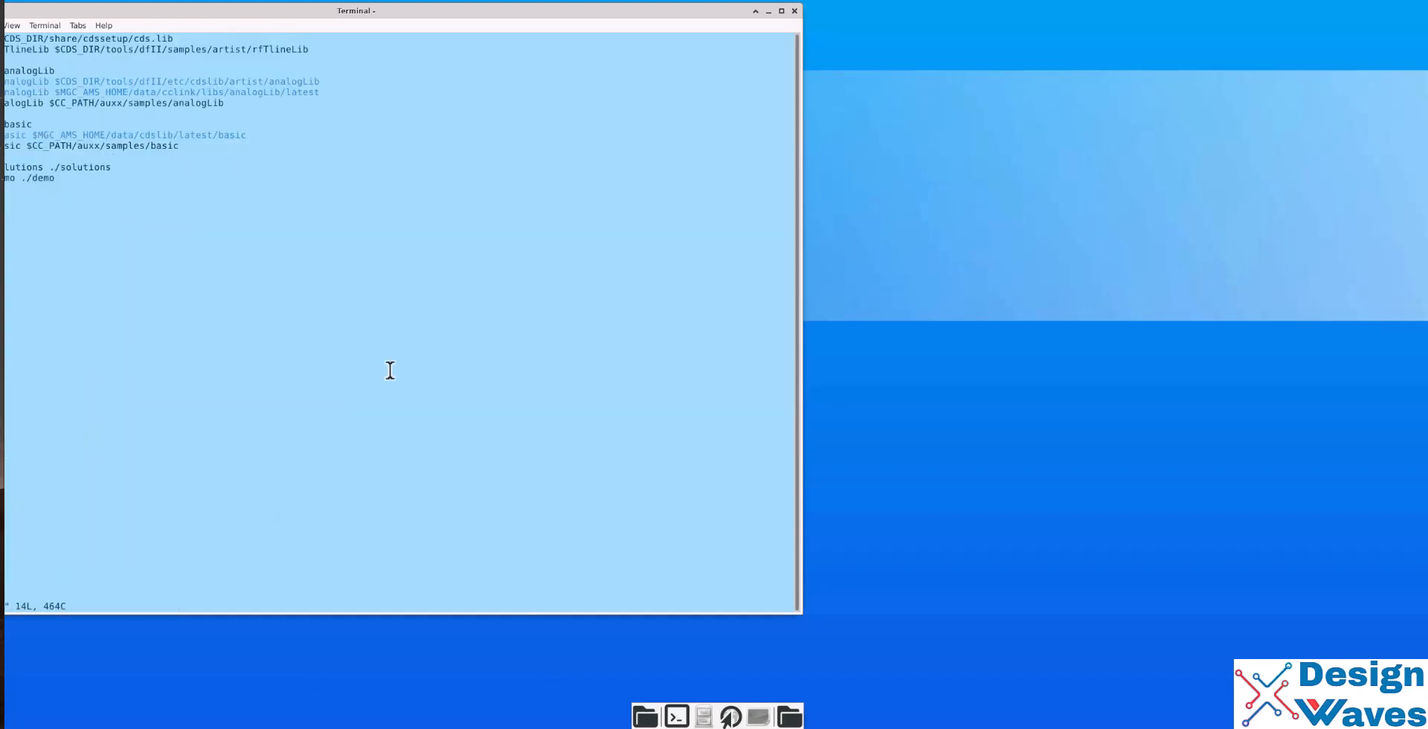
mouse_move(27, 71)
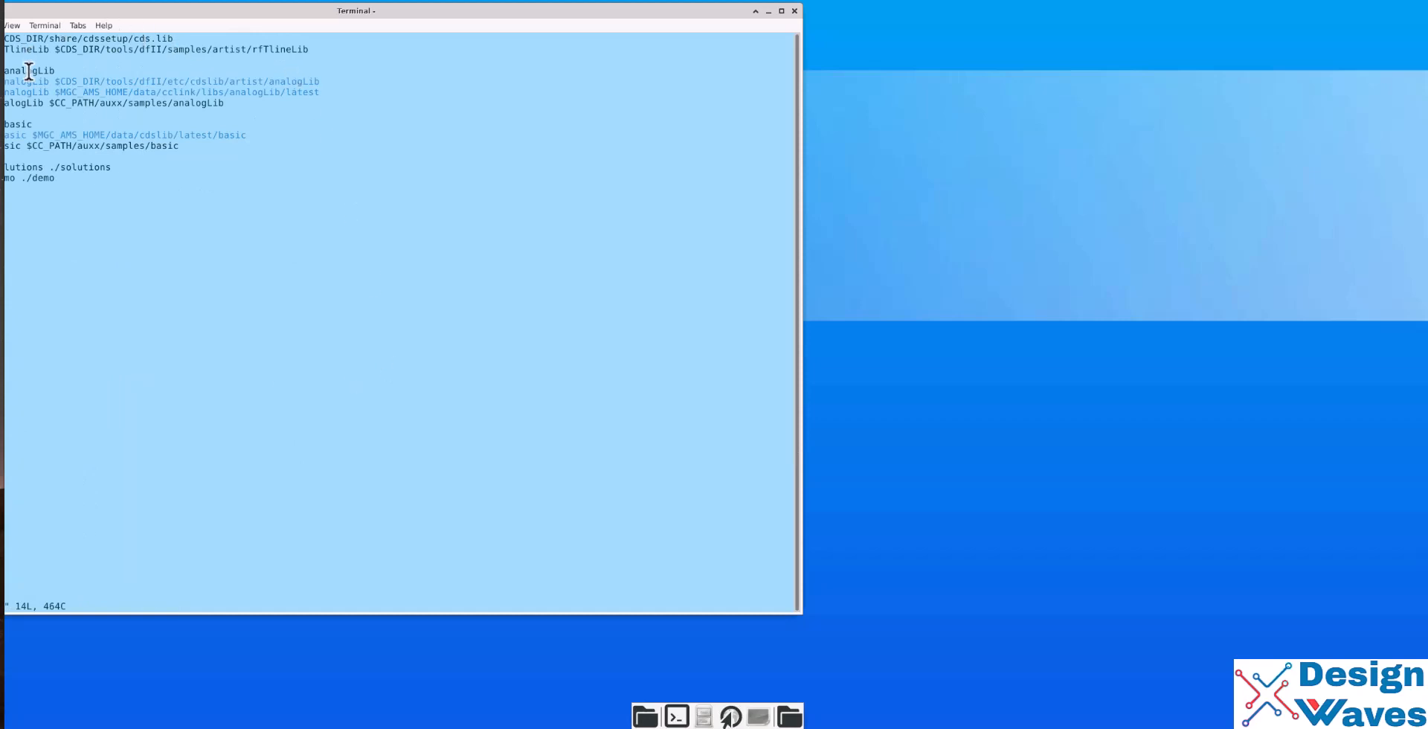
mouse_move(57, 149)
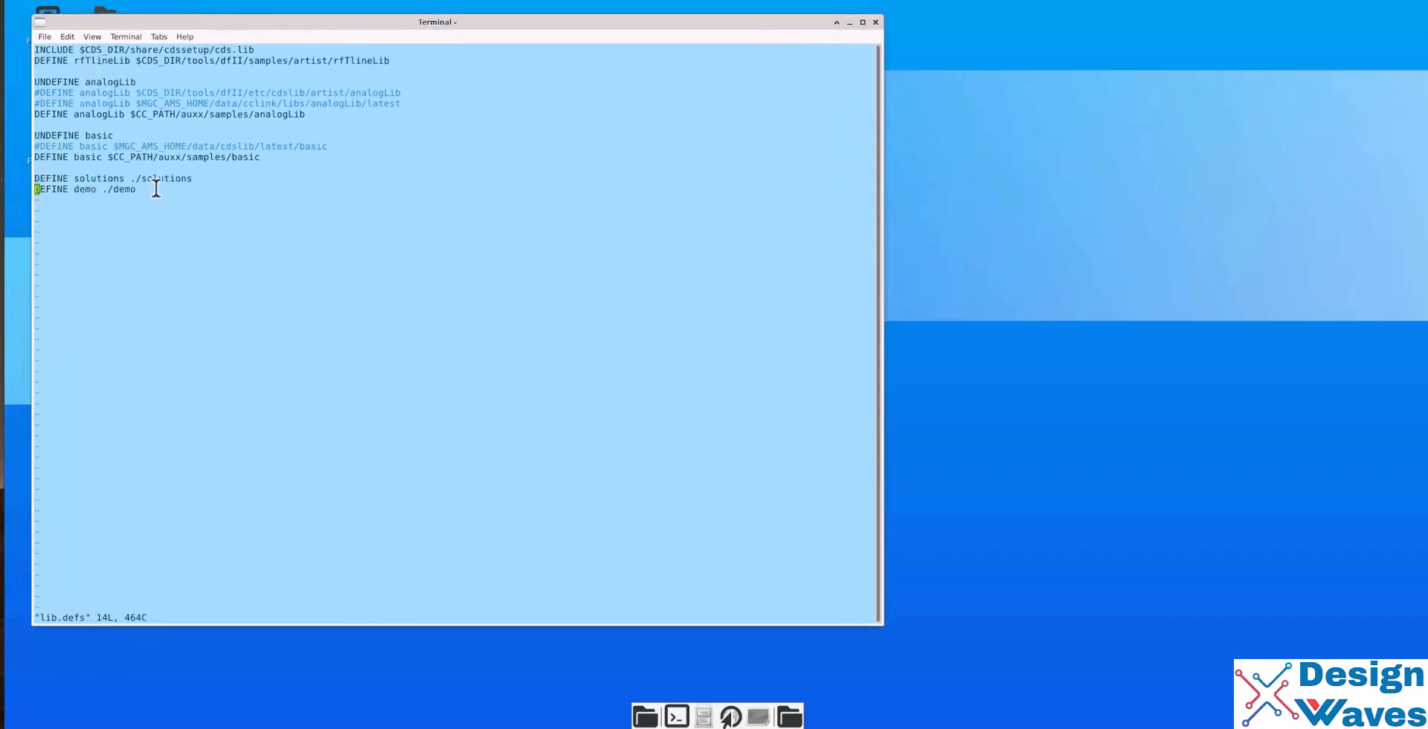
mouse_move(125, 190)
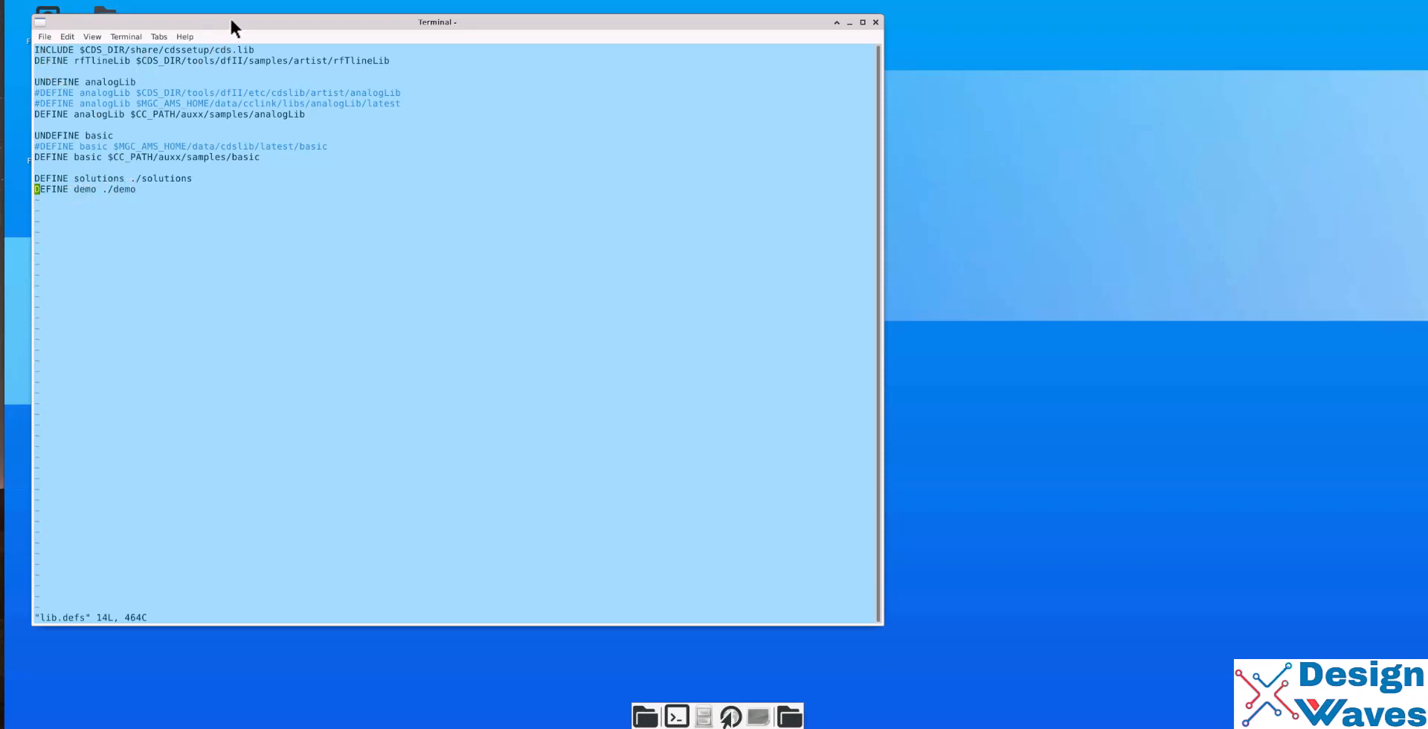
left_click_drag(438, 22, 403, 25)
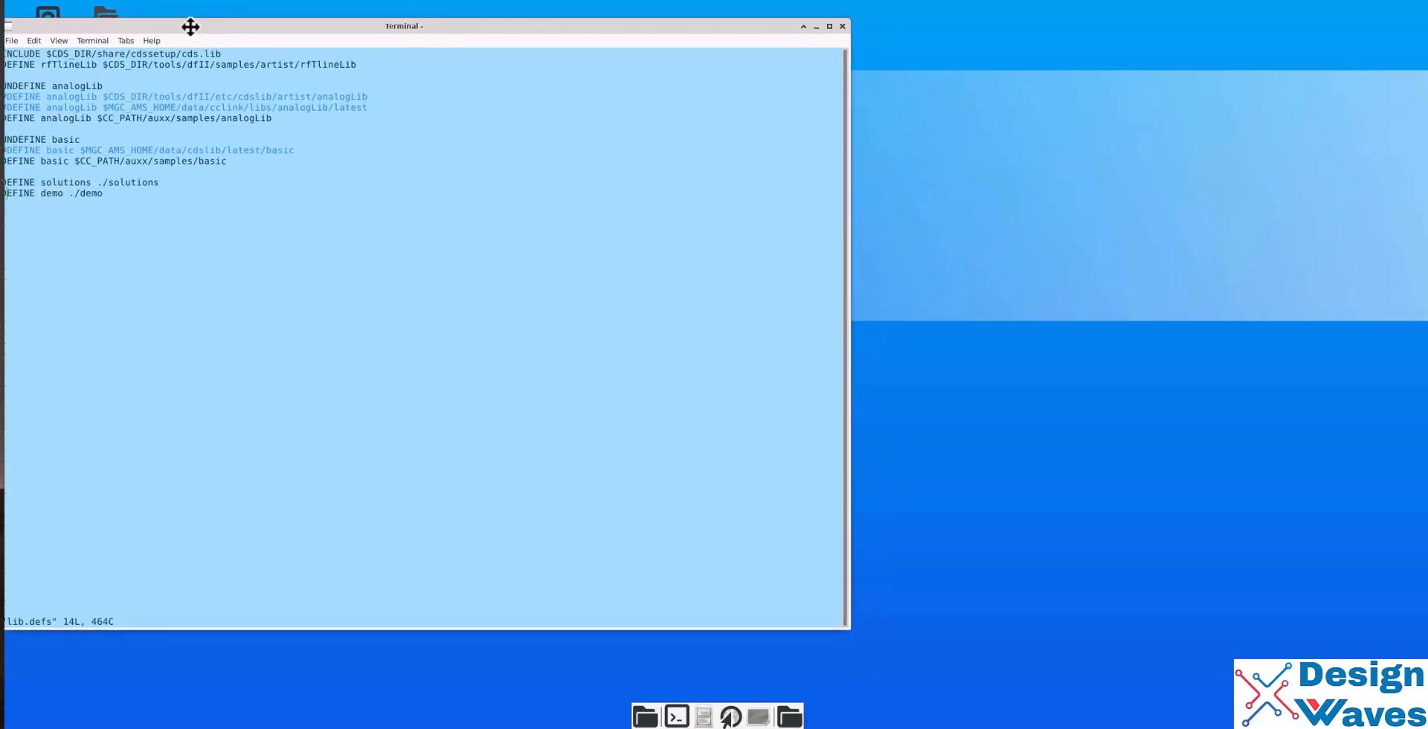
left_click_drag(191, 25, 200, 26)
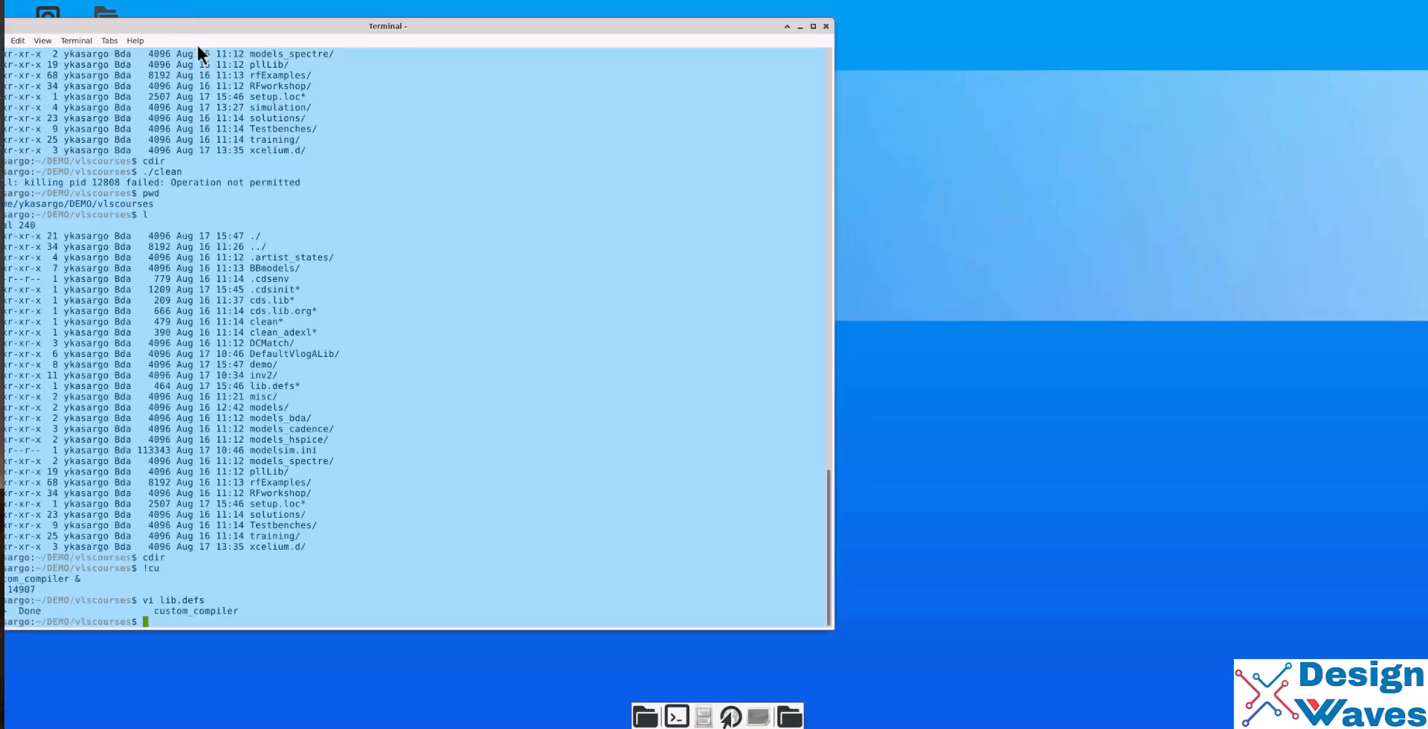
mouse_move(180, 33)
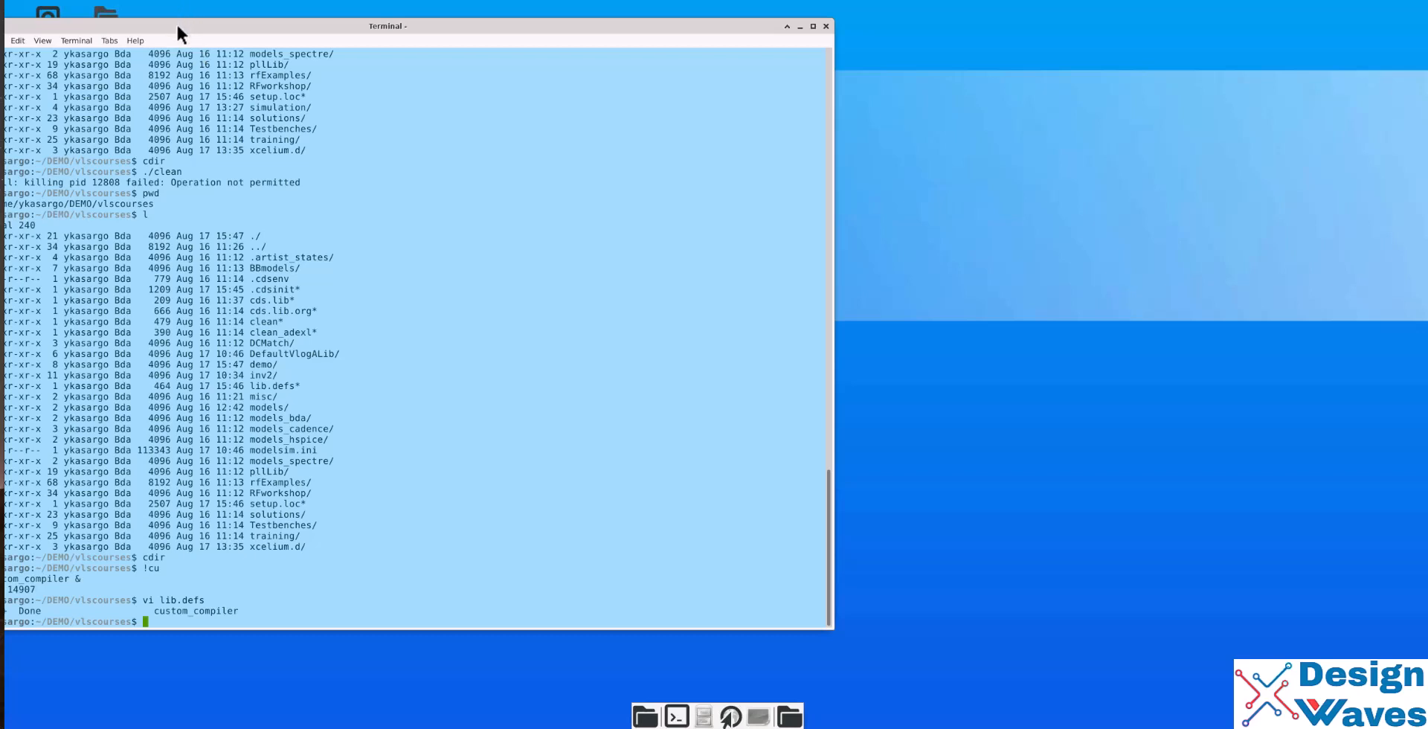
- Move the terminal to the left edge and run 'custom_compiler &'
left_click_drag(178, 35, 149, 25)
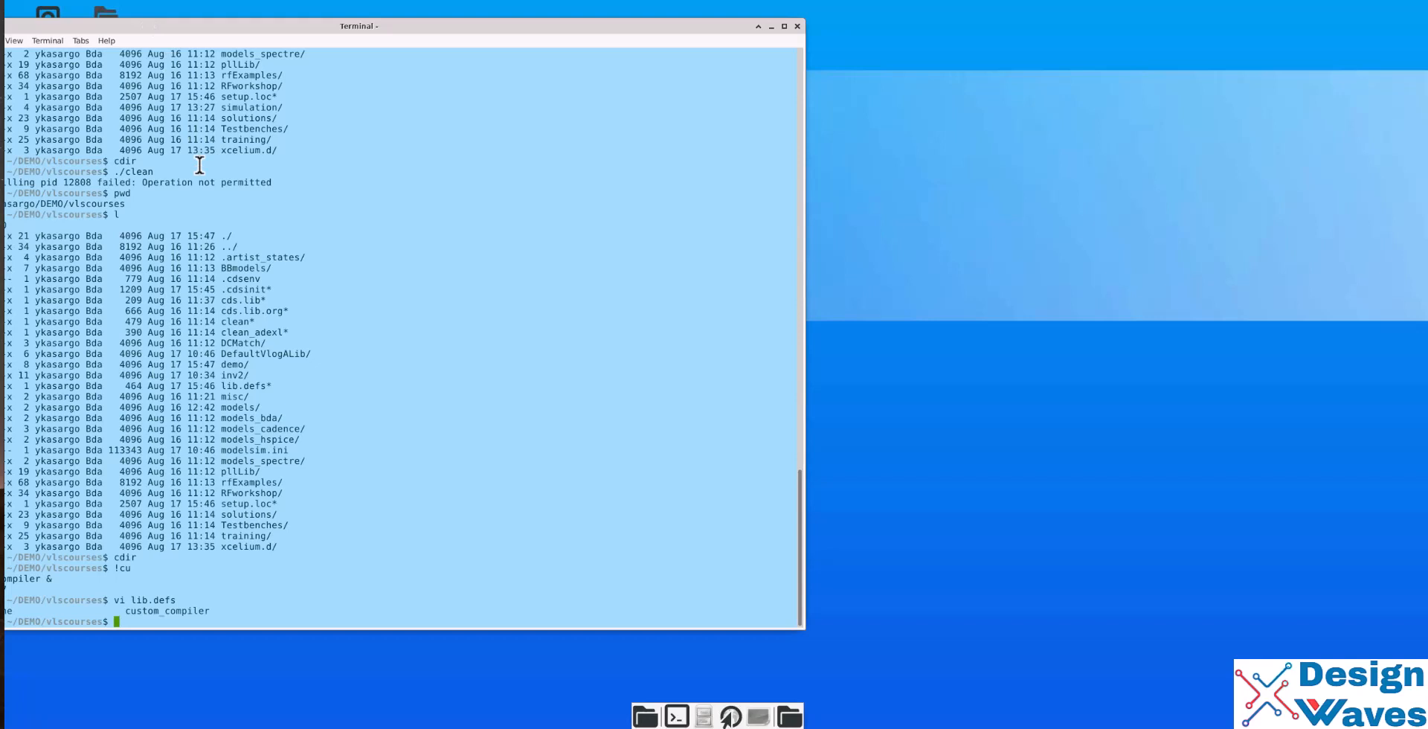
type("c")
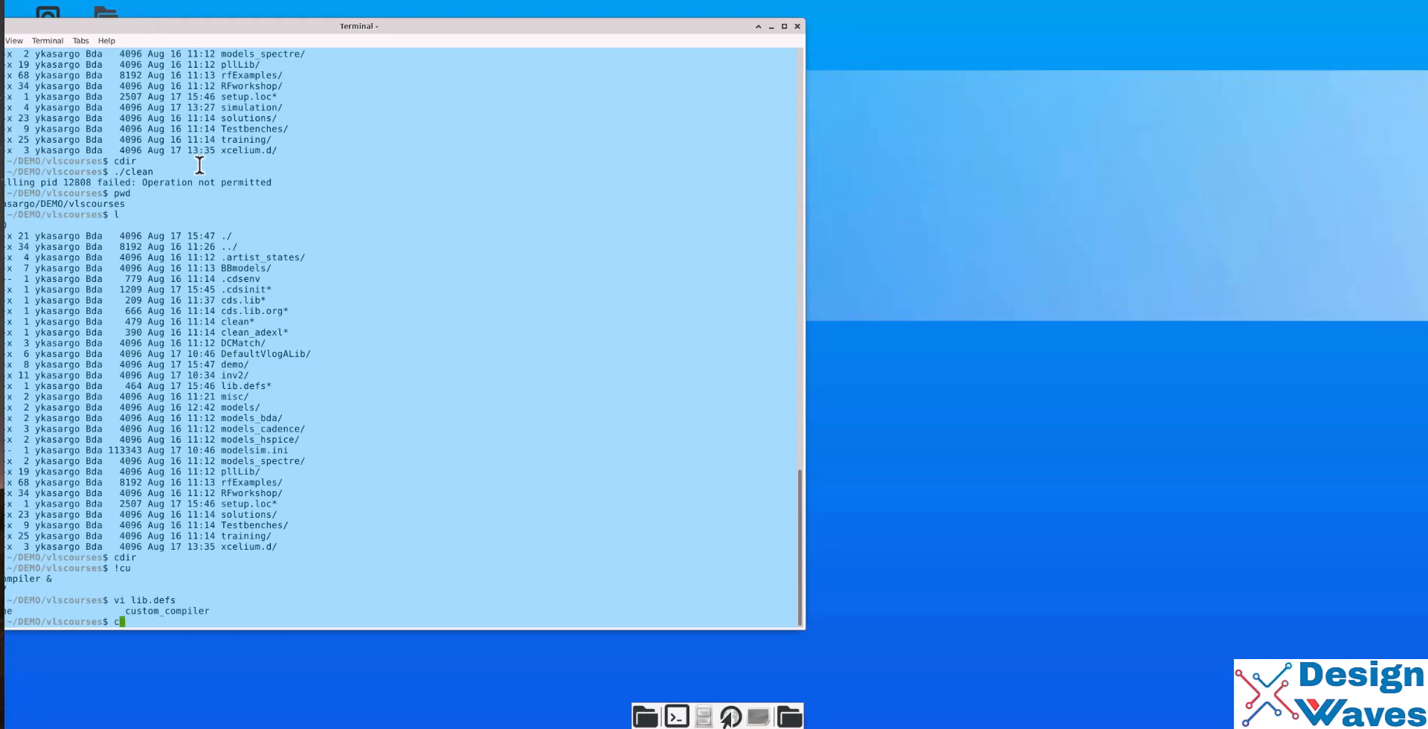
type("ustom_")
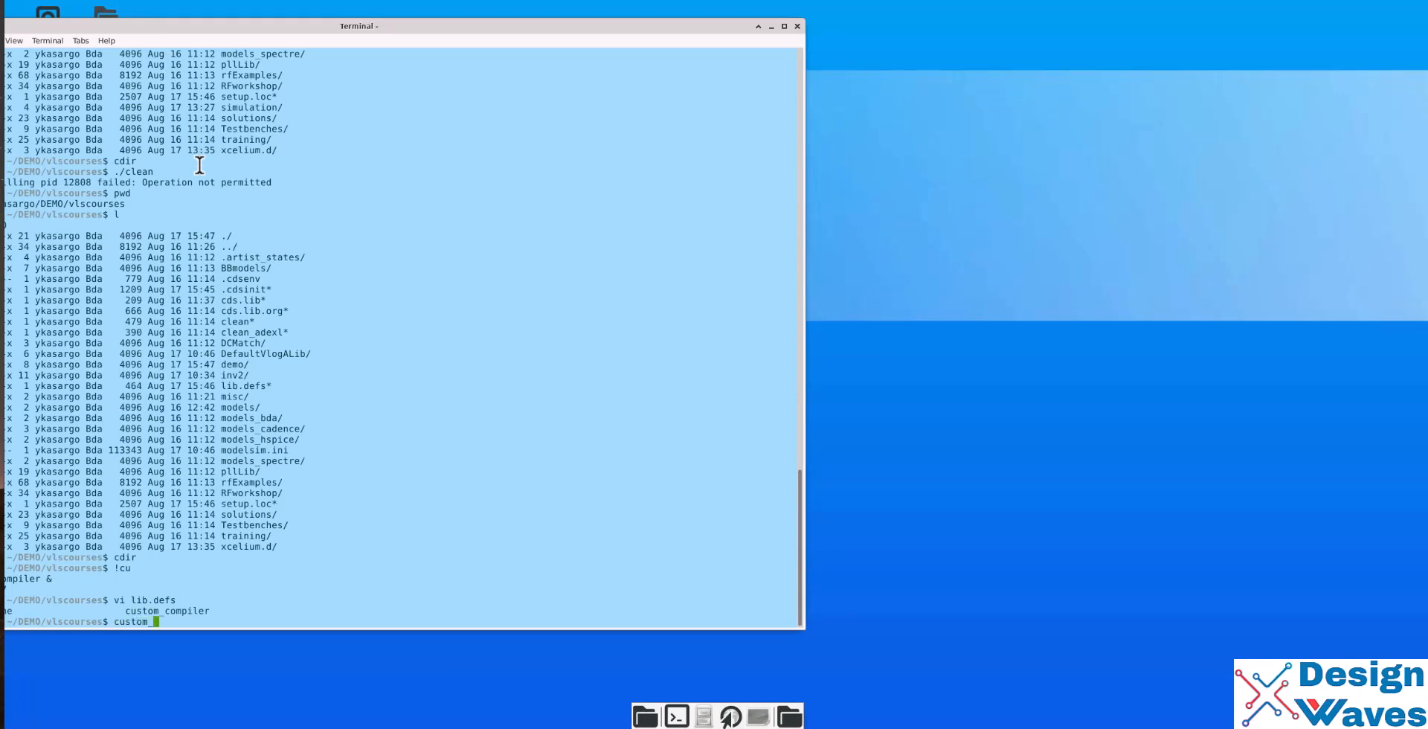
type("compiler &")
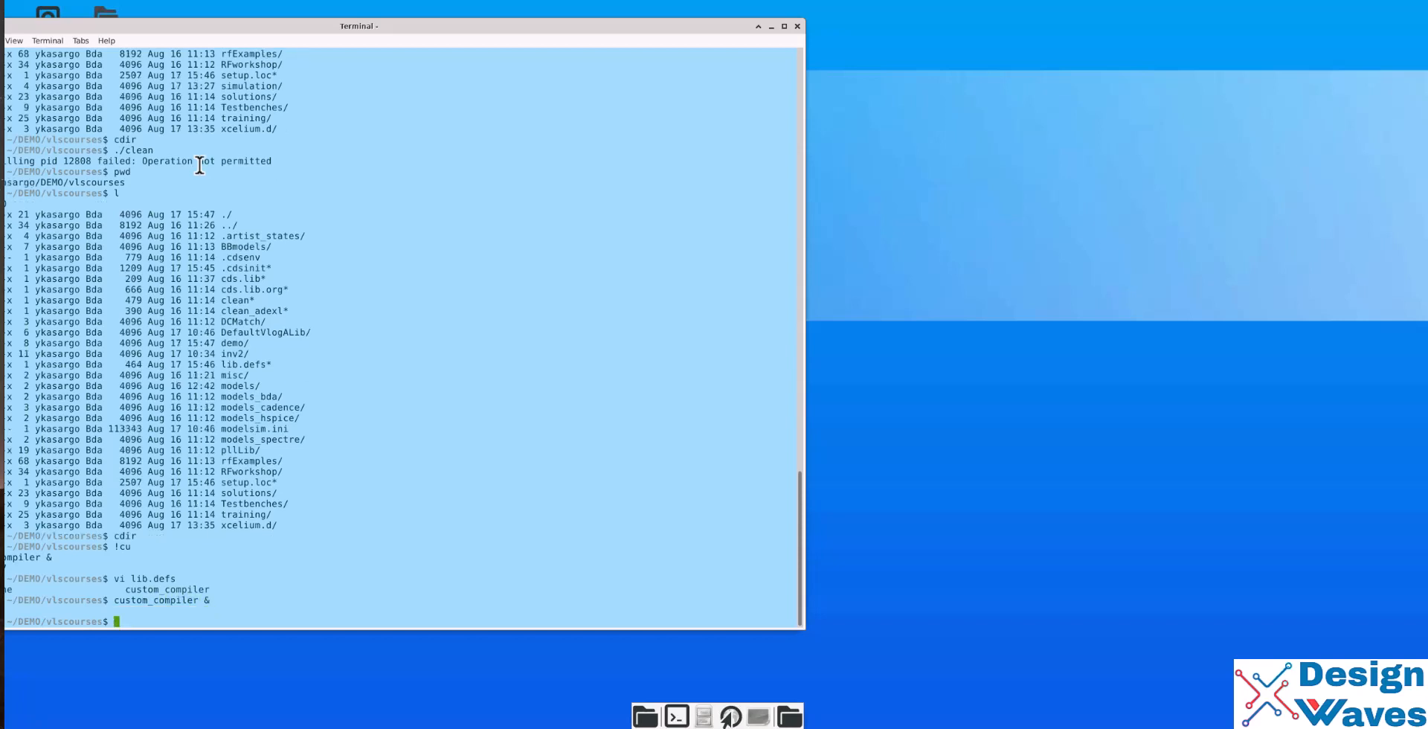
key("Return")
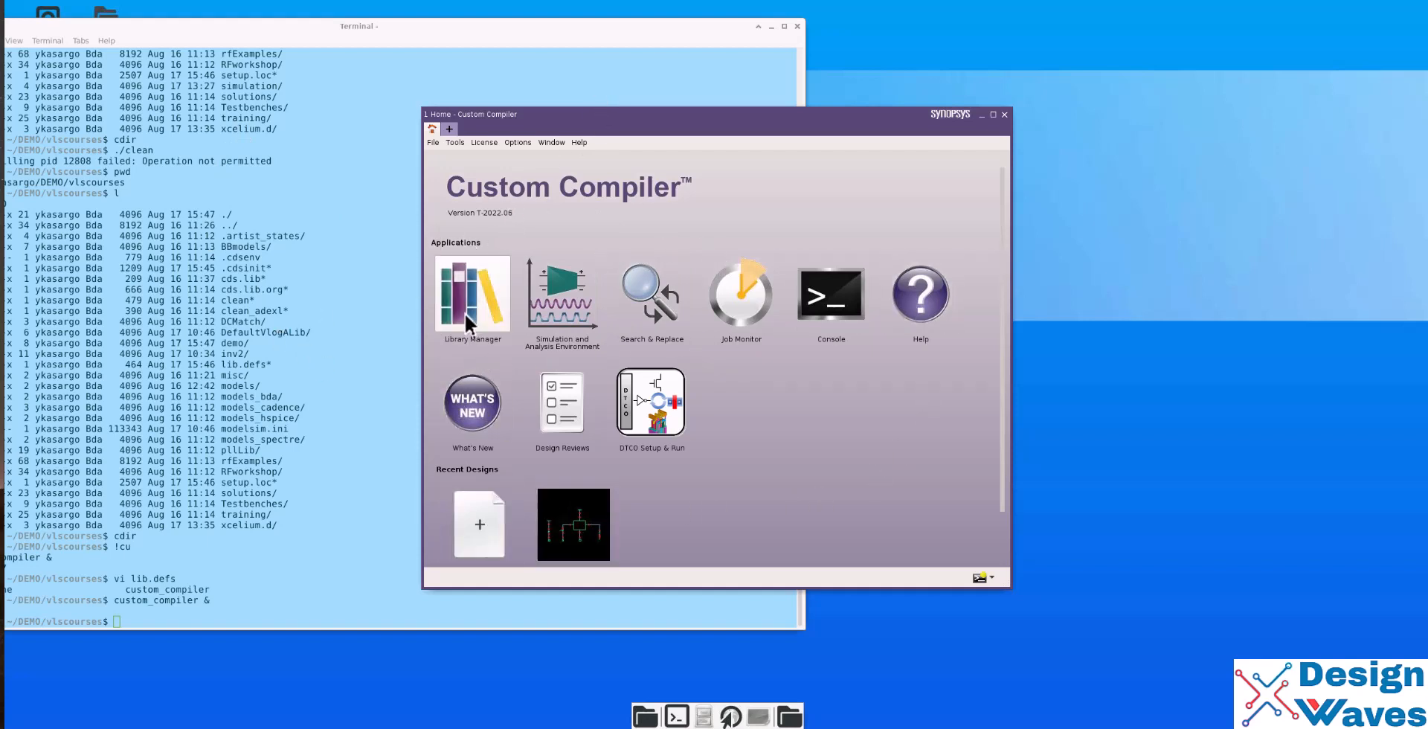
- In Library Manager, browse the demo library's inv1_test and inv2_test views
left_click(472, 296)
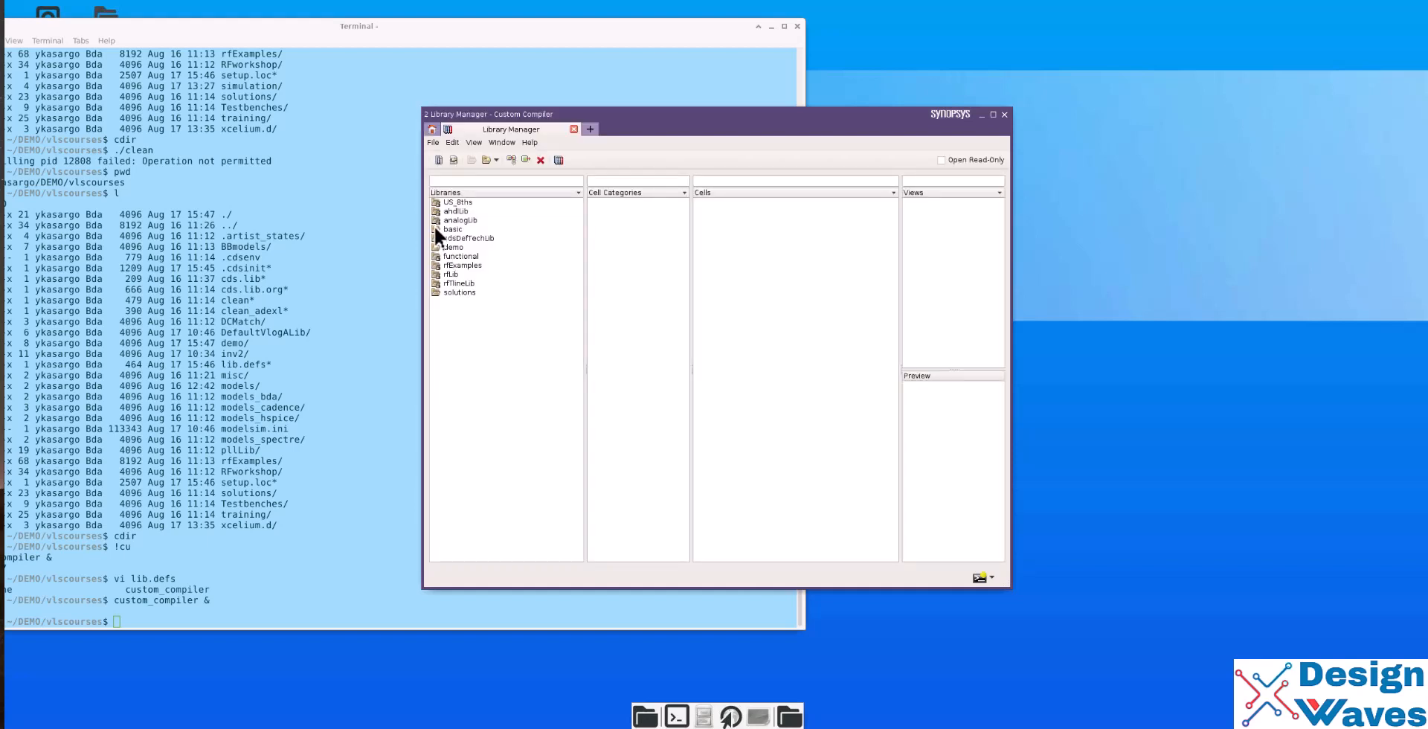
left_click(453, 247)
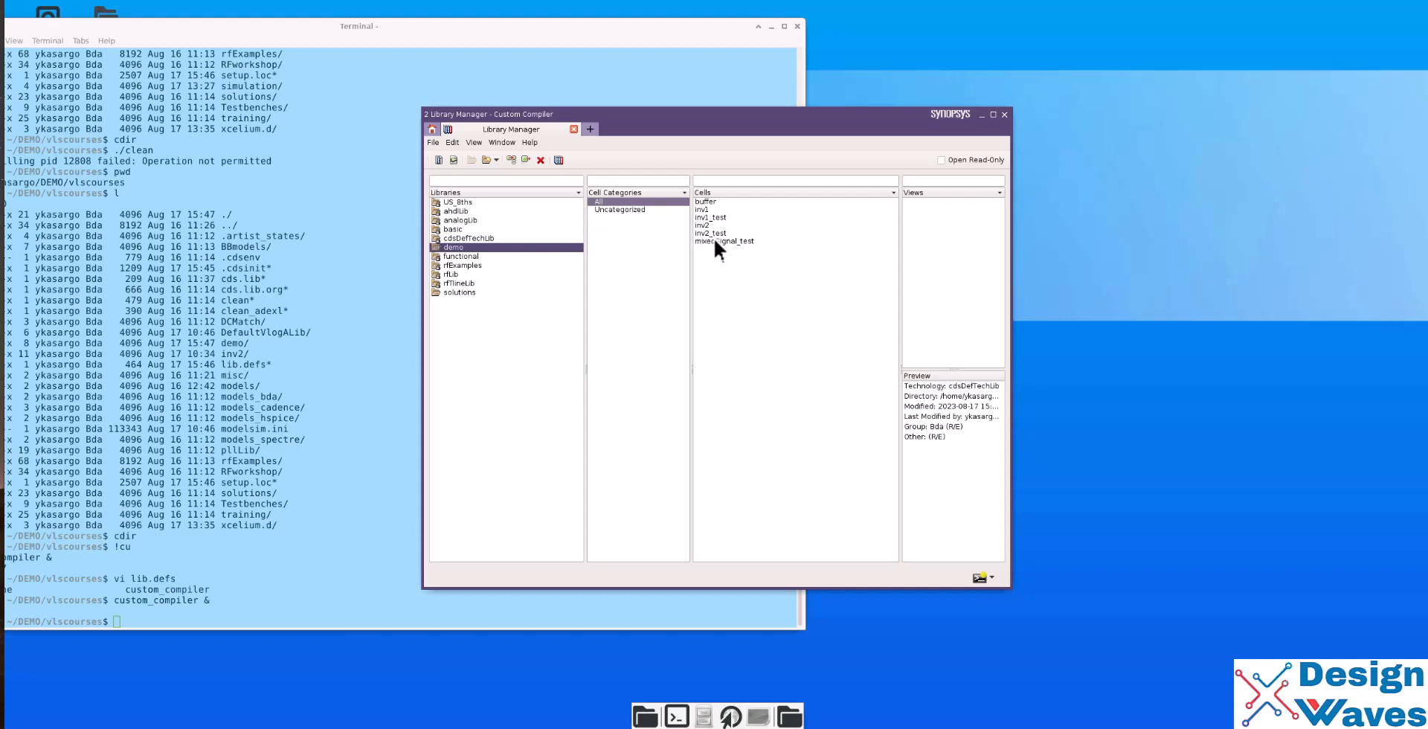
left_click(713, 218)
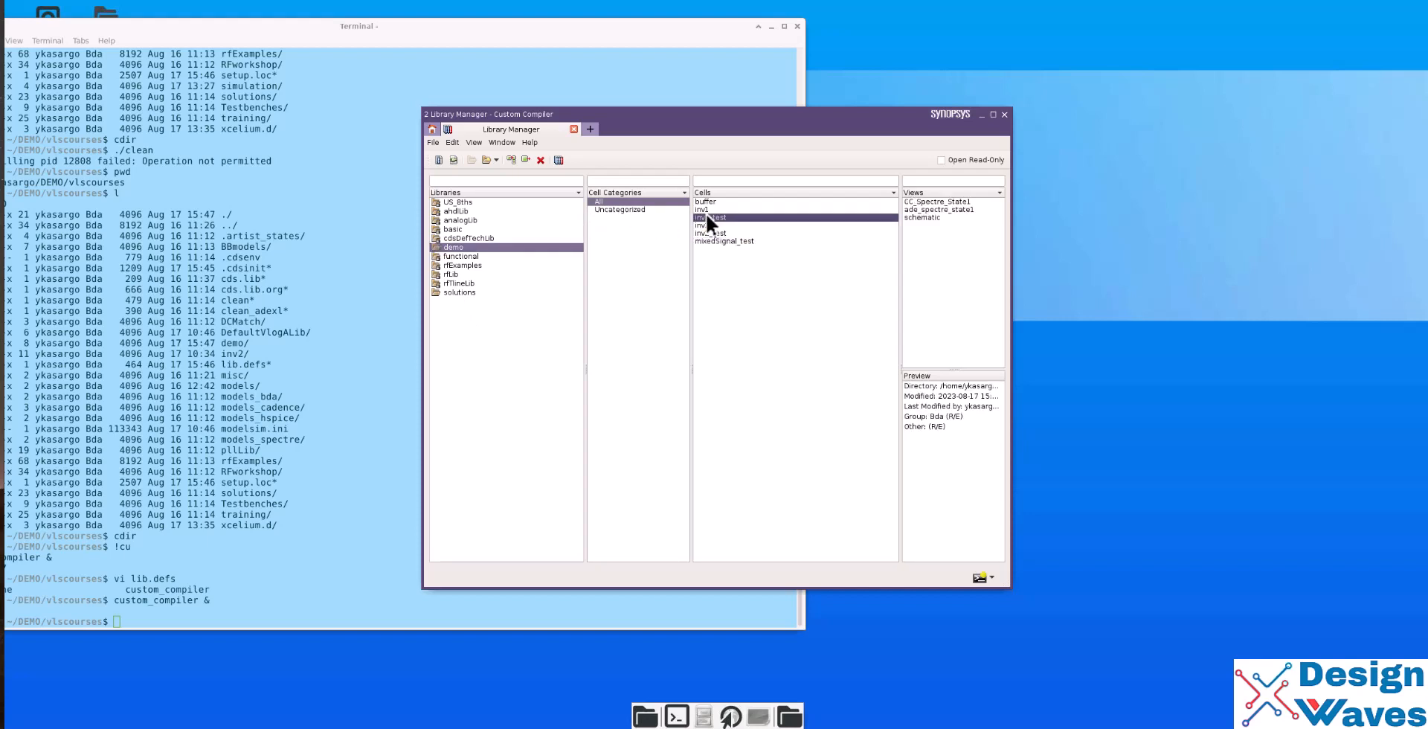
left_click(709, 233)
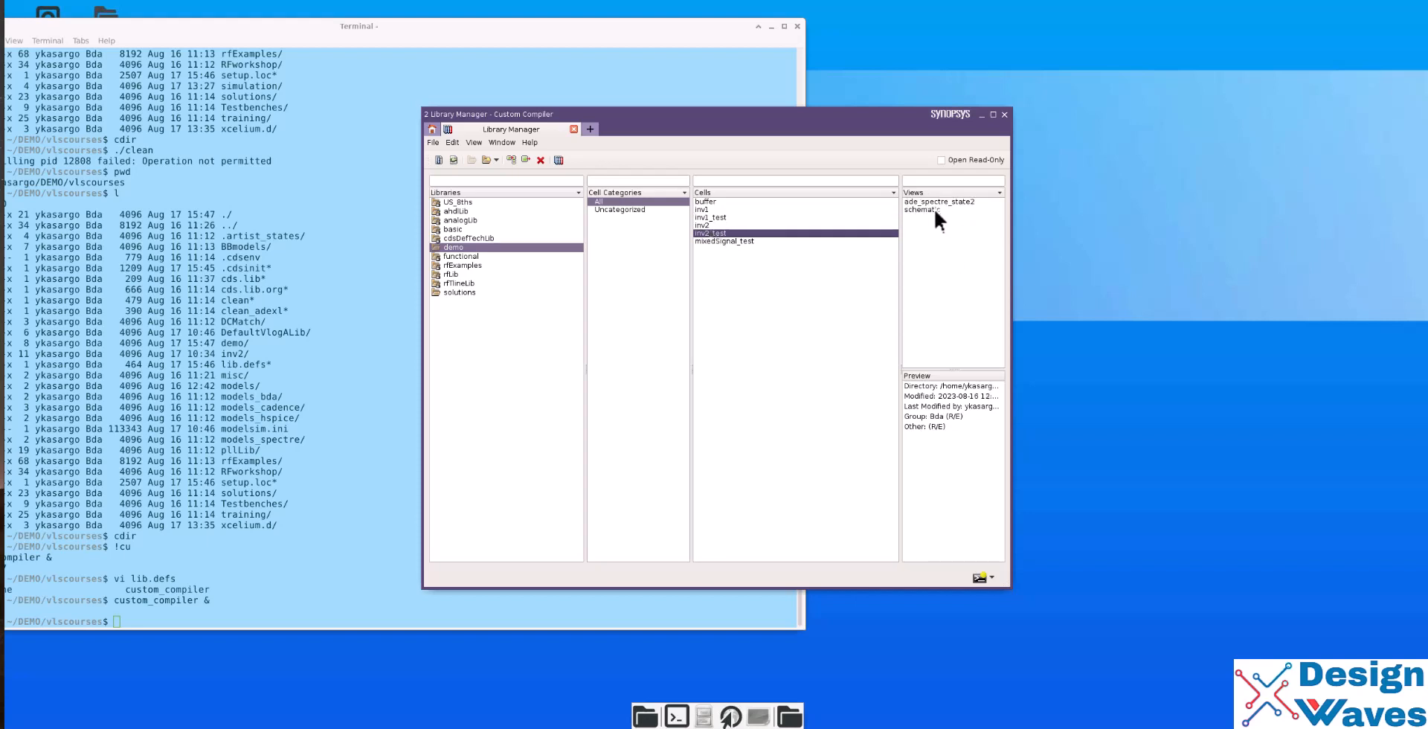
mouse_move(928, 222)
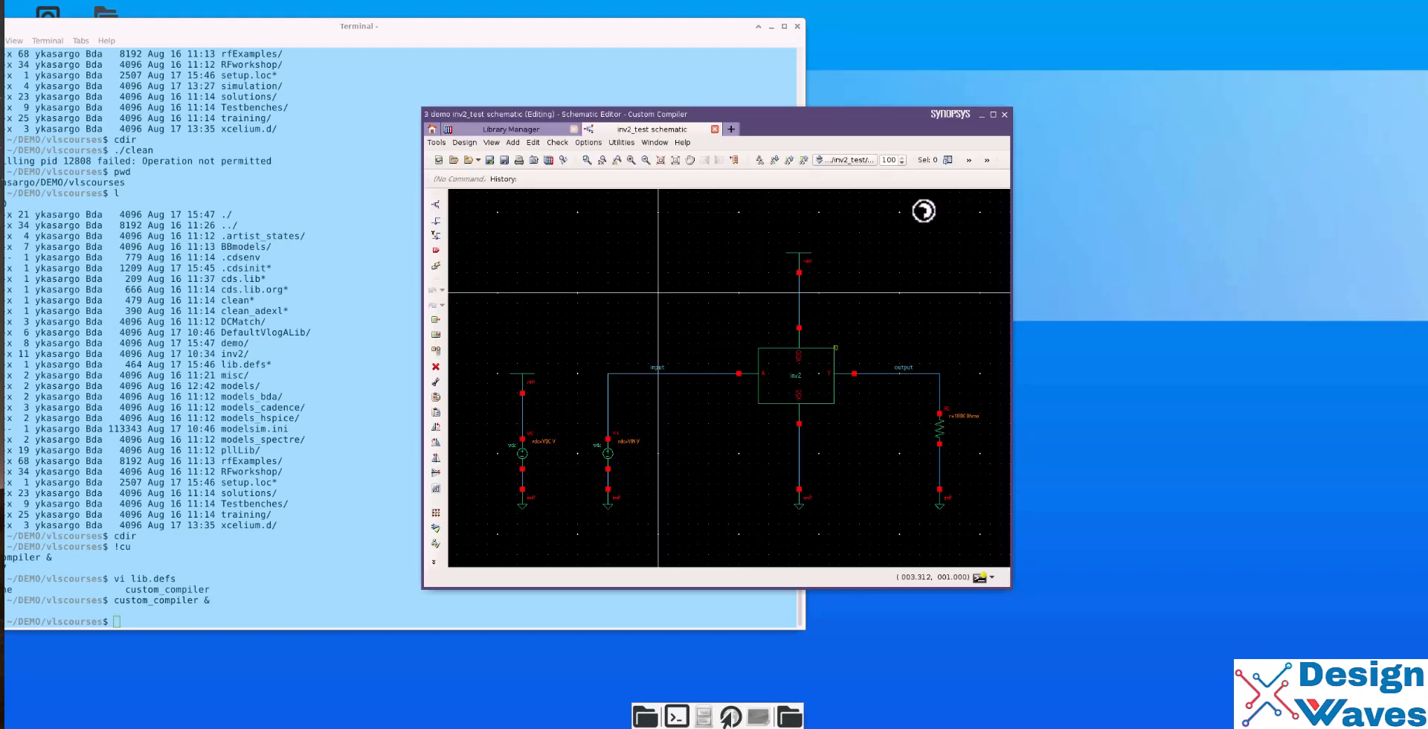
mouse_move(909, 399)
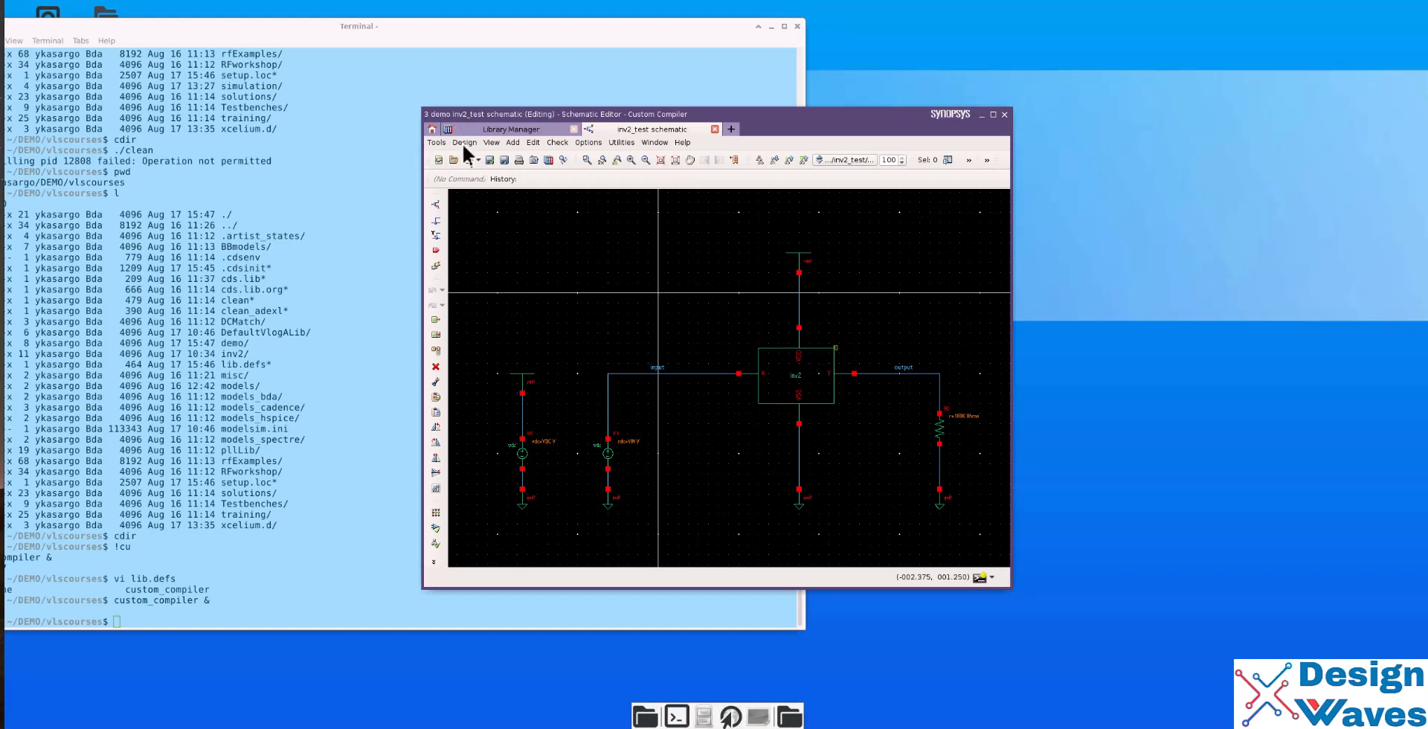
- Launch SAE from the inv2_test schematic and open Setup > Simulator
left_click(436, 142)
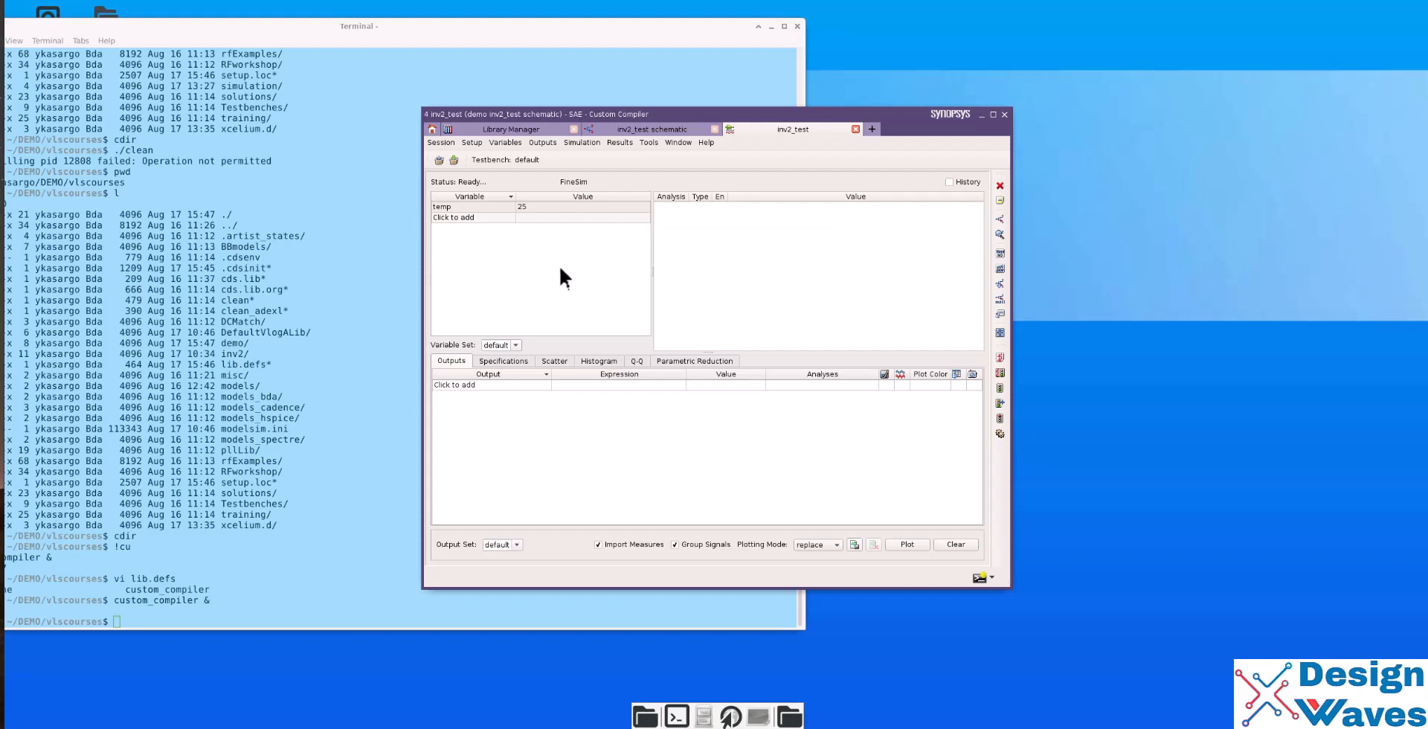
left_click(472, 142)
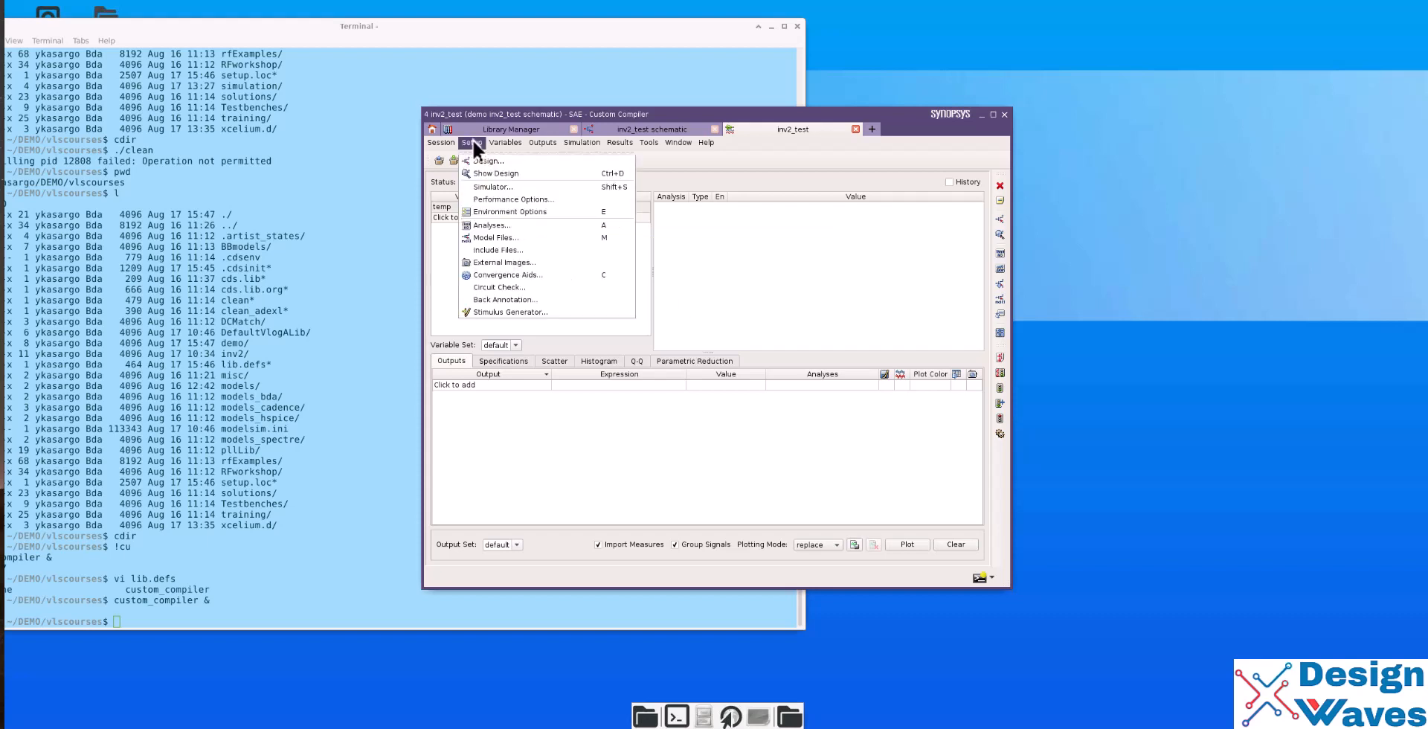
mouse_move(495, 174)
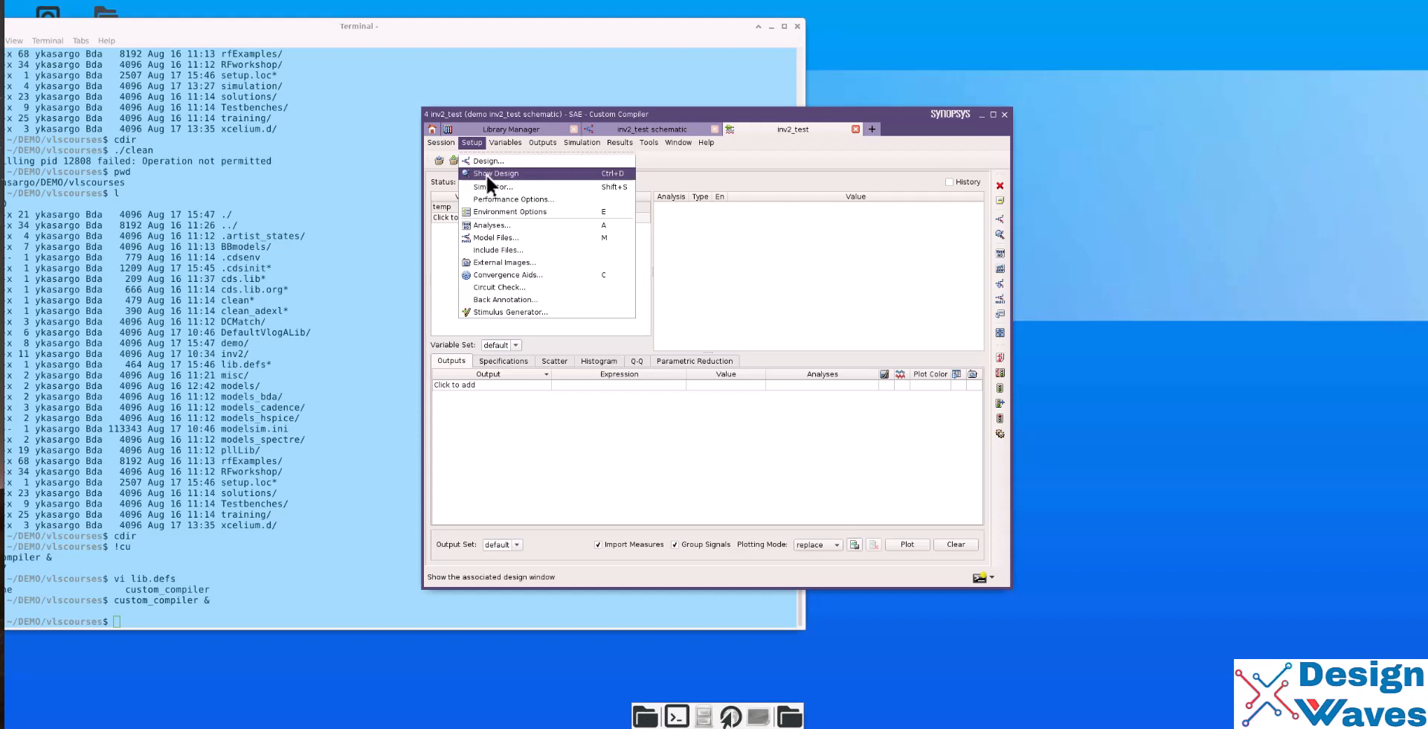
left_click(491, 186)
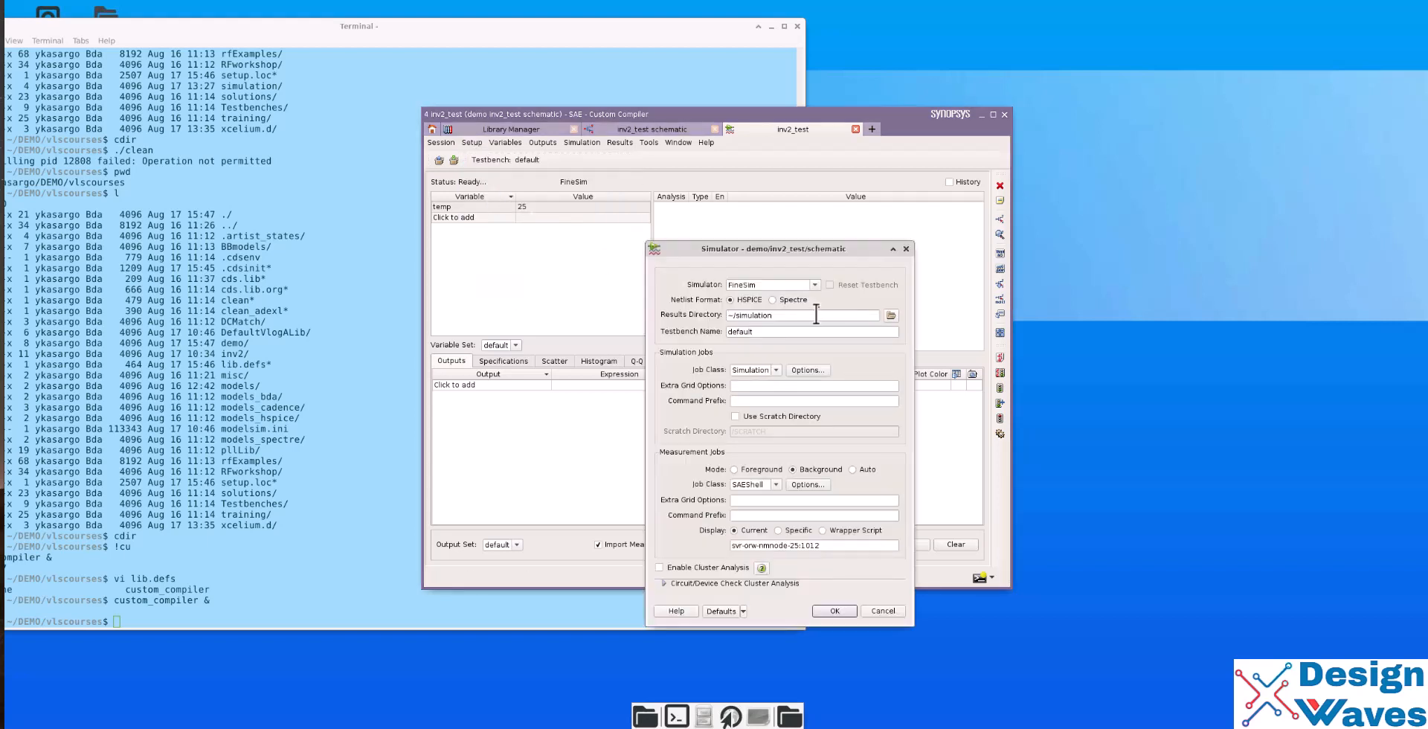
- Select Spectre as the simulator and set the results directory to ./simulation
left_click(809, 284)
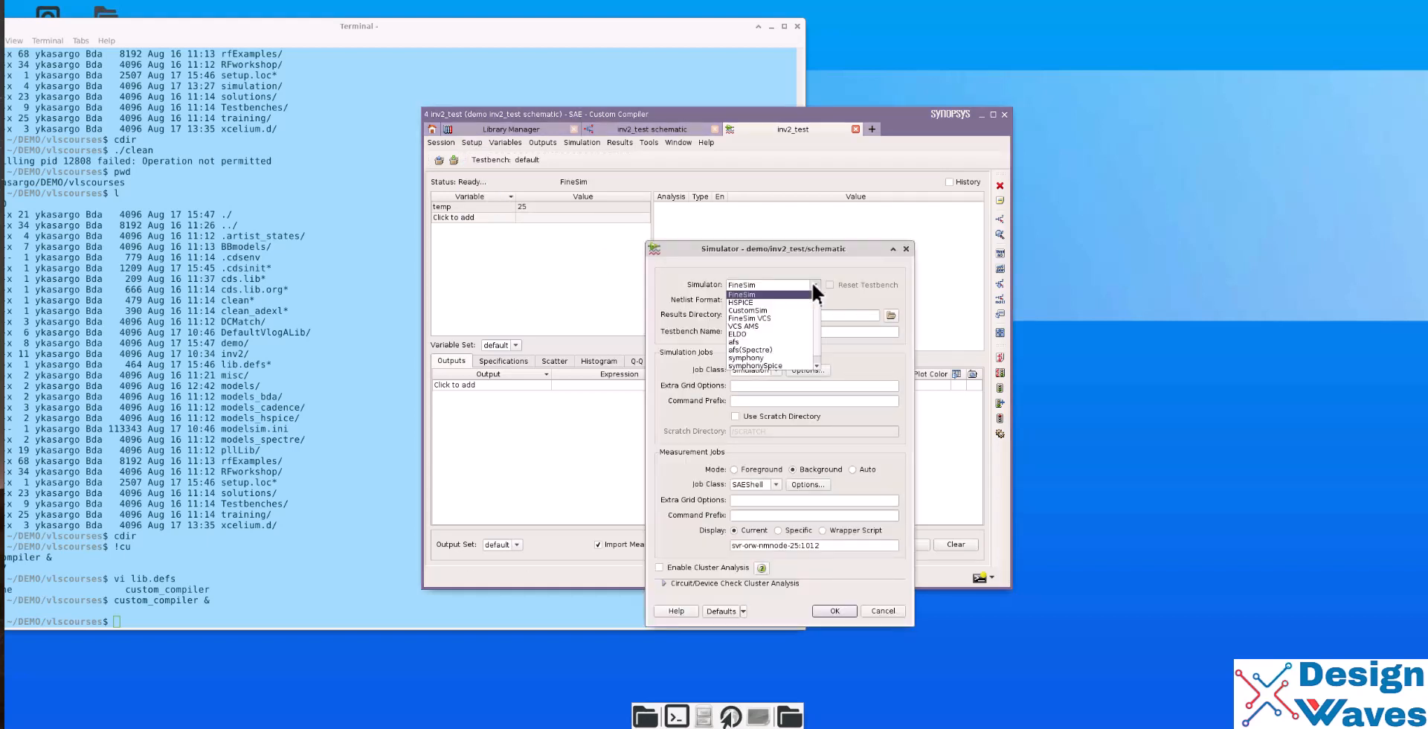
mouse_move(769, 302)
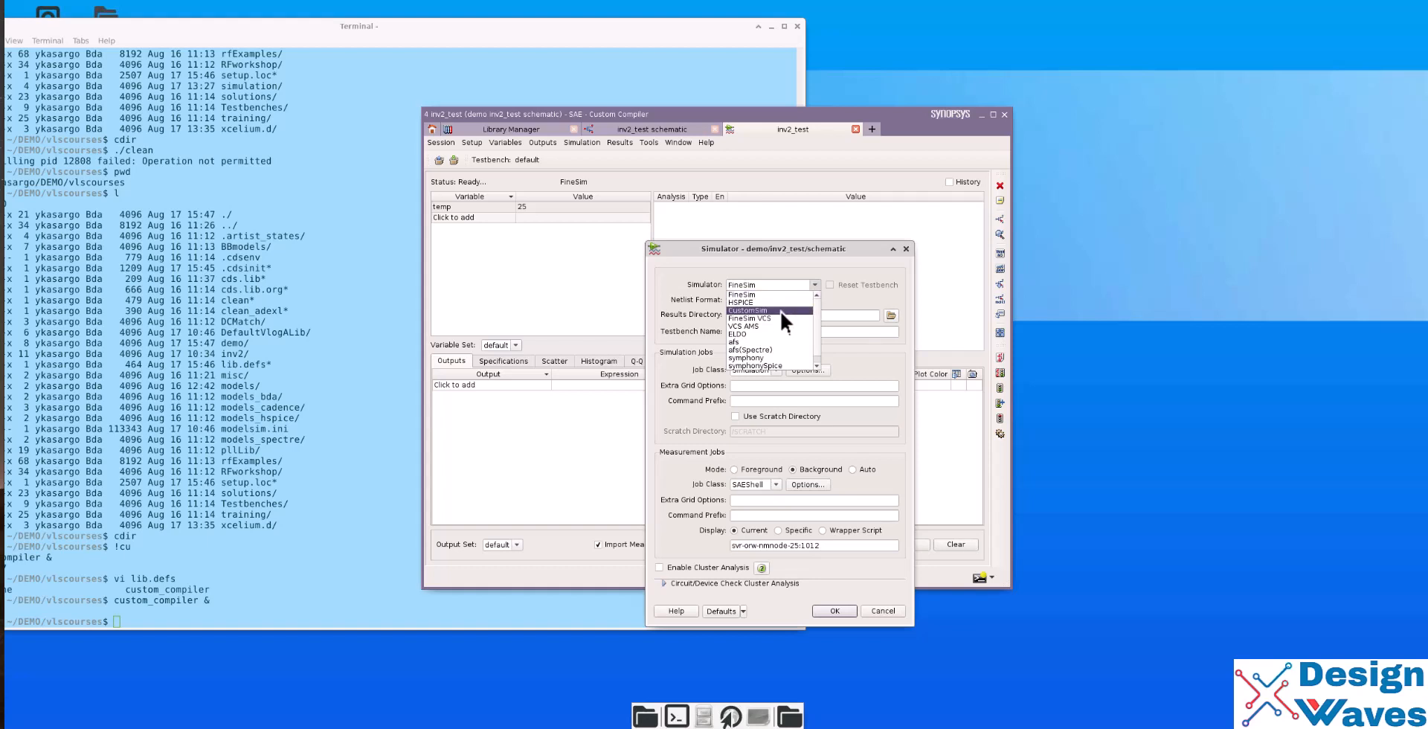
mouse_move(770, 319)
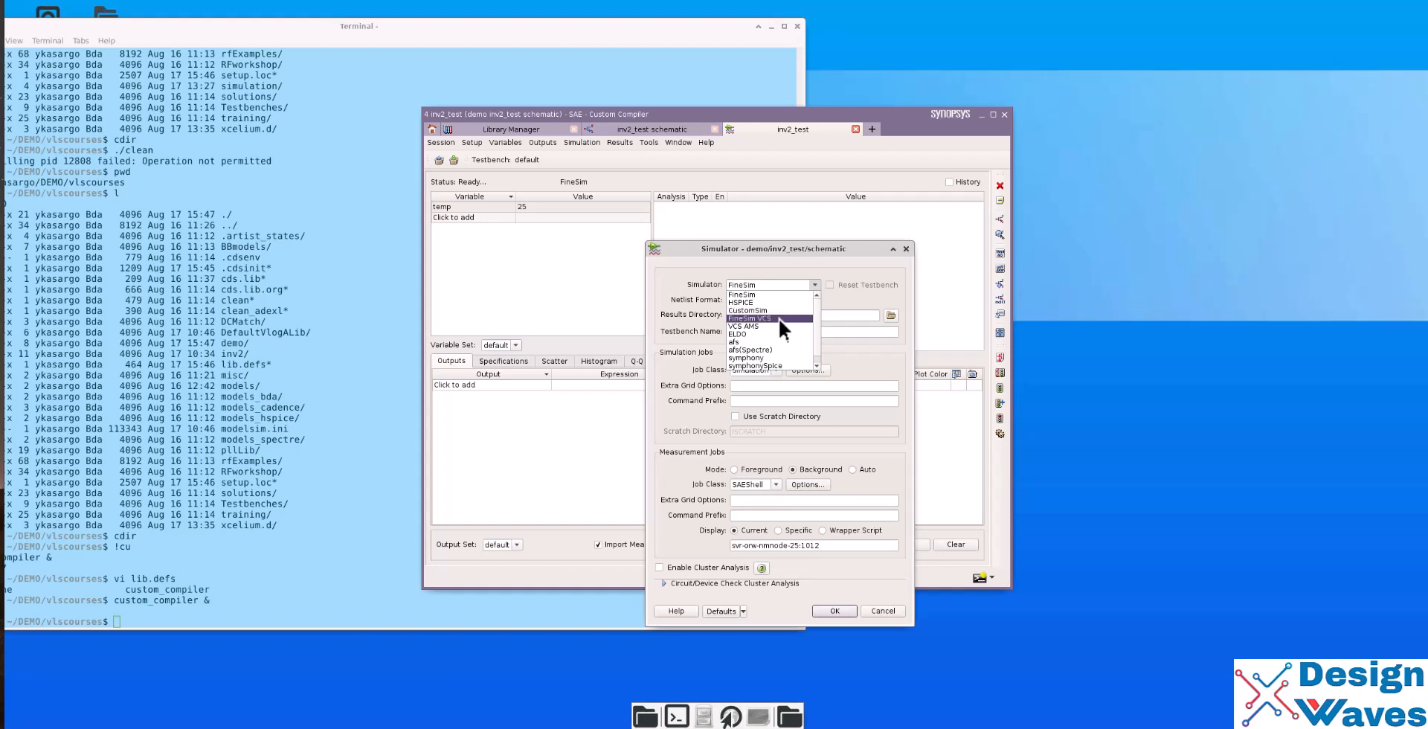
mouse_move(747, 326)
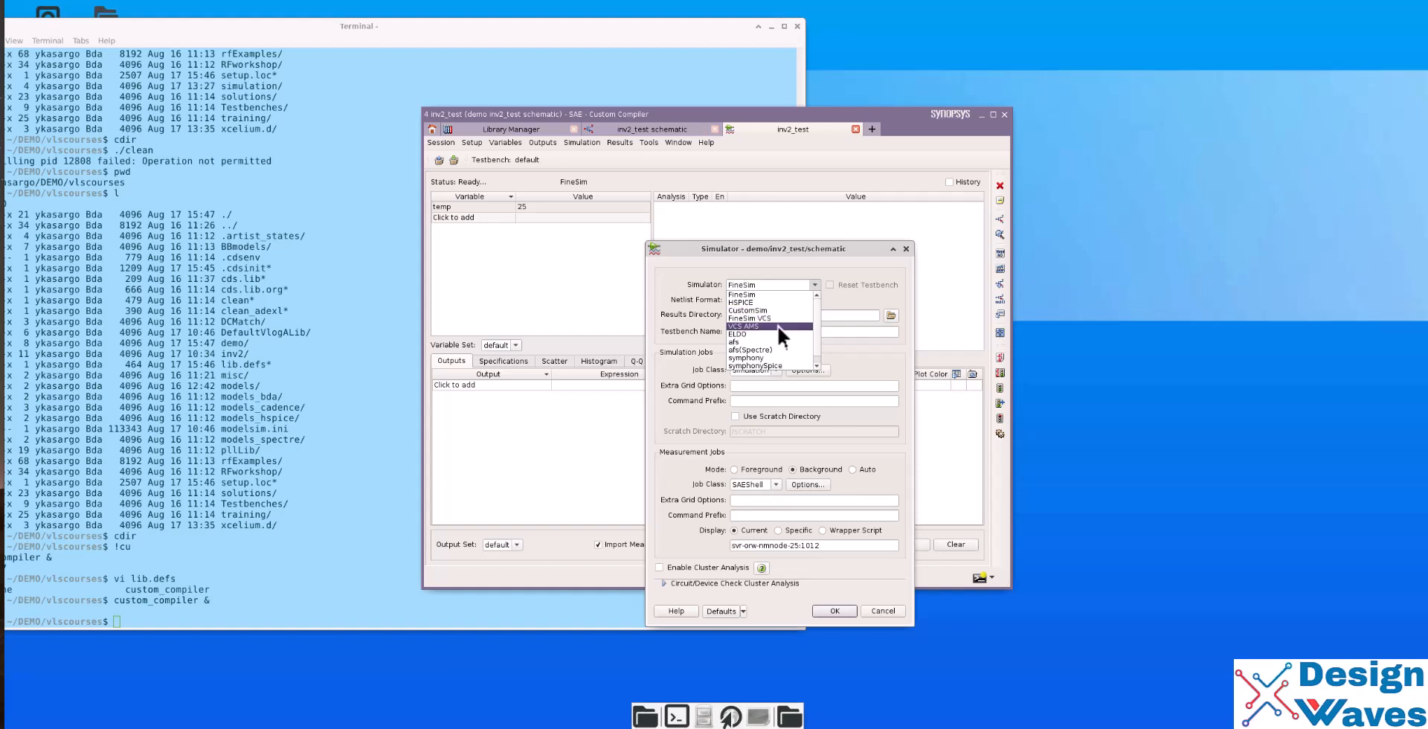
mouse_move(747, 334)
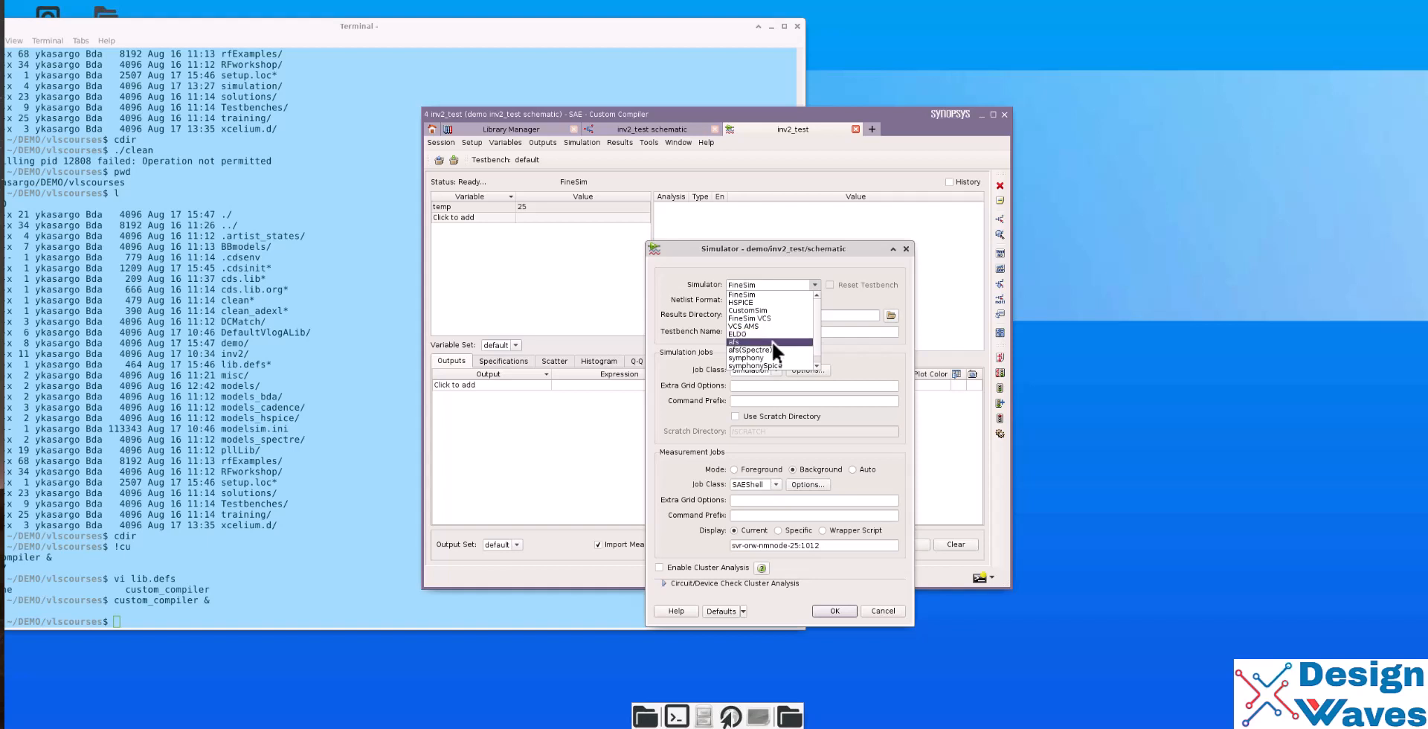
scroll("down", 3)
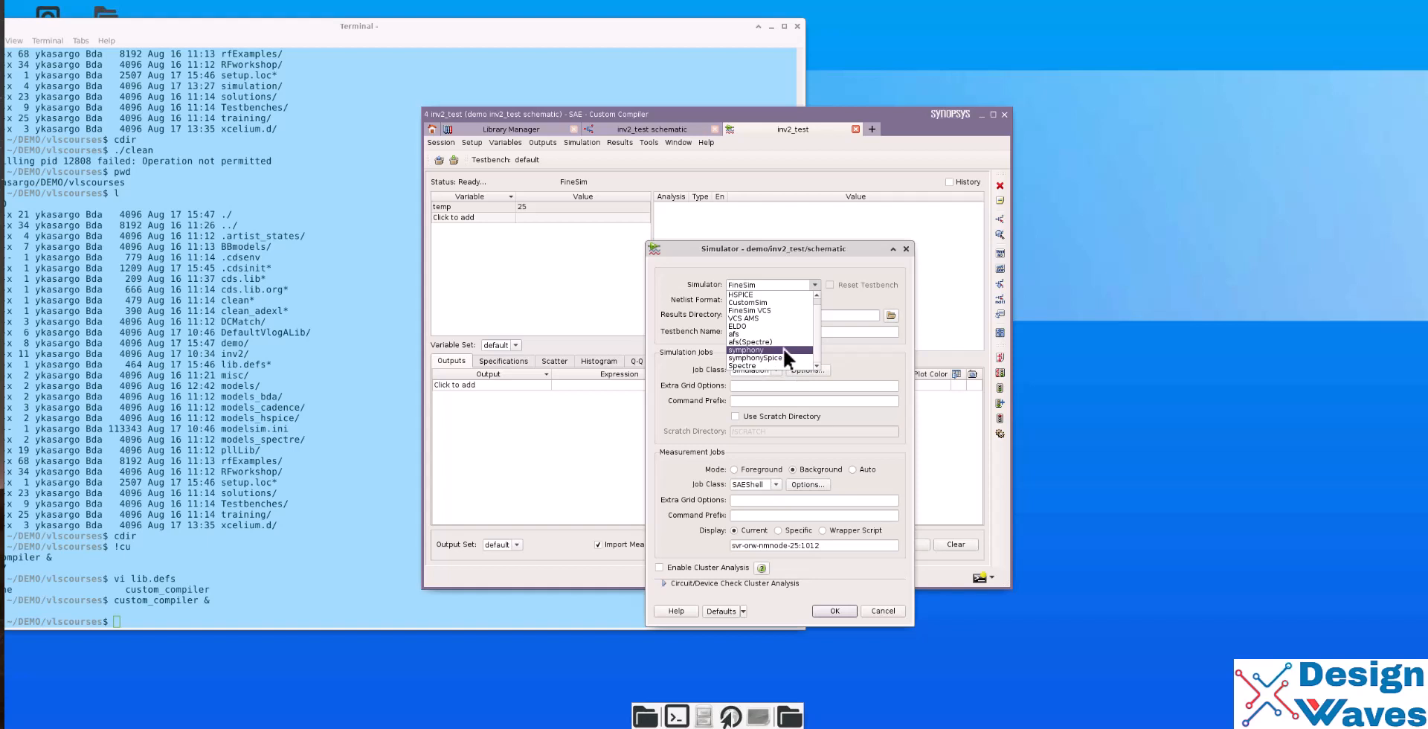
mouse_move(751, 342)
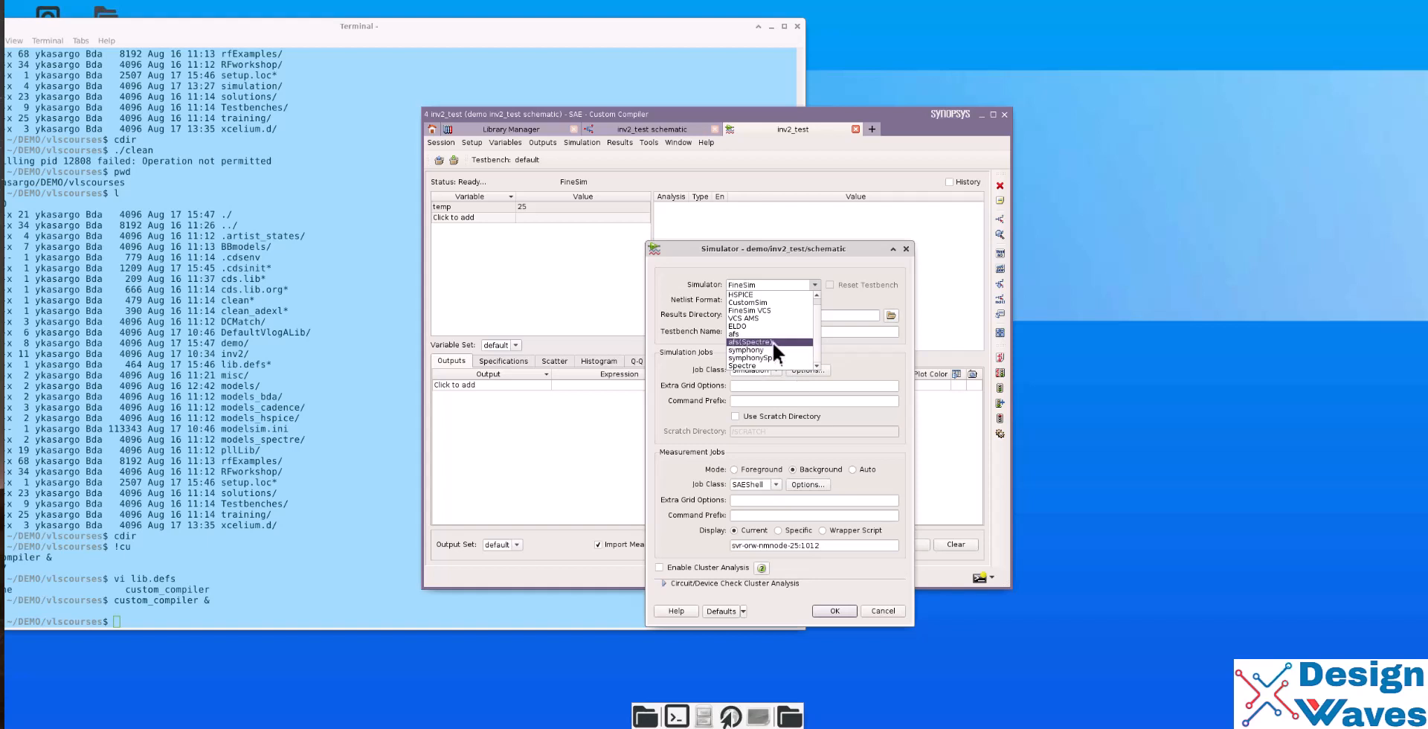
mouse_move(771, 348)
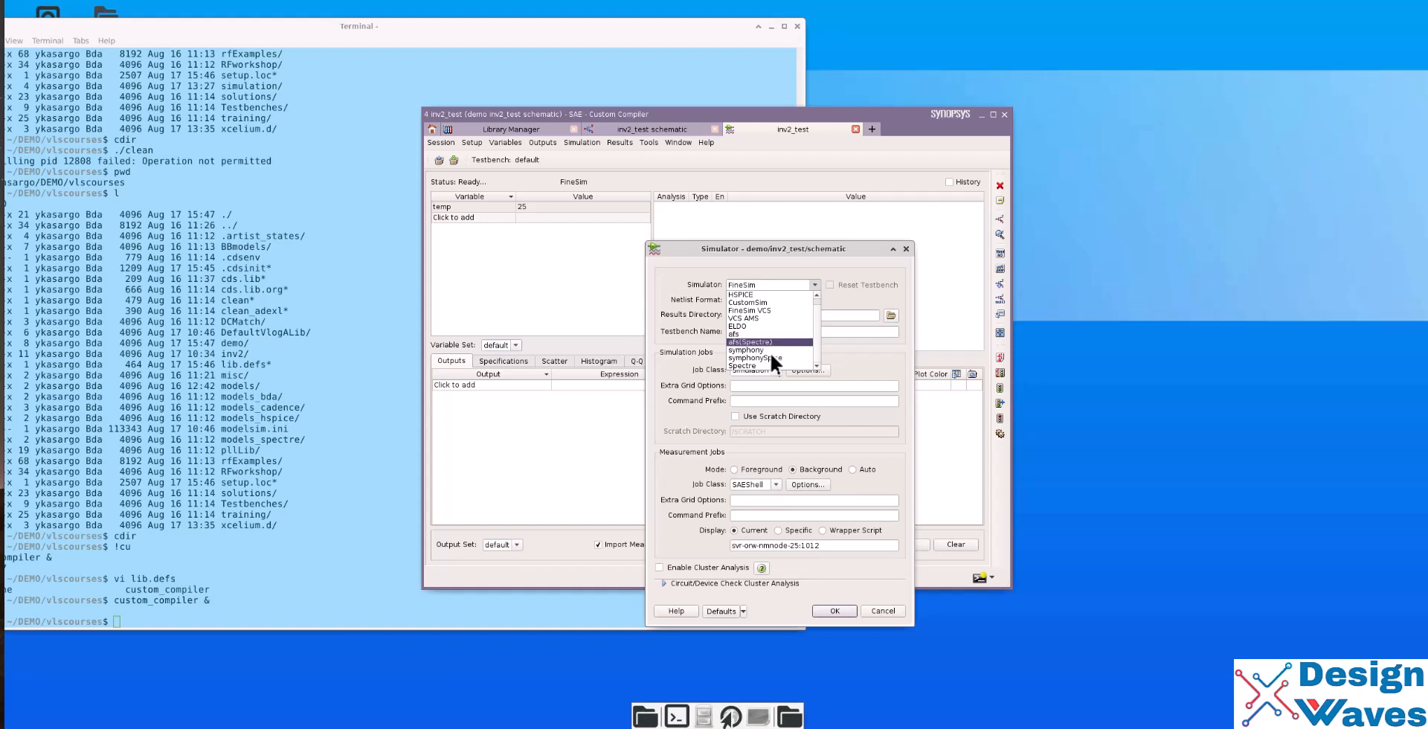
left_click(744, 365)
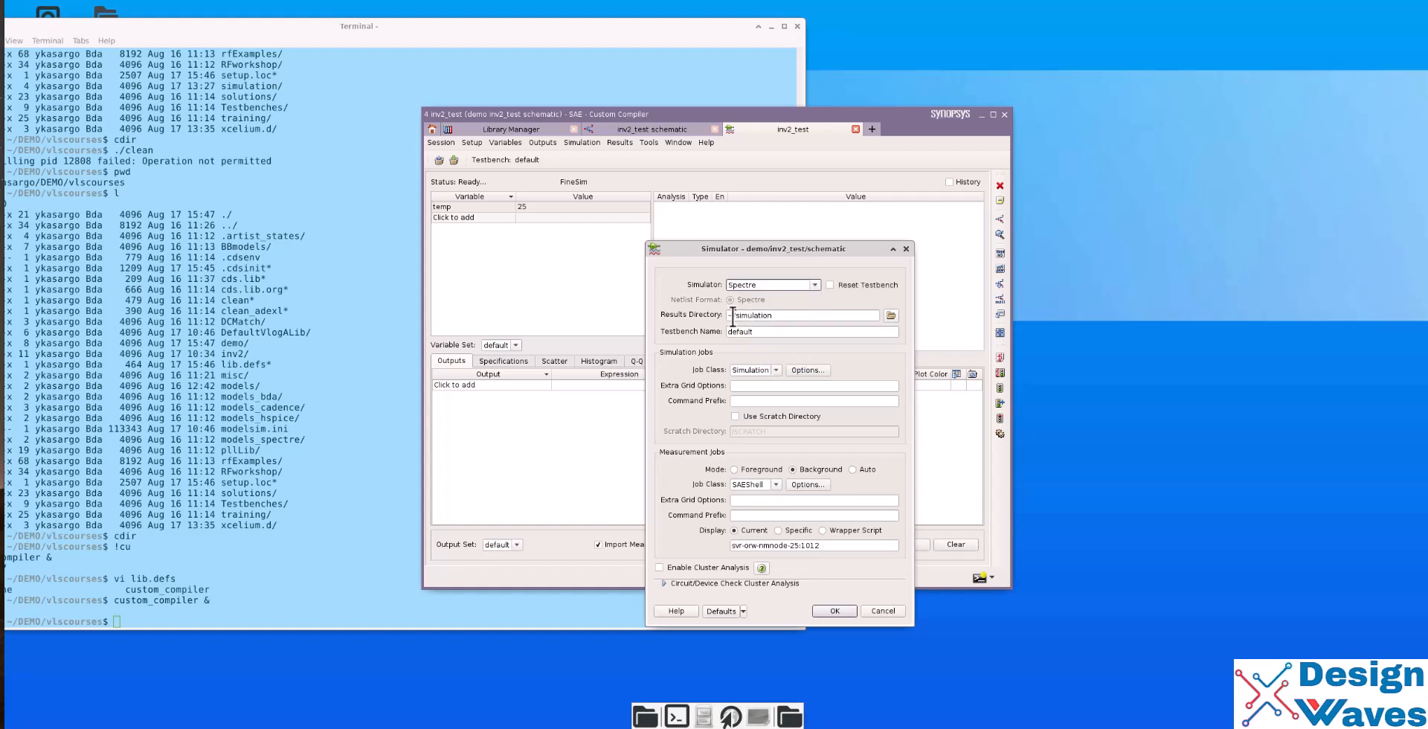
left_click(802, 315)
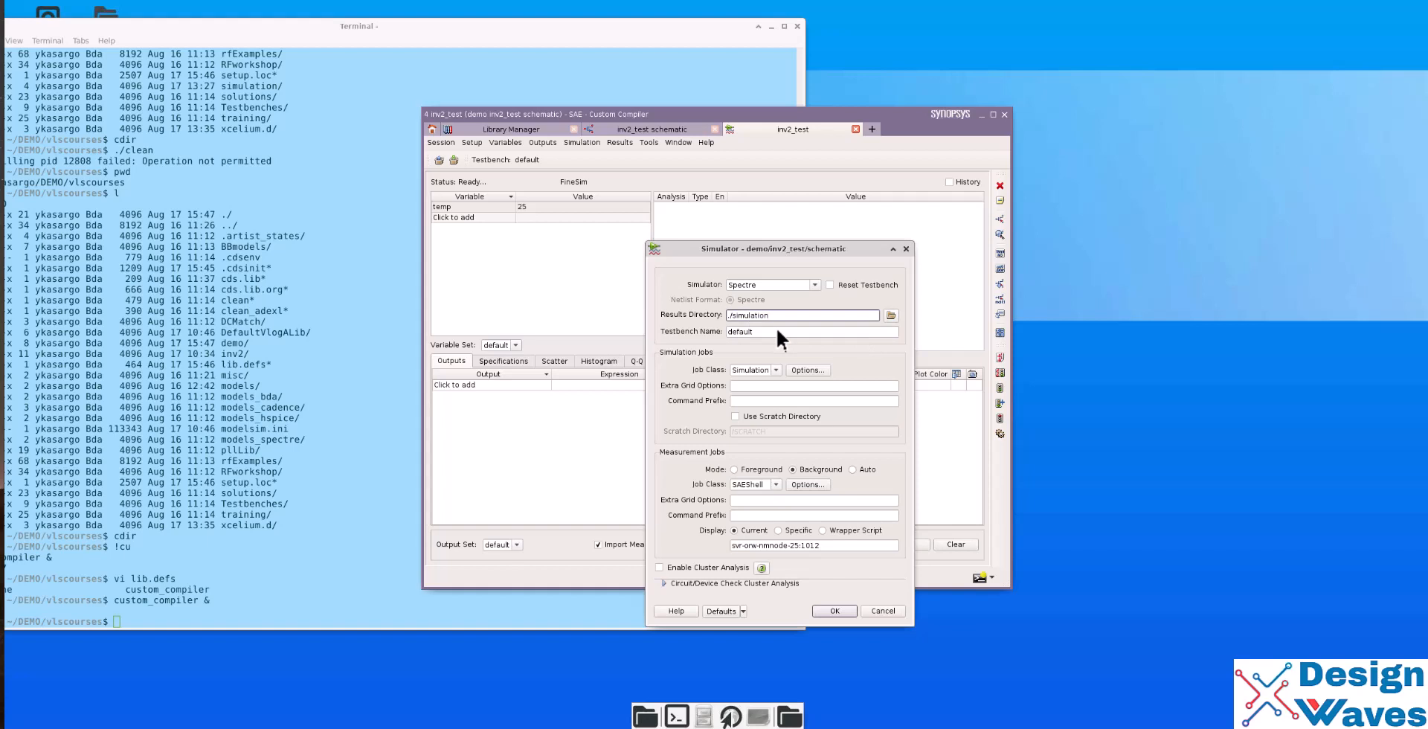
left_click(812, 331)
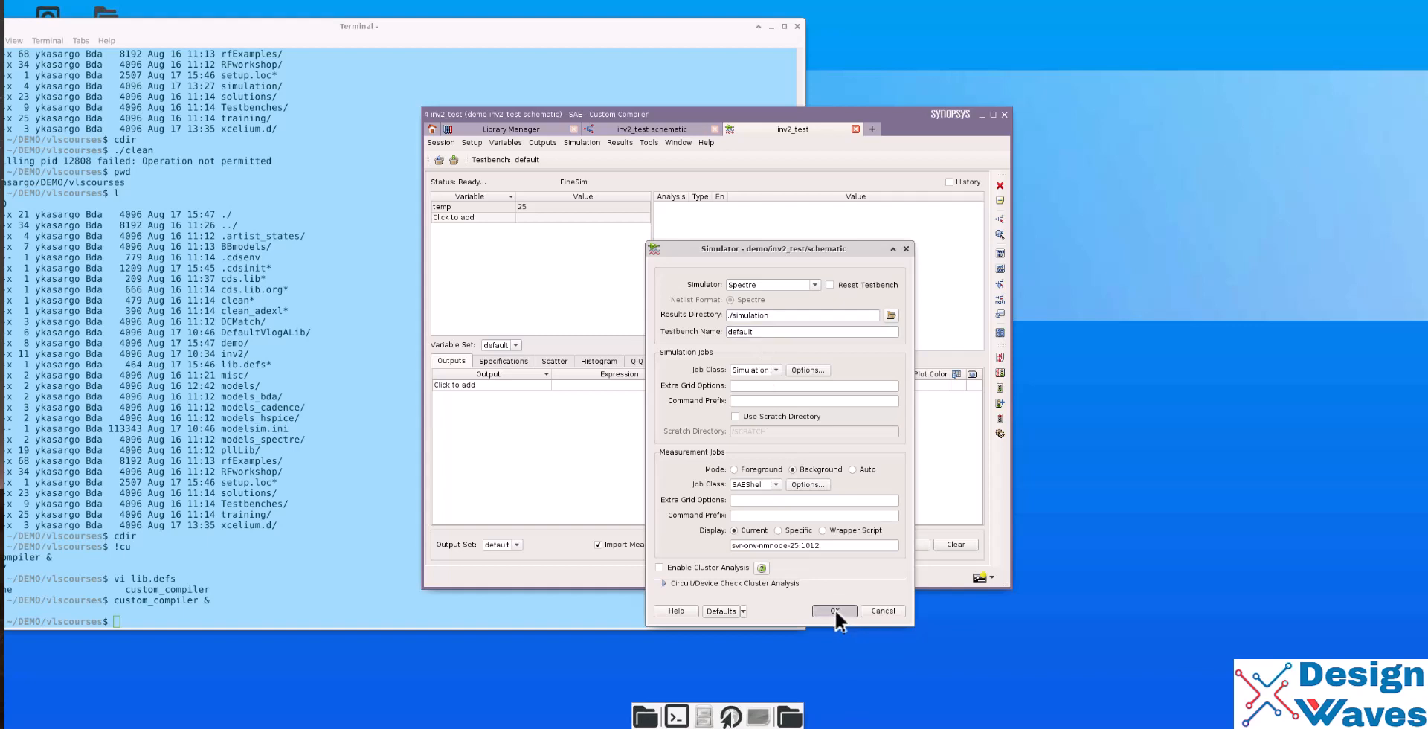
- Confirm the Spectre simulator settings so the testbench reports Spectre
left_click(833, 611)
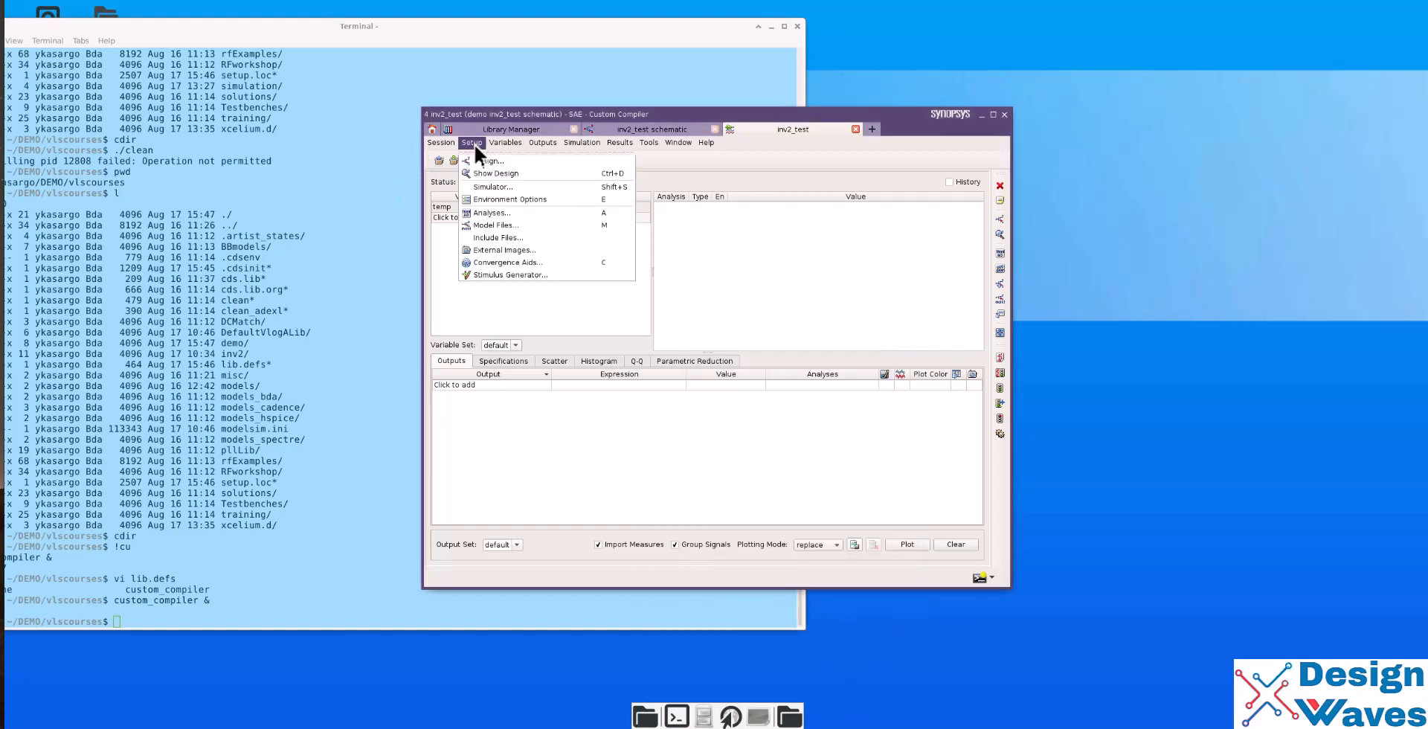
left_click(490, 161)
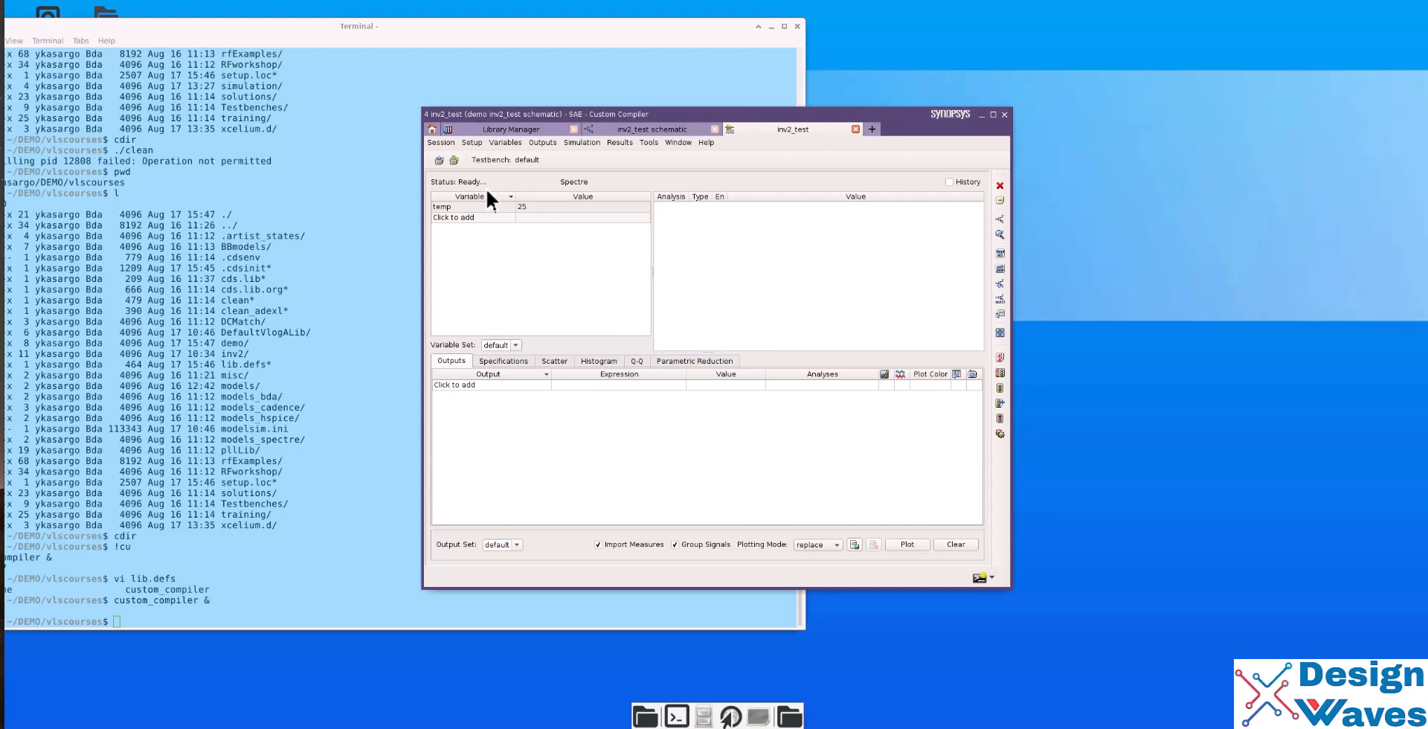
mouse_move(1000, 274)
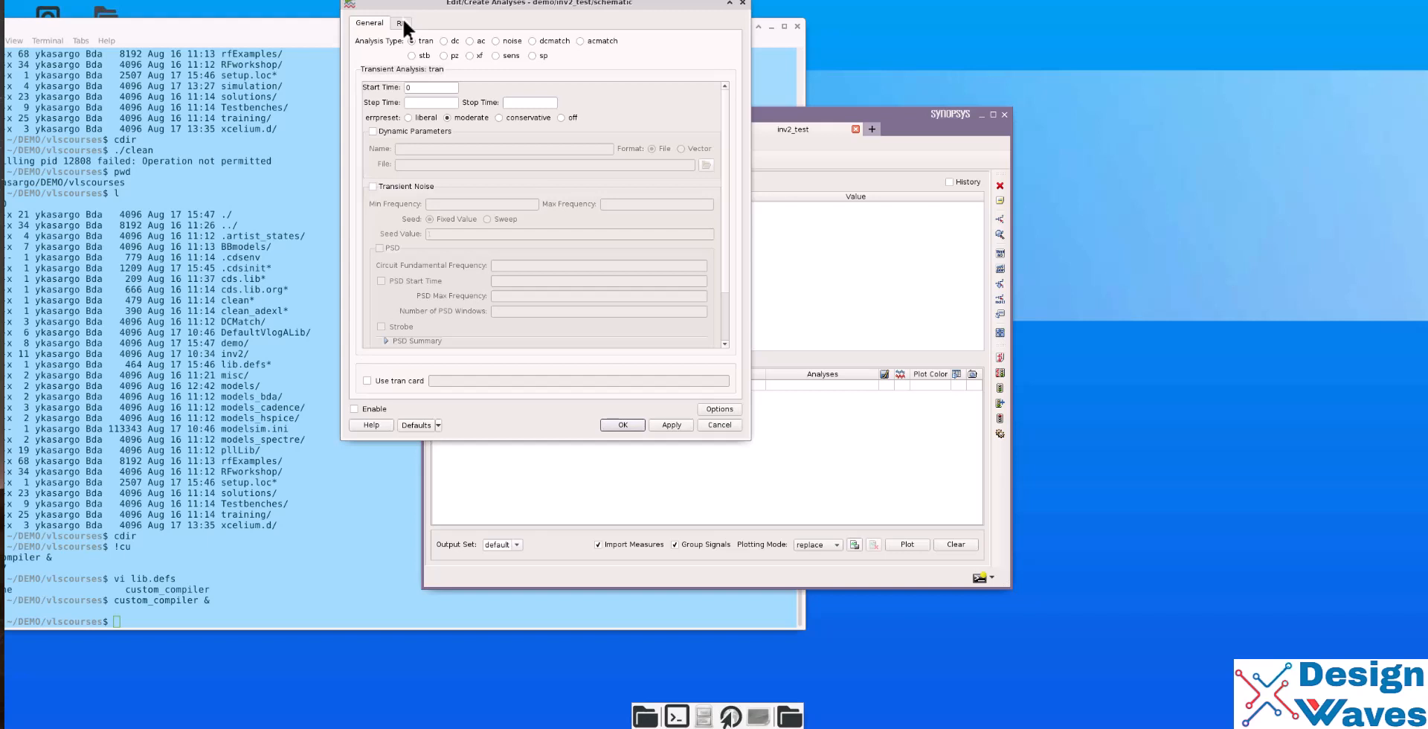
- Enable a tran analysis with 0.01u step and 10u stop time
left_click(401, 23)
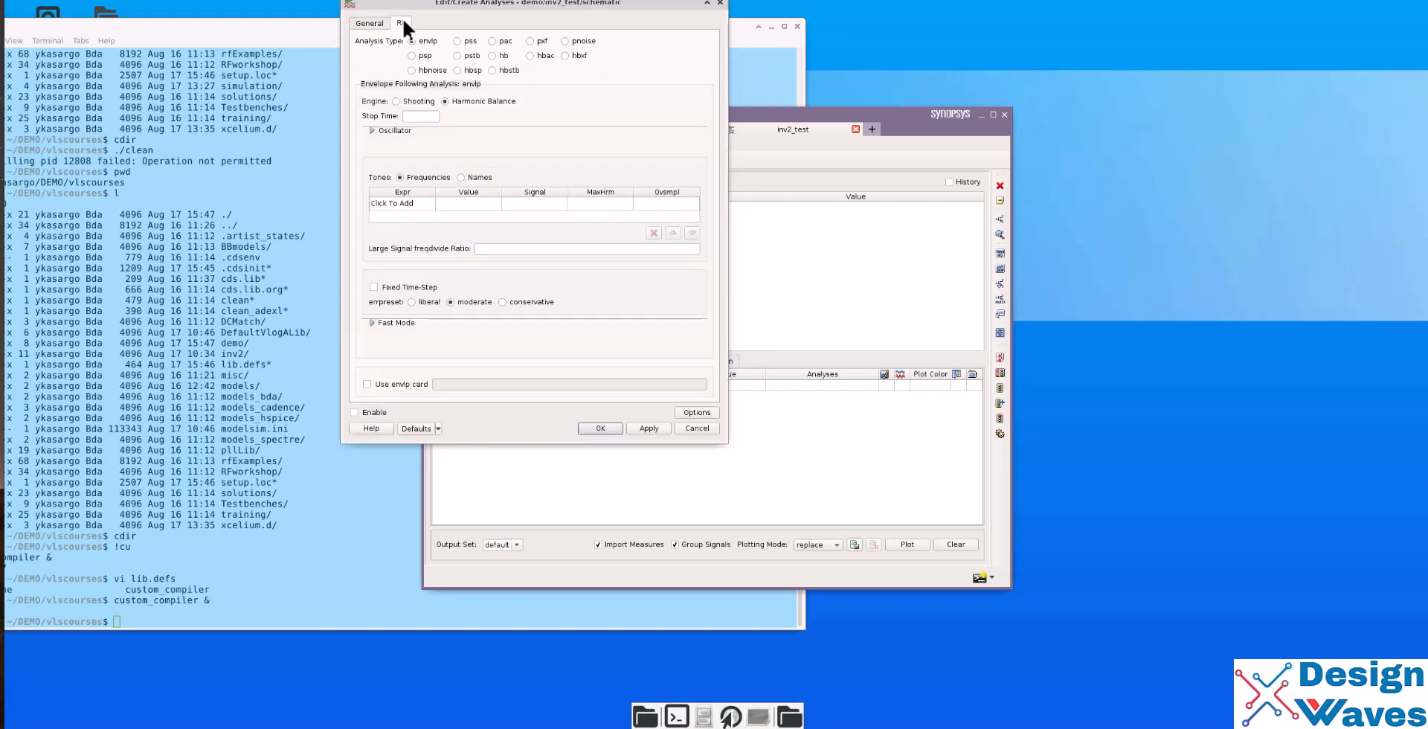
left_click(369, 23)
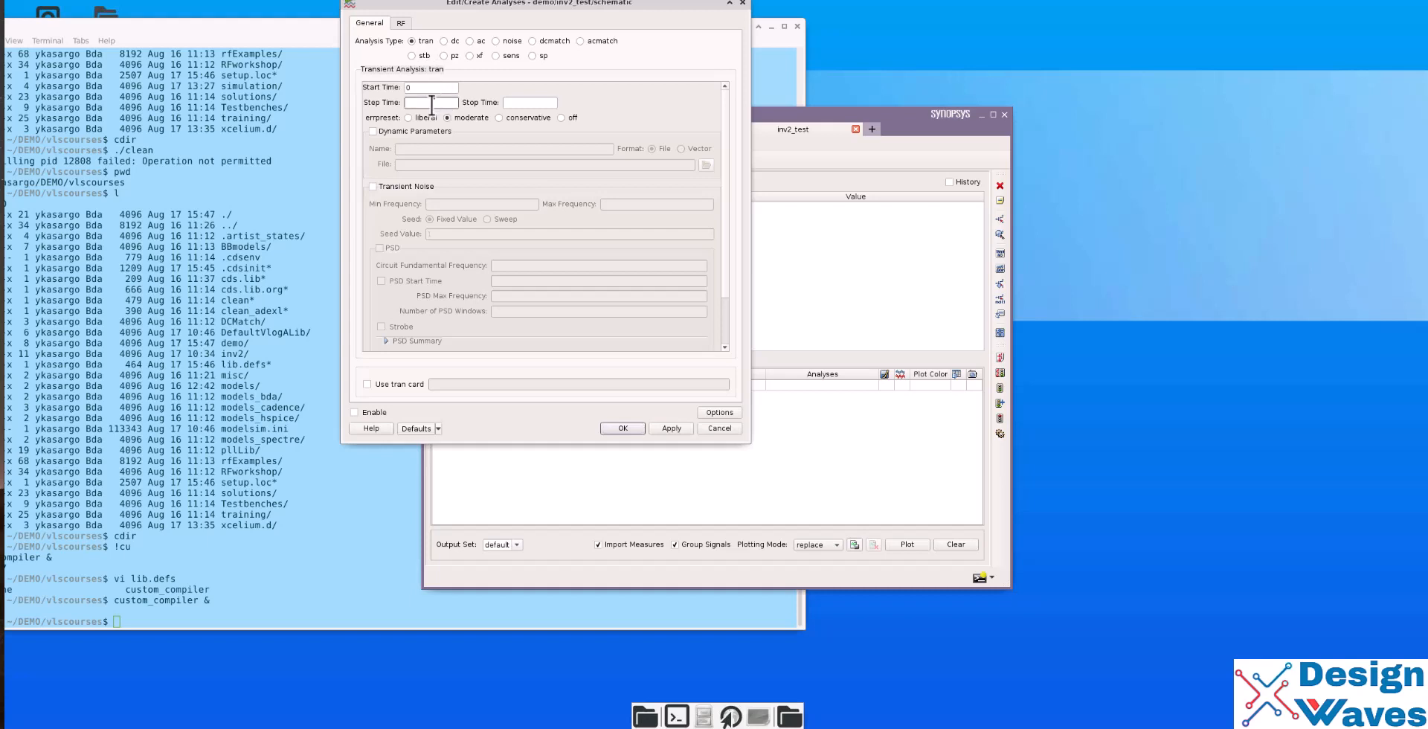
type("0.01u")
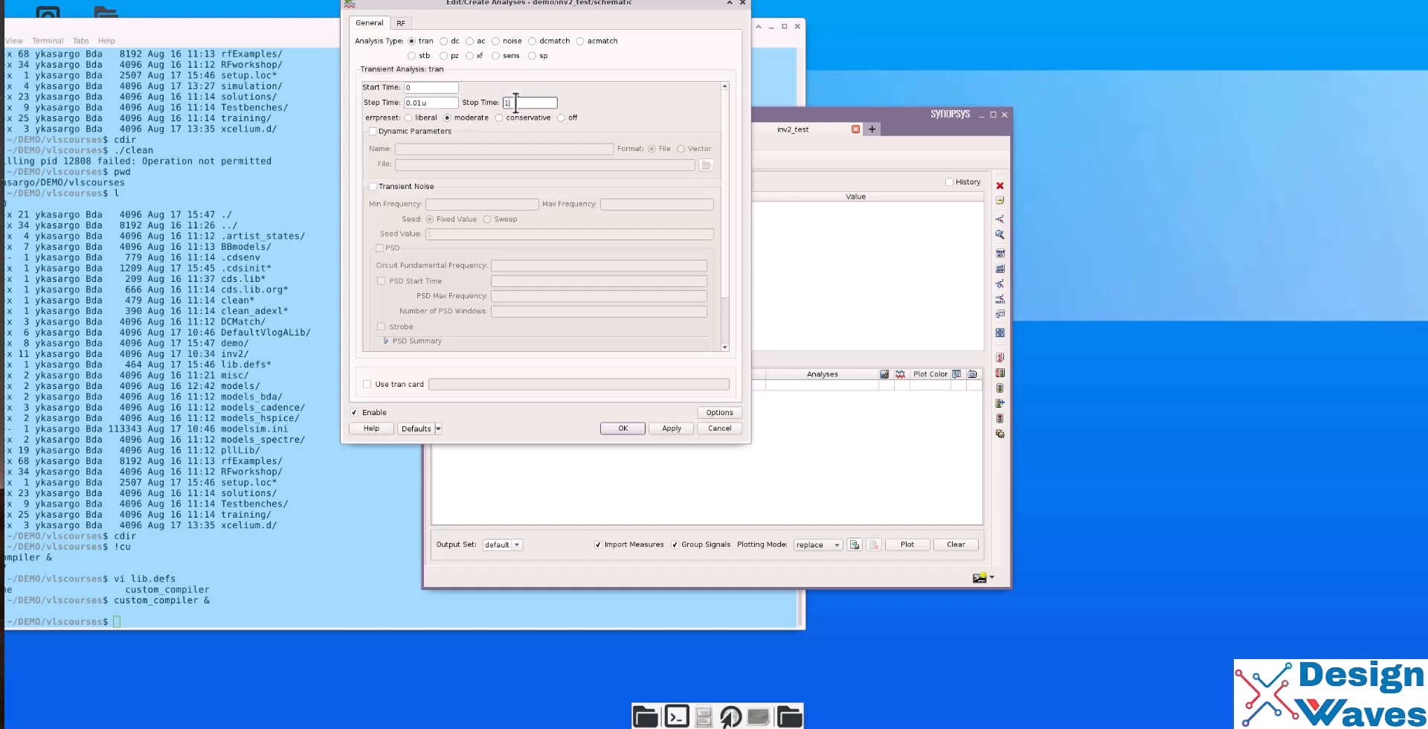
type("10u")
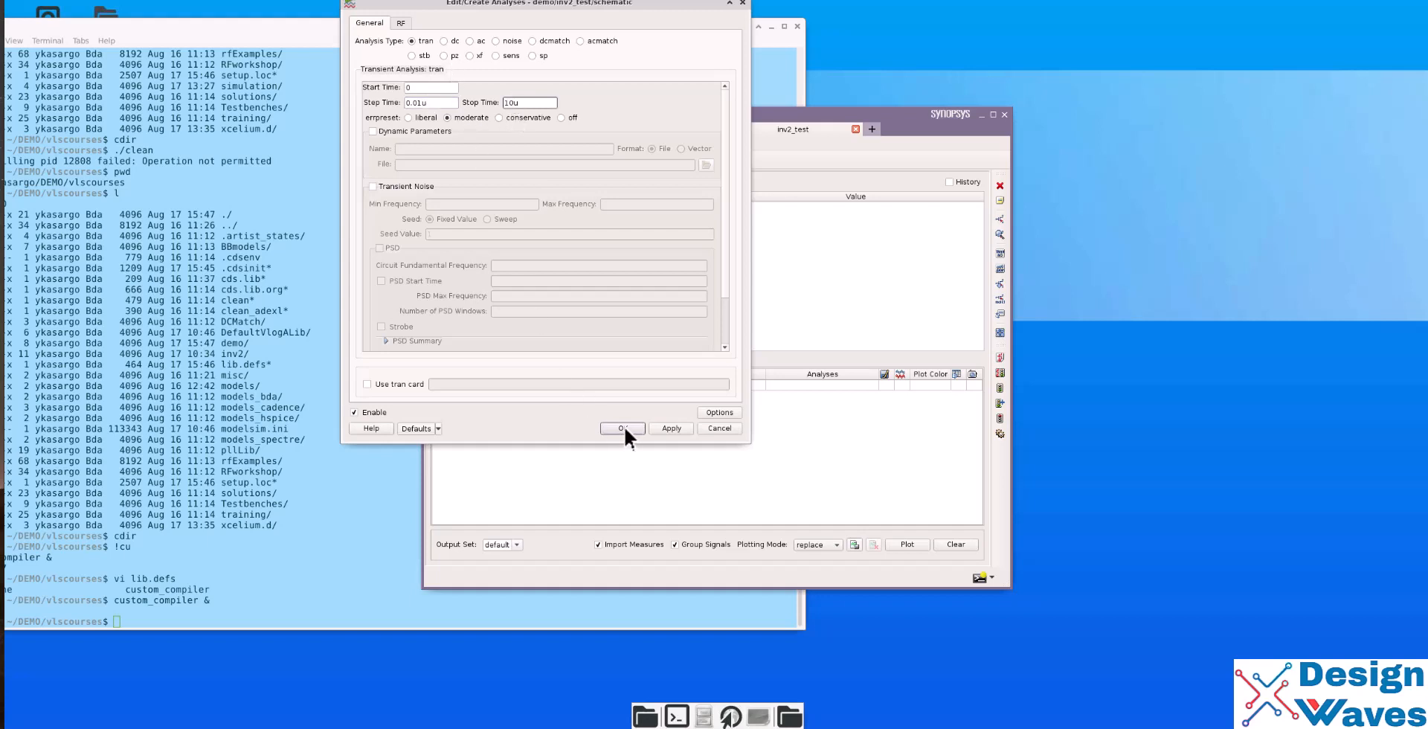
left_click(622, 429)
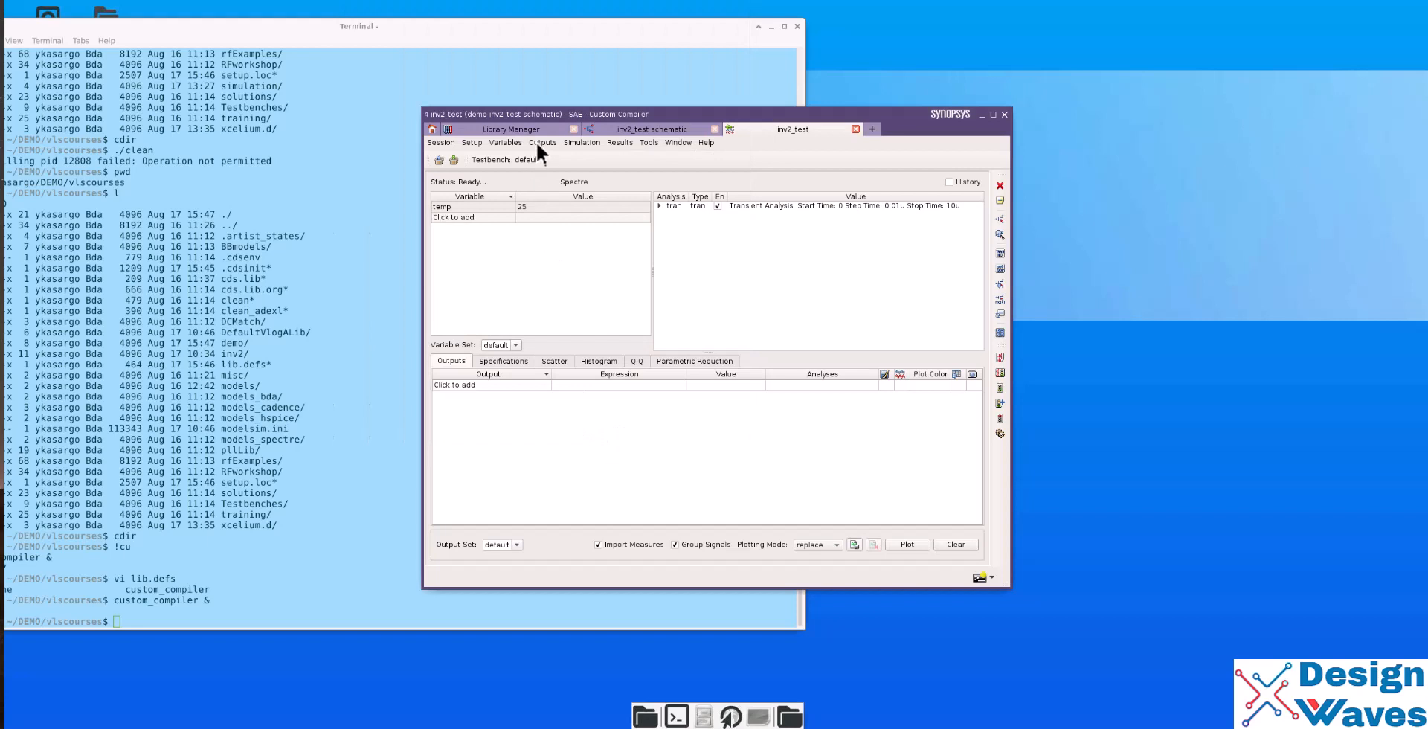
- Add v(input) and v(output) outputs, copy design variables, and set VDC and VIN to 5
left_click(542, 143)
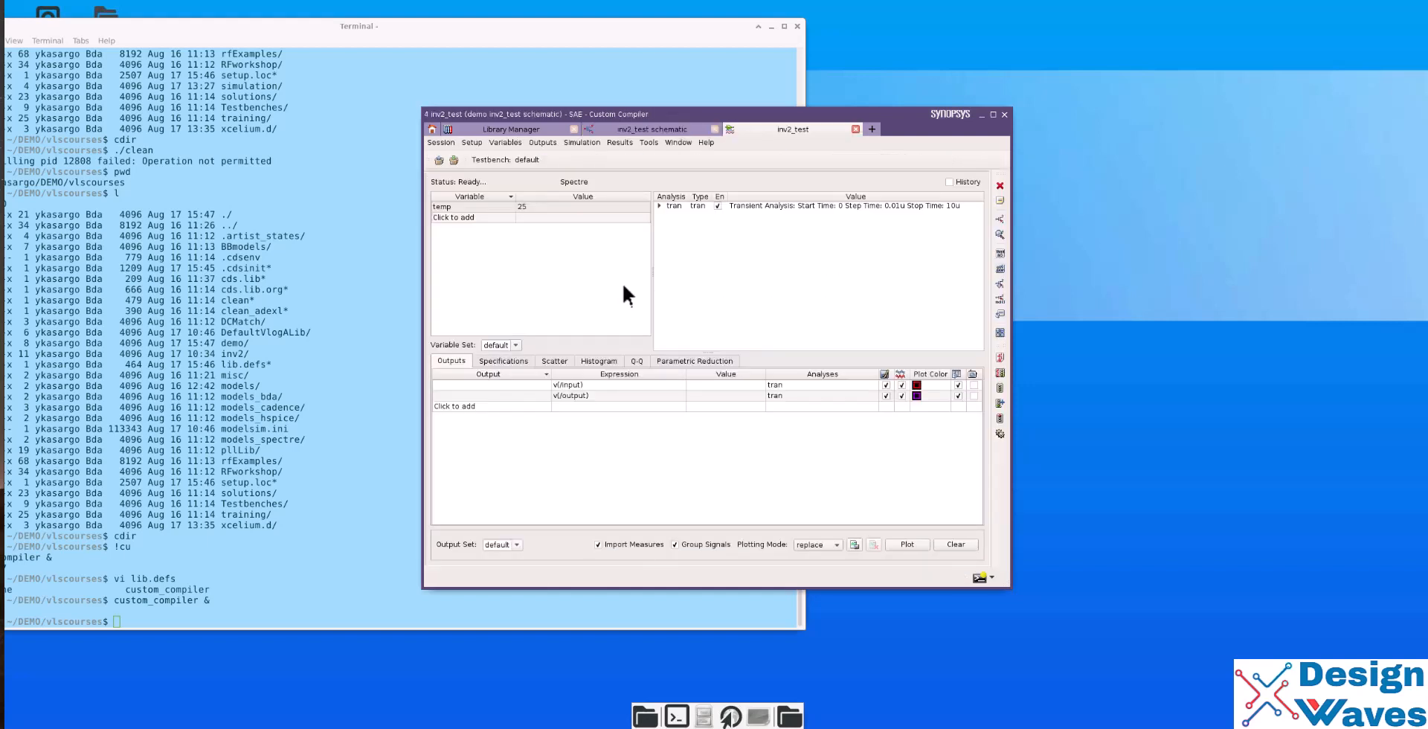
mouse_move(645, 162)
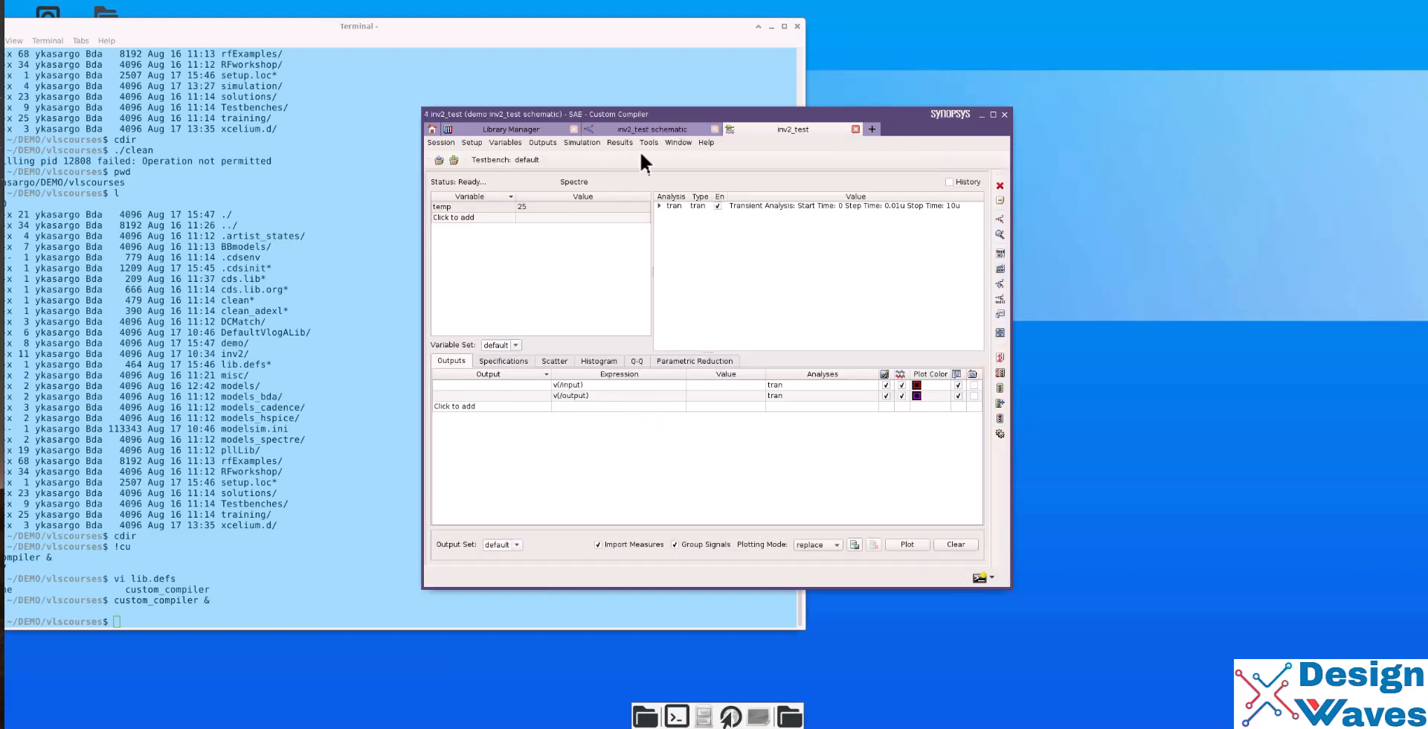
mouse_move(619, 153)
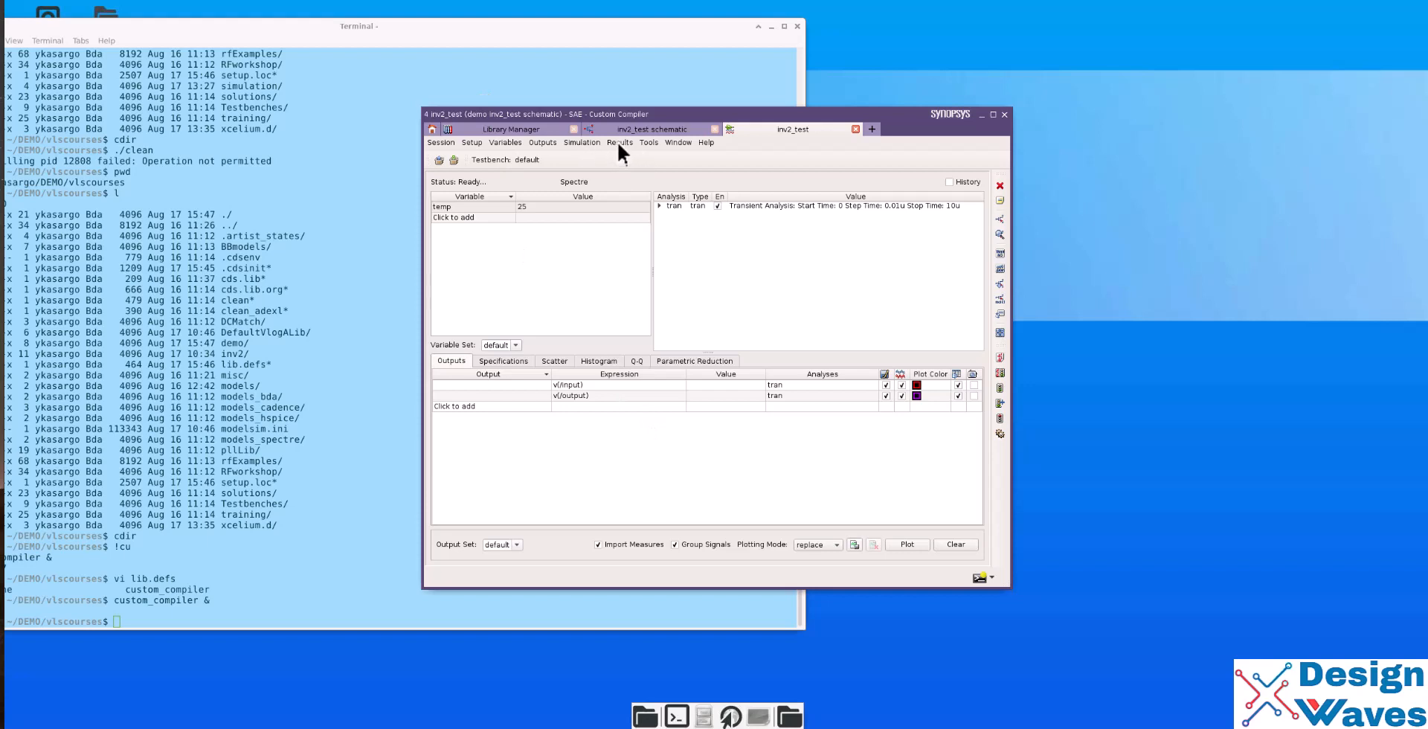
left_click(506, 142)
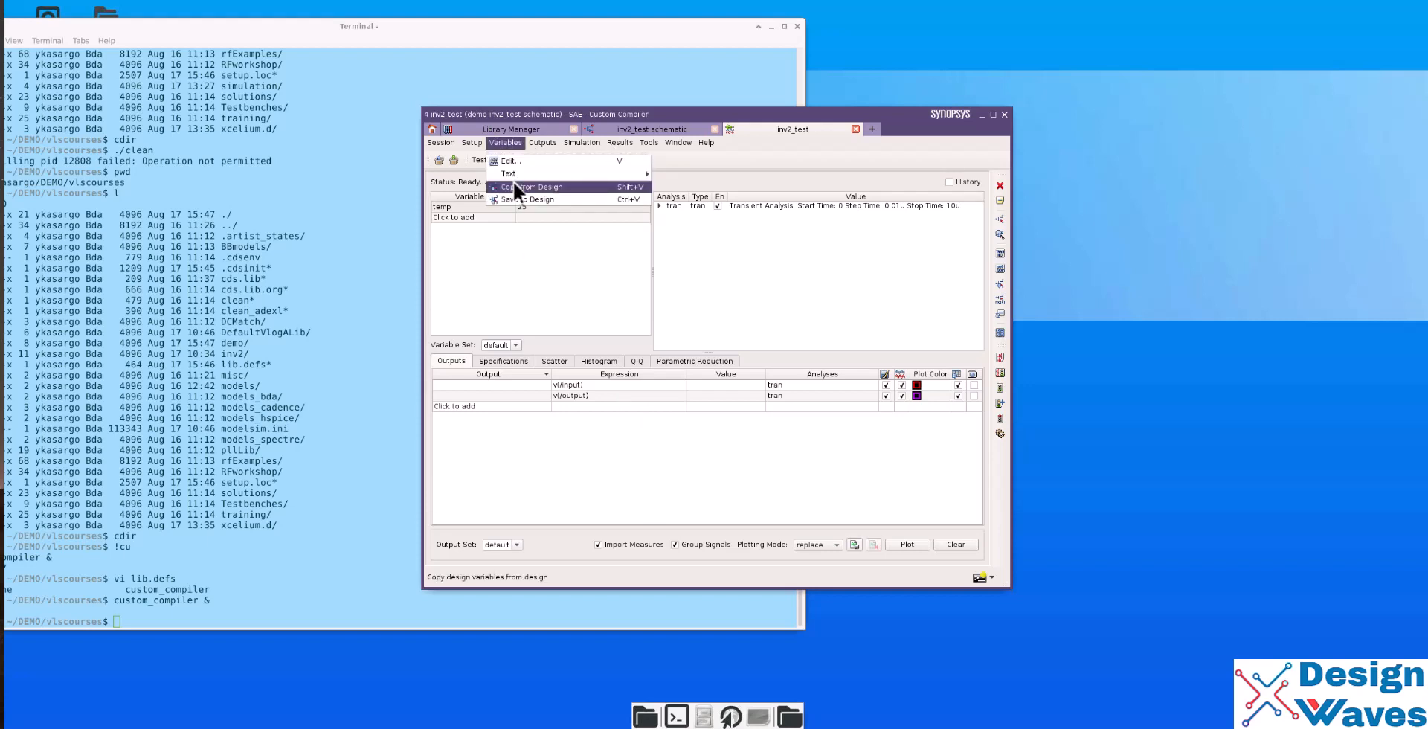
left_click(532, 187)
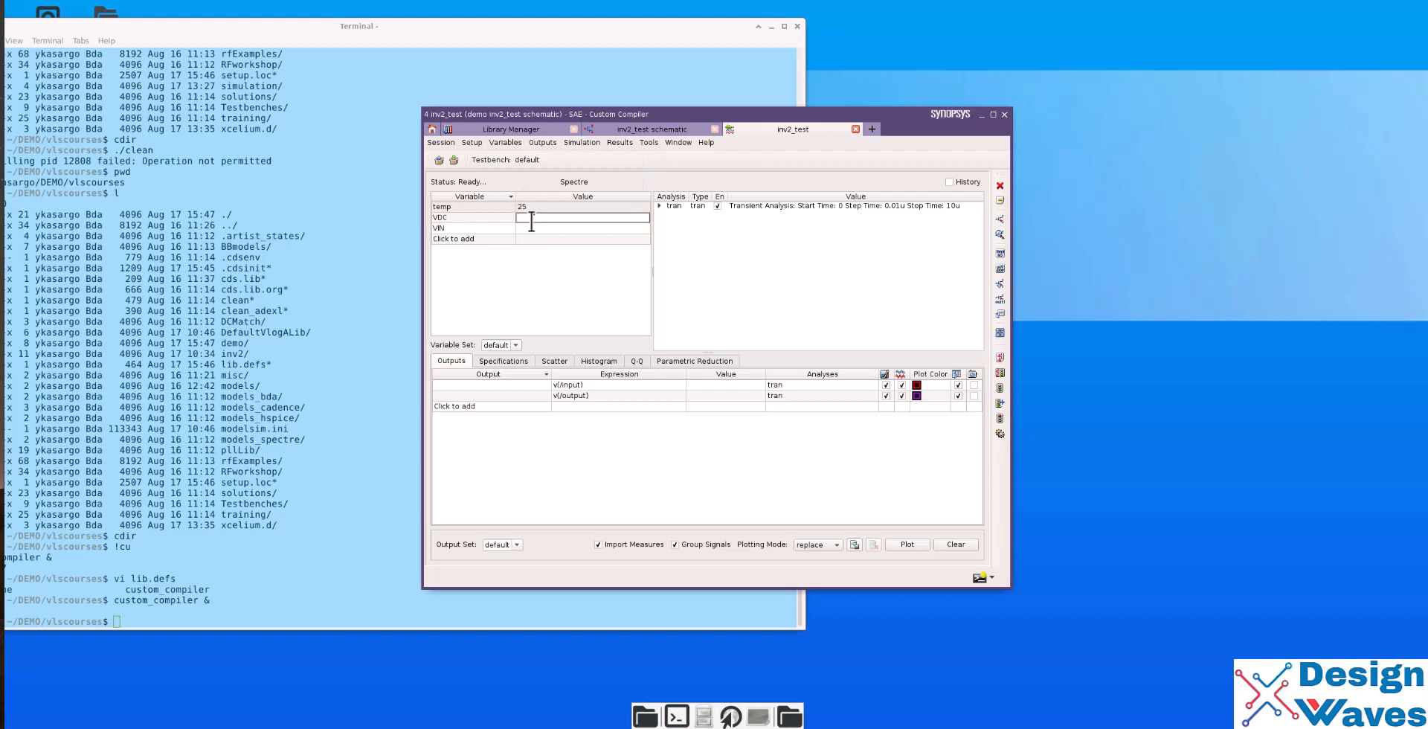
type("5")
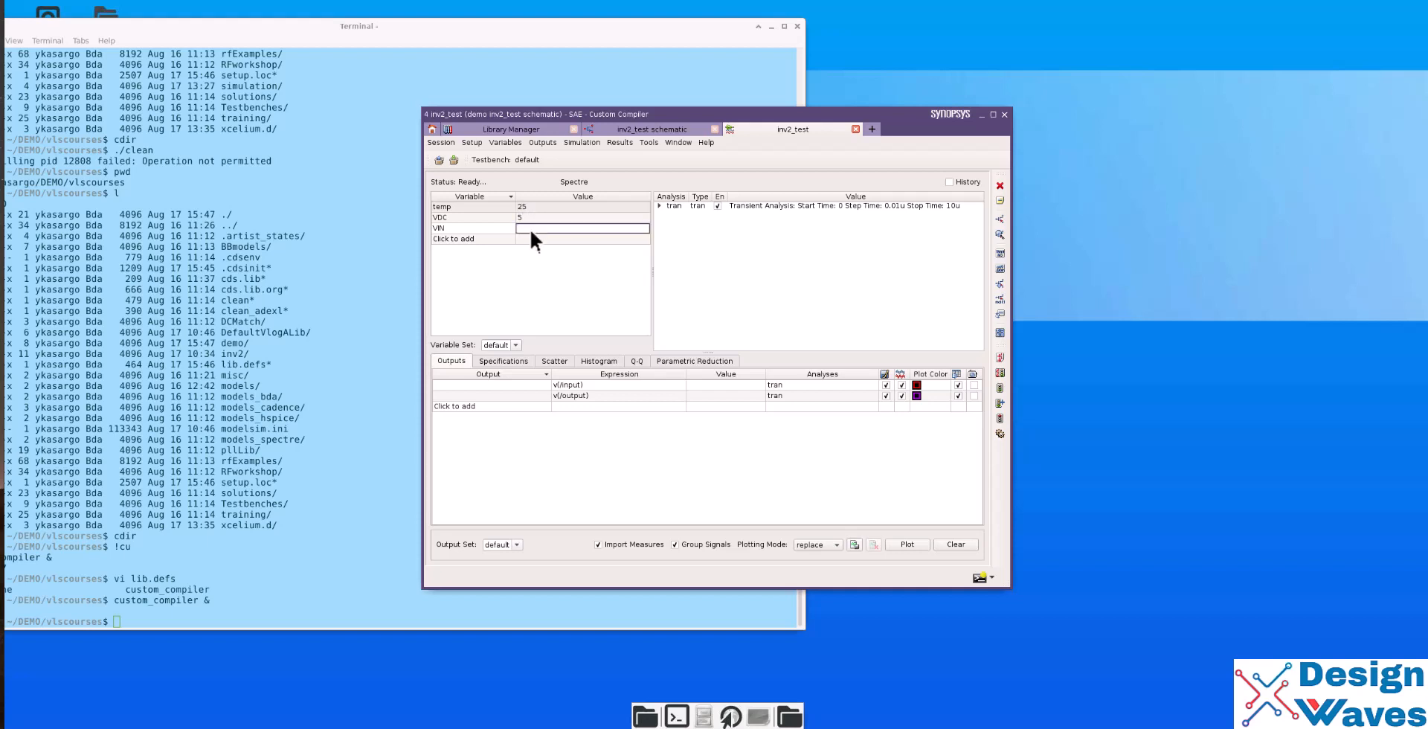
type("5")
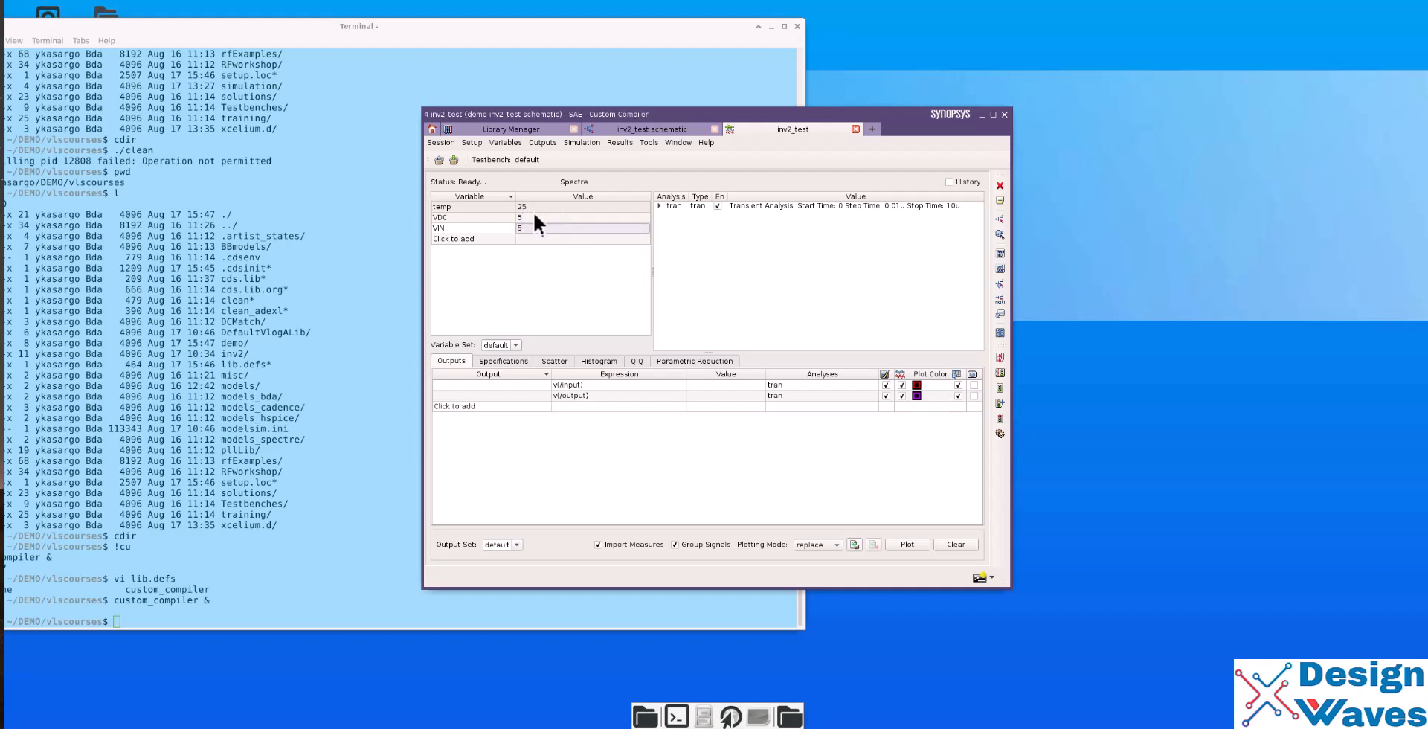
mouse_move(542, 219)
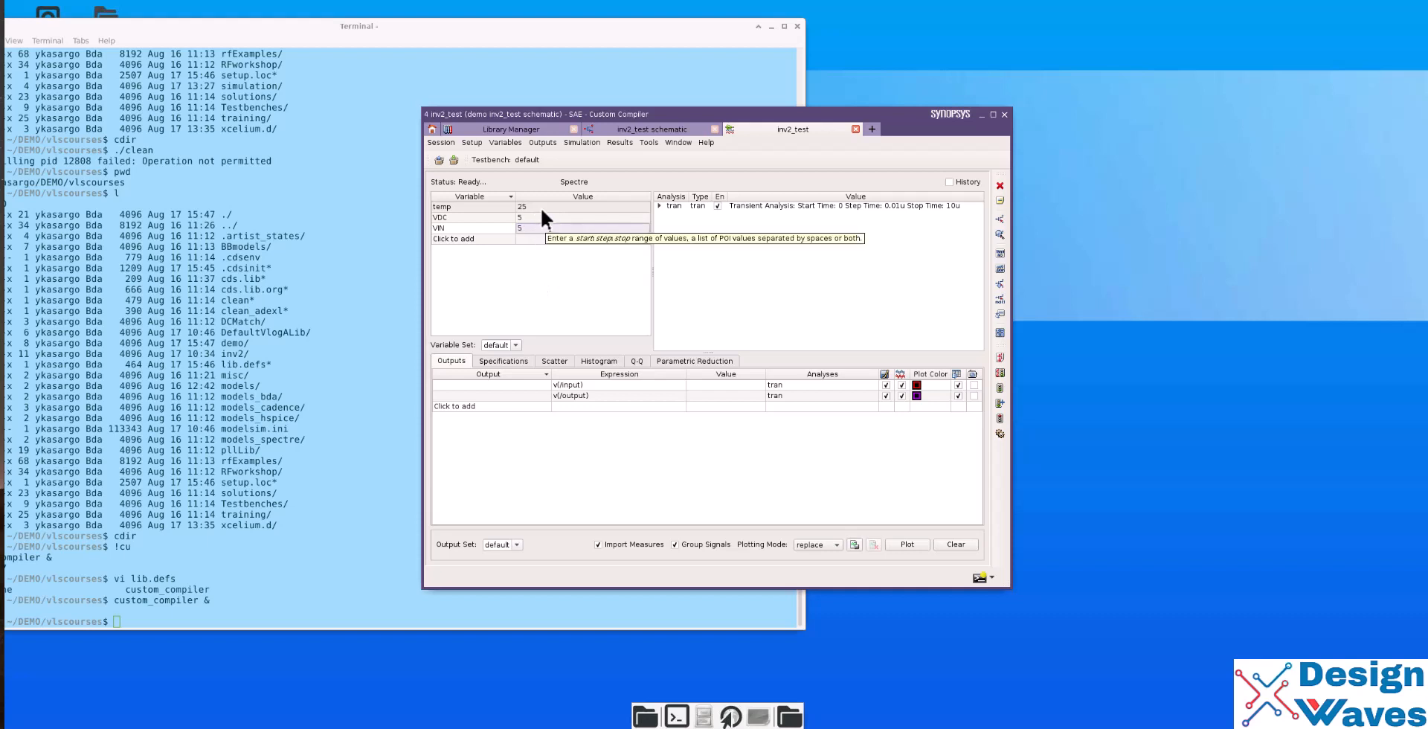
mouse_move(556, 486)
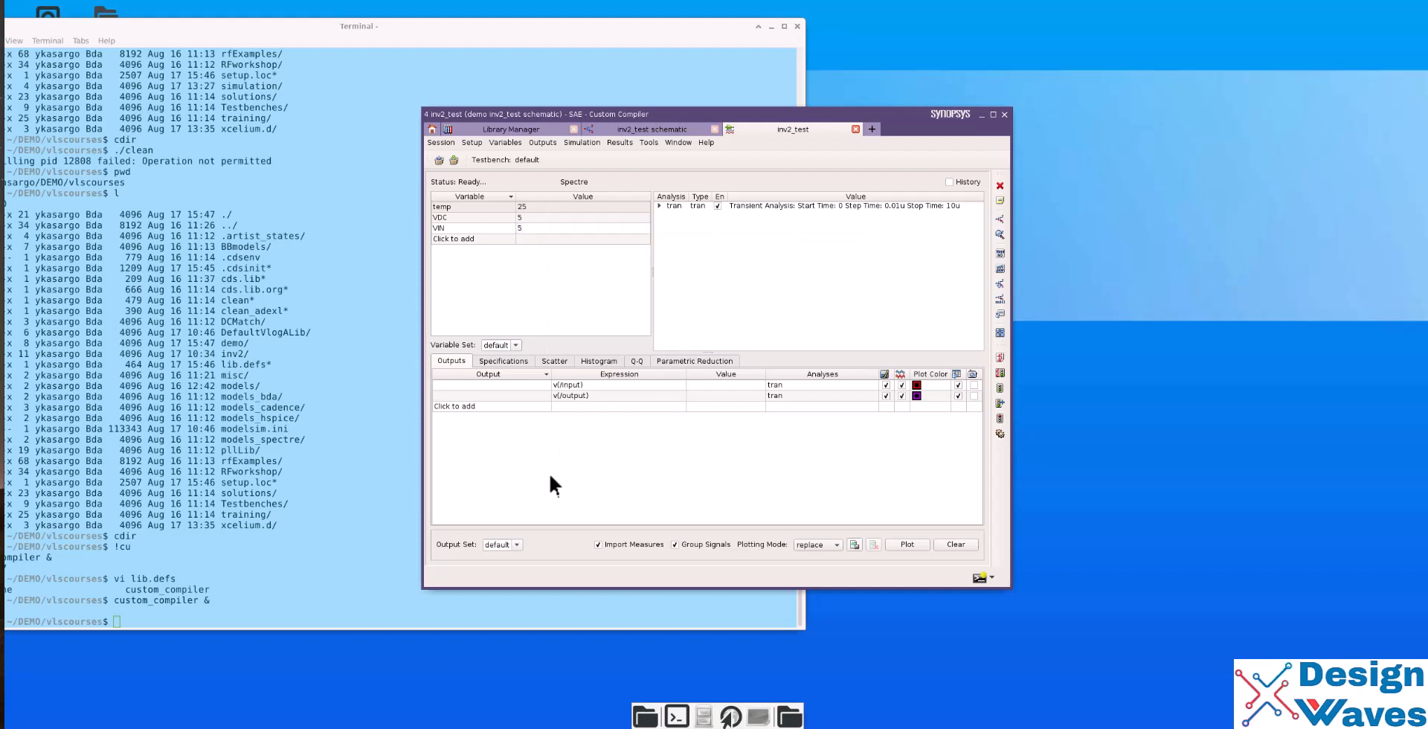
mouse_move(519, 444)
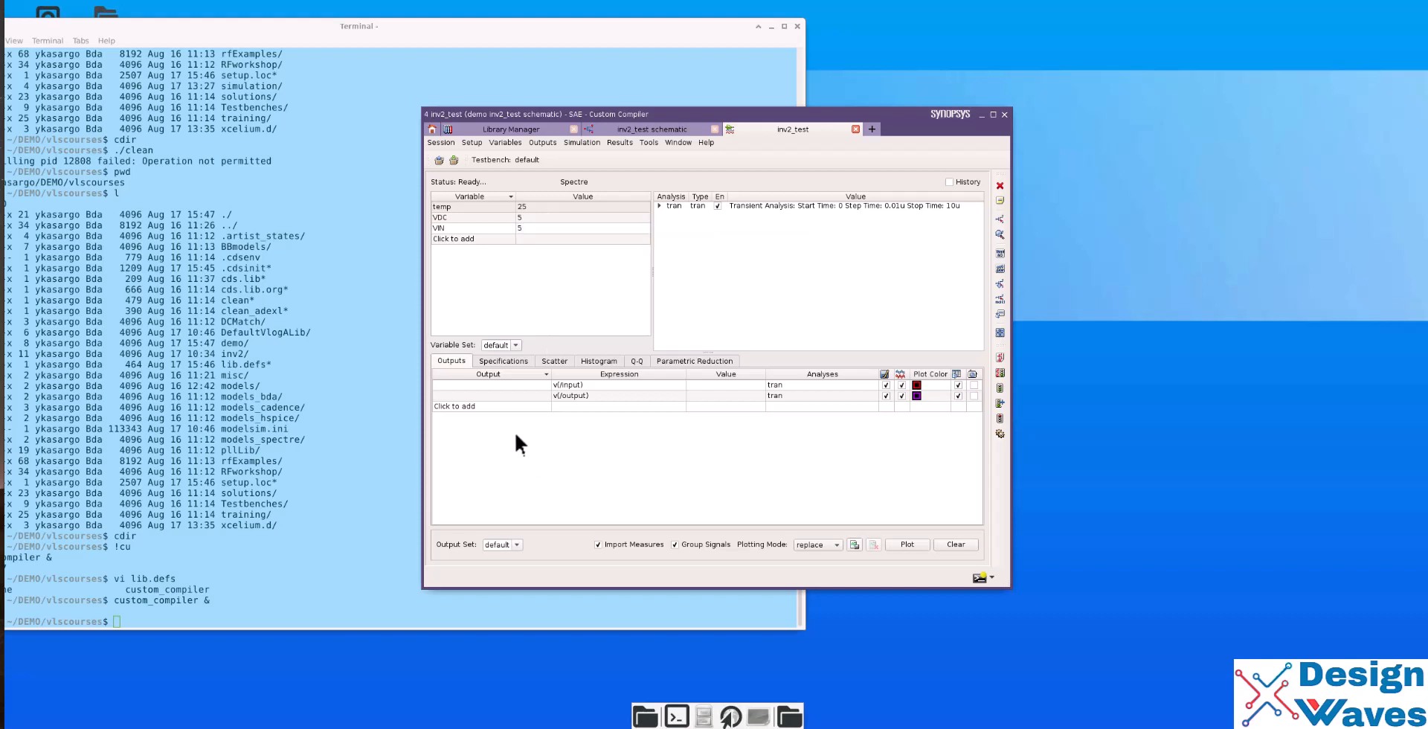
- Generate and view the Spectre netlist, then netlist and run, which fails
left_click(581, 143)
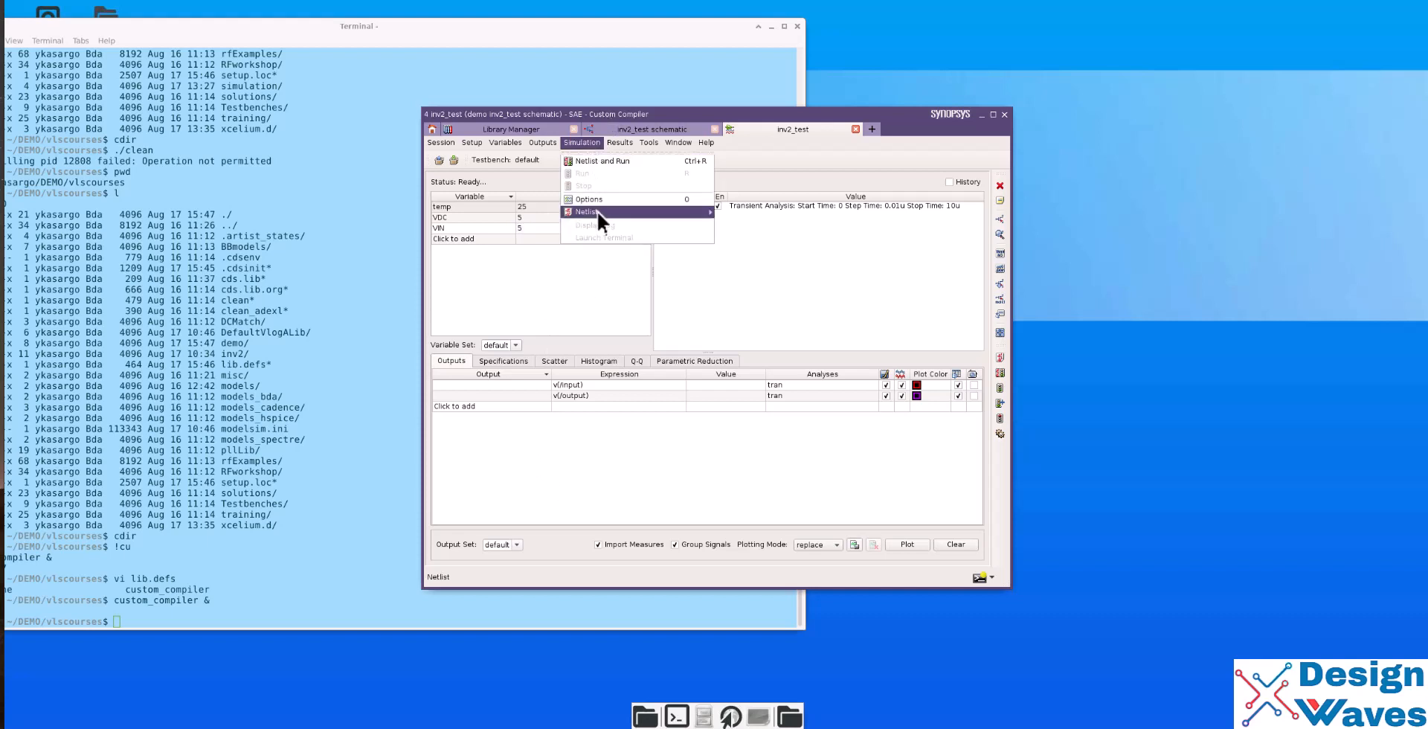
left_click(588, 211)
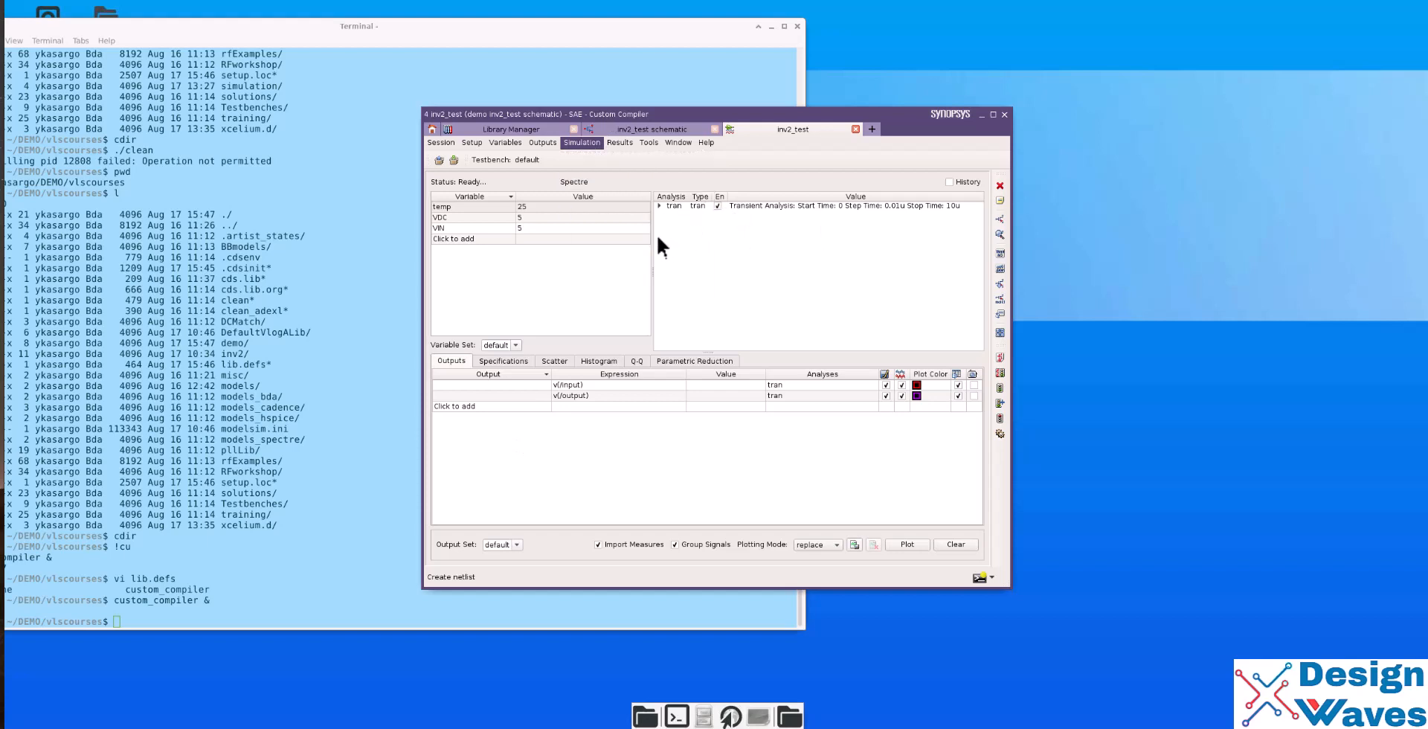
left_click(450, 575)
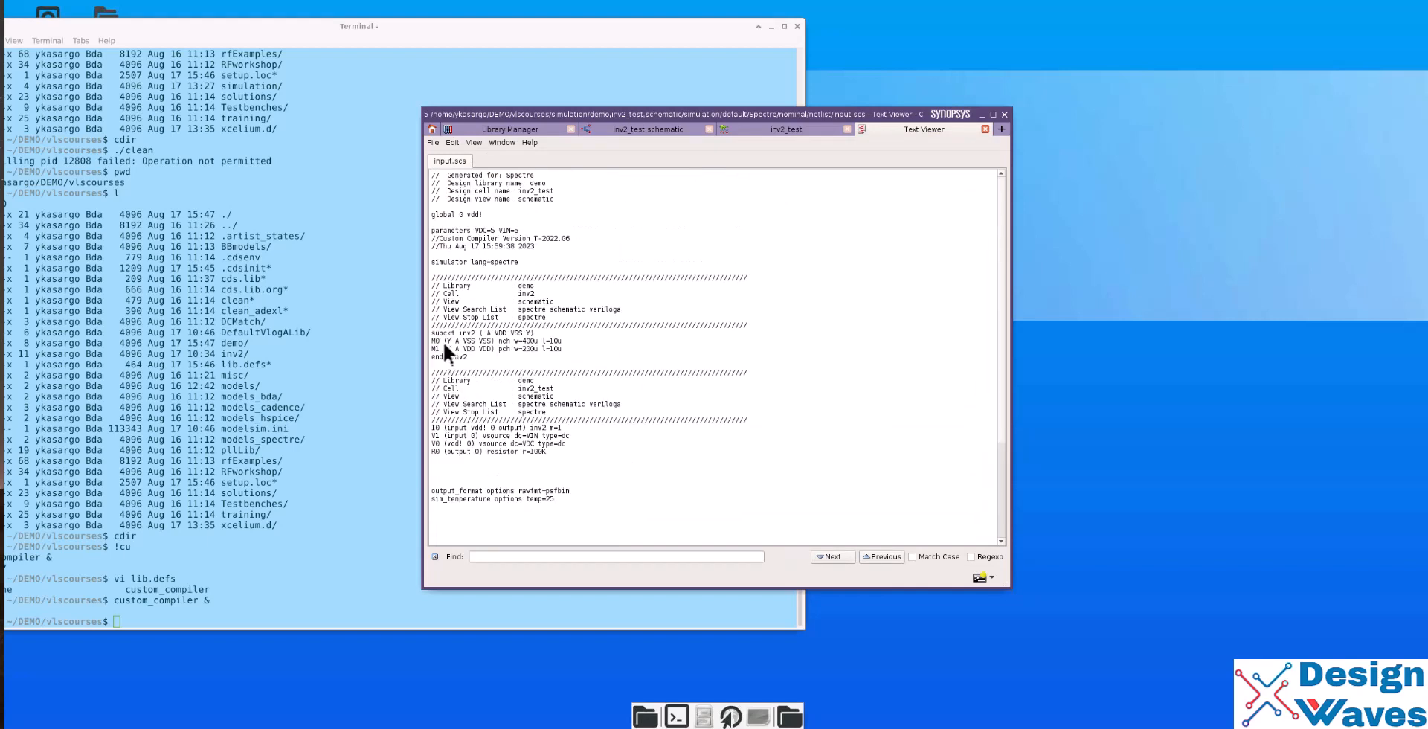
left_click_drag(447, 341, 510, 349)
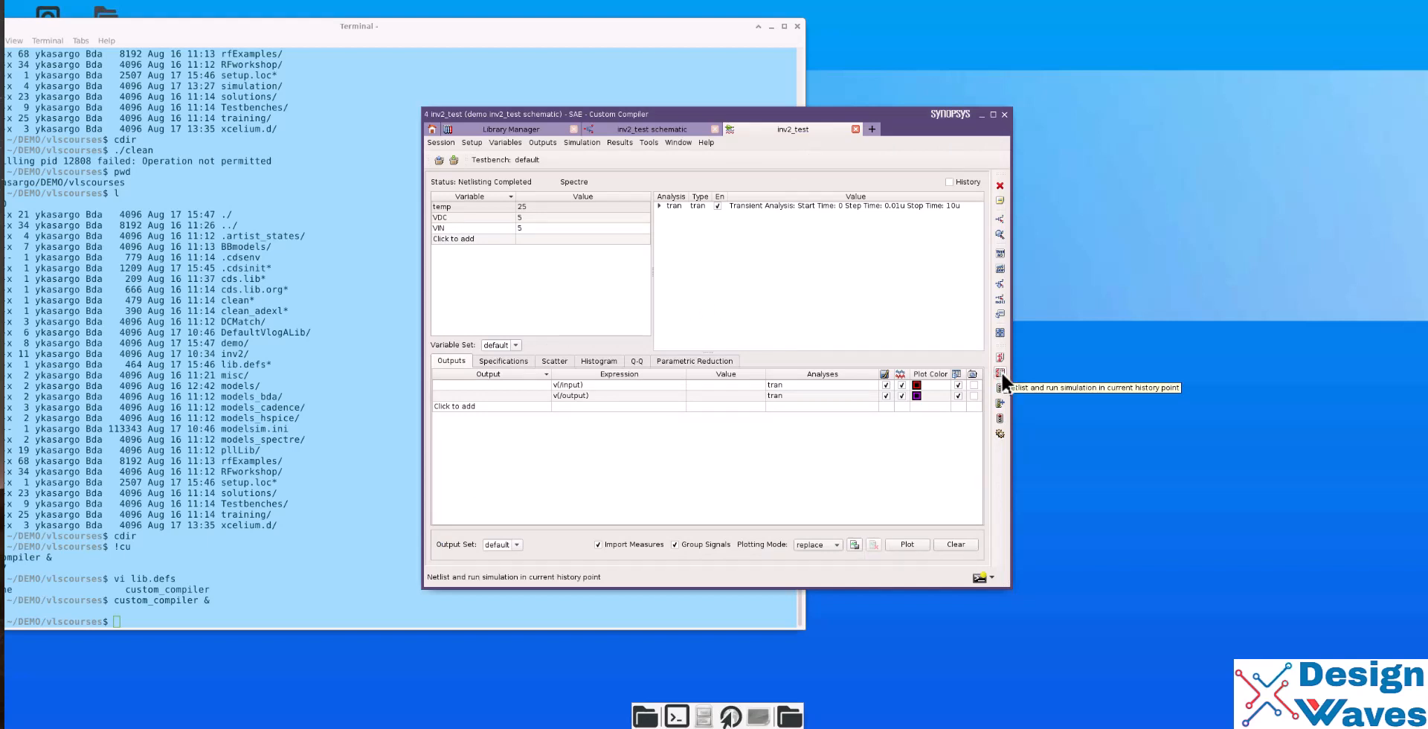
left_click(1000, 372)
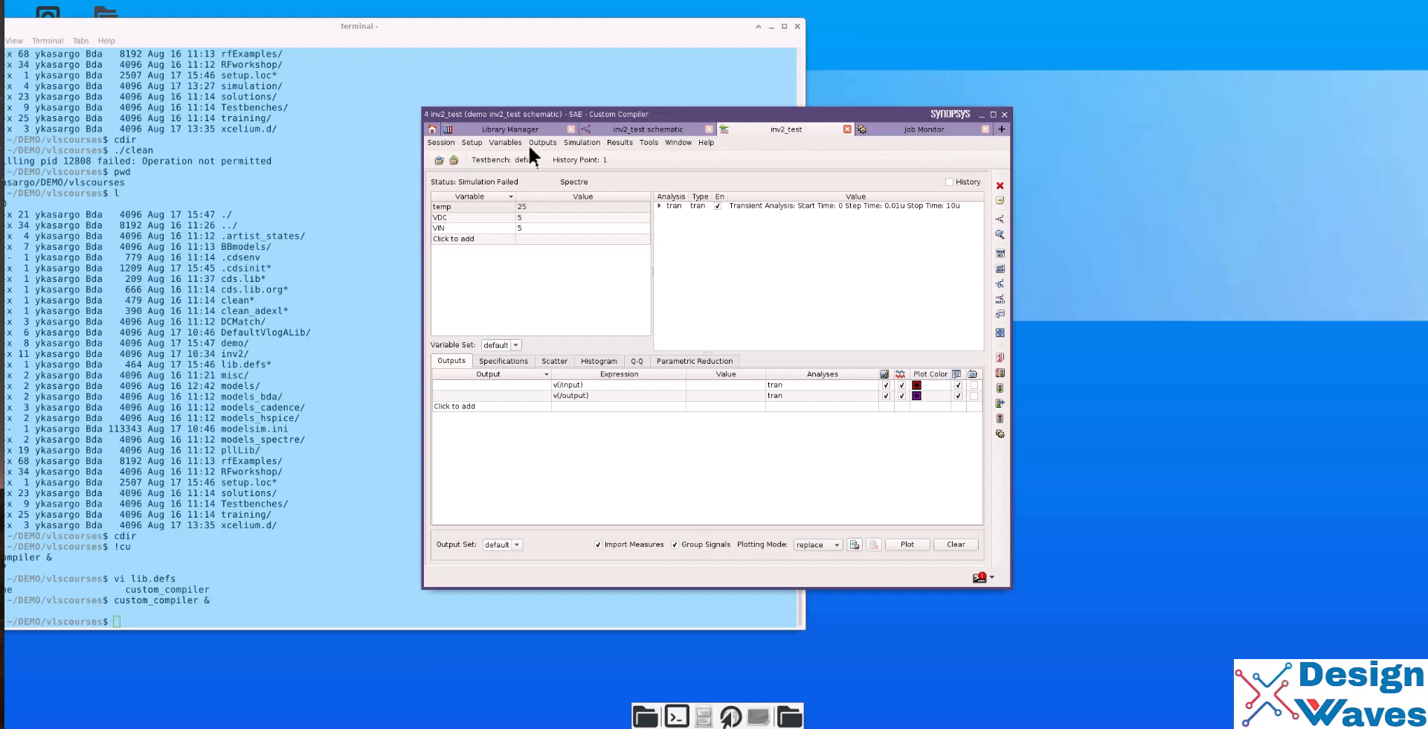
- Add models/mymodels2.scs as the testbench's model file
left_click(471, 142)
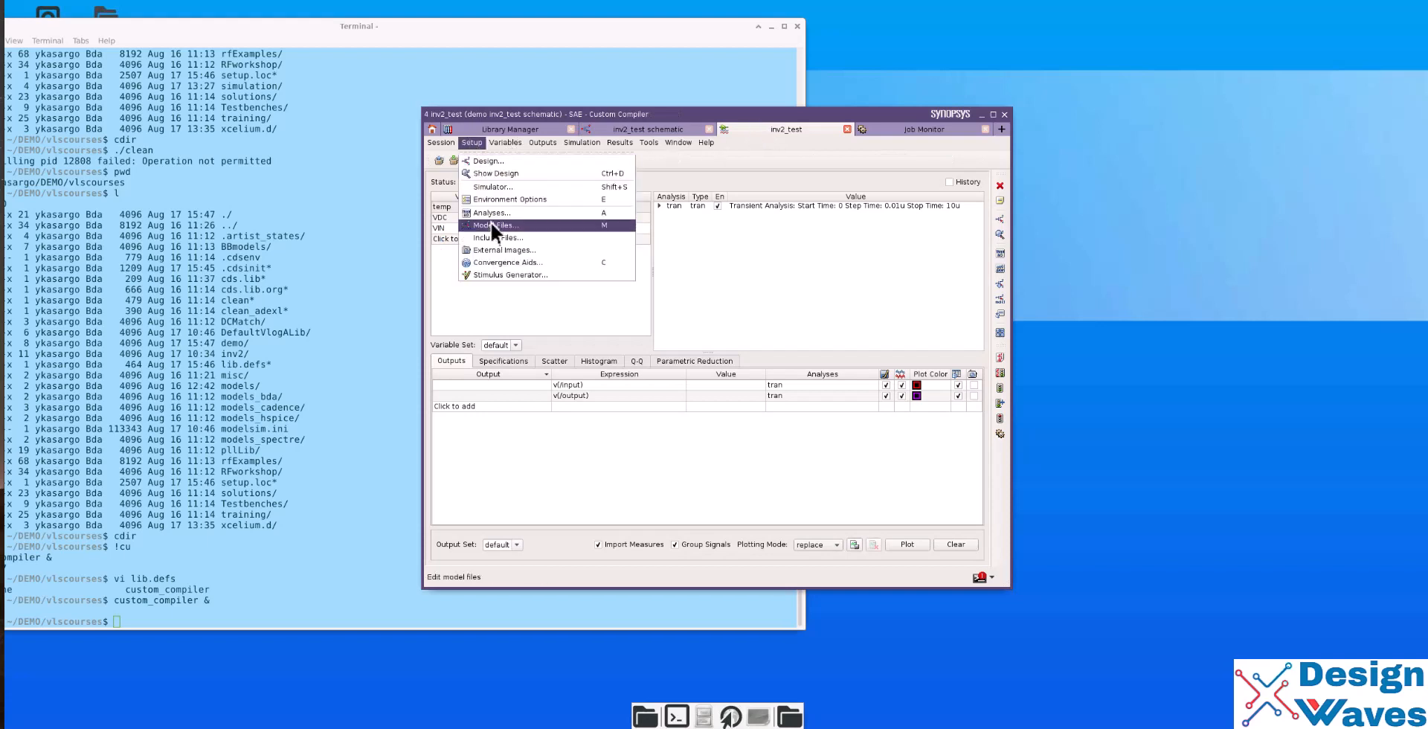
left_click(498, 226)
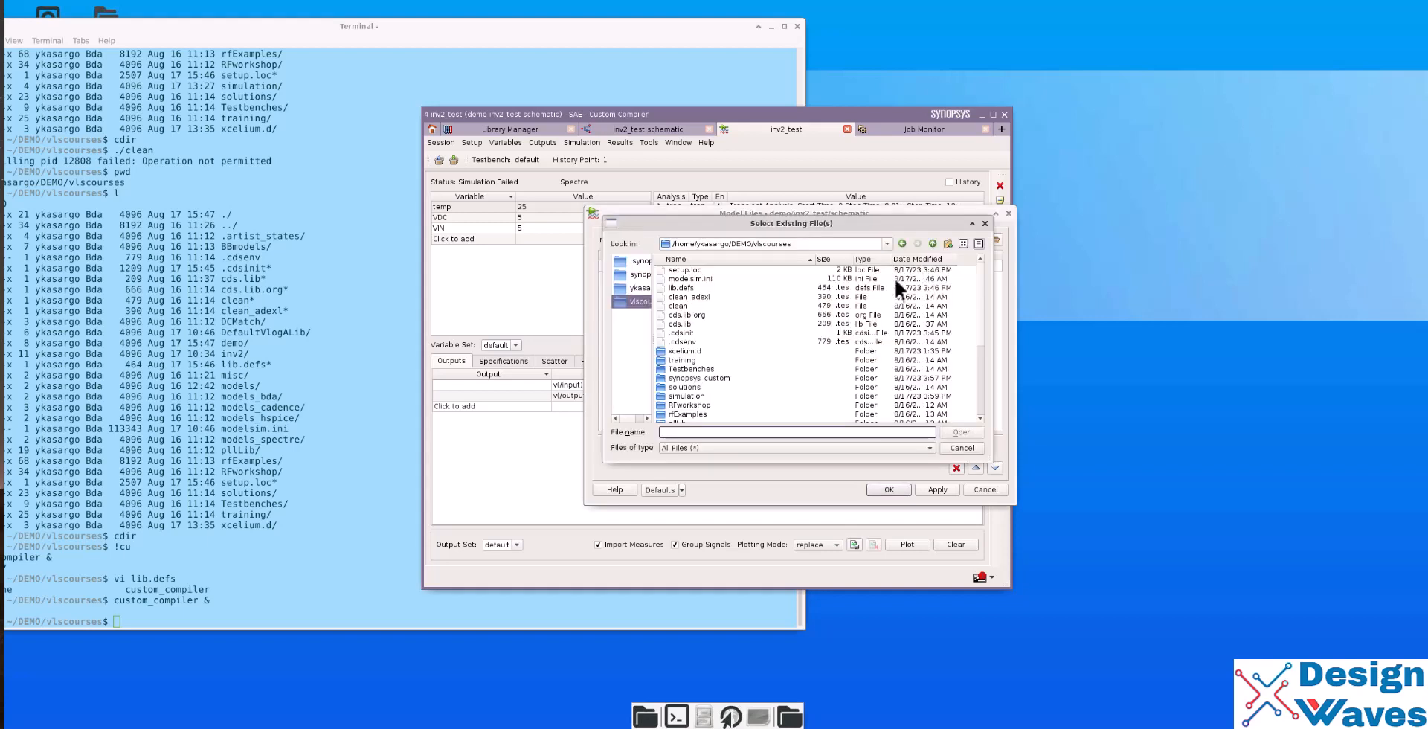
scroll("down", 3)
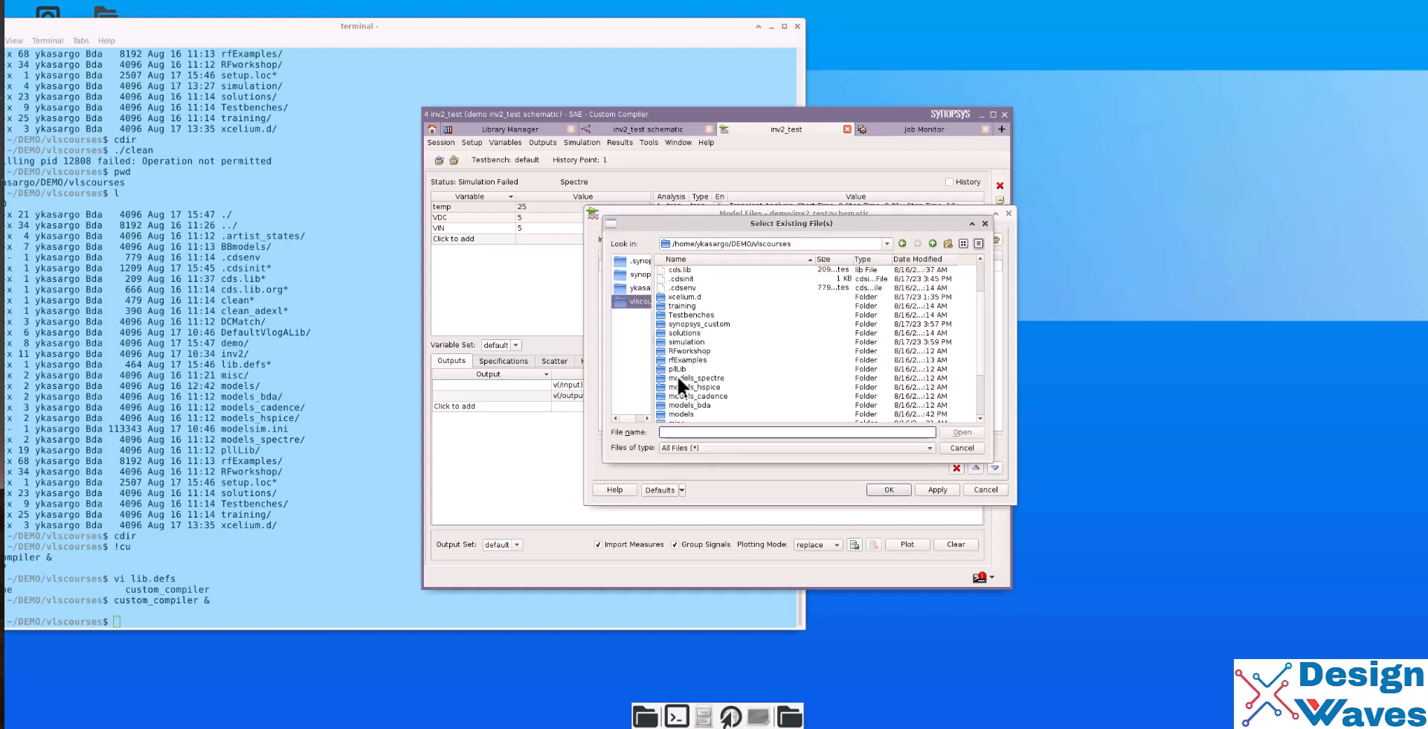
double_click(681, 414)
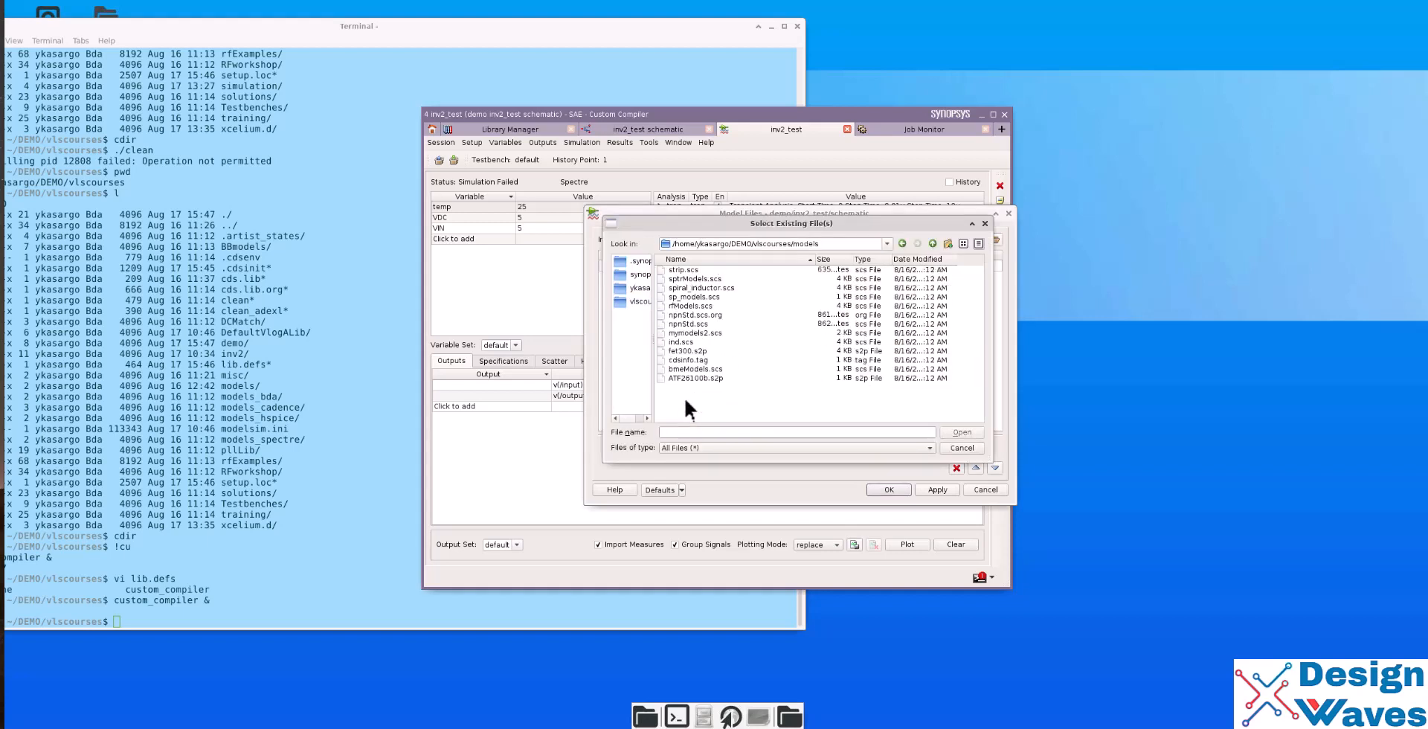
left_click(697, 332)
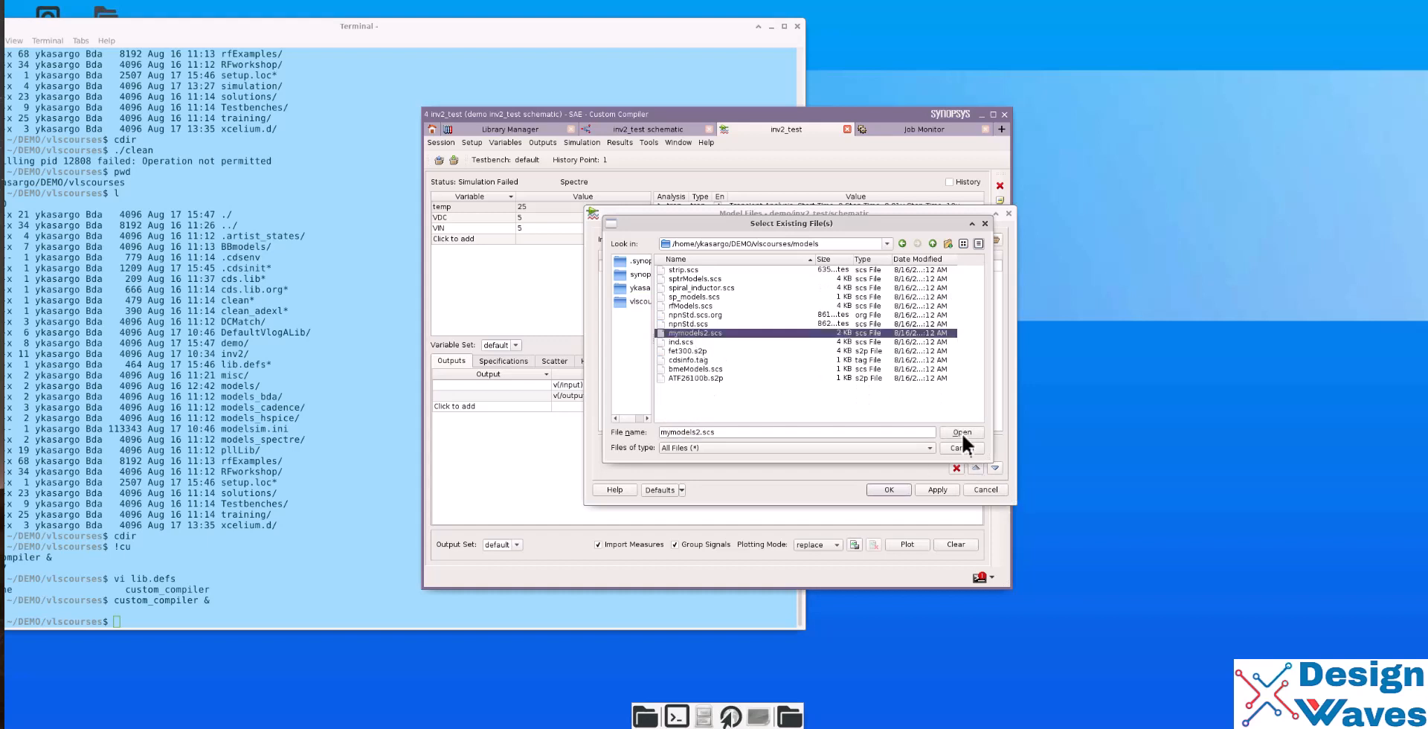
left_click(961, 432)
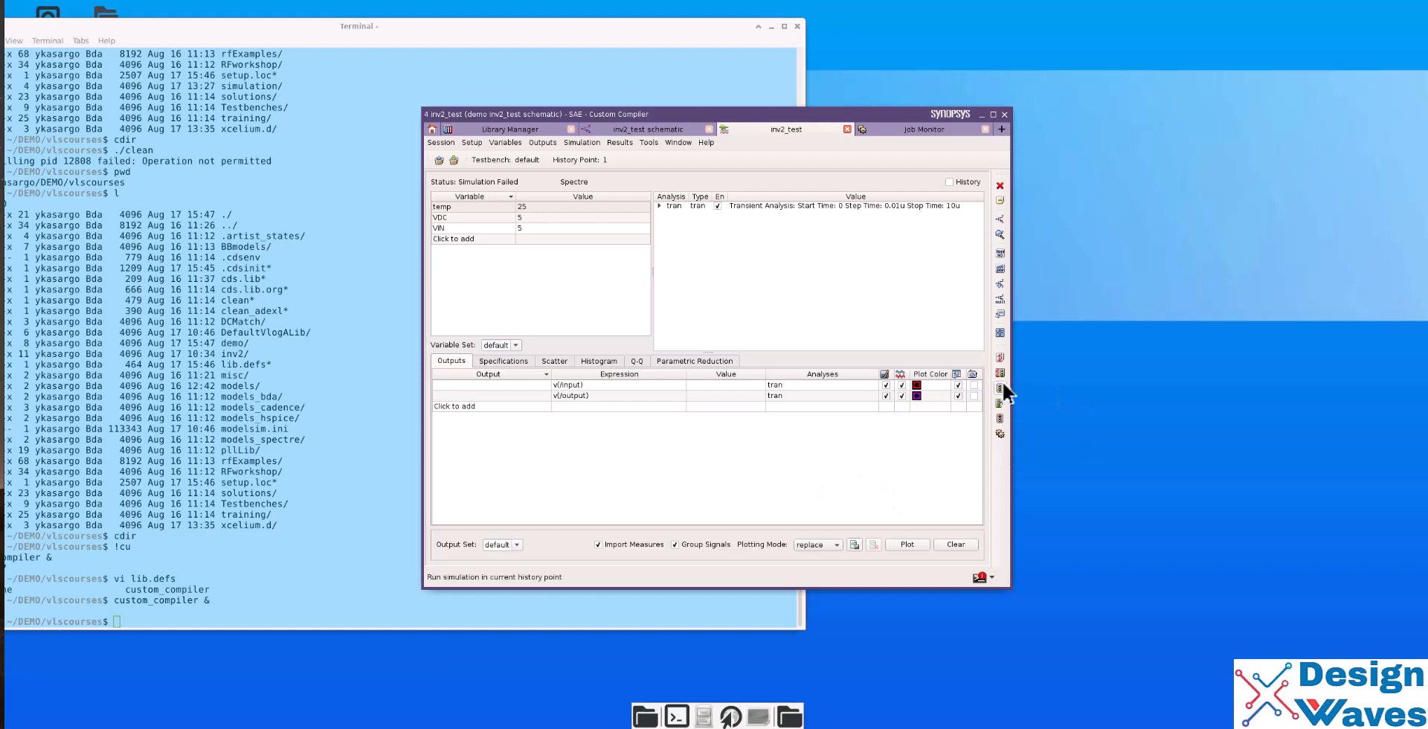
mouse_move(999, 376)
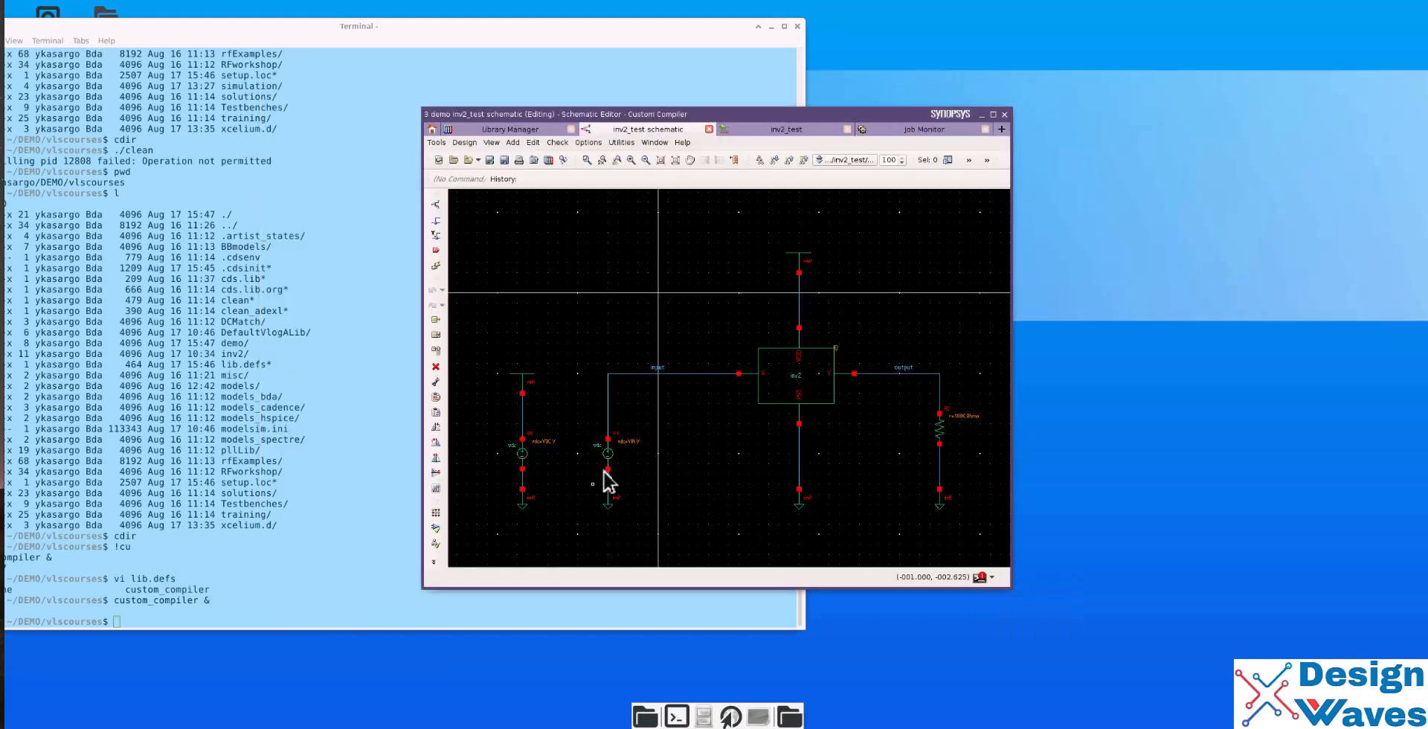
- Change input source V1's cell to vpulse in the Property Editor
left_click(605, 453)
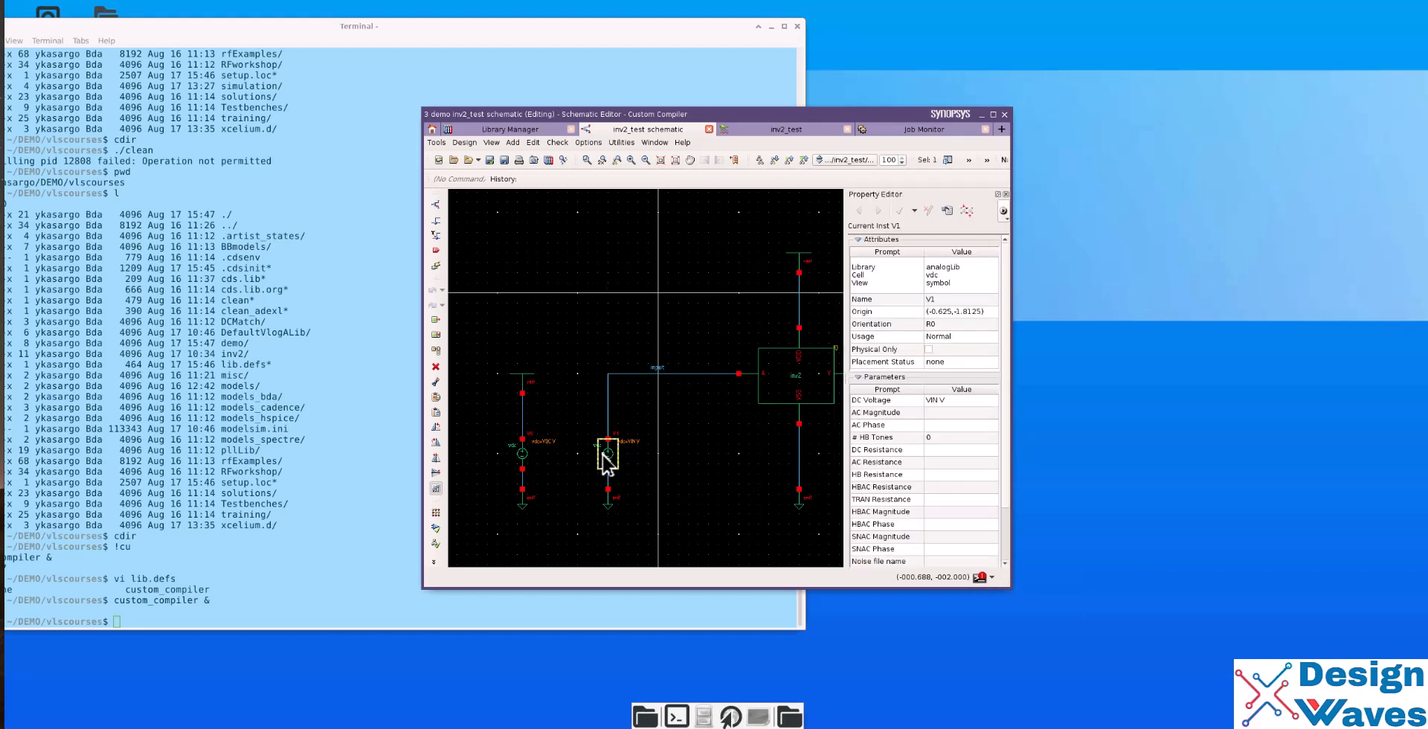
left_click(605, 454)
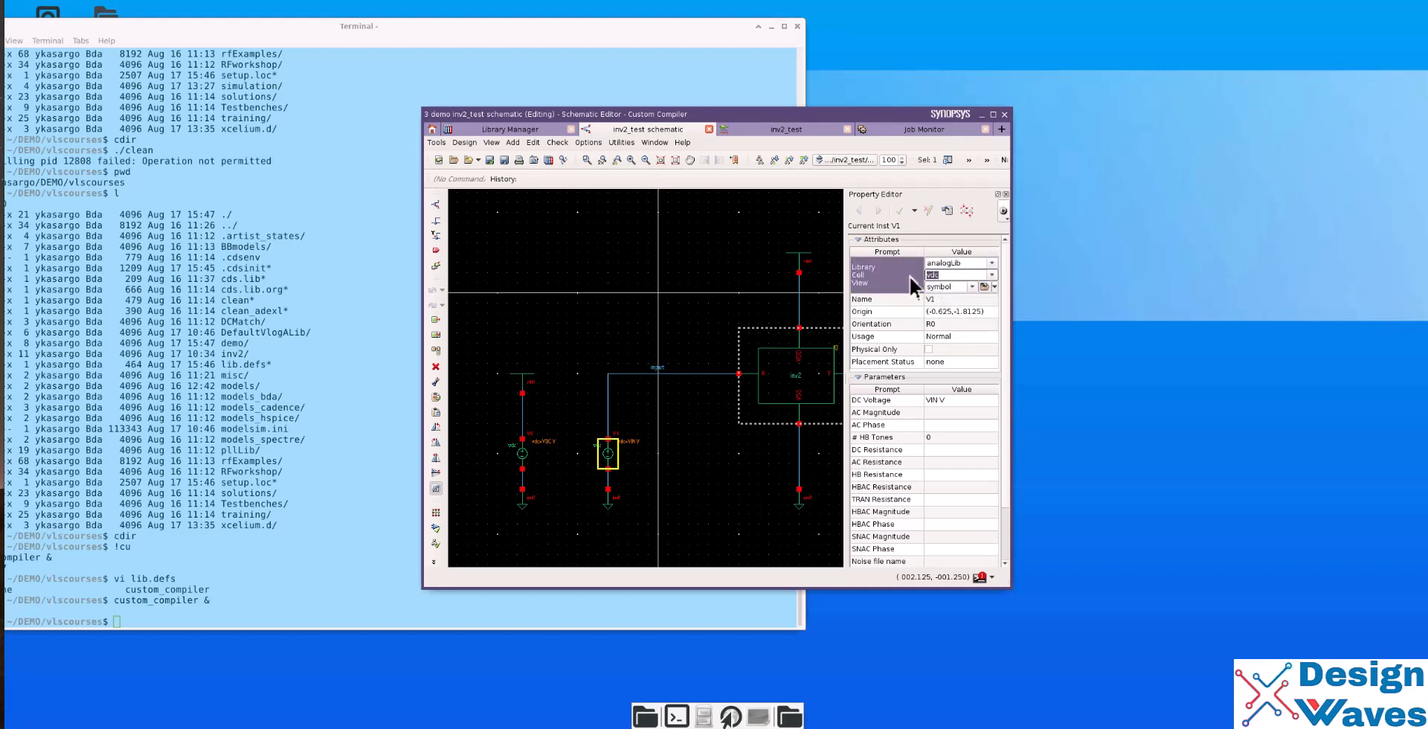
type("vpulse")
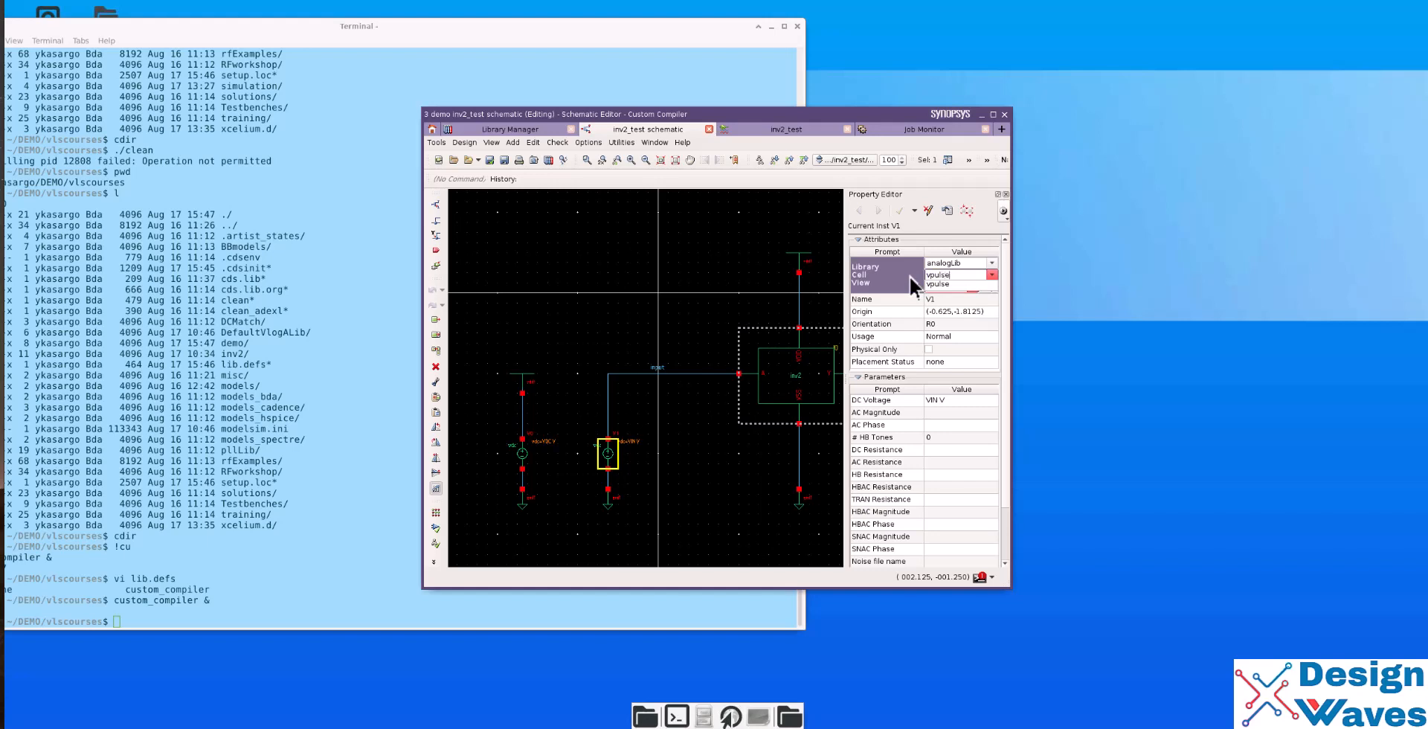
left_click(947, 287)
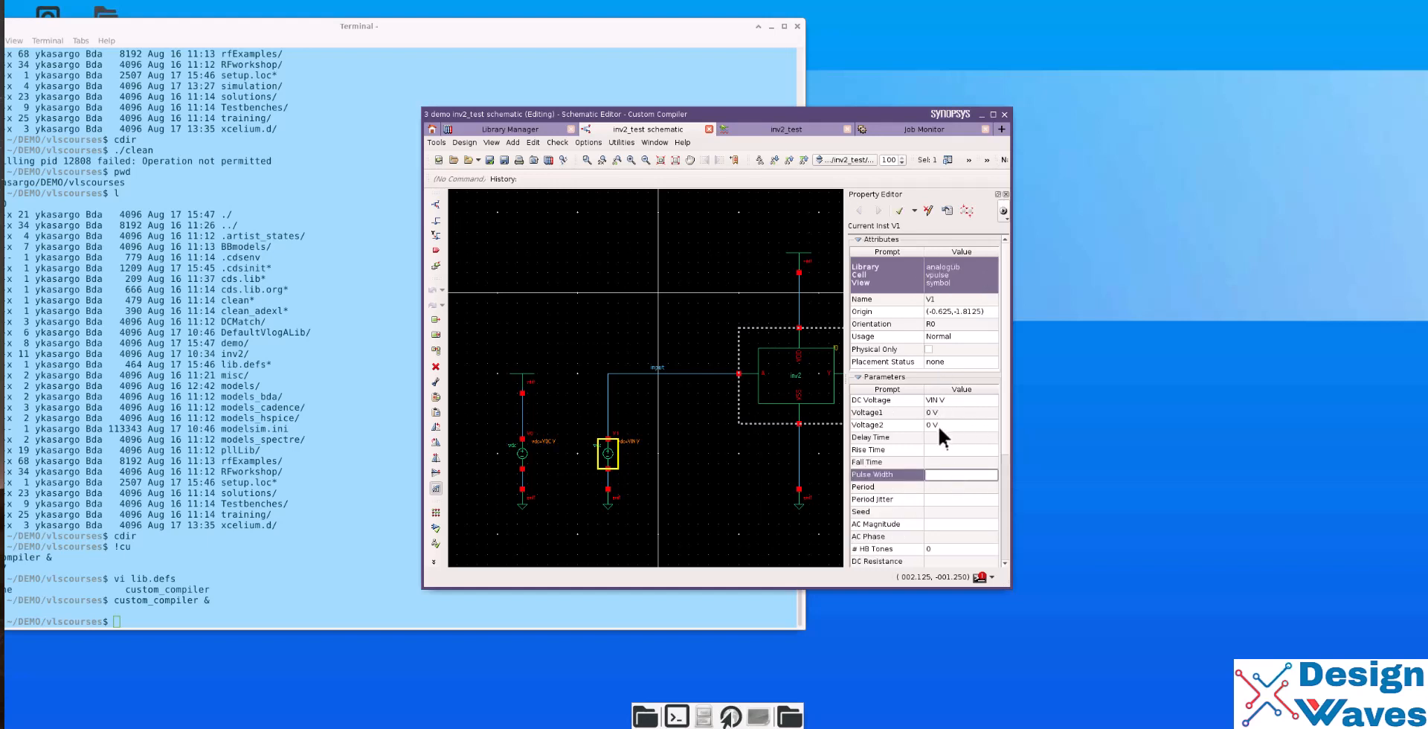
- Set V1's pulse to 5 V high, 100n delay, 10n rise/fall, 2u width, 1u period
left_click(920, 424)
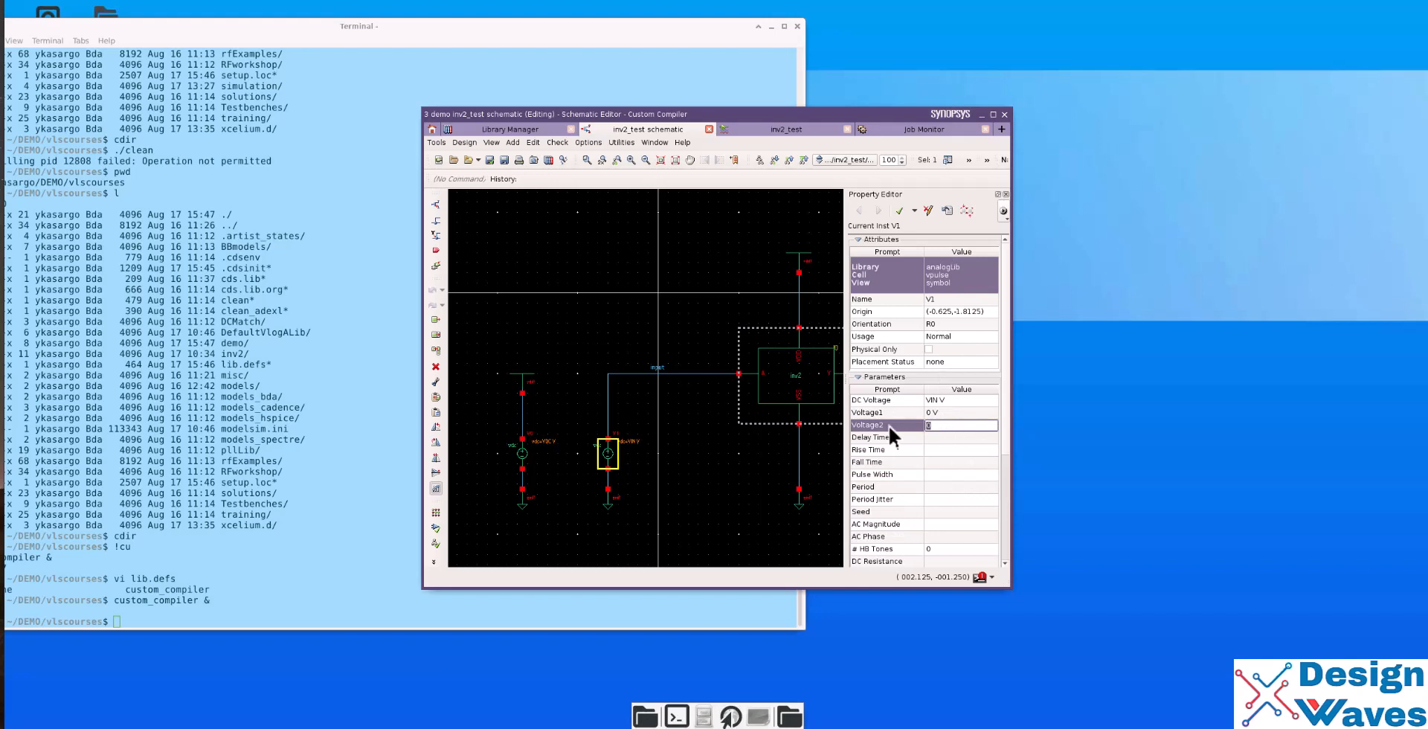
left_click(989, 426)
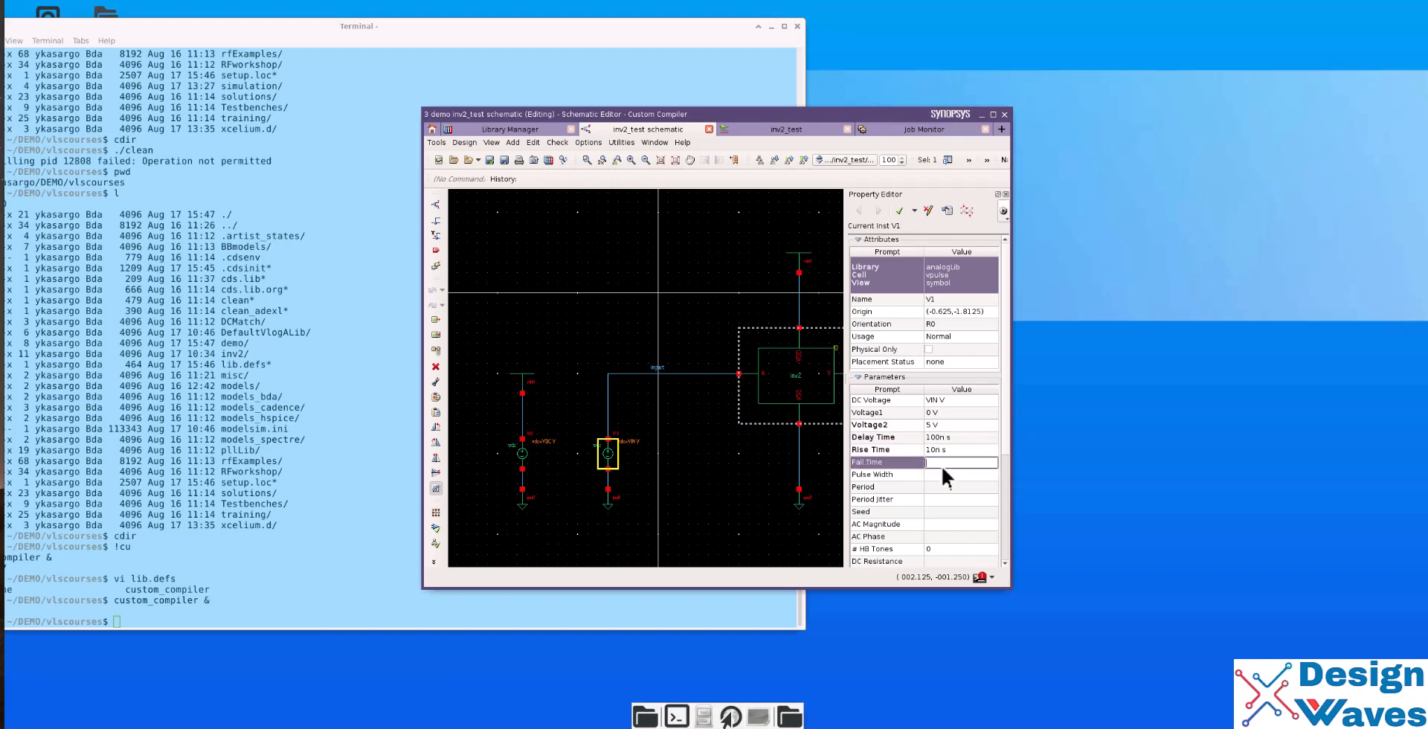
type("10n s")
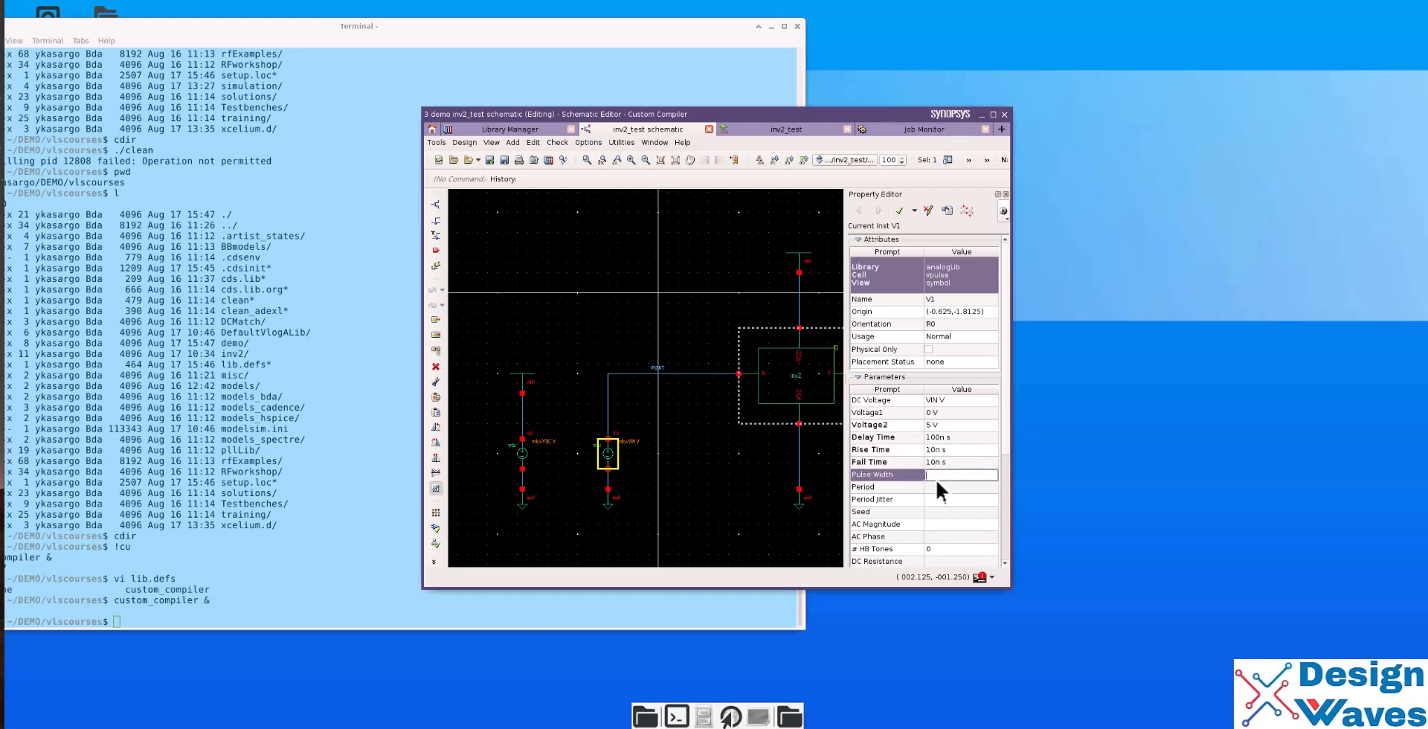
type("2u")
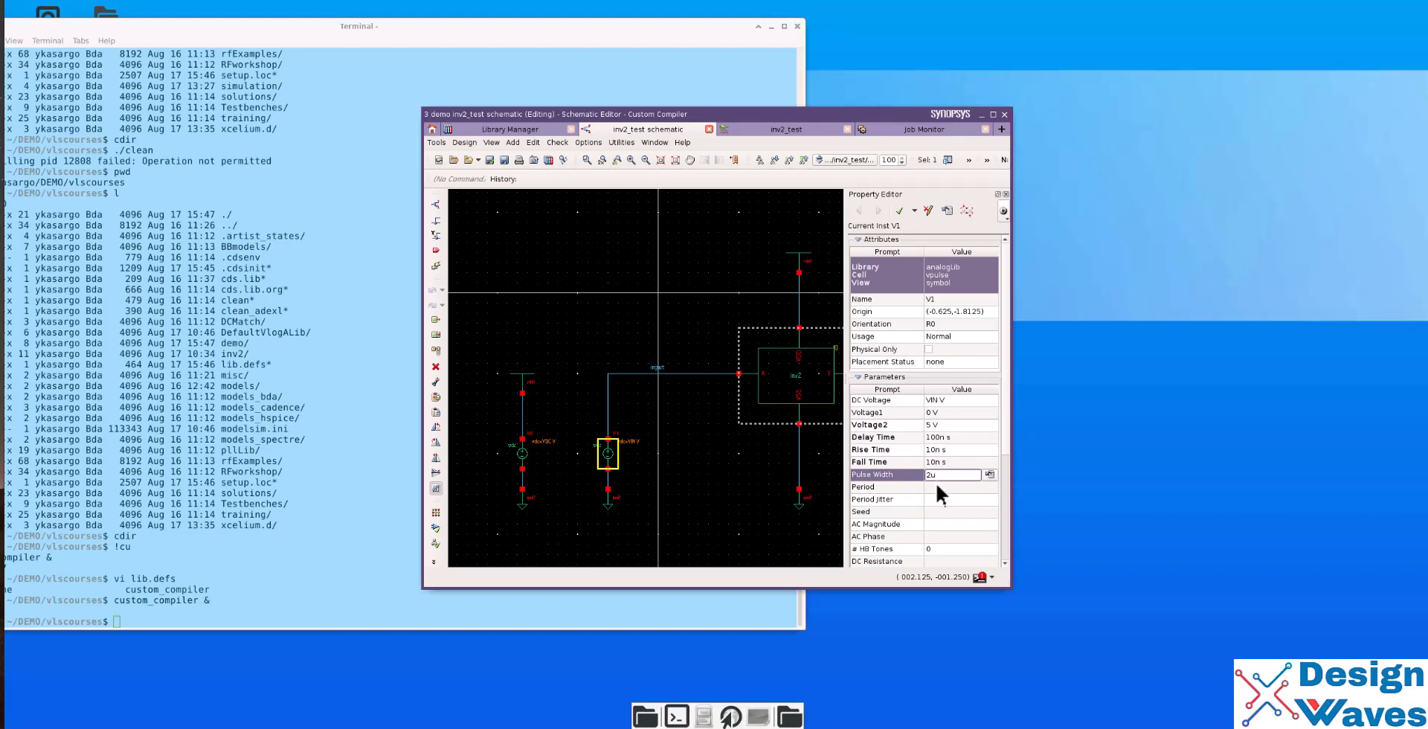
left_click(910, 486)
type("1u s")
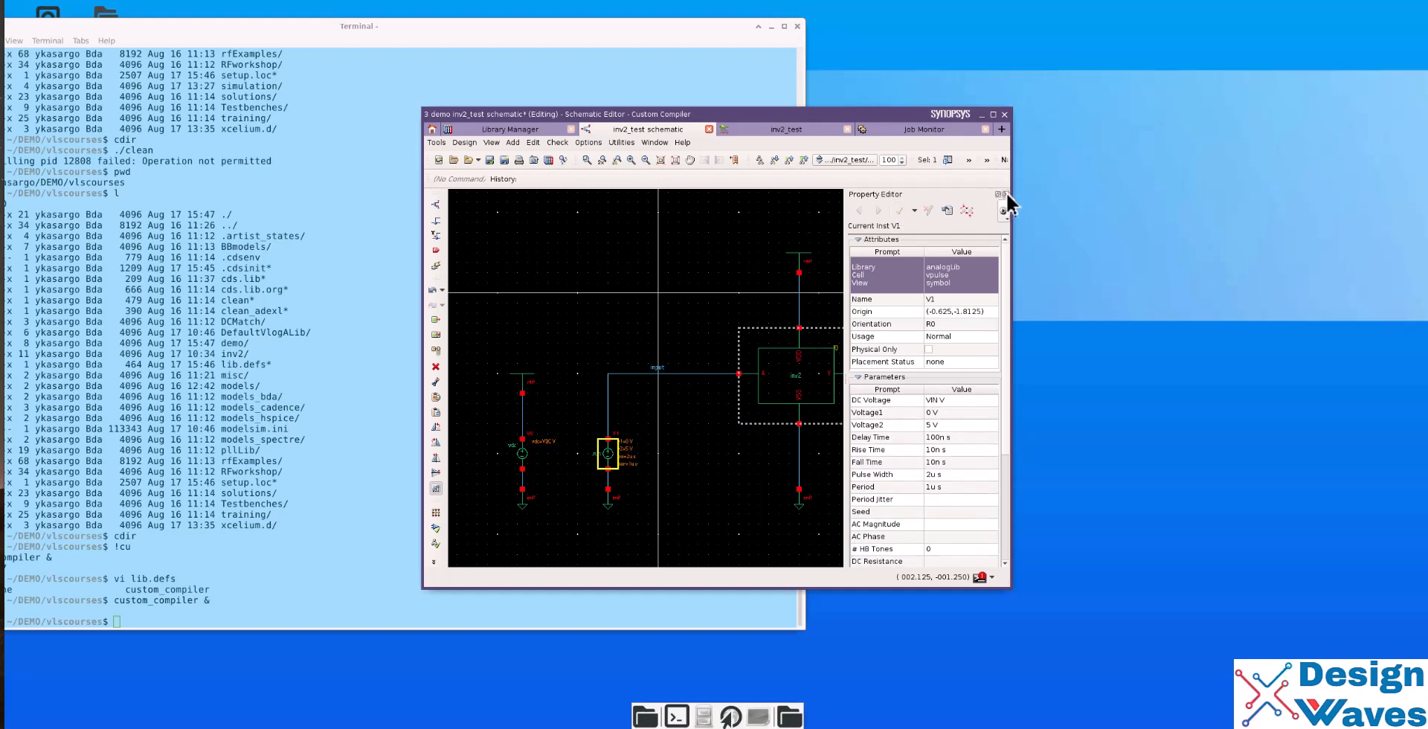
left_click(498, 160)
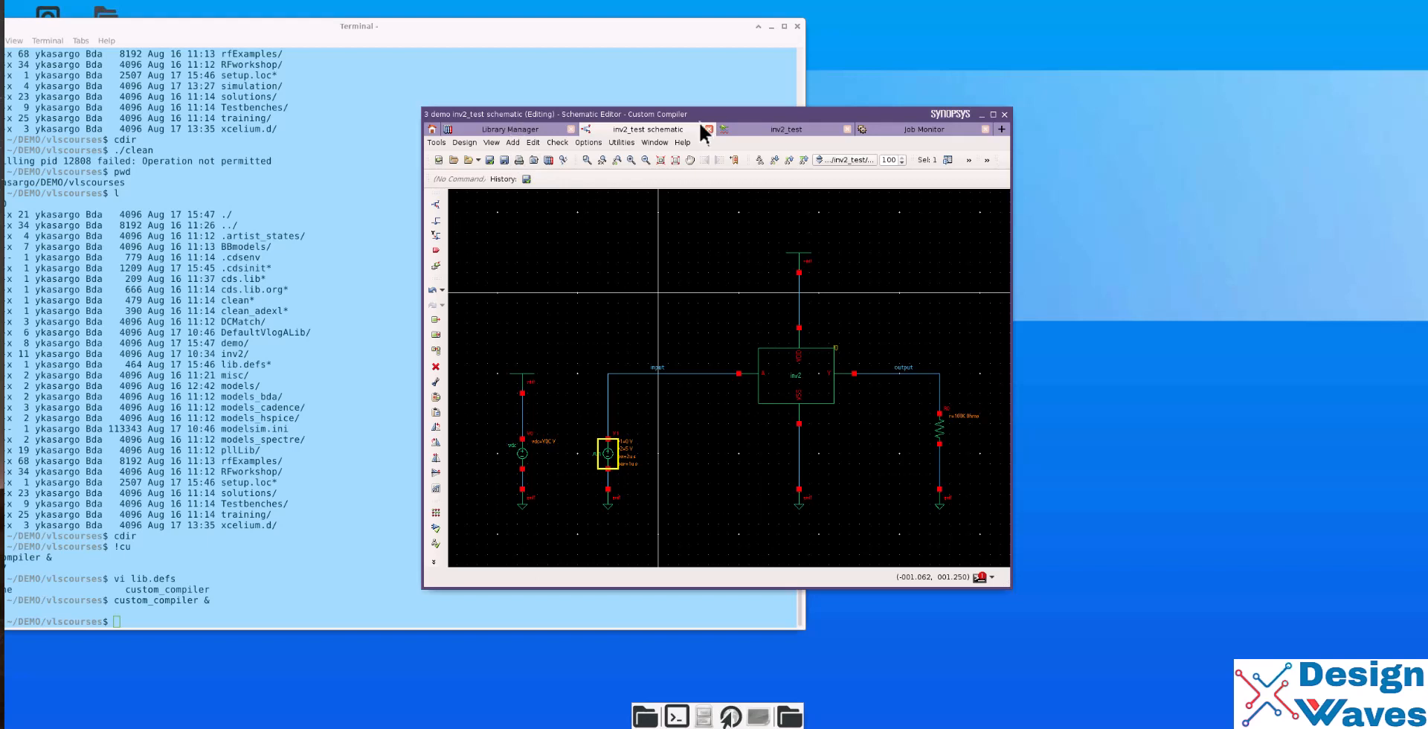
- Switch back to the inv2_test simulation setup tab
left_click(785, 129)
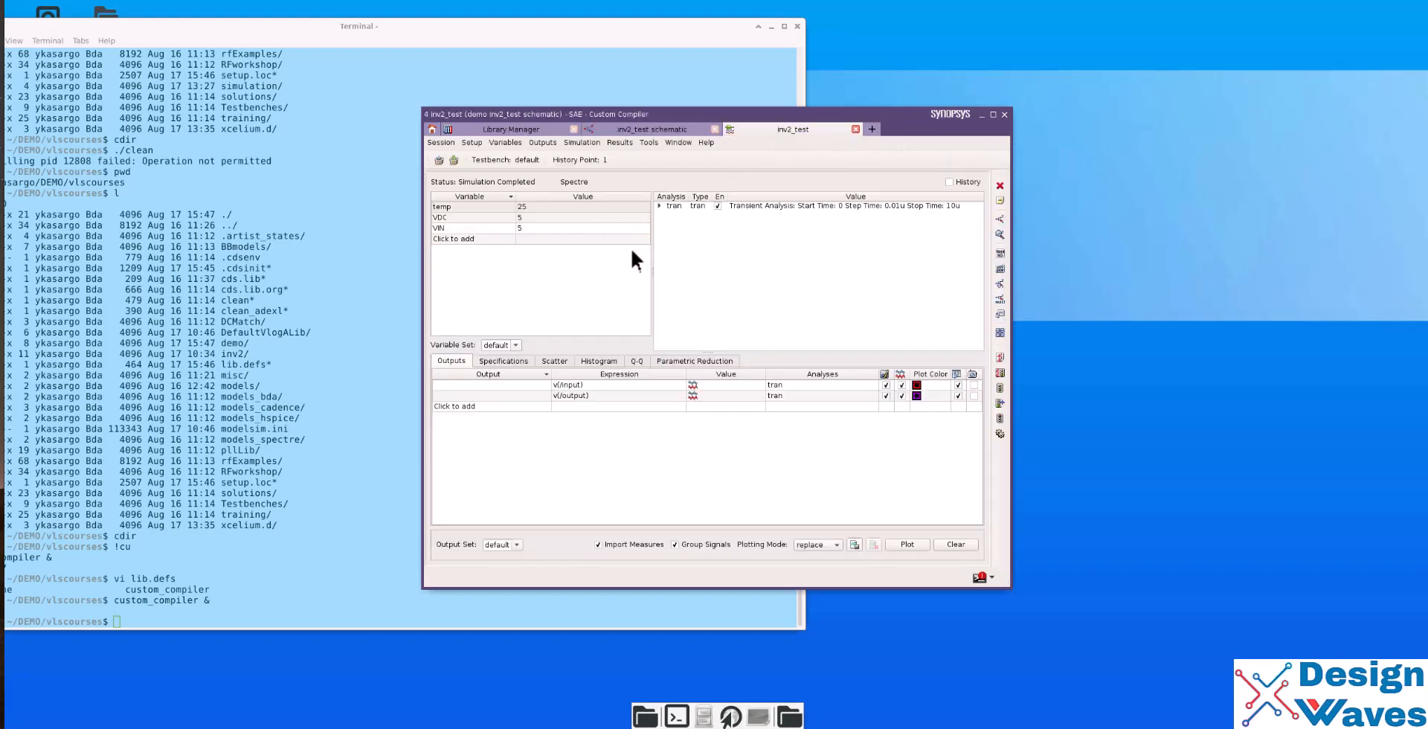
mouse_move(756, 351)
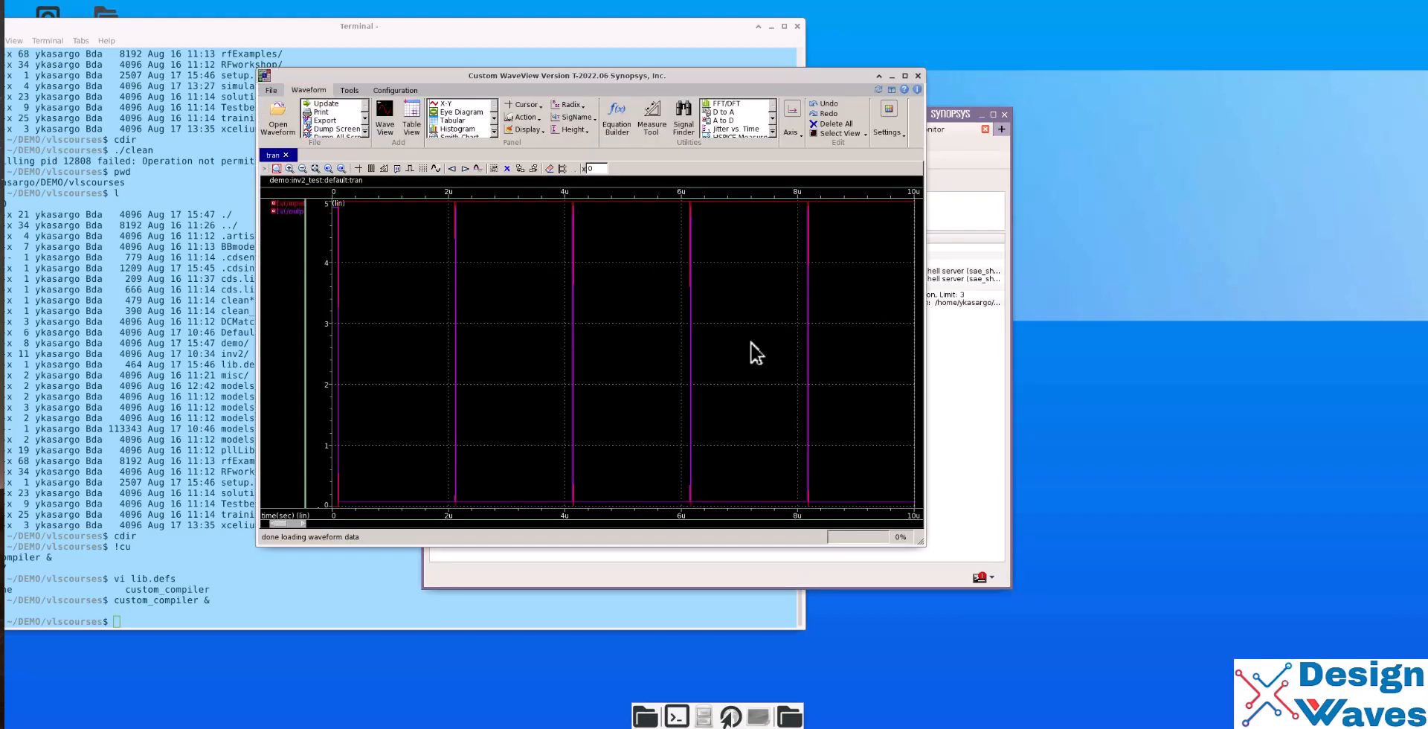
mouse_move(532, 240)
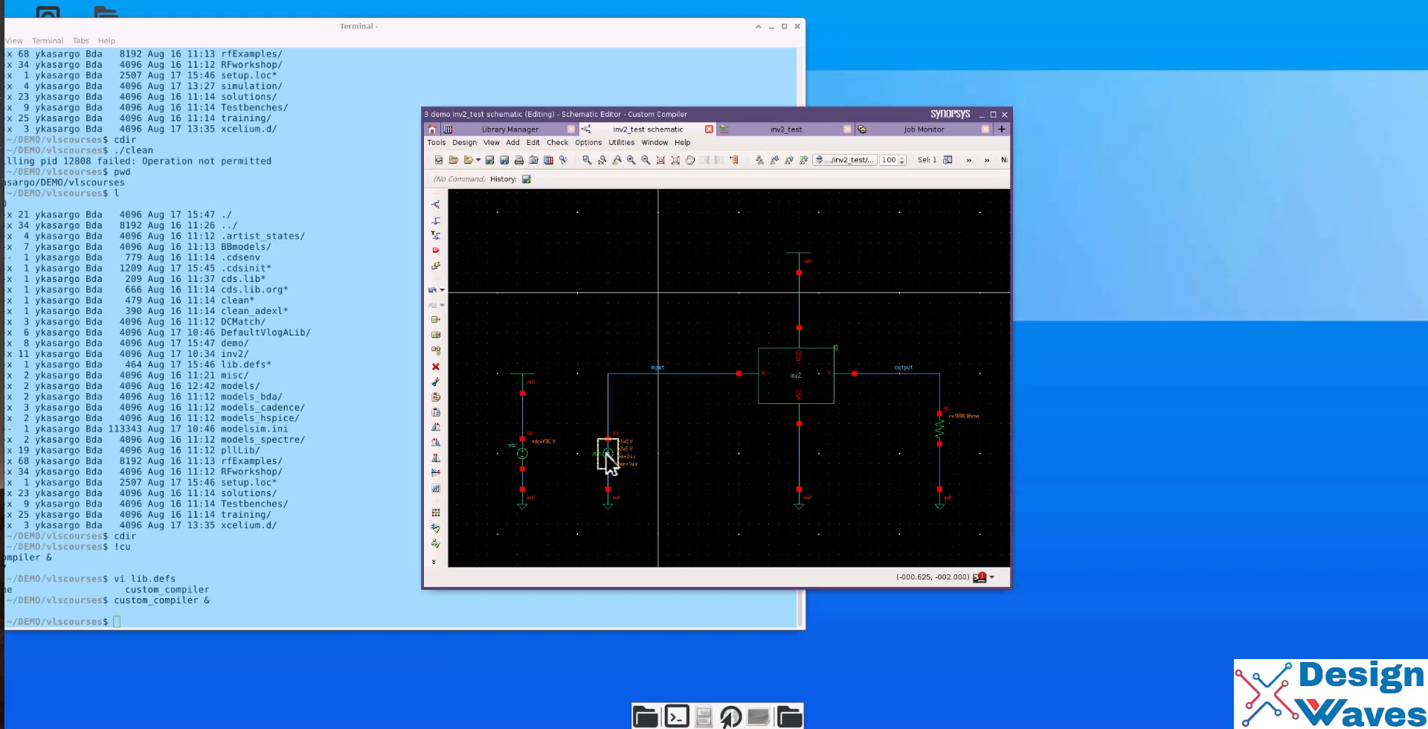
- Select V1 and enter 2u in its Period field, then apply the change
left_click(609, 456)
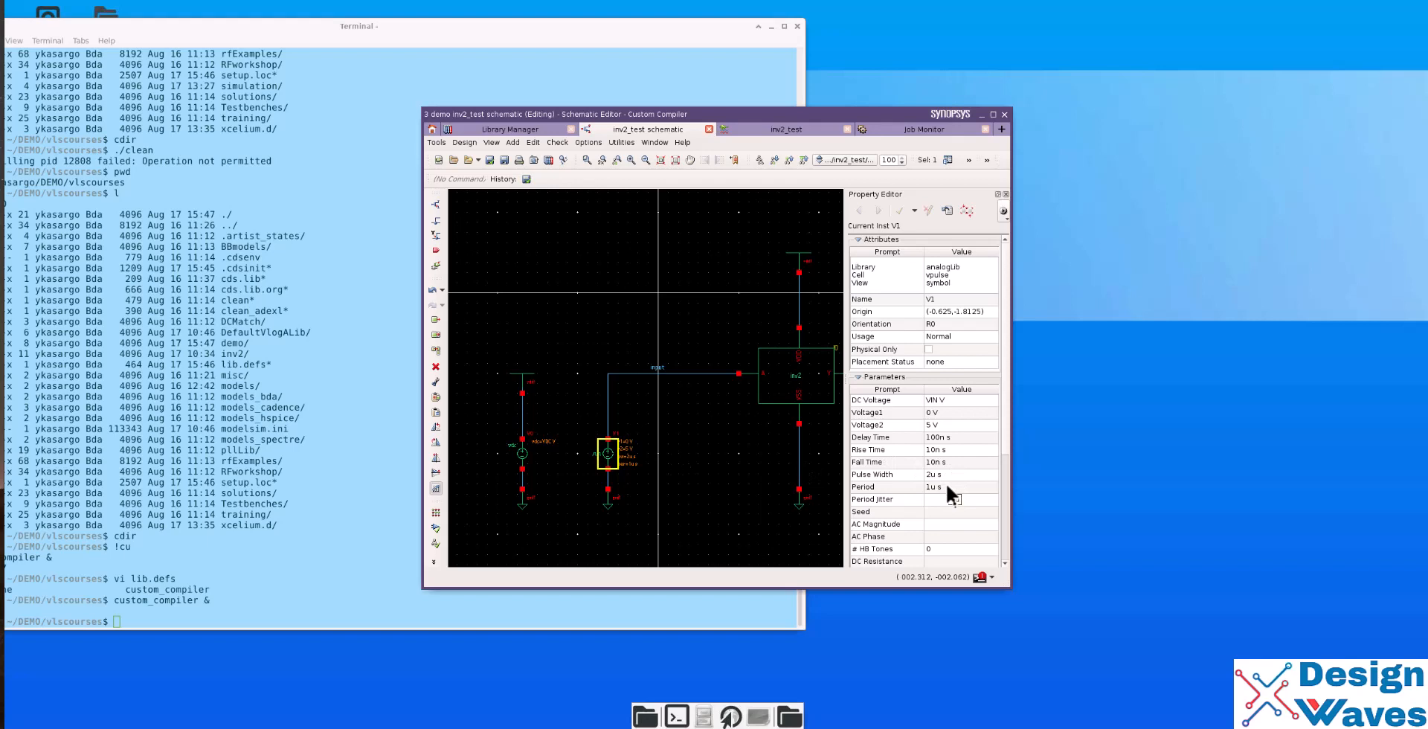
left_click(957, 498)
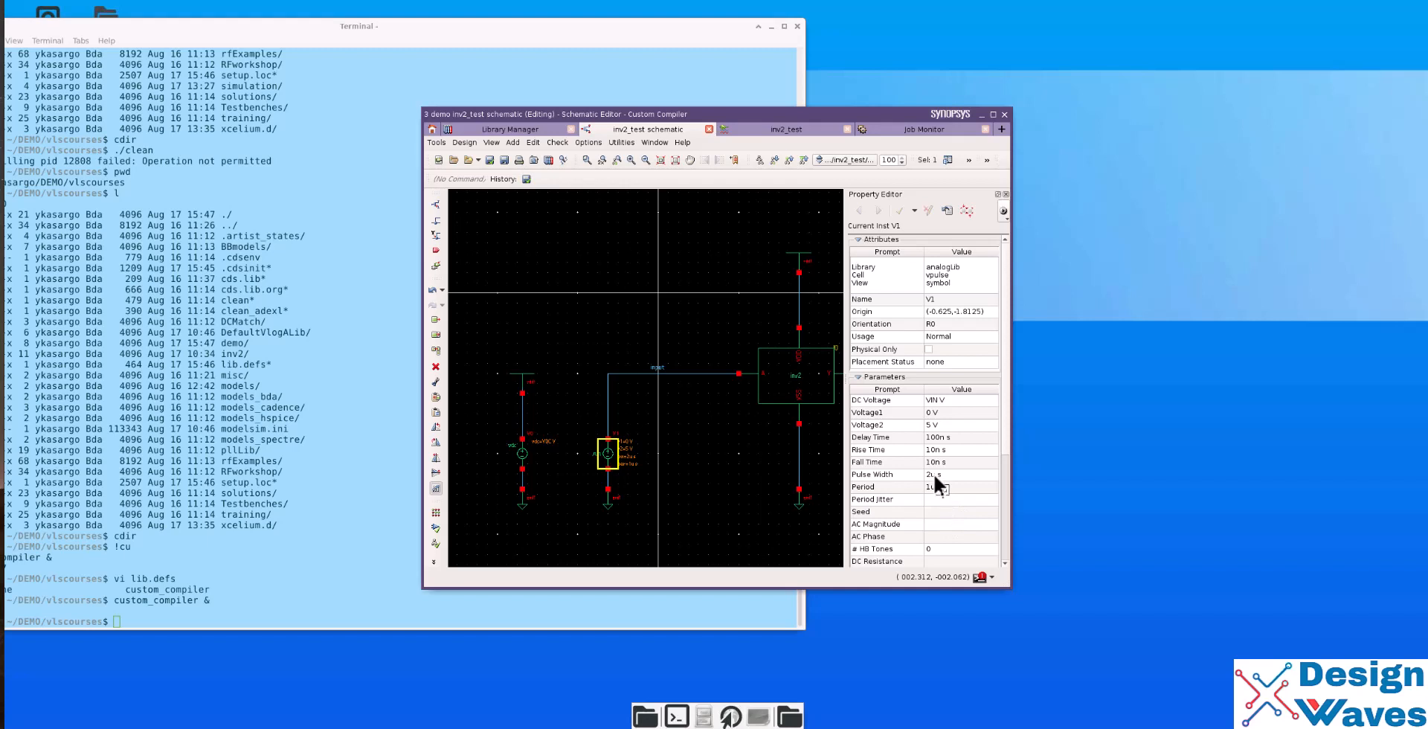
left_click(952, 486)
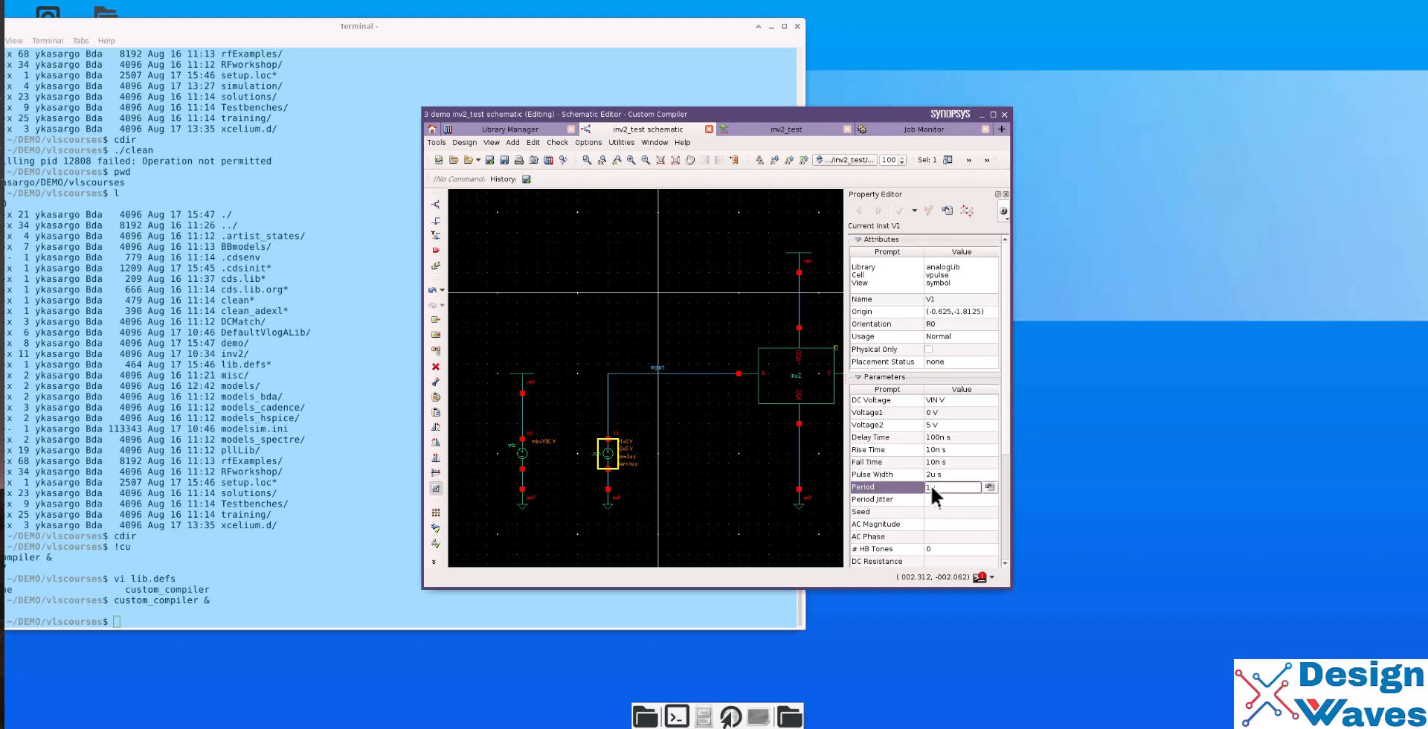
type("2")
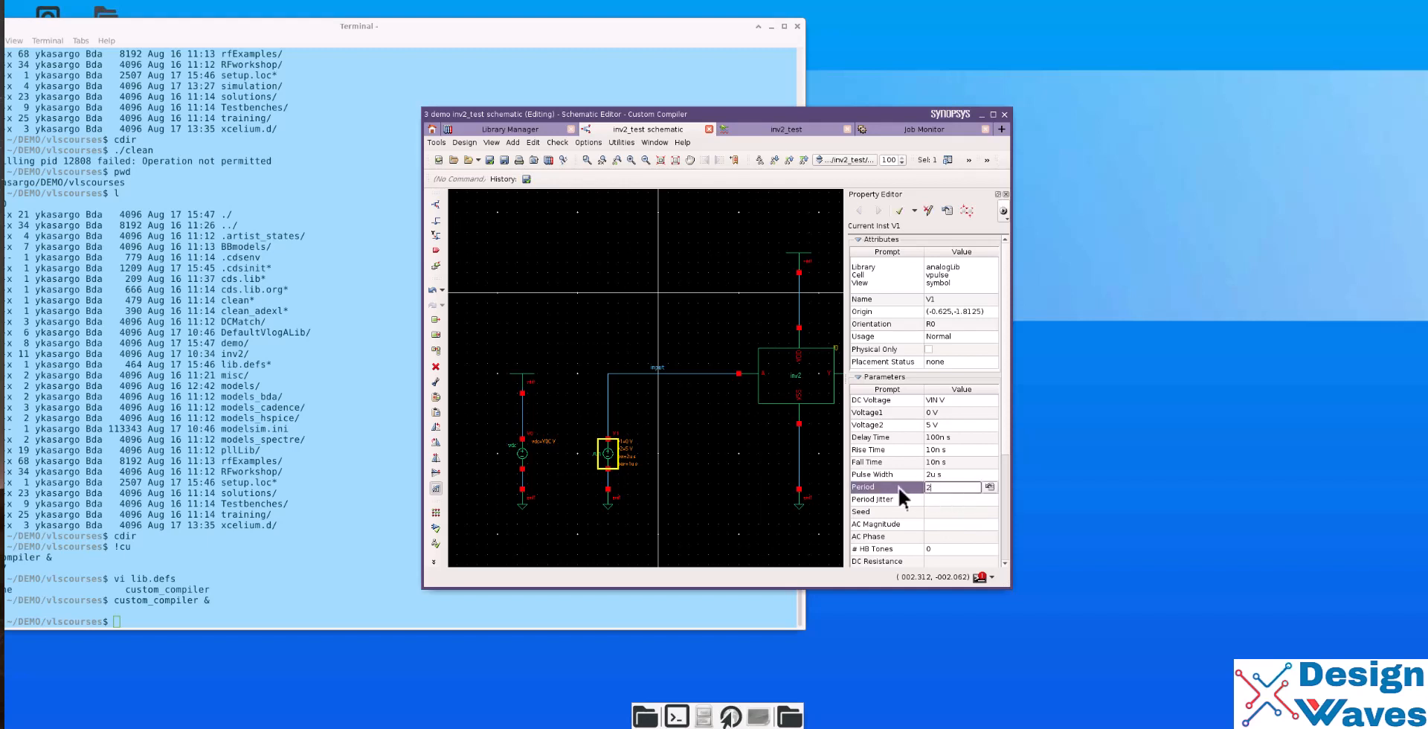
type("u")
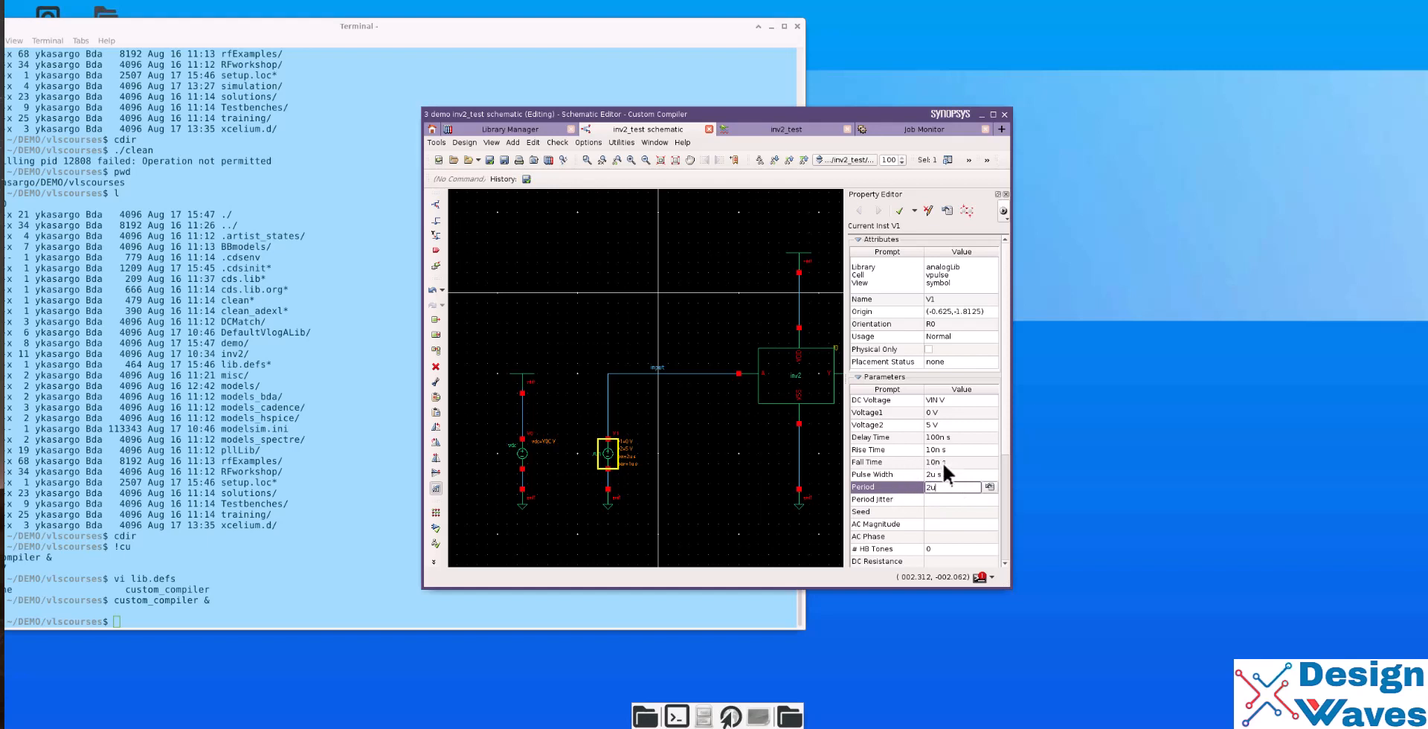
mouse_move(945, 447)
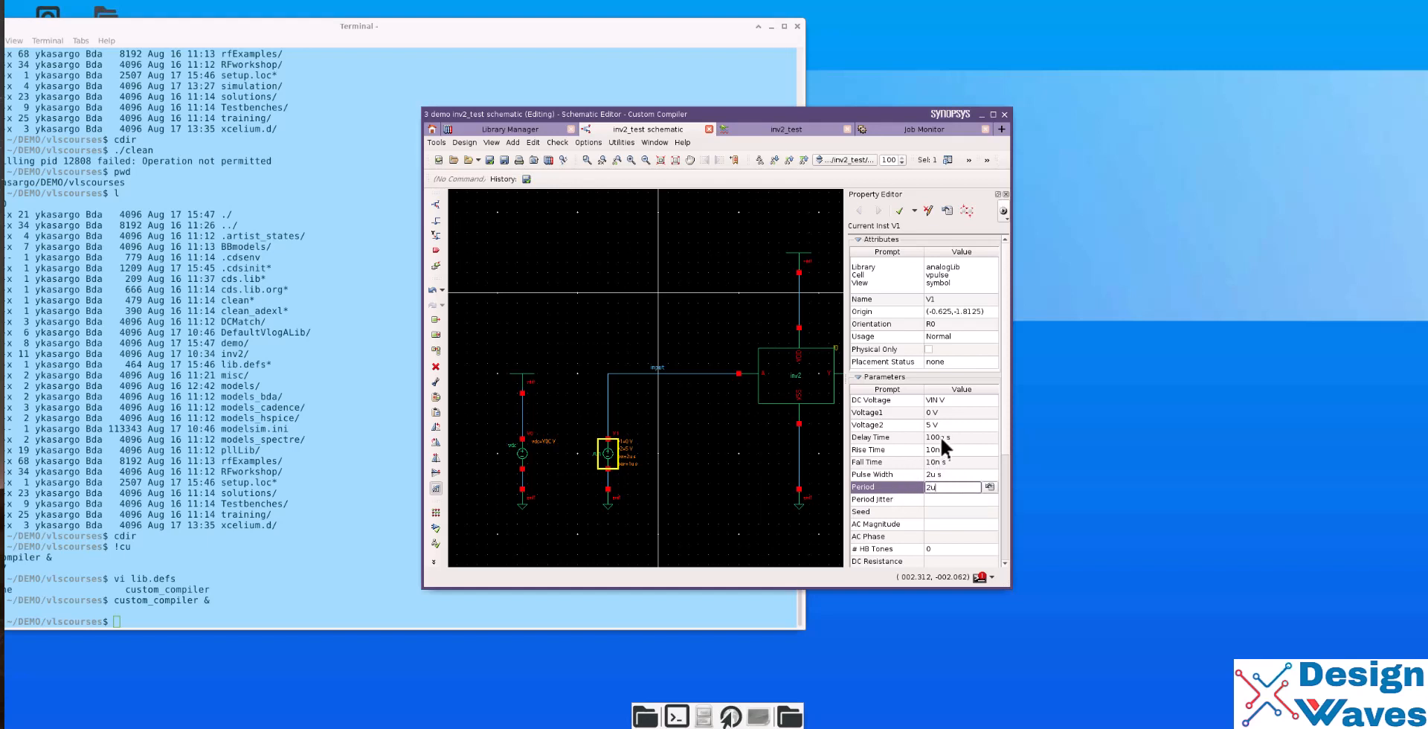
left_click(947, 475)
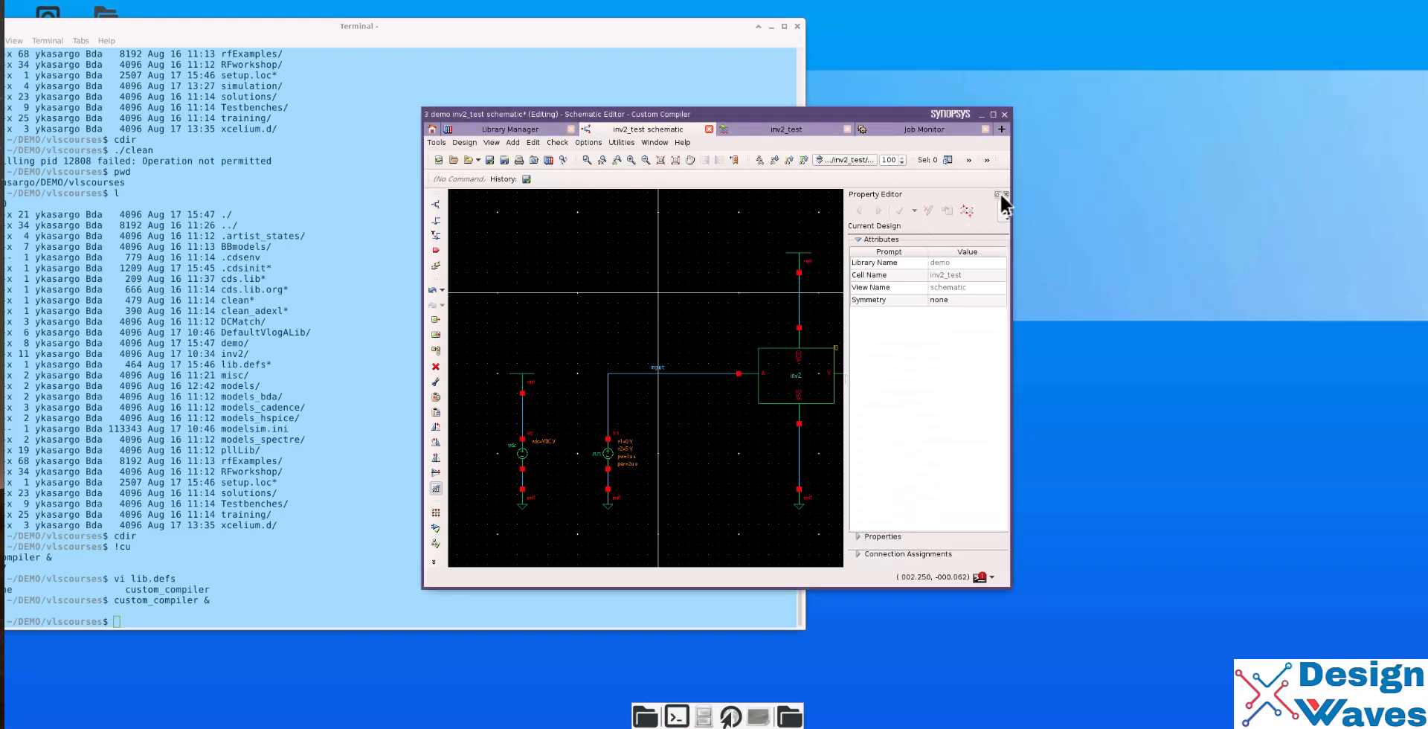
- Split the input and output waveforms into separate panels, then close WaveView
left_click(500, 159)
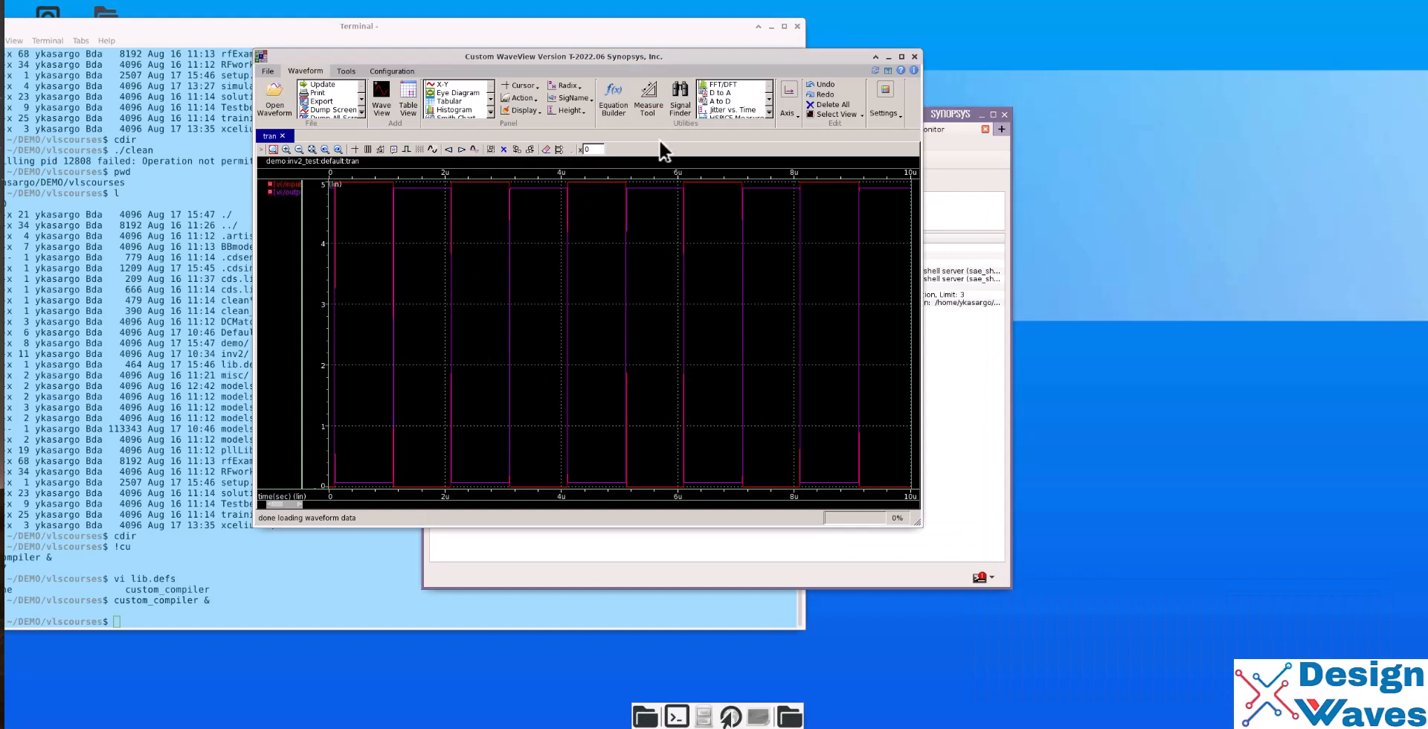
right_click(564, 255)
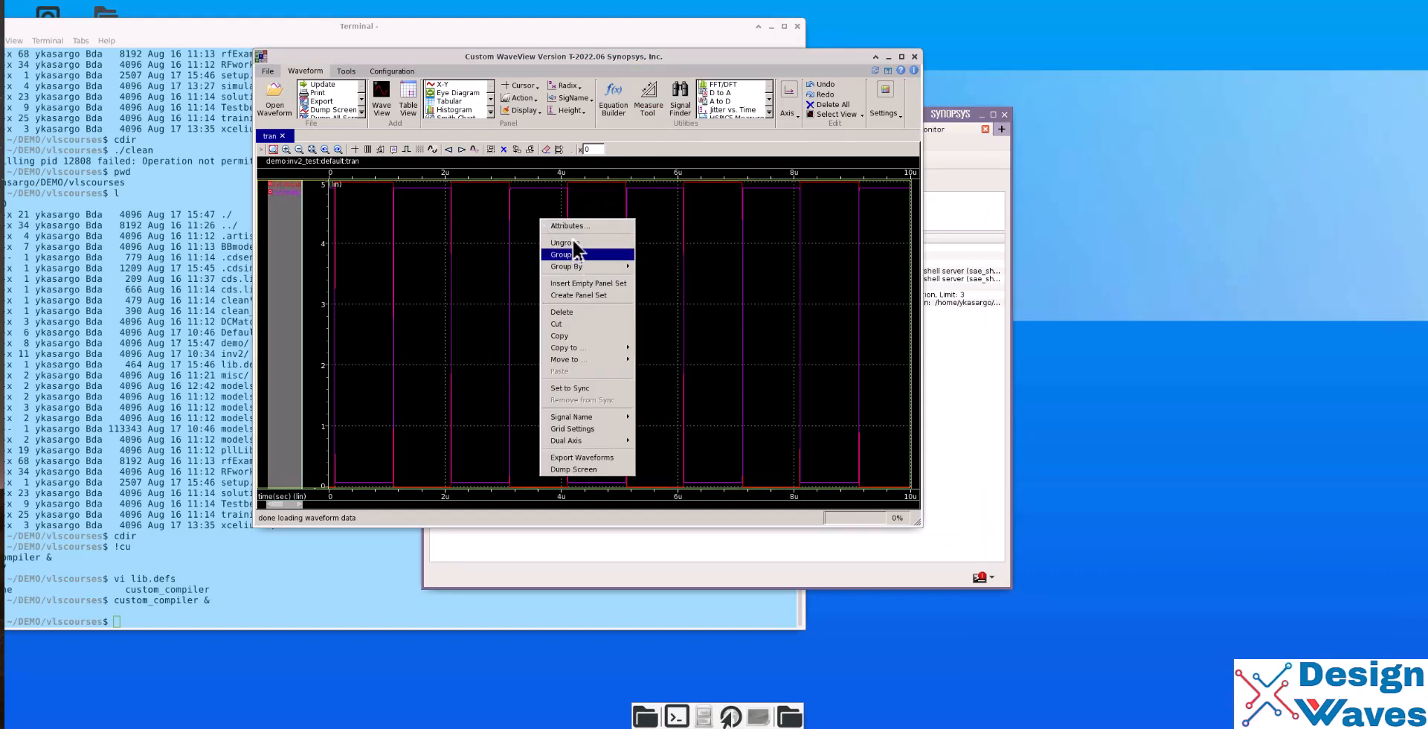
left_click(561, 255)
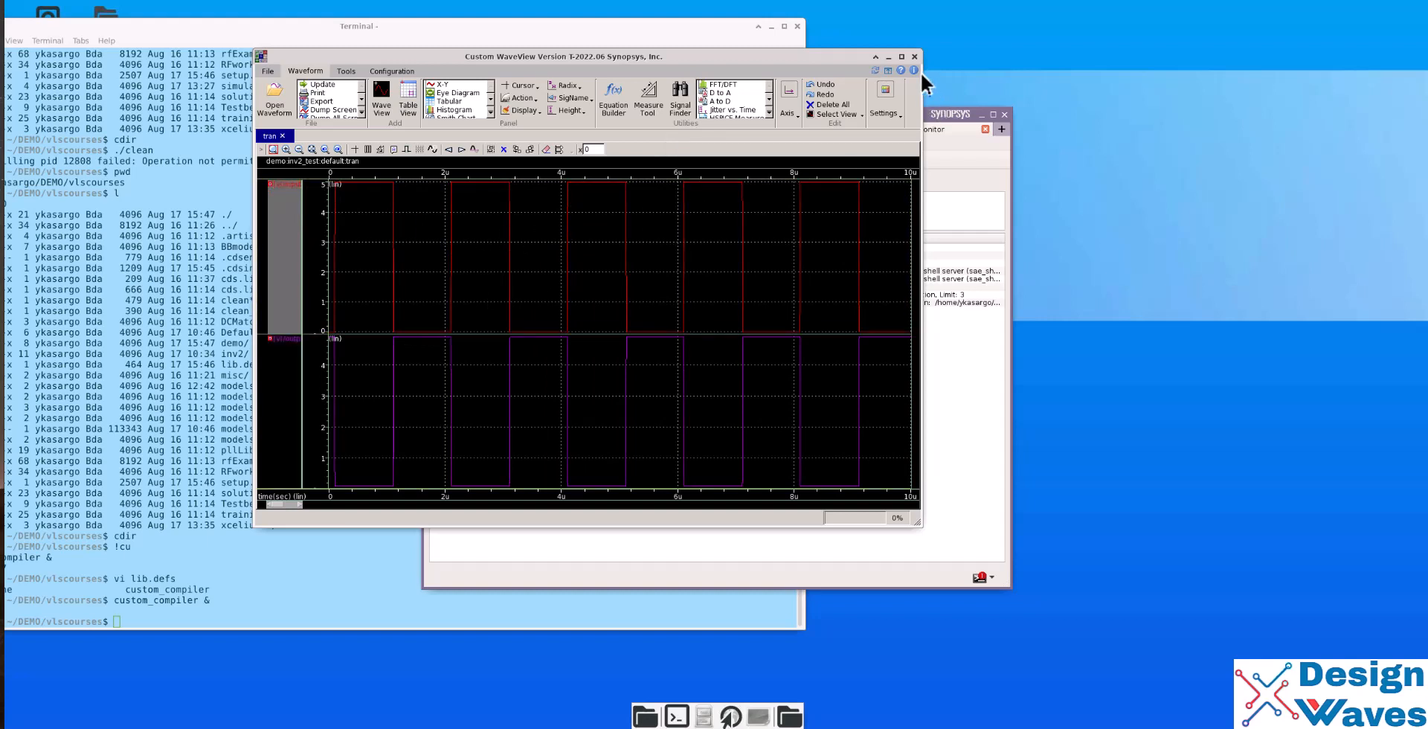
left_click(913, 57)
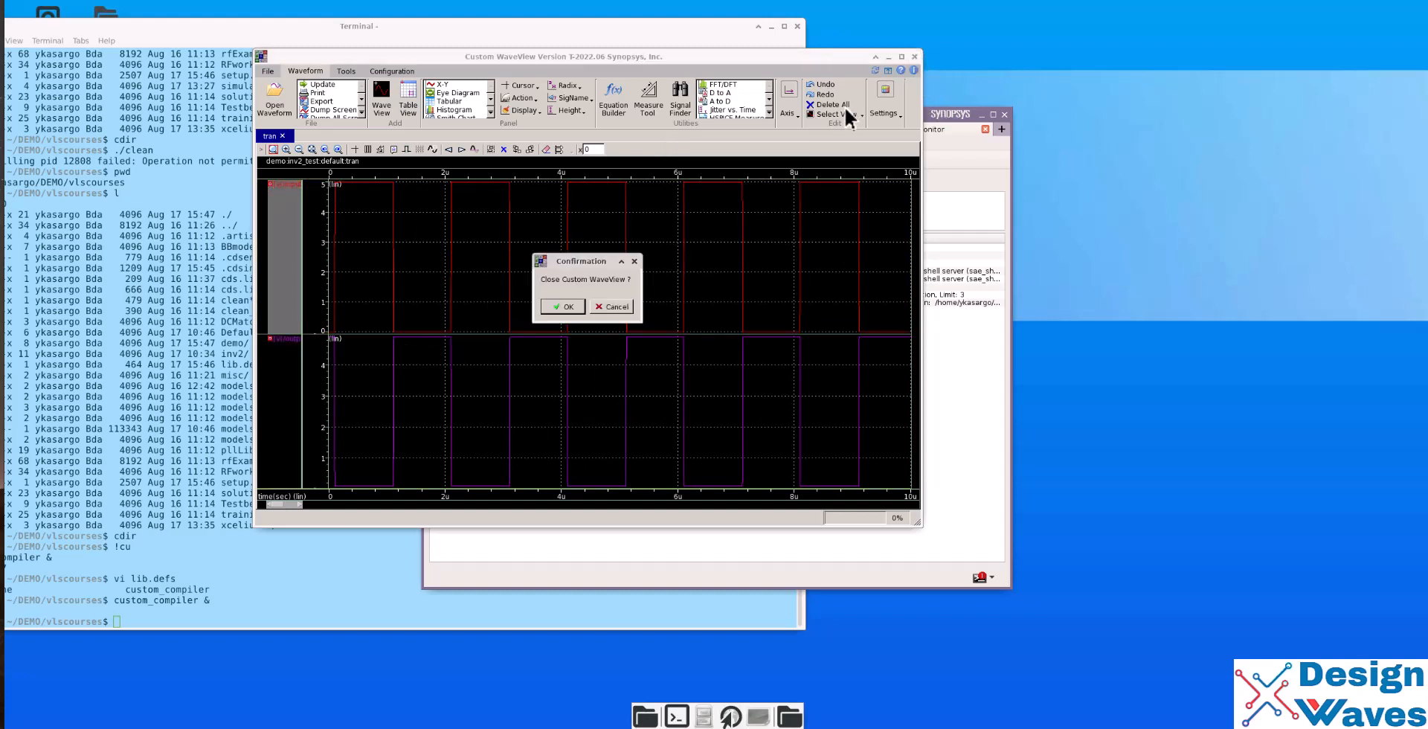
left_click(563, 306)
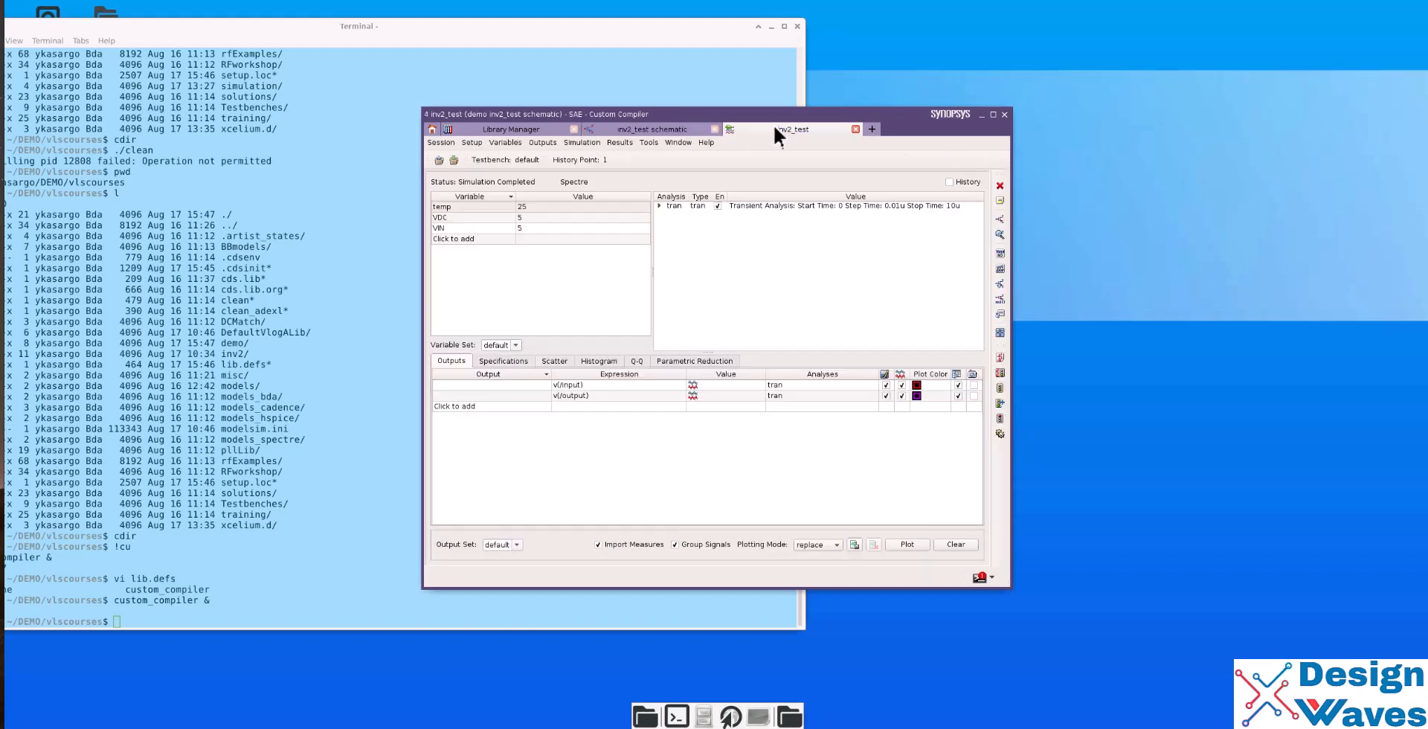
mouse_move(427, 146)
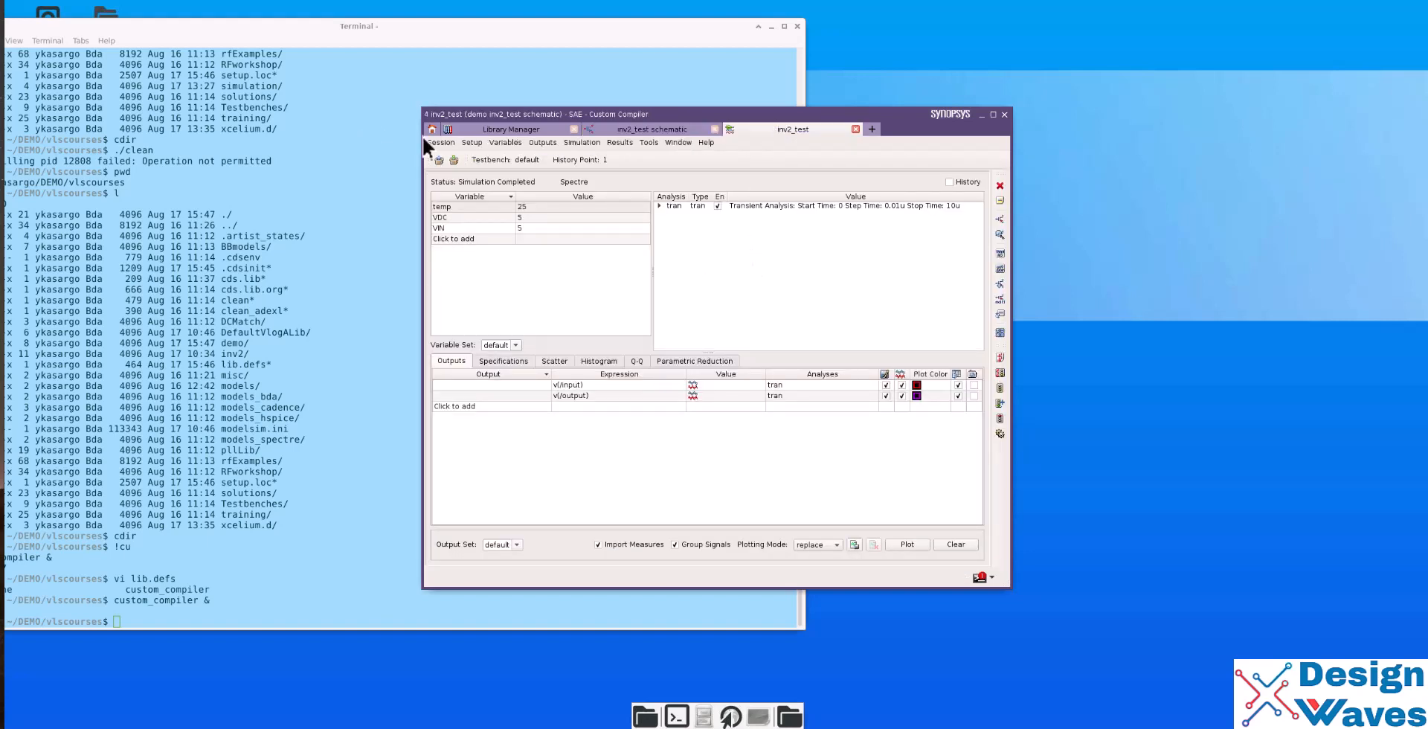
- Save the current session state under the name CC_Spectre_state1
left_click(441, 143)
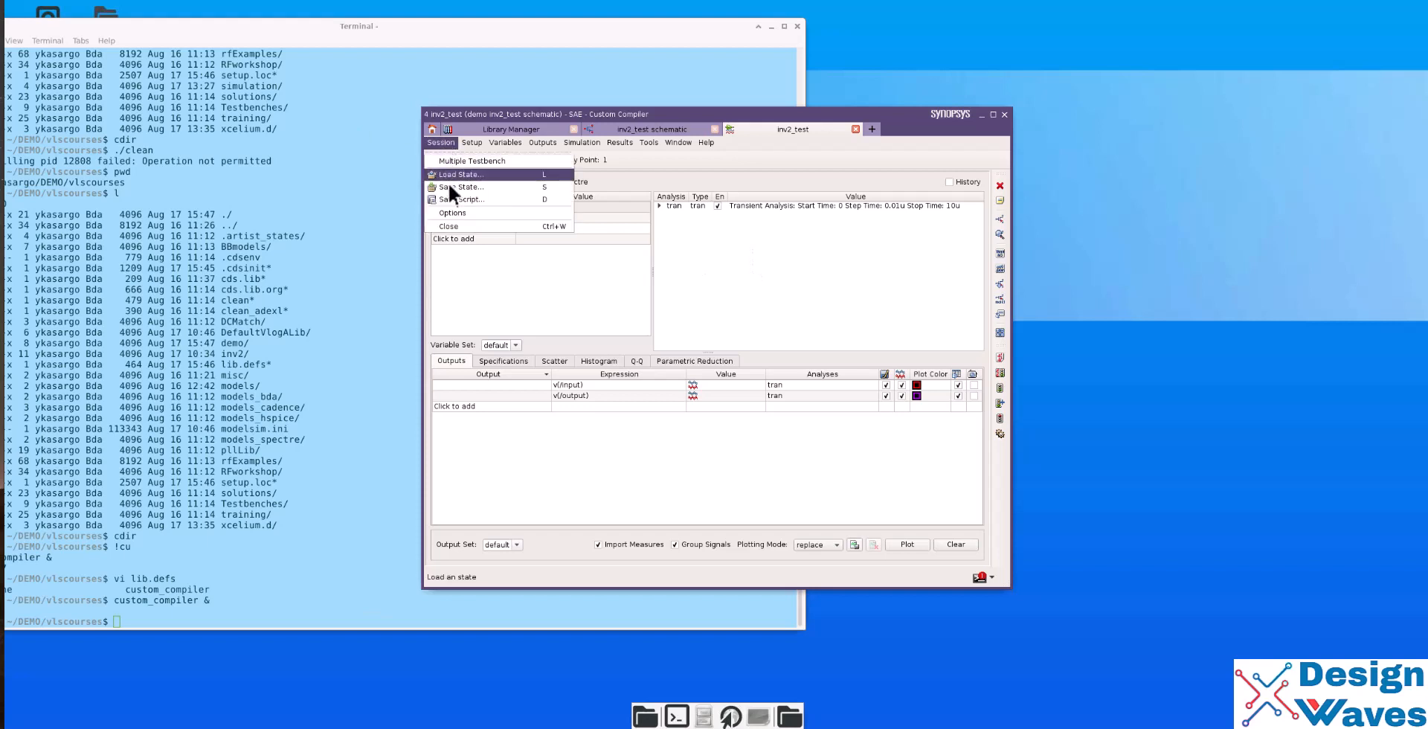
left_click(459, 187)
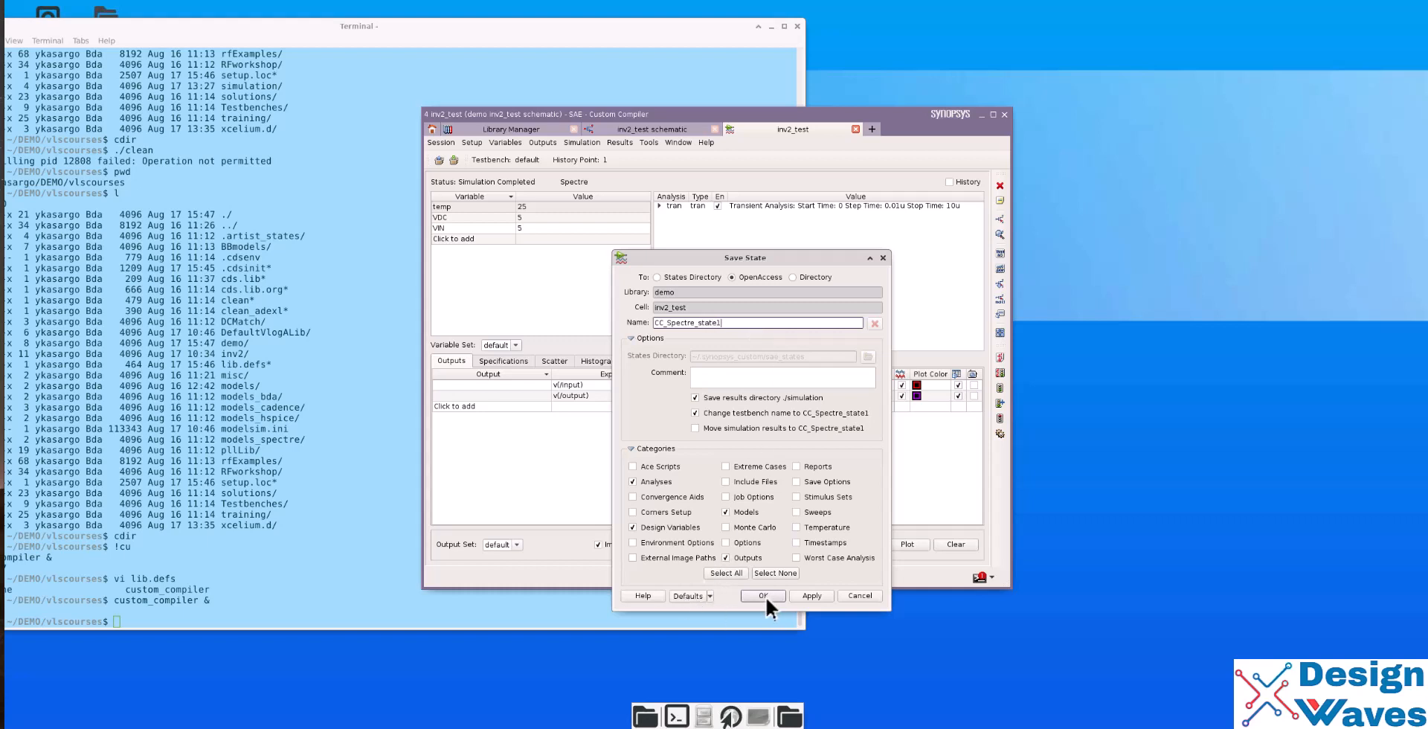
left_click(763, 595)
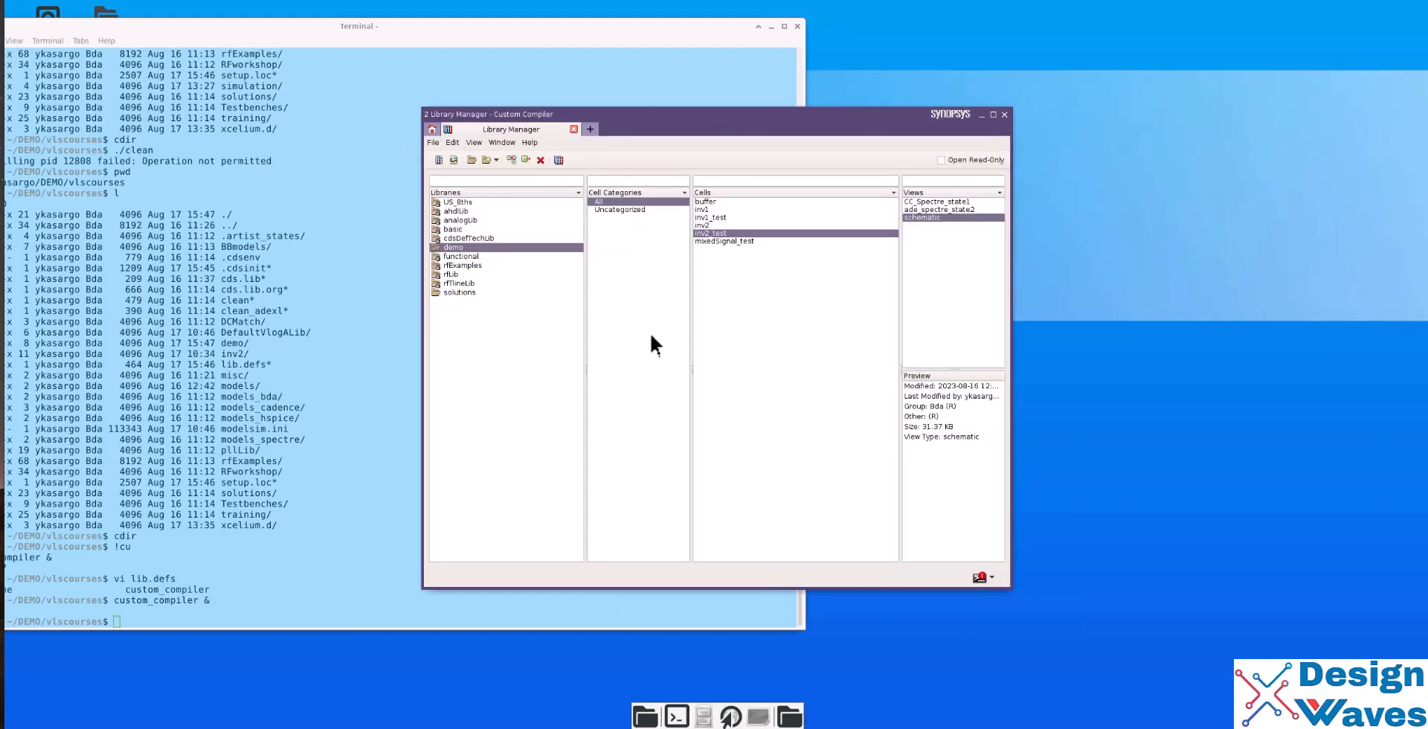
- Browse inv2_test's views in Library Manager and launch the CC_Spectre_state1 state
left_click(723, 241)
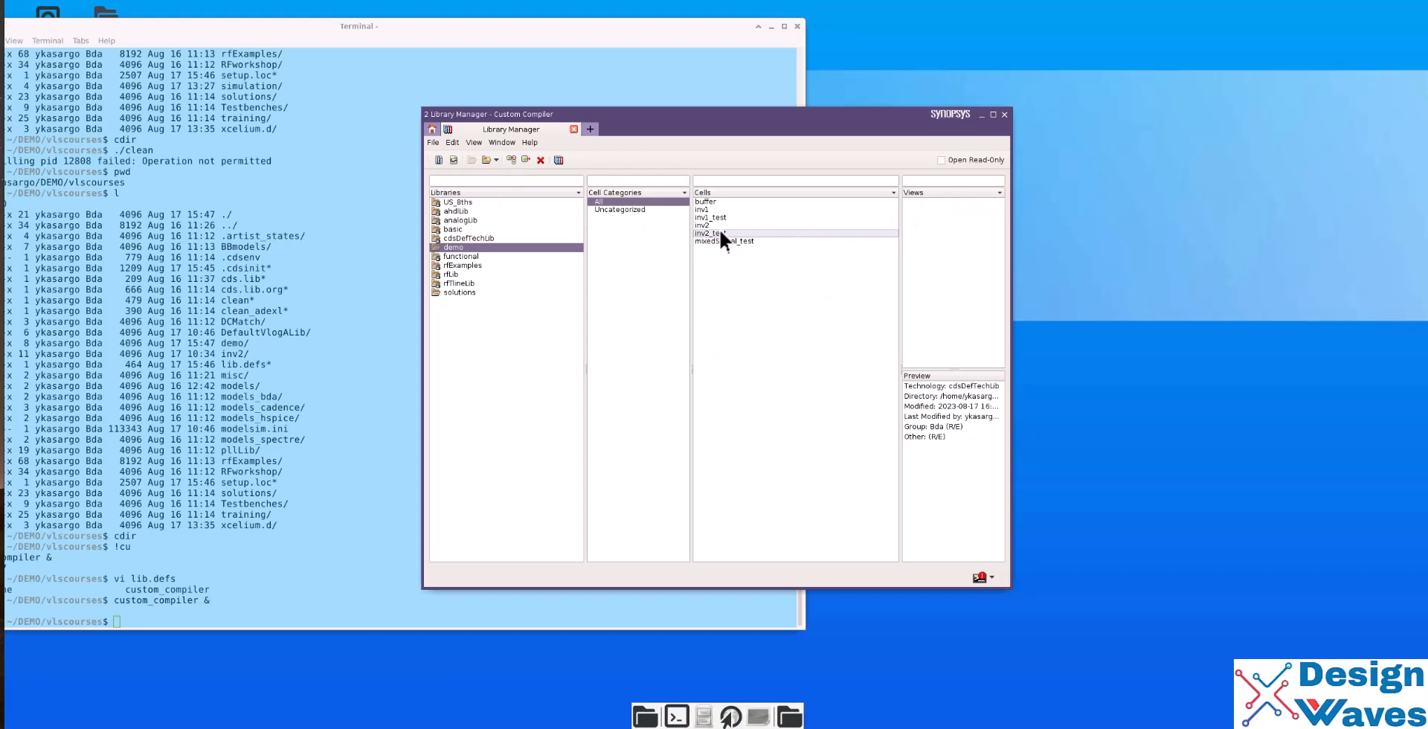
left_click(710, 232)
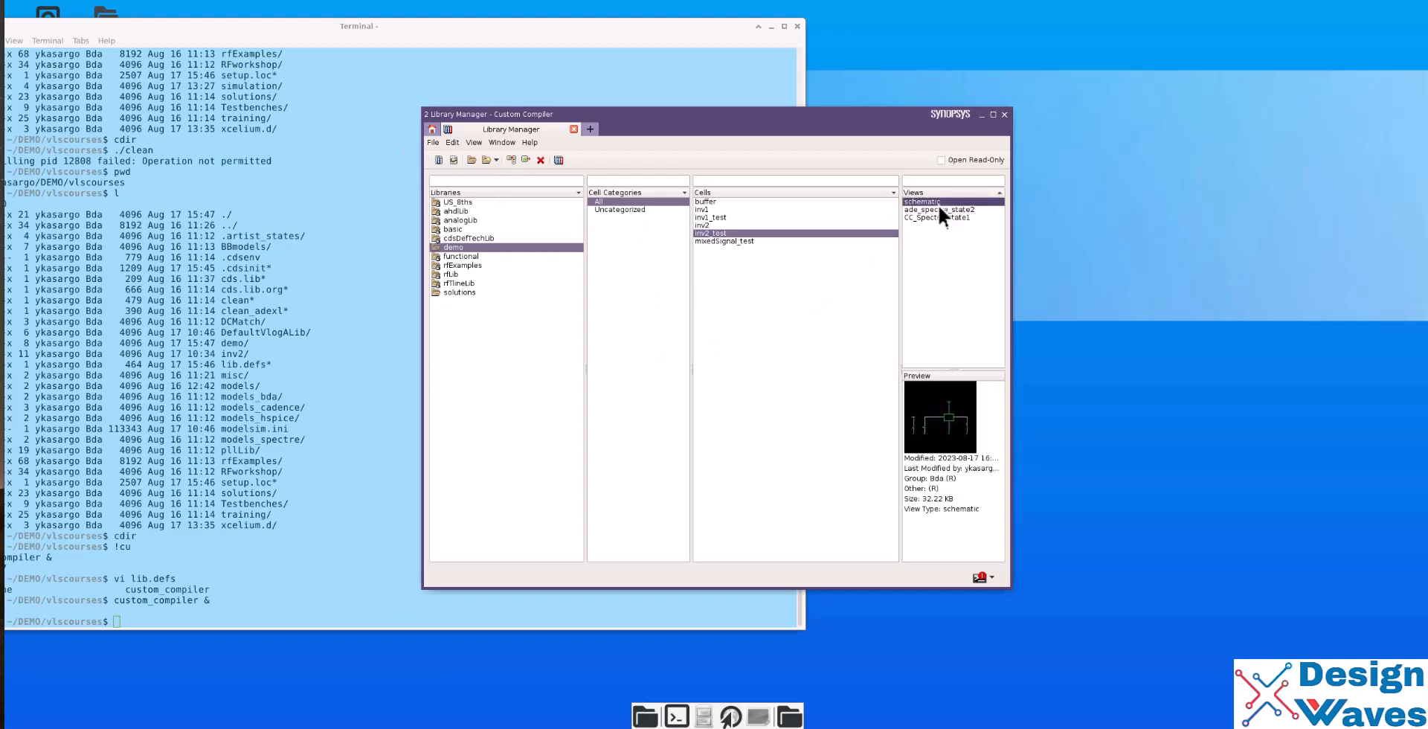
left_click(934, 210)
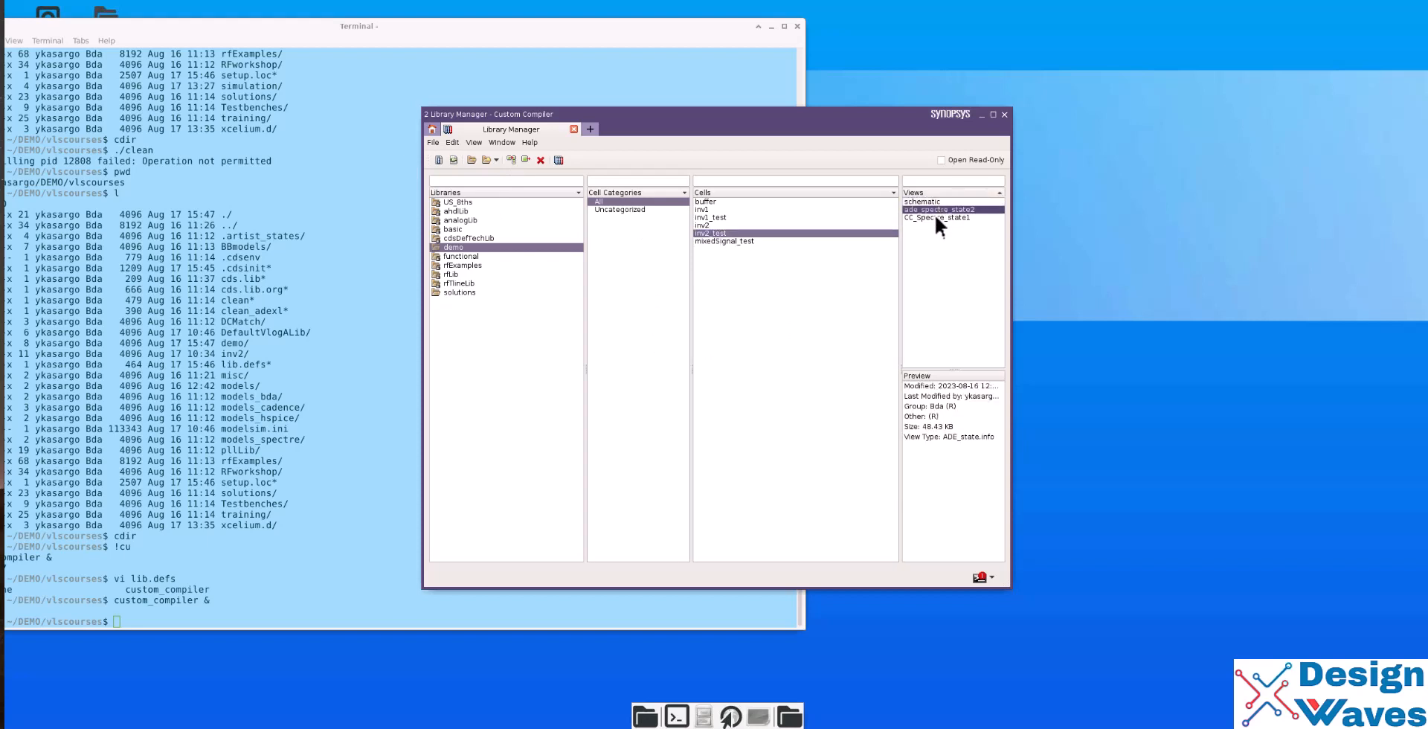
left_click(938, 218)
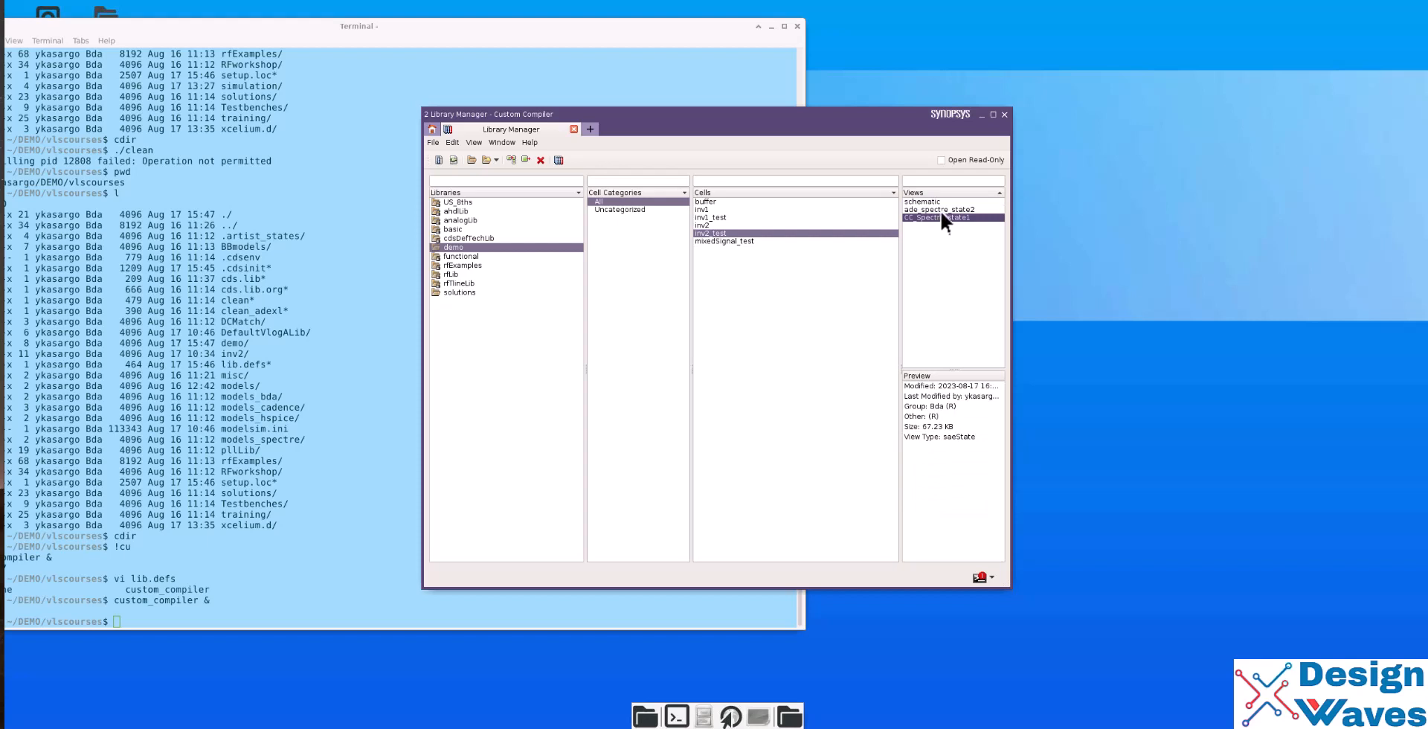
right_click(925, 218)
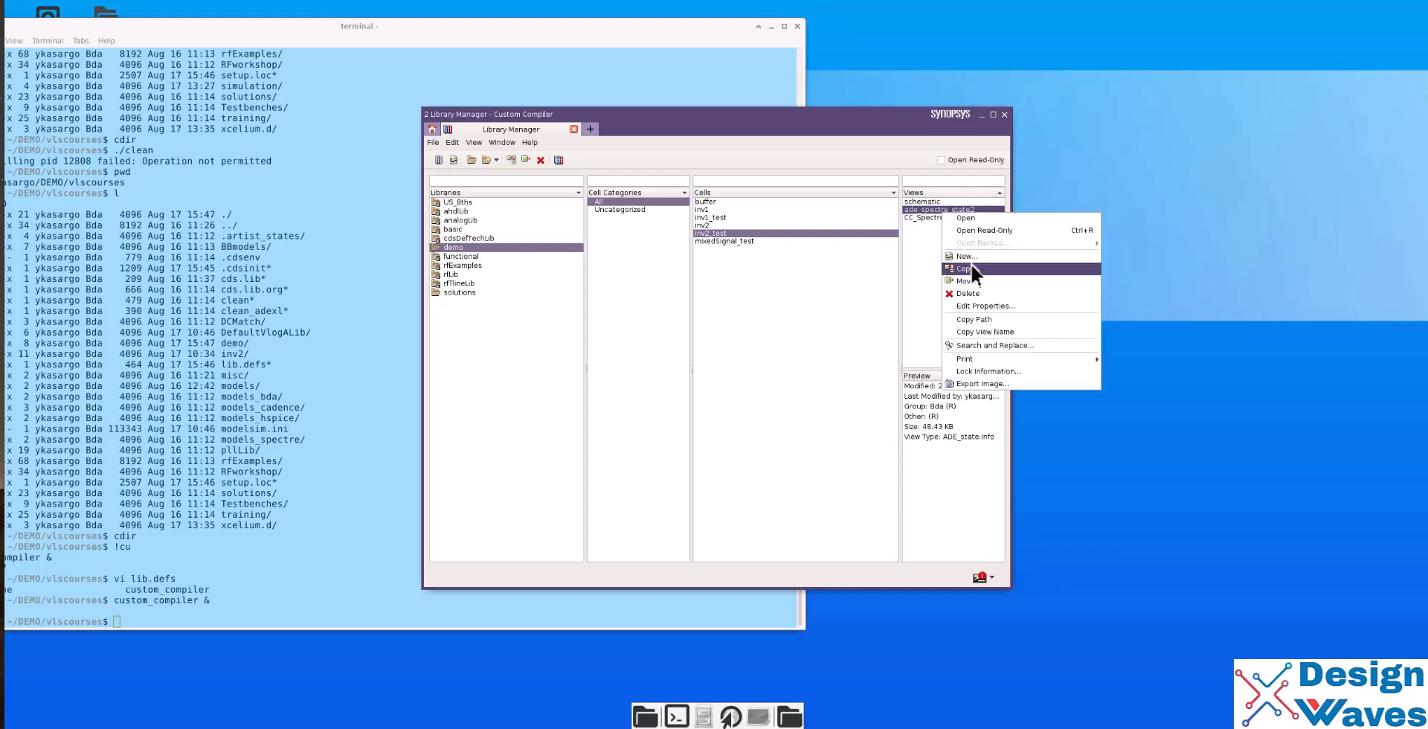
mouse_move(969, 230)
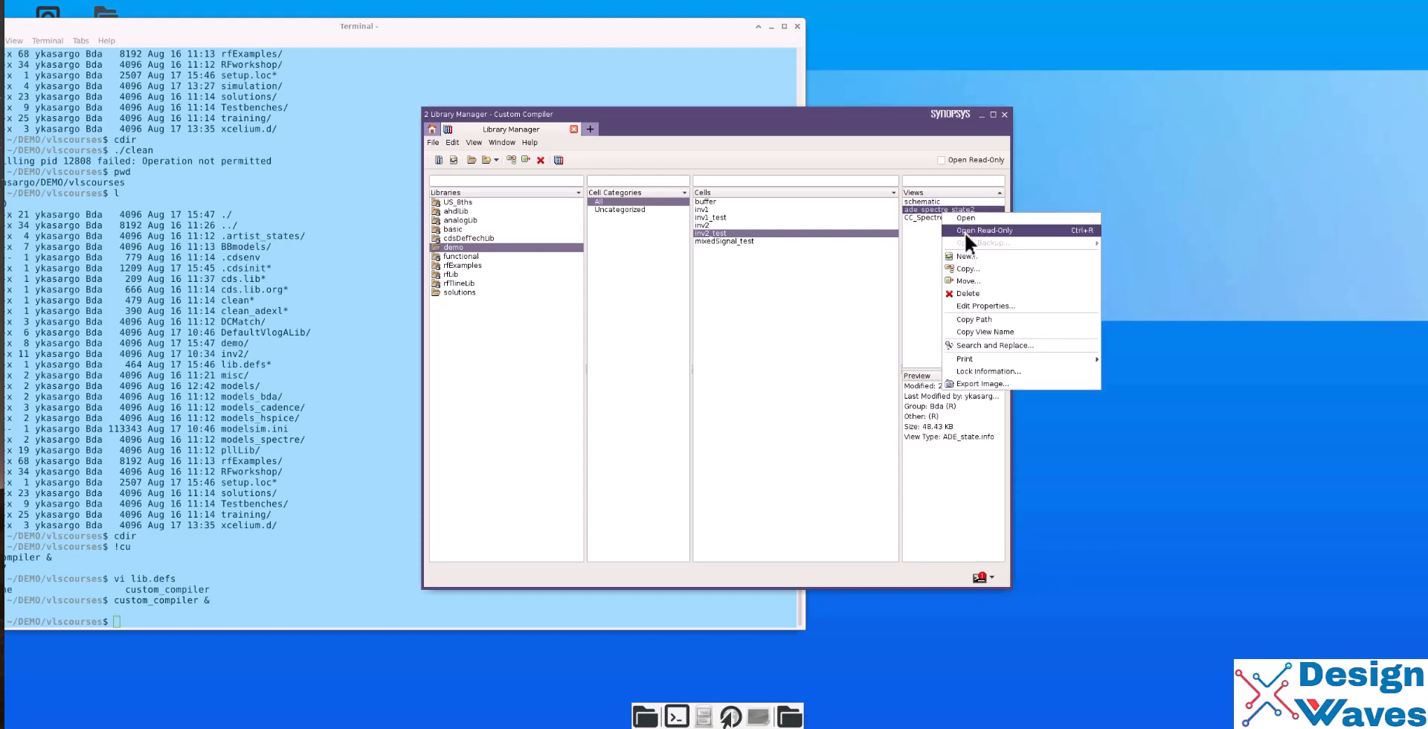
left_click(969, 280)
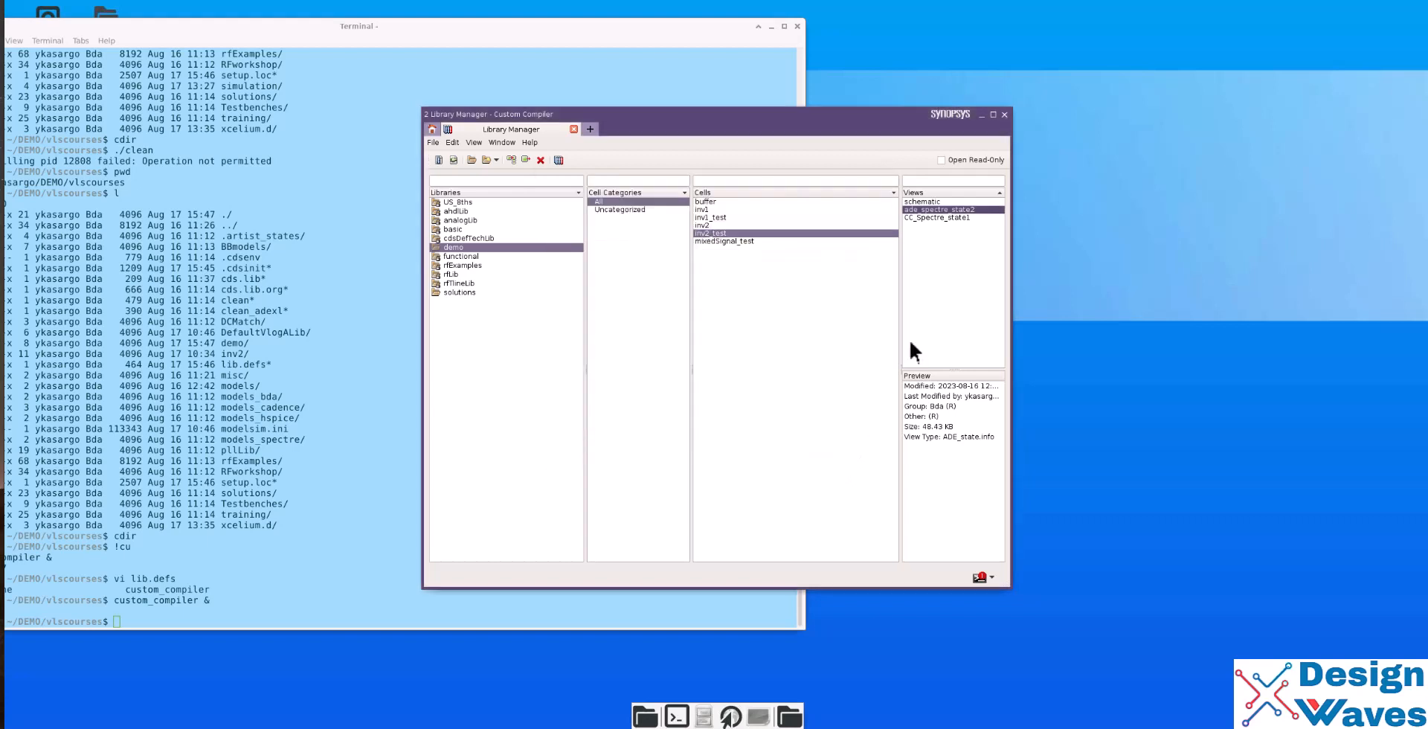
double_click(935, 218)
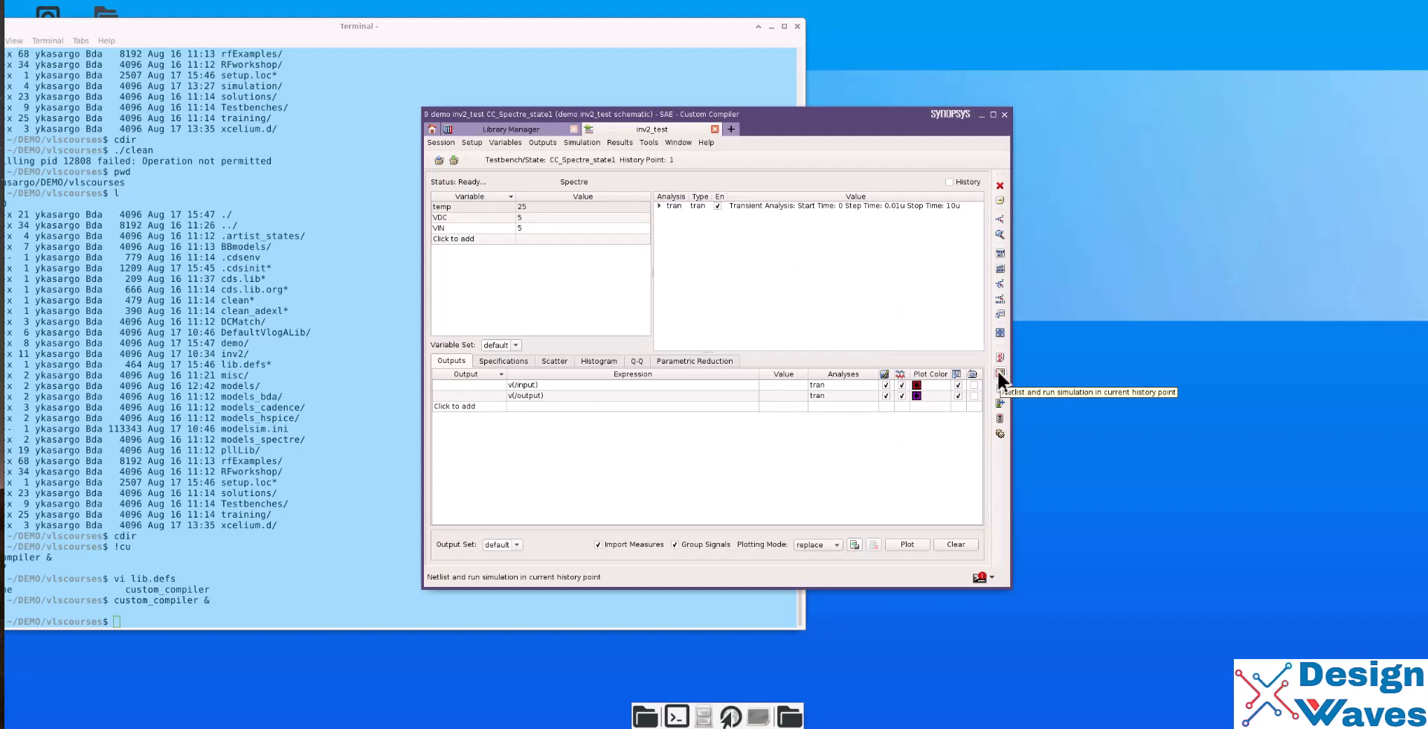
- Netlist and rerun the simulation, then close WaveView after viewing the waveforms
left_click(1000, 378)
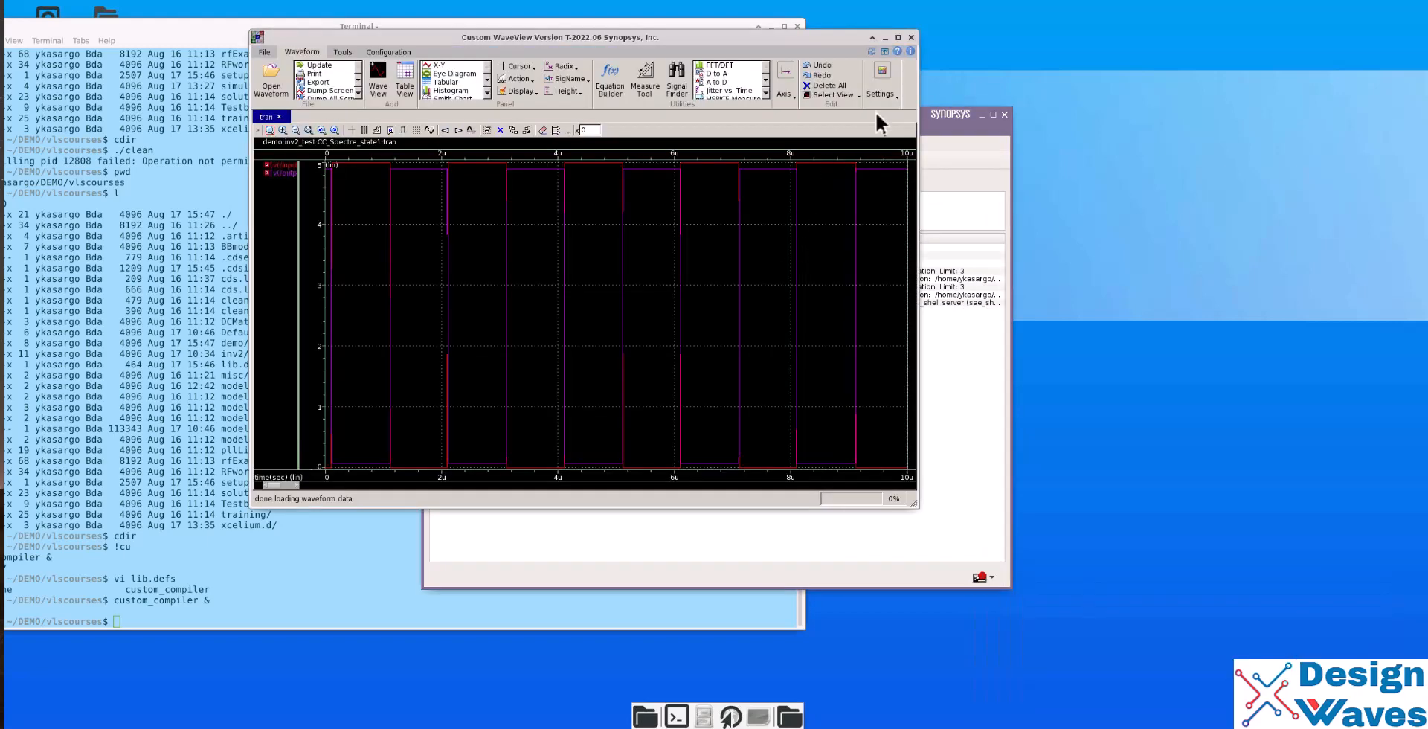
left_click(910, 38)
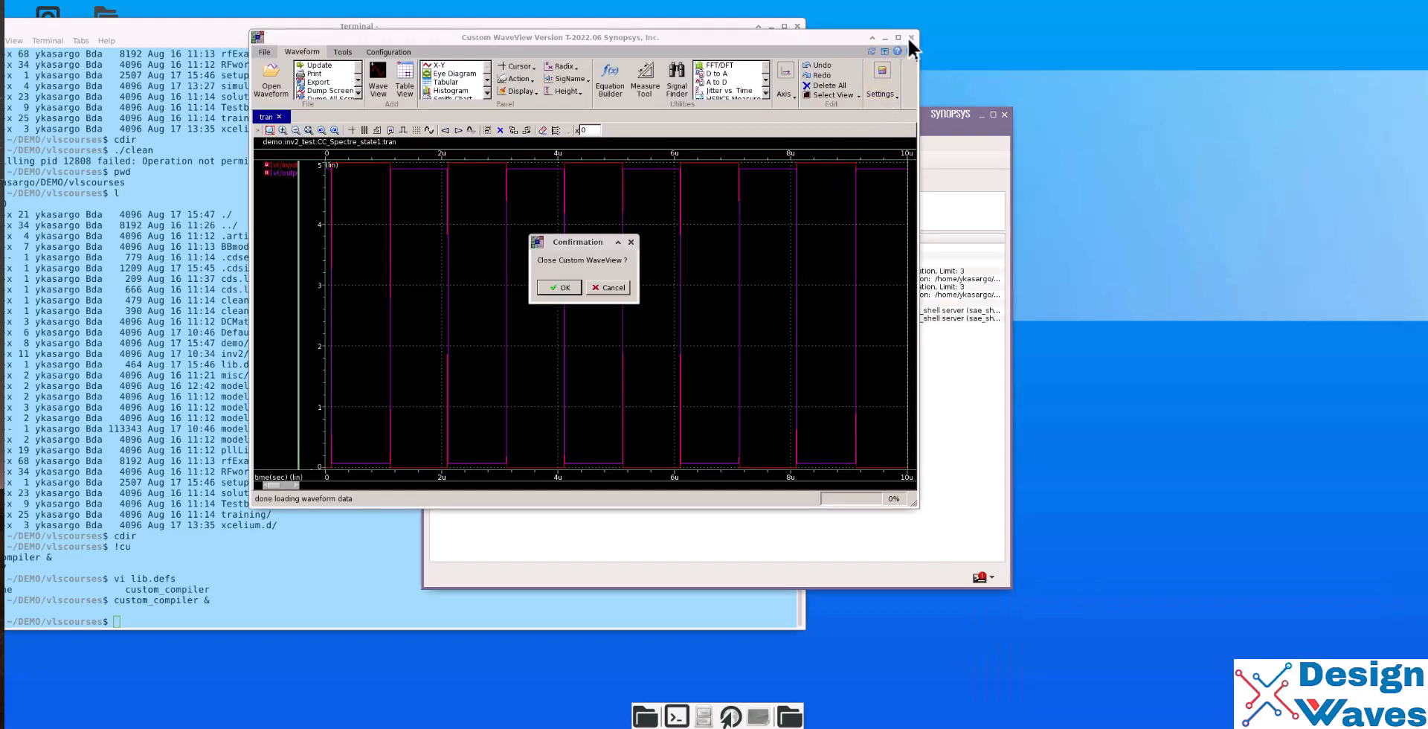
left_click(560, 287)
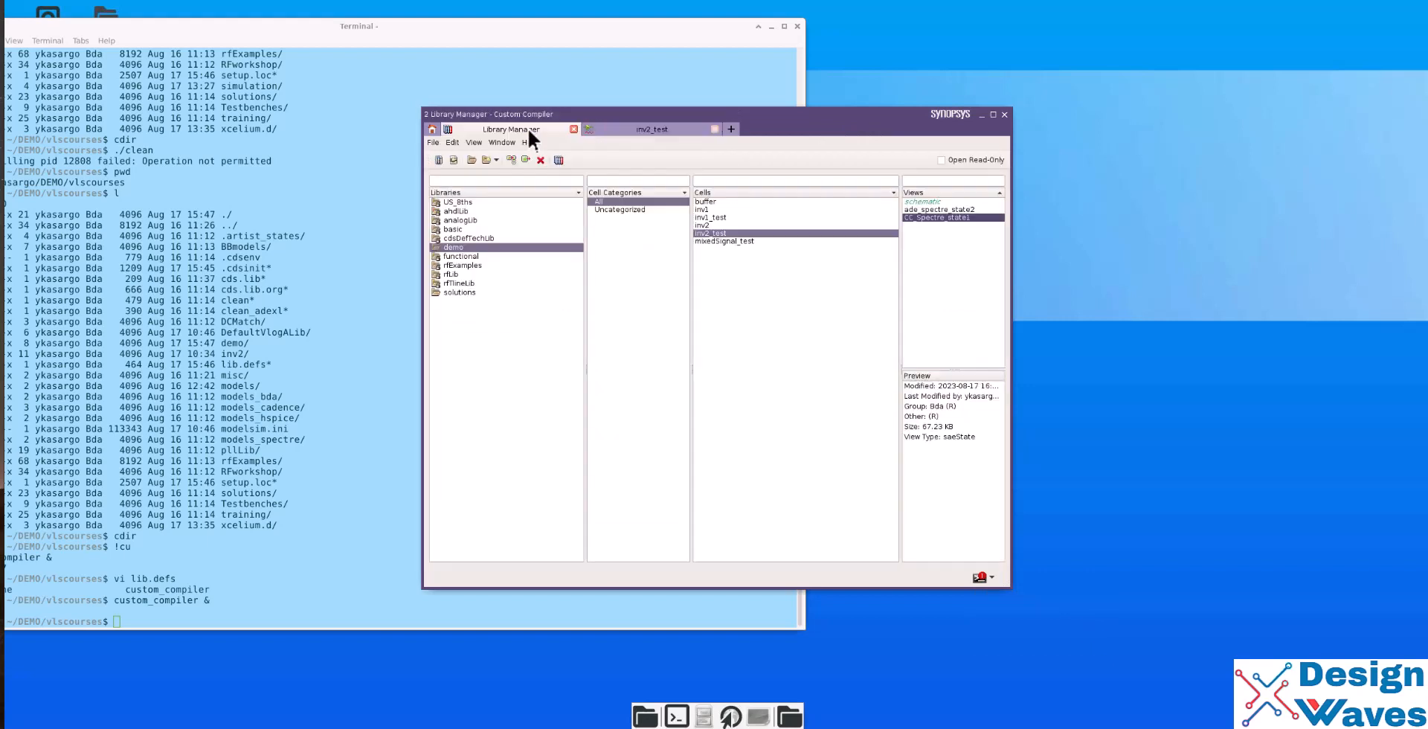
- Select the mixedSignal_test cell and its config view in Library Manager
left_click(724, 240)
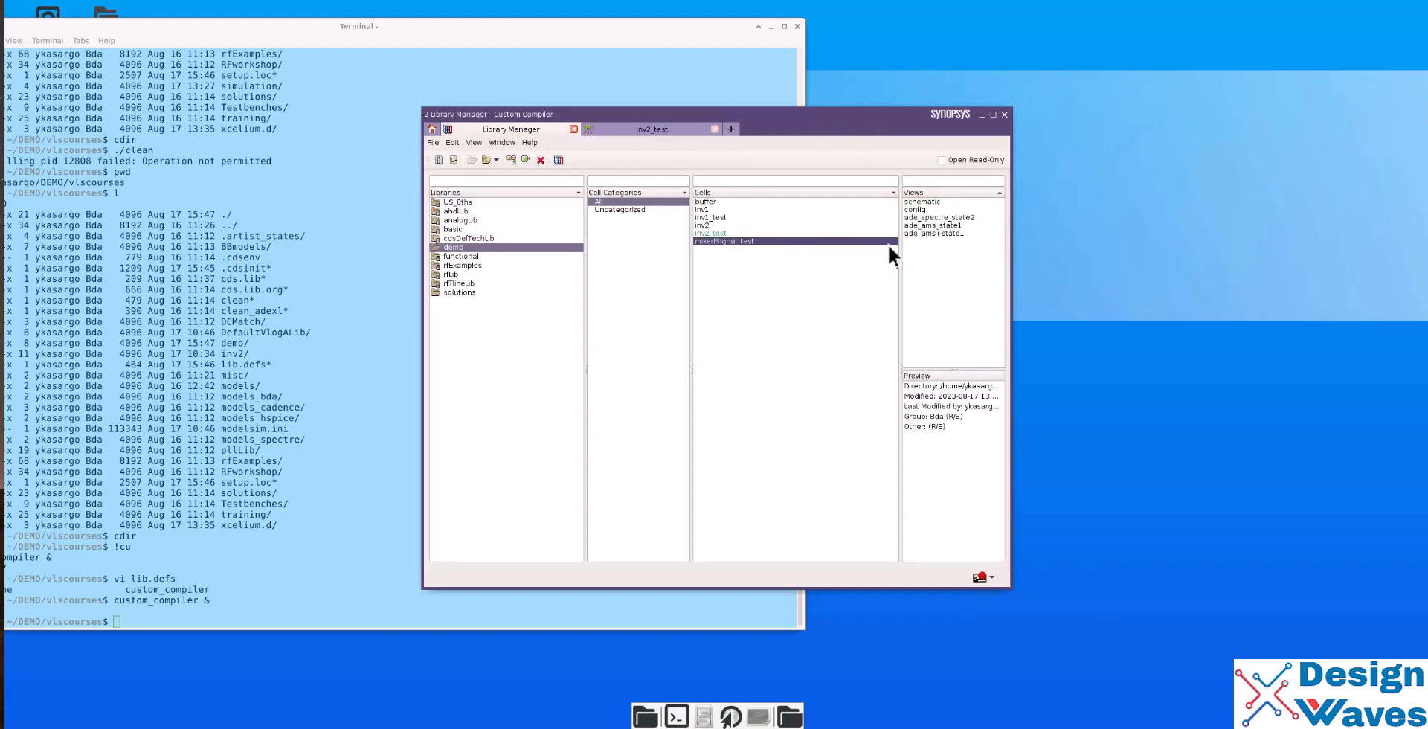
mouse_move(920, 219)
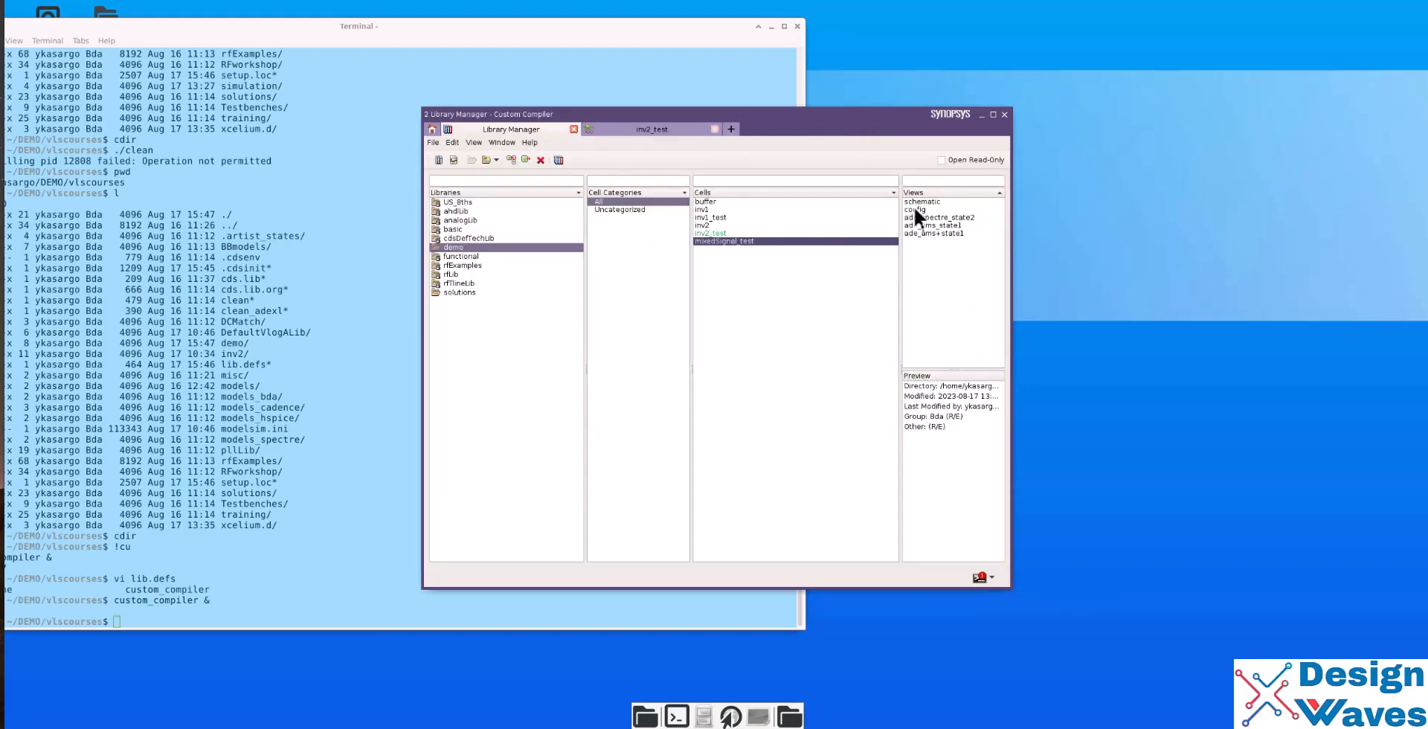
left_click(916, 209)
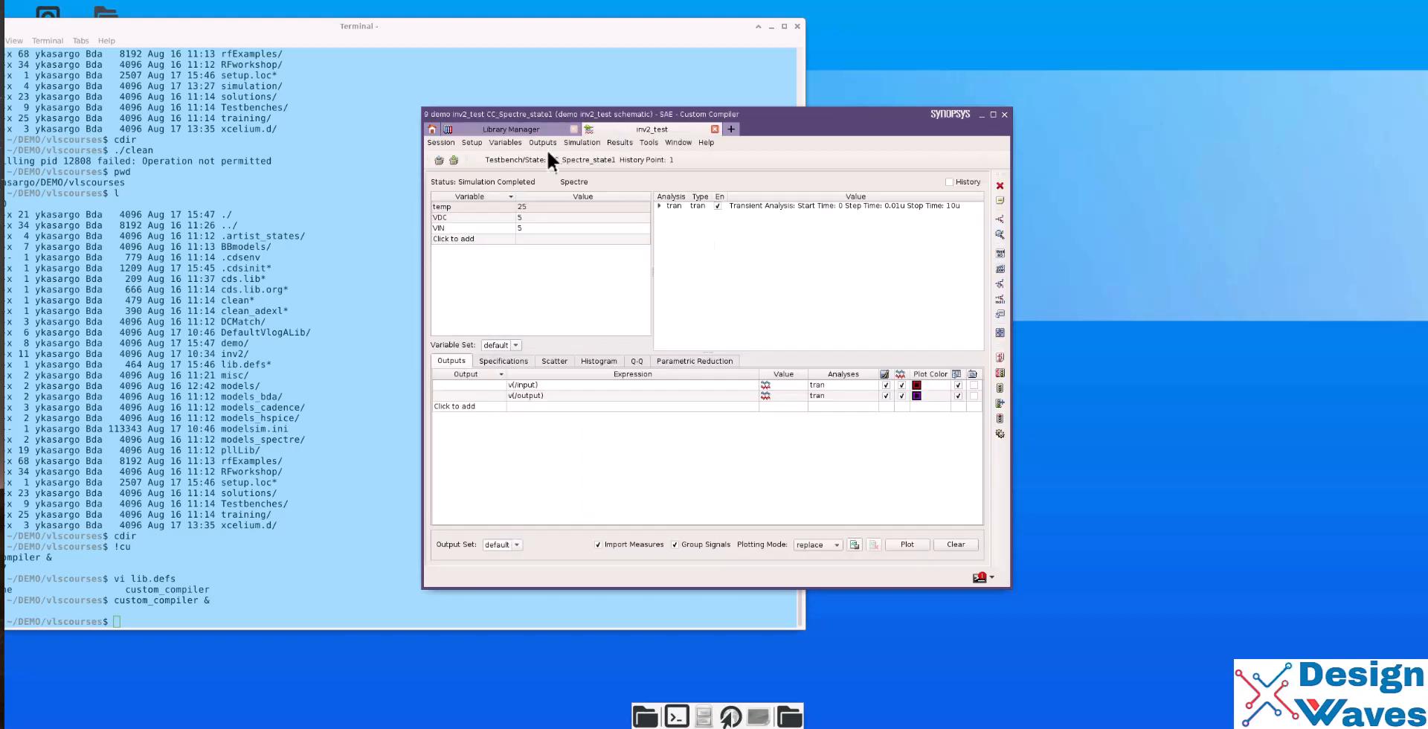
- Bring up Setup > Simulator and browse the list of available simulators
left_click(472, 142)
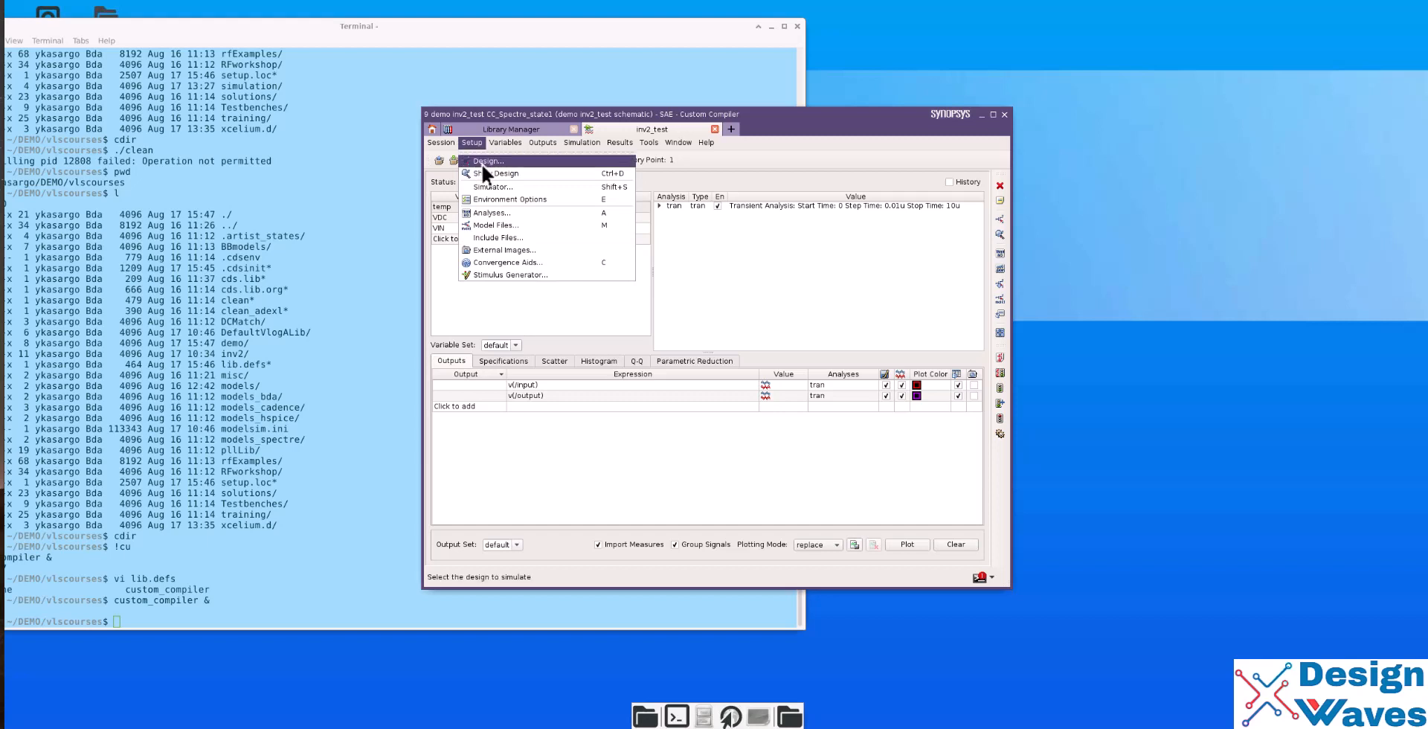
left_click(492, 186)
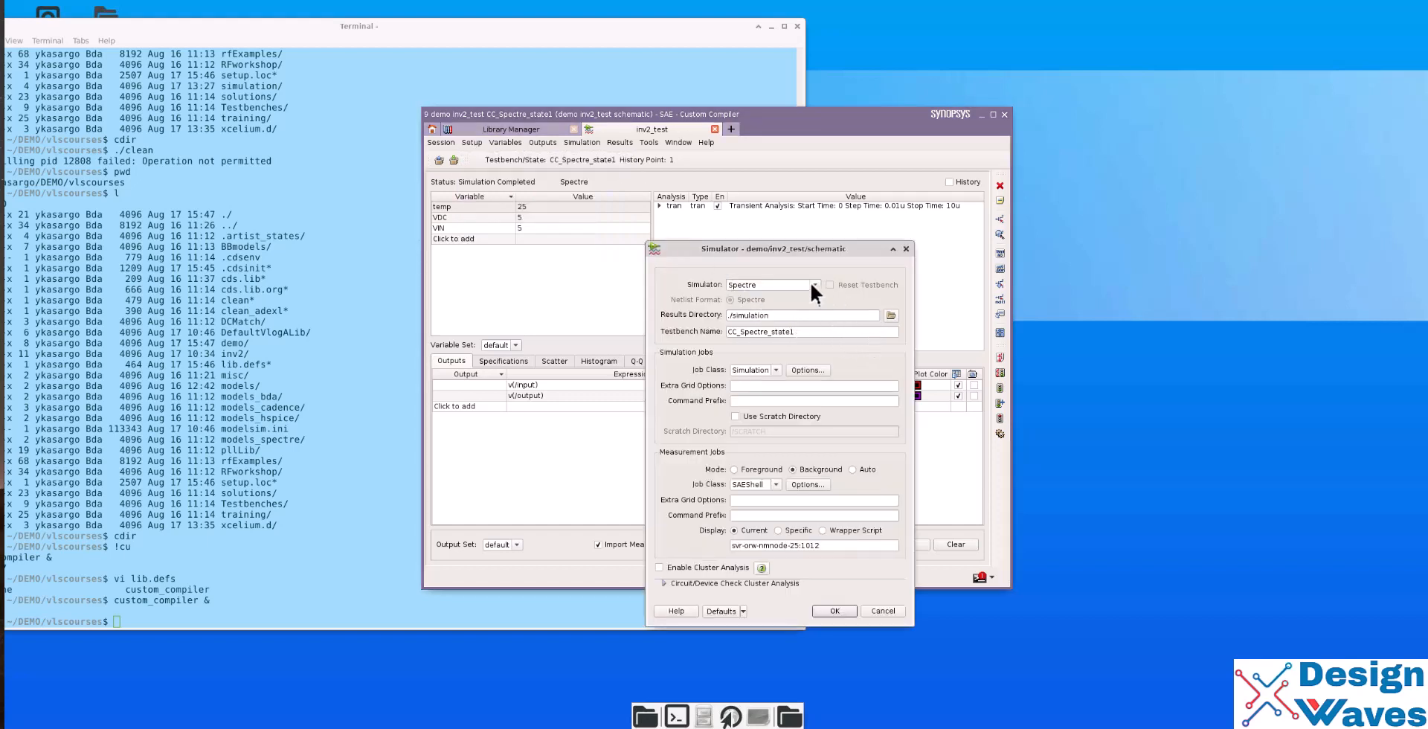
left_click(813, 284)
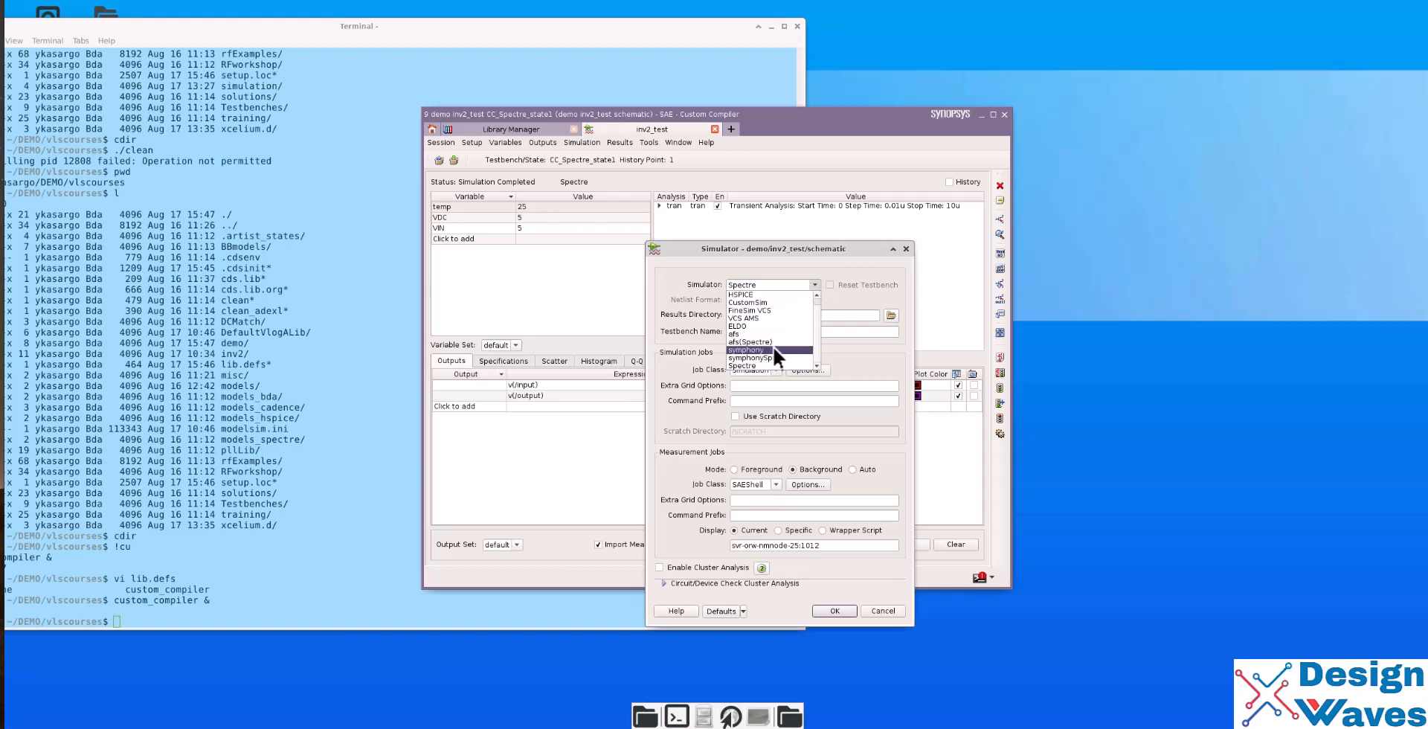
left_click(744, 365)
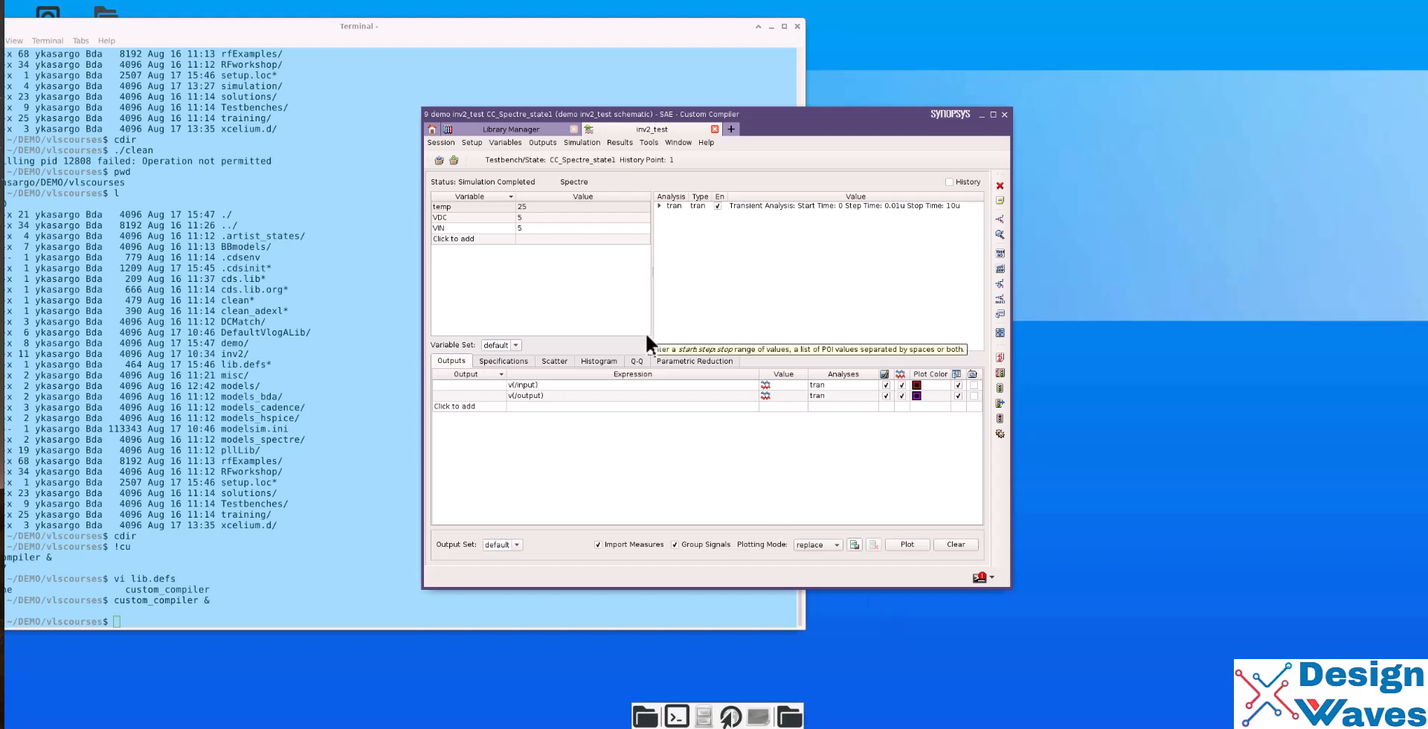
mouse_move(458, 137)
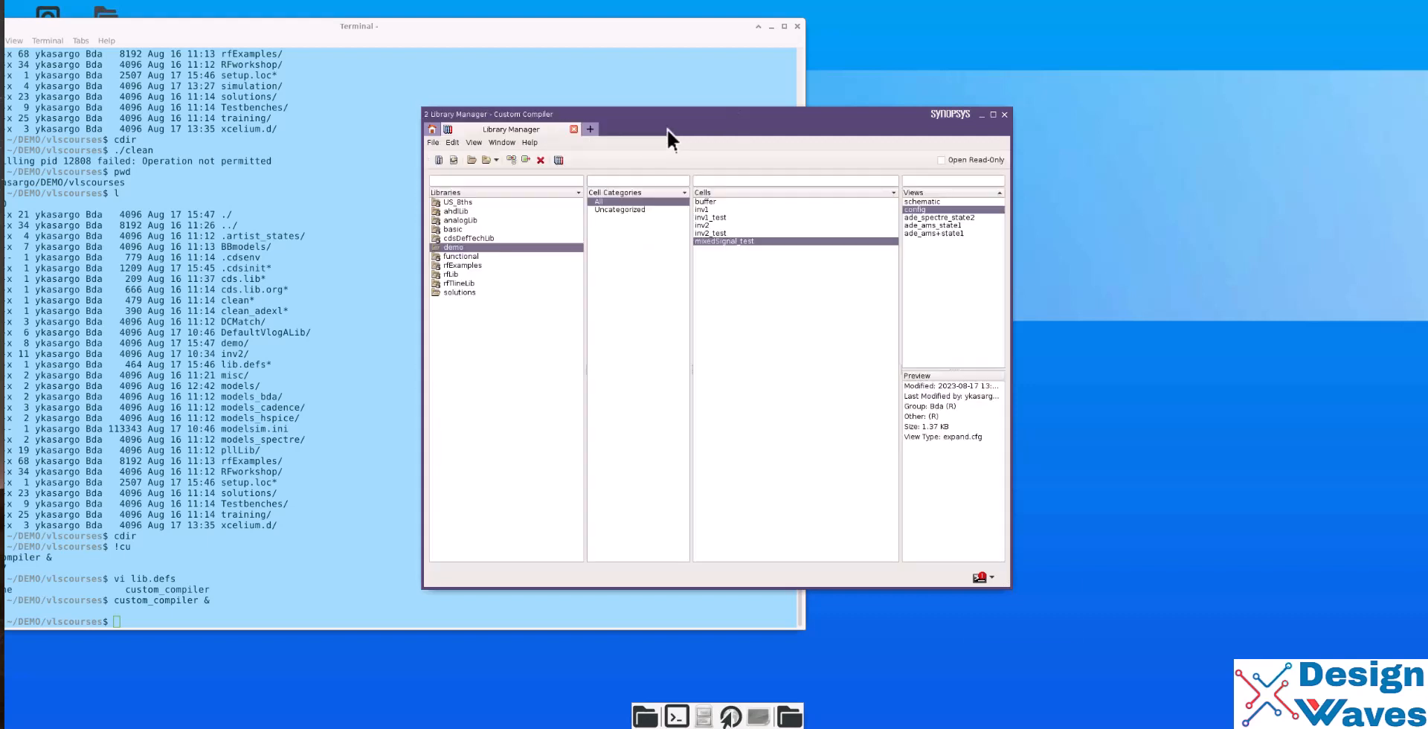
- Start a new cell from mixedSignal_test's menu, cancel it, then bring up the File menu
right_click(723, 240)
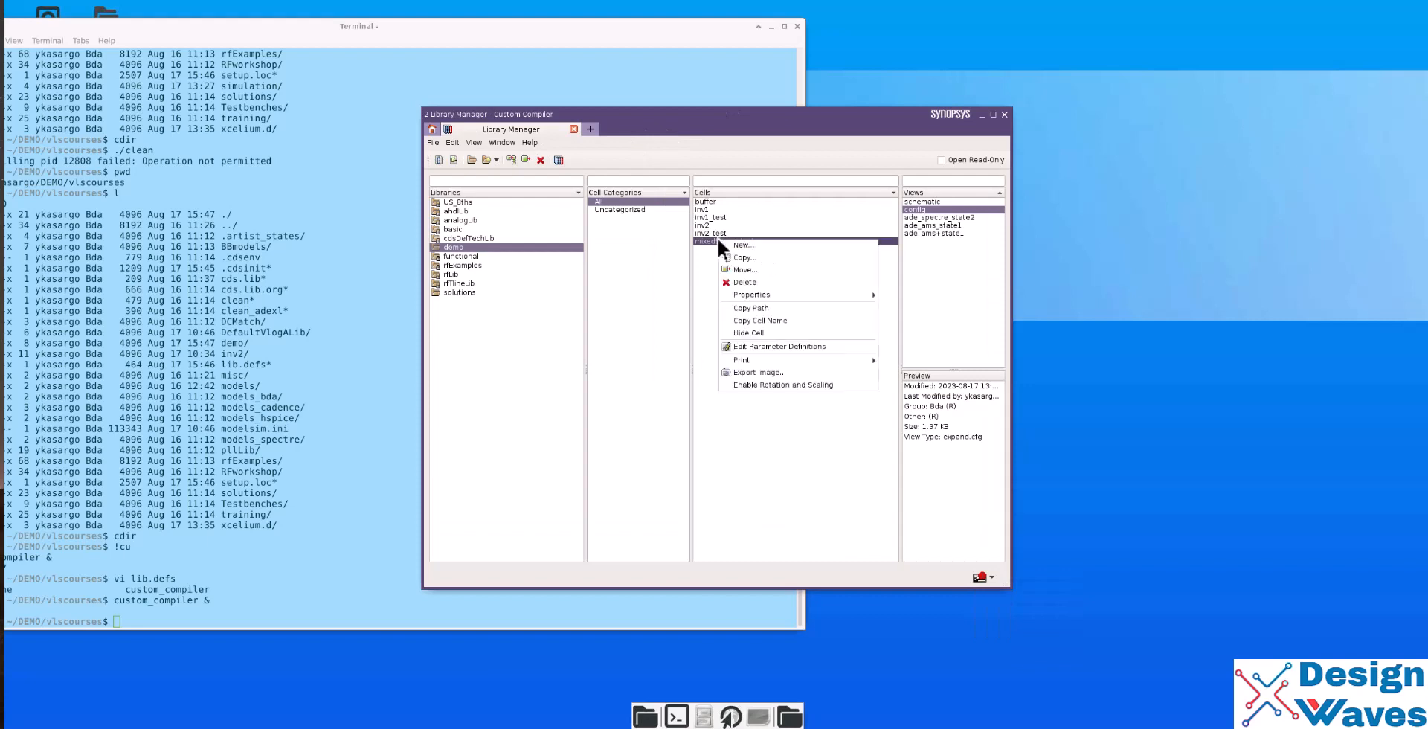
left_click(743, 245)
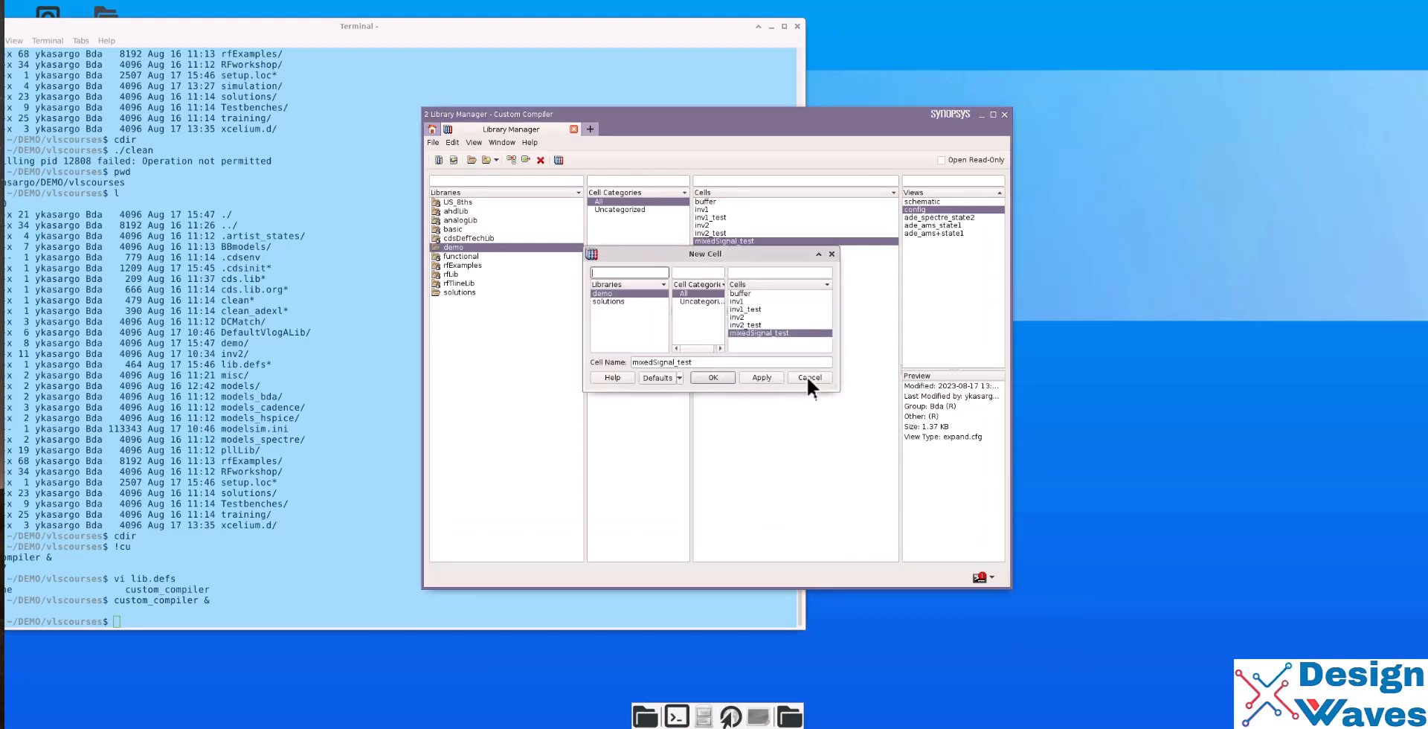
left_click(809, 377)
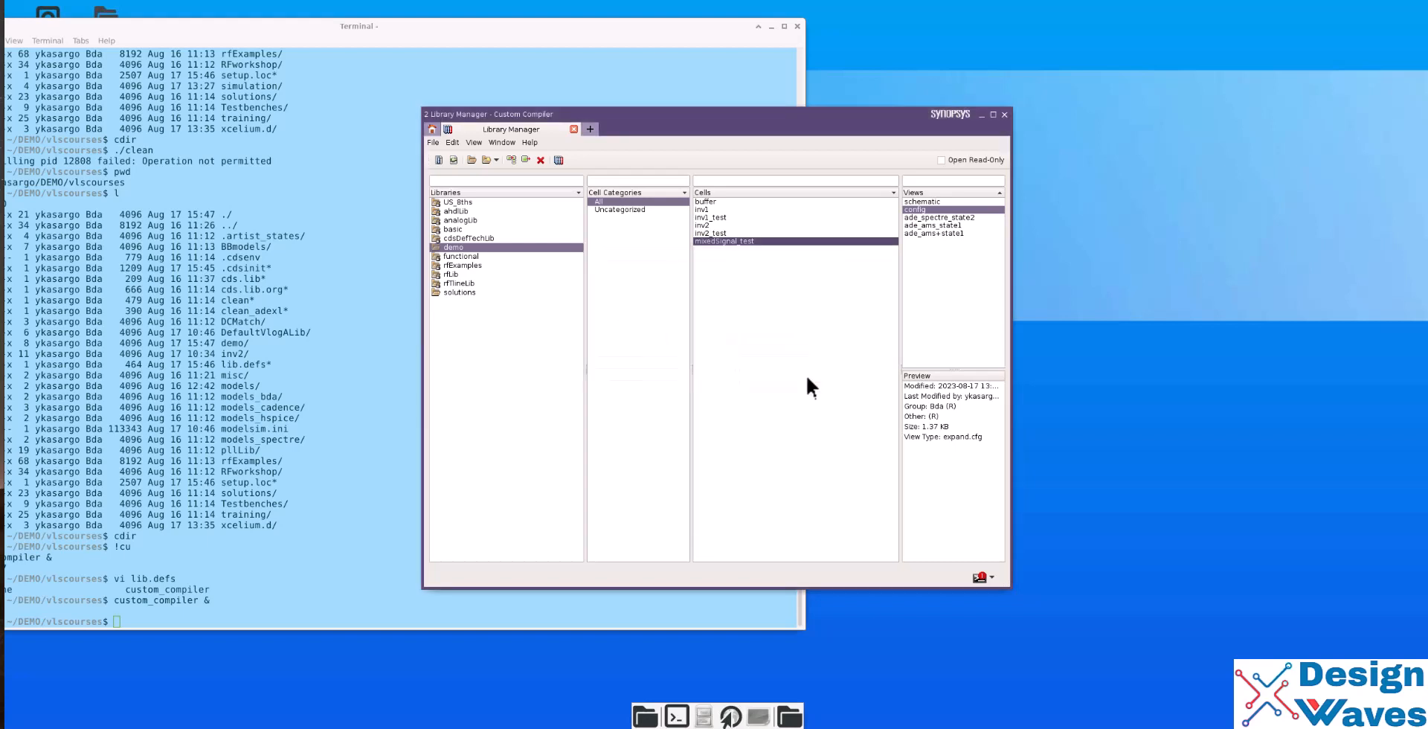
left_click(433, 142)
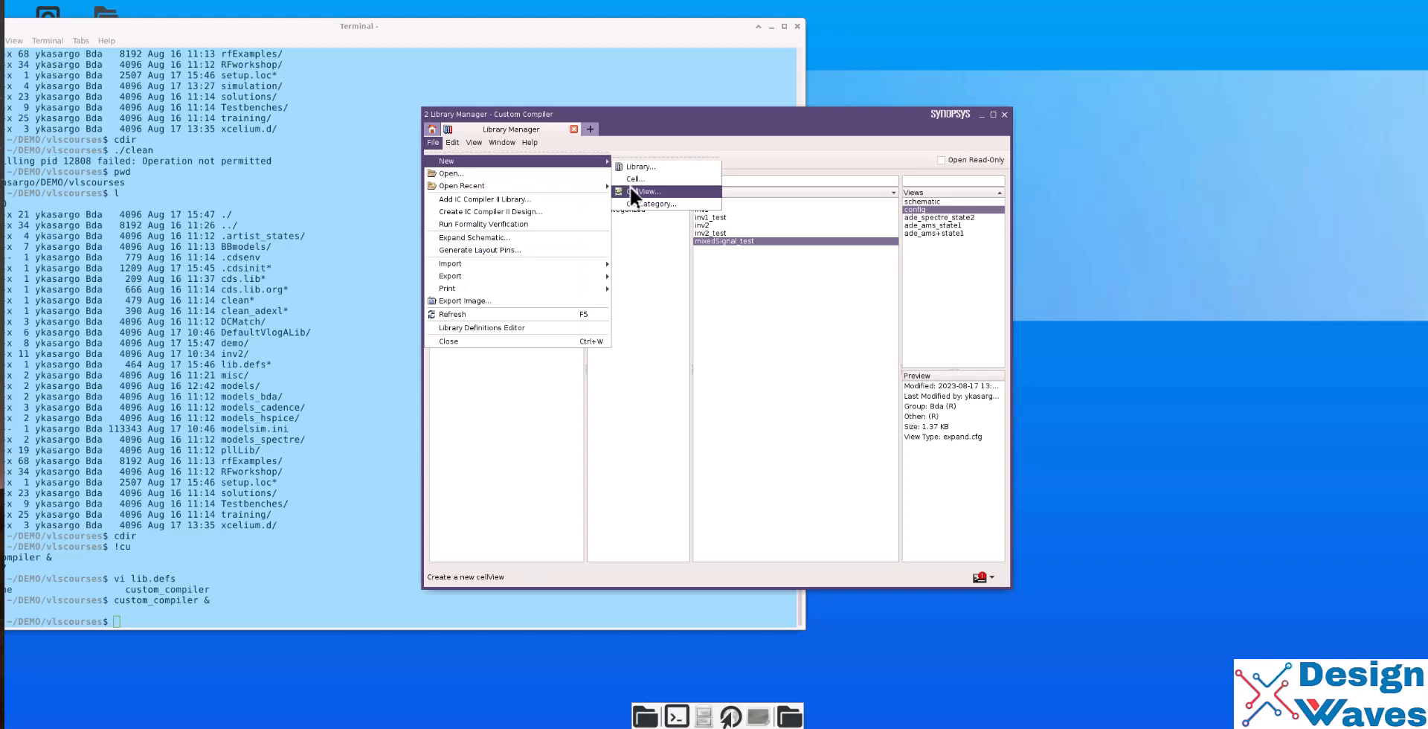
- Create a new mixedSignal_test configuration named config_cc without replacing the existing config view
left_click(636, 178)
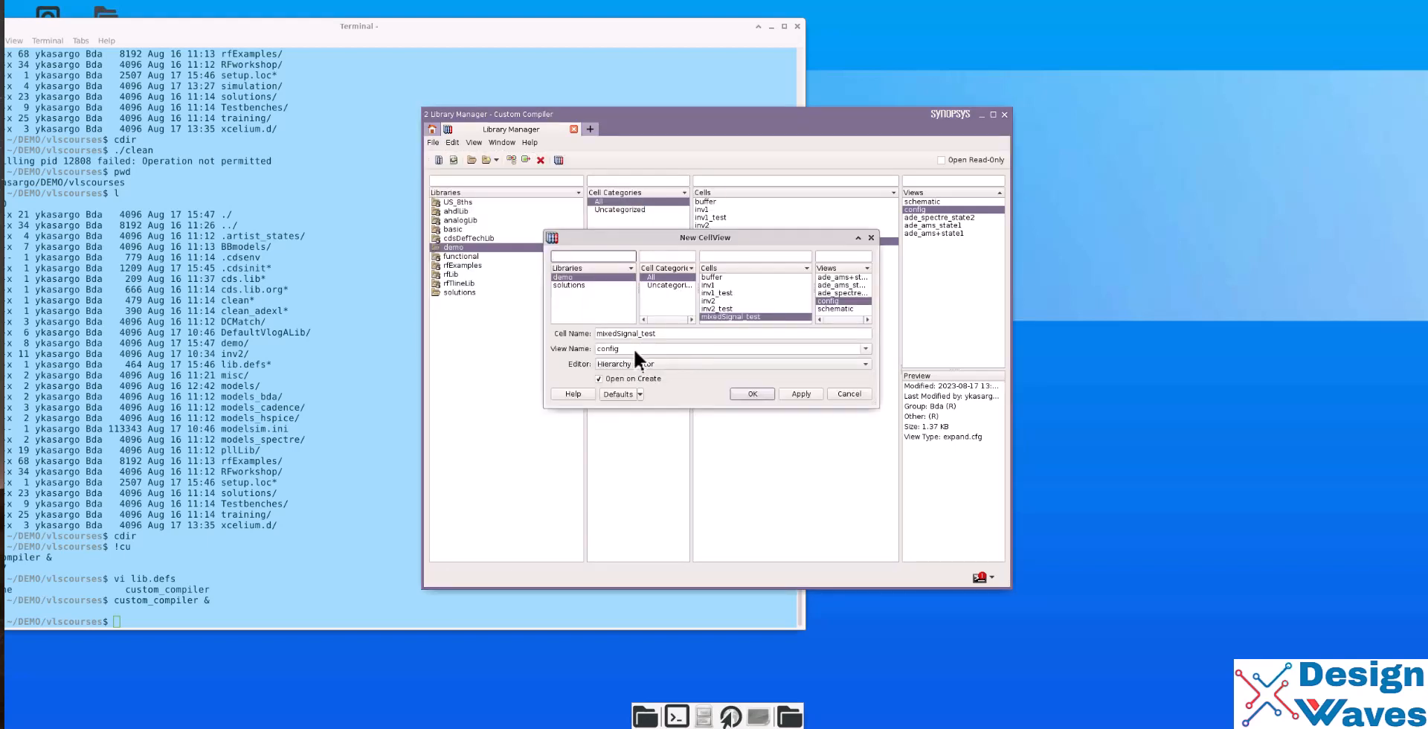
mouse_move(661, 244)
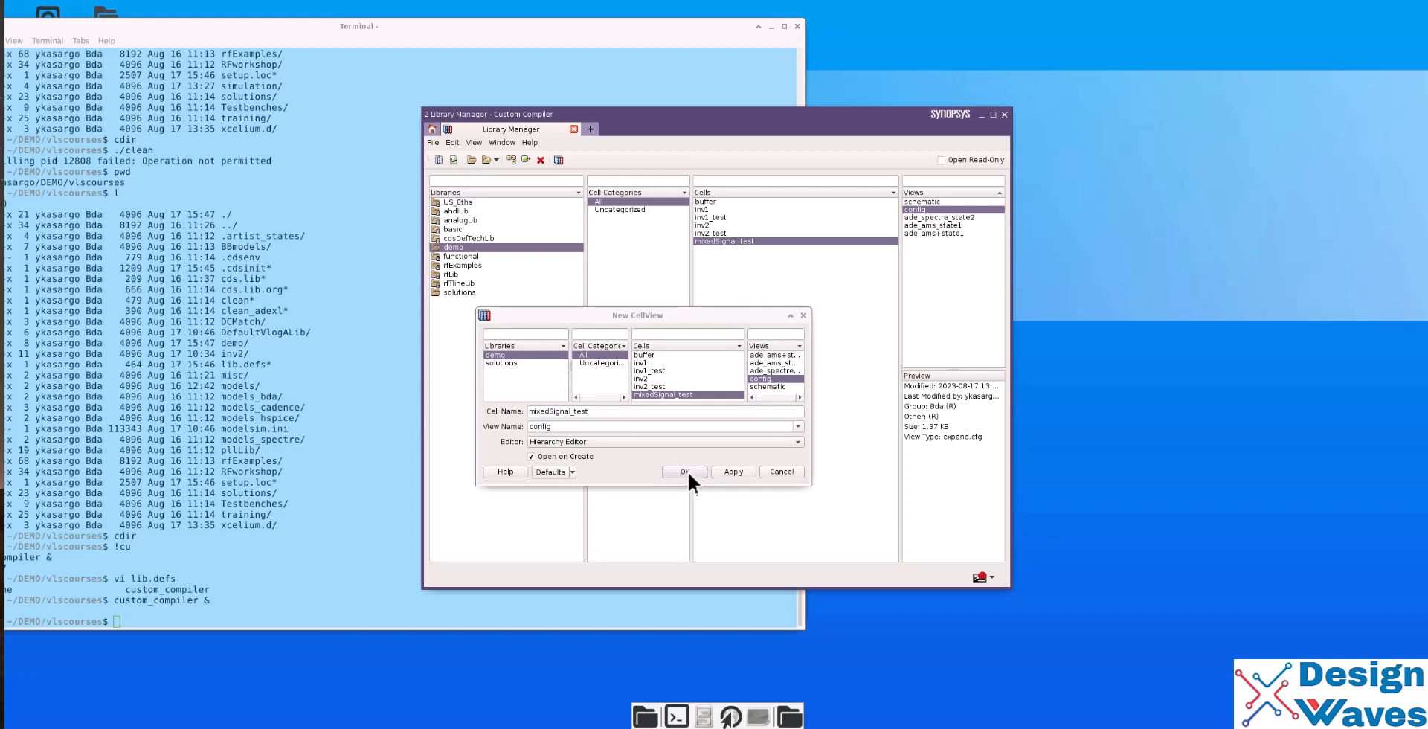
left_click(686, 471)
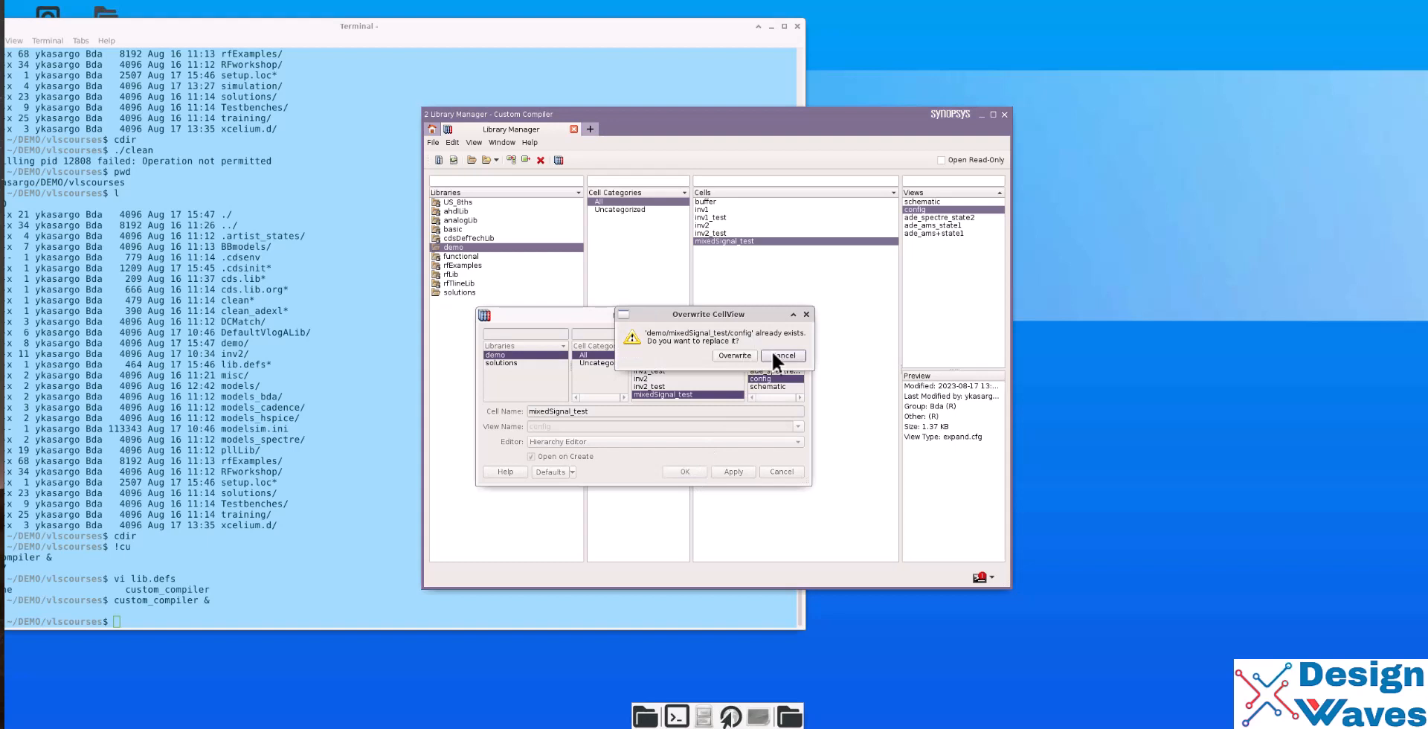
left_click(782, 355)
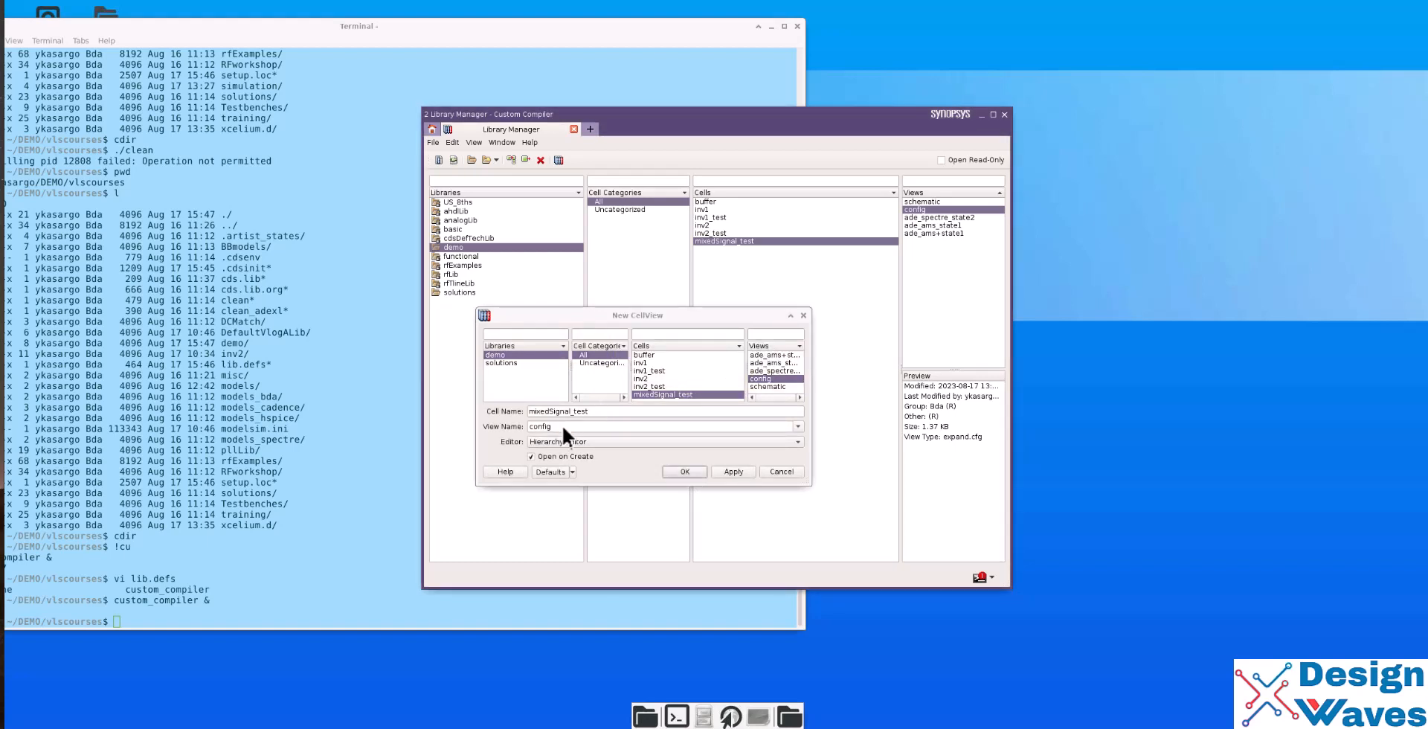
left_click(537, 427)
type("_cc")
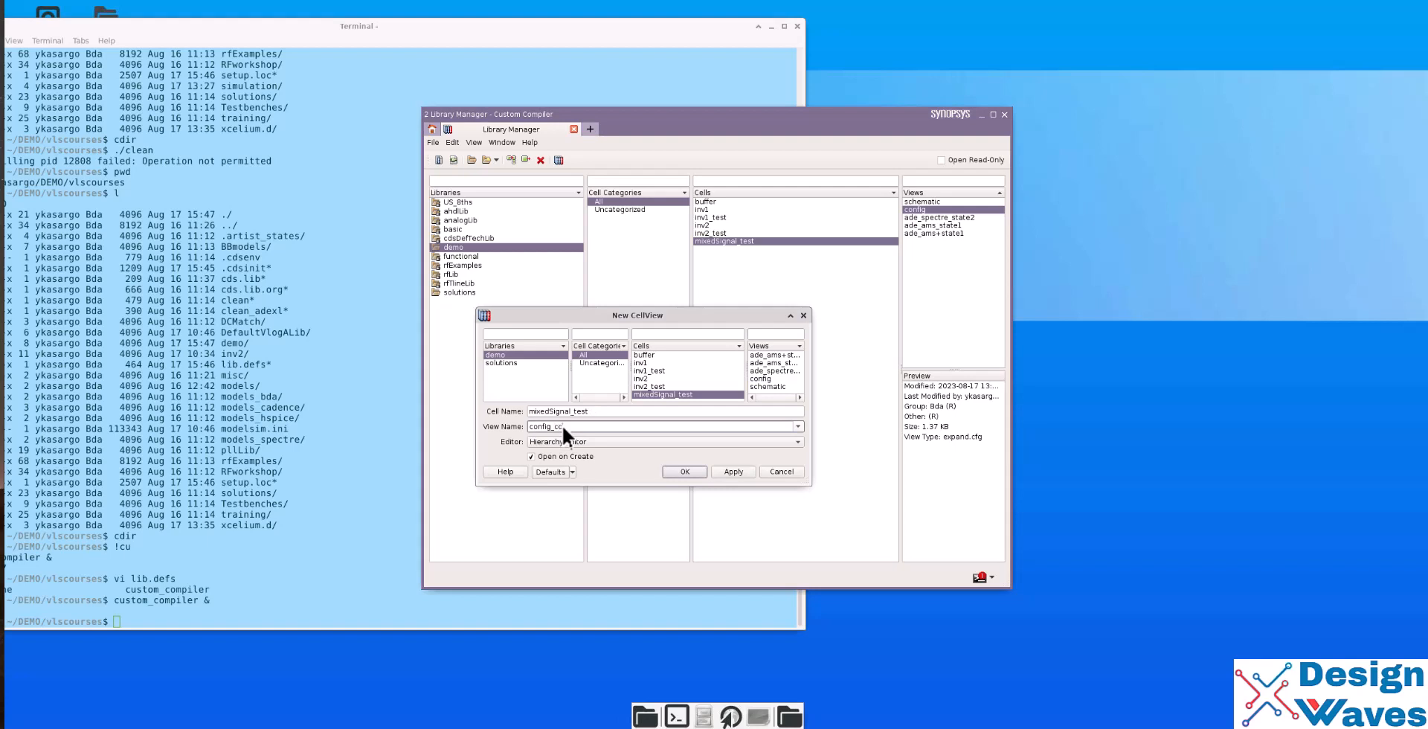
left_click(684, 471)
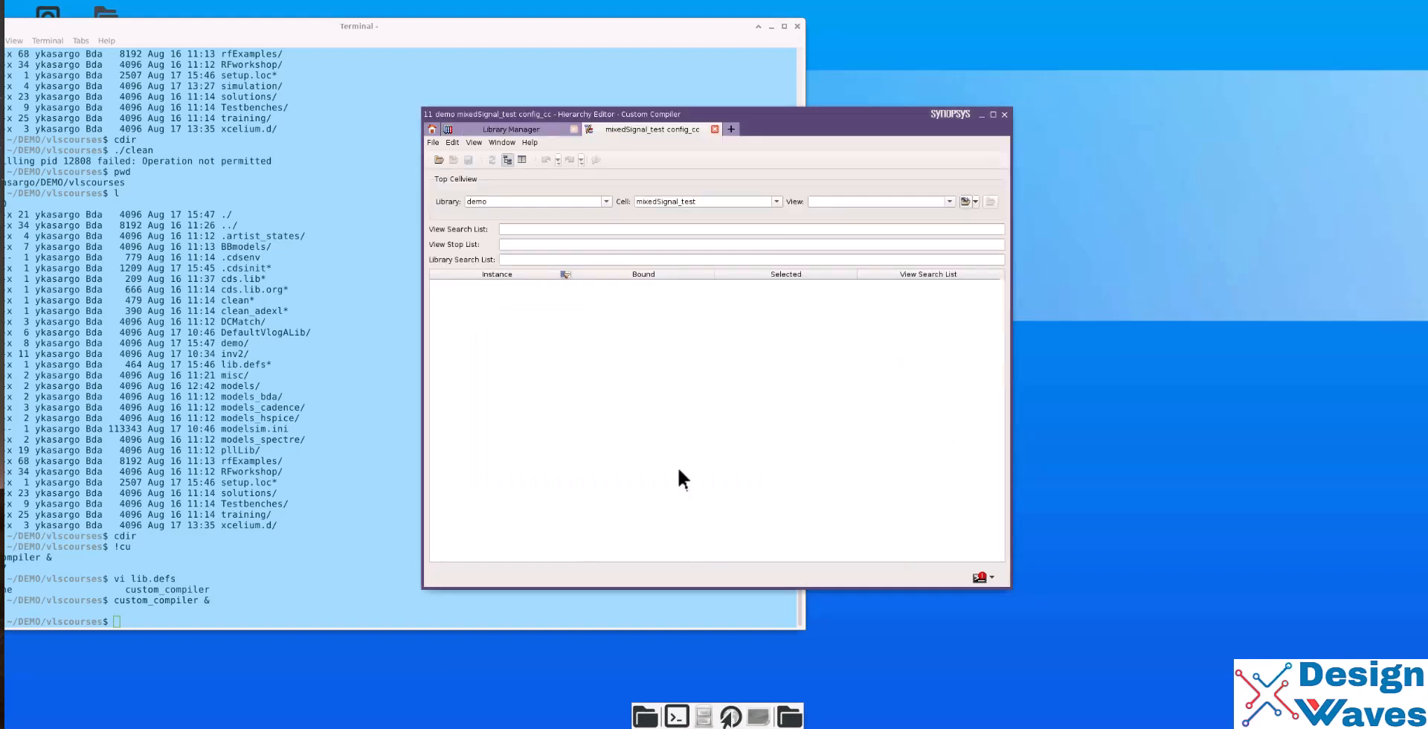
mouse_move(567, 231)
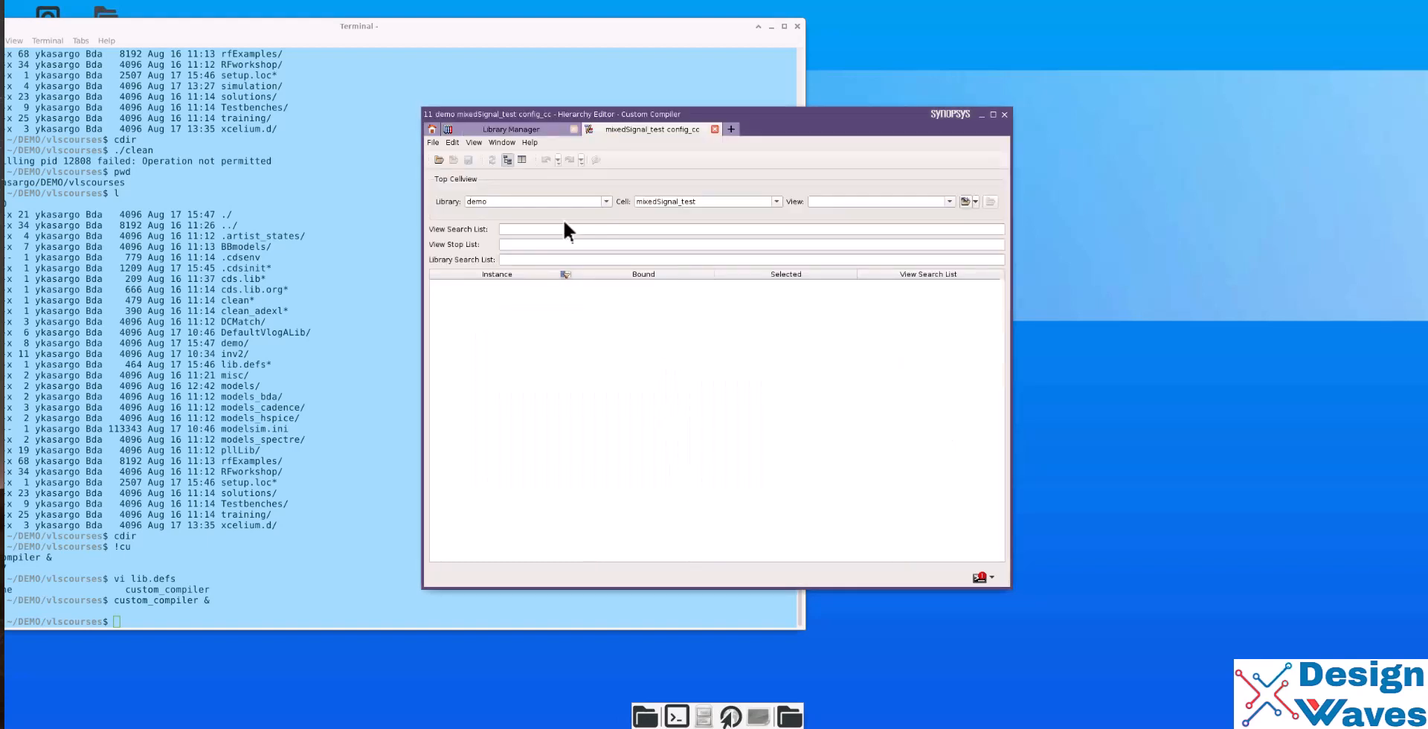
- Fill the view search and stop lists from the HSPICE template via Edit > Use Template
left_click(451, 142)
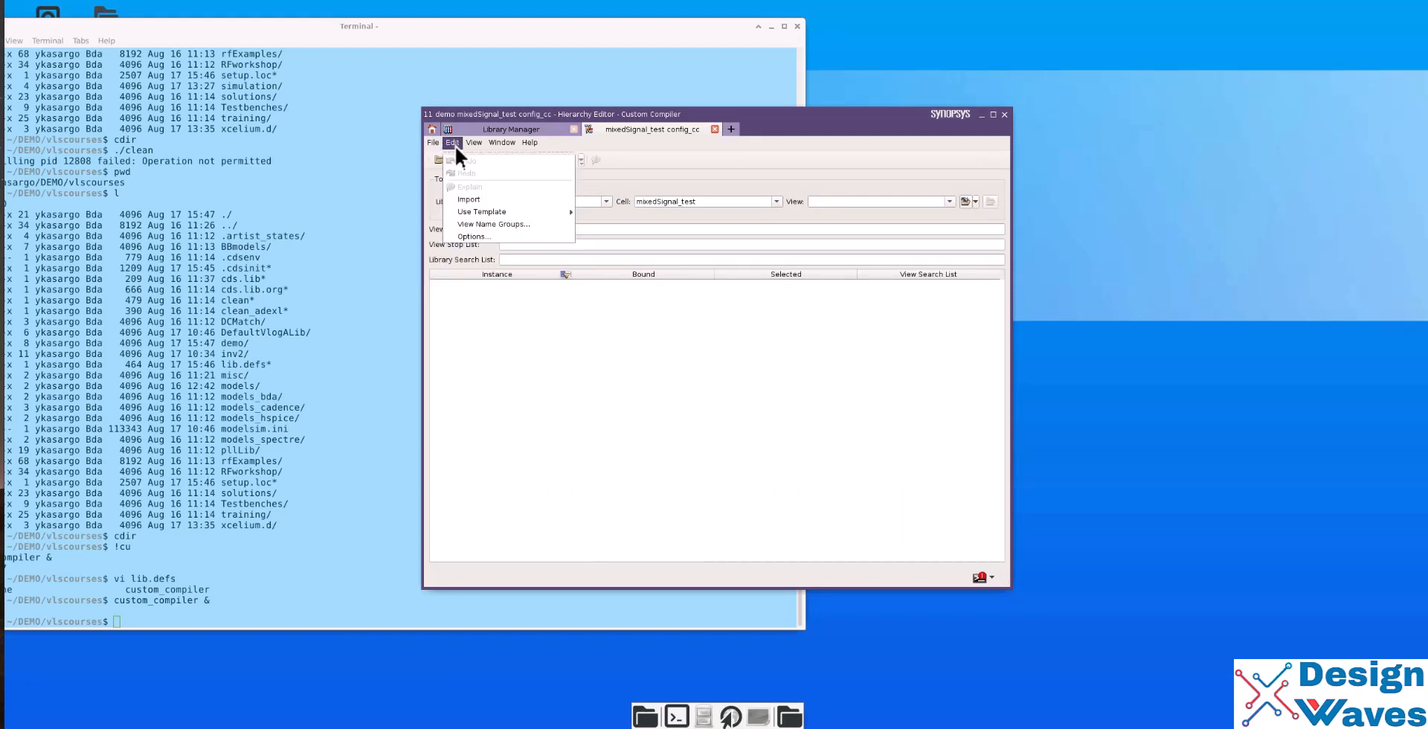
mouse_move(482, 211)
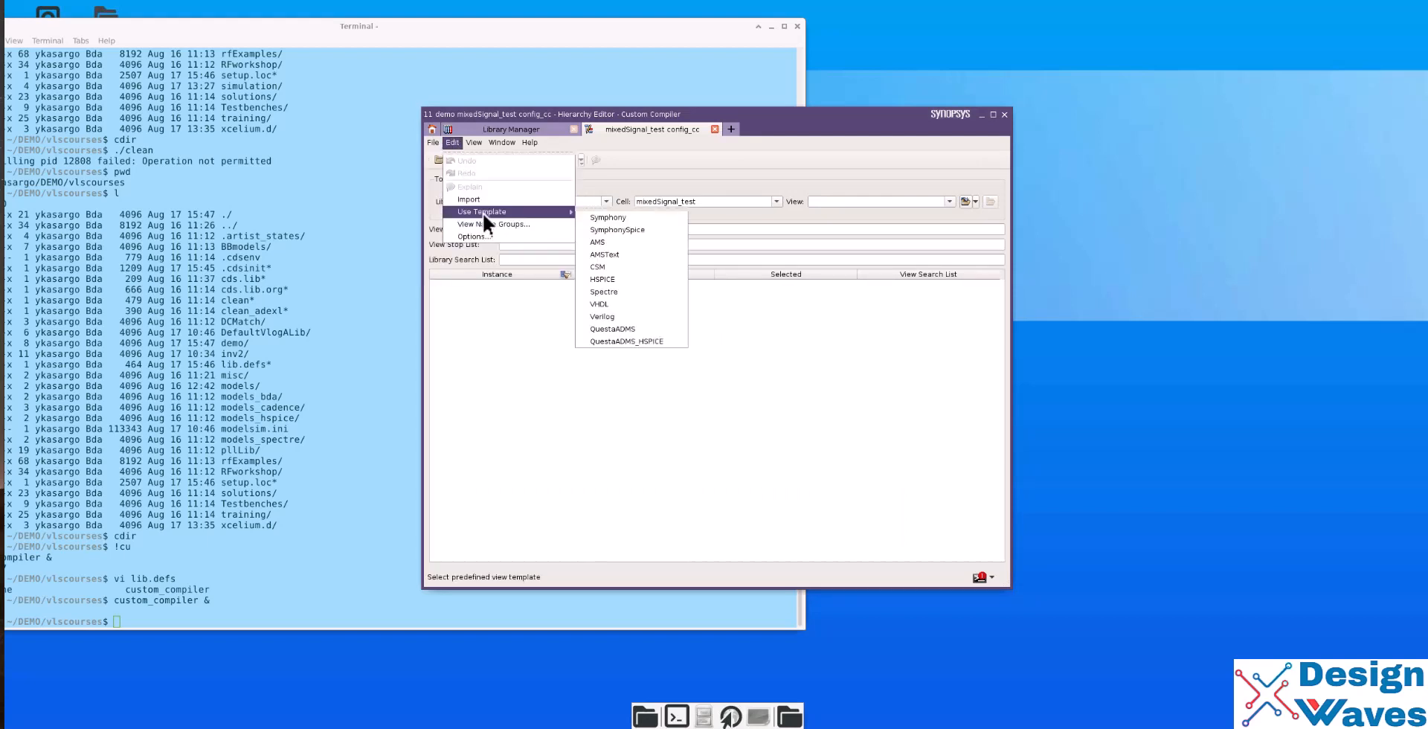
mouse_move(608, 217)
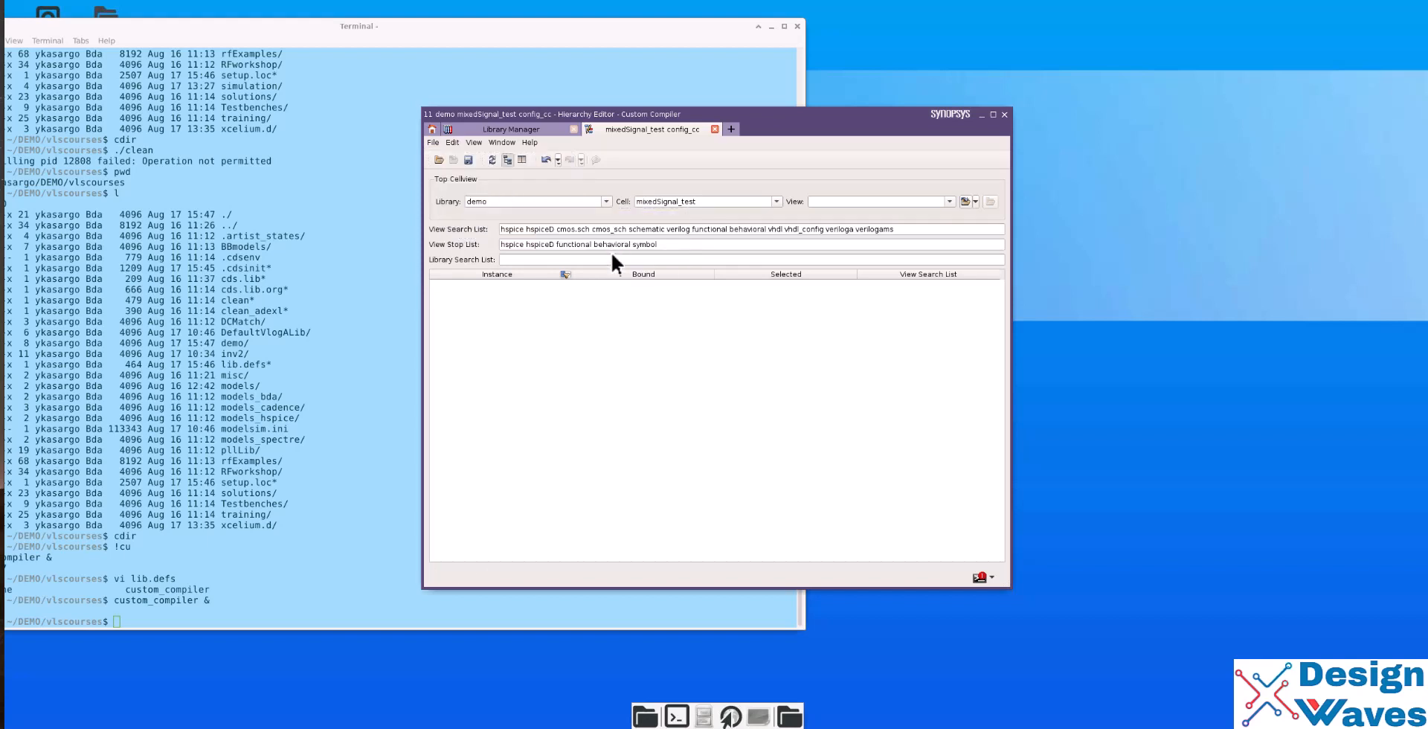
mouse_move(645, 341)
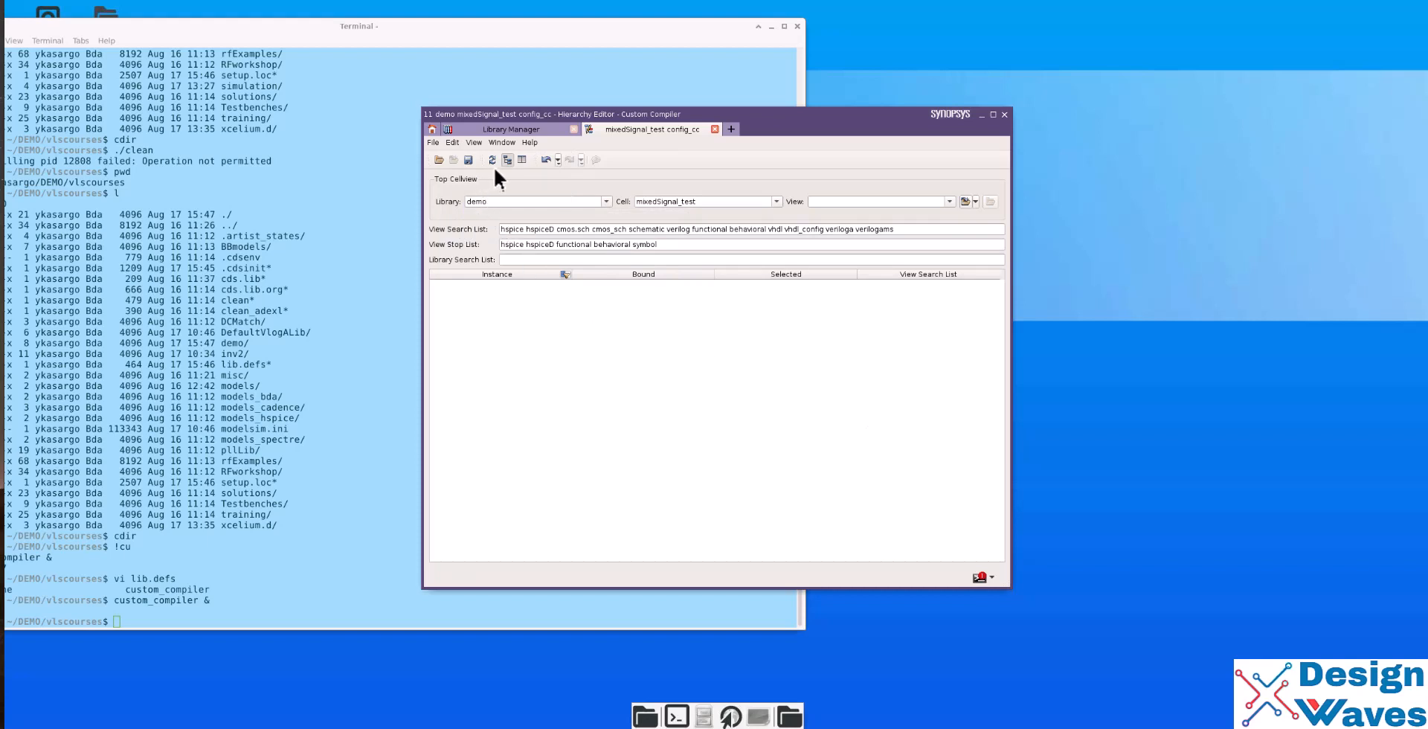
left_click(433, 142)
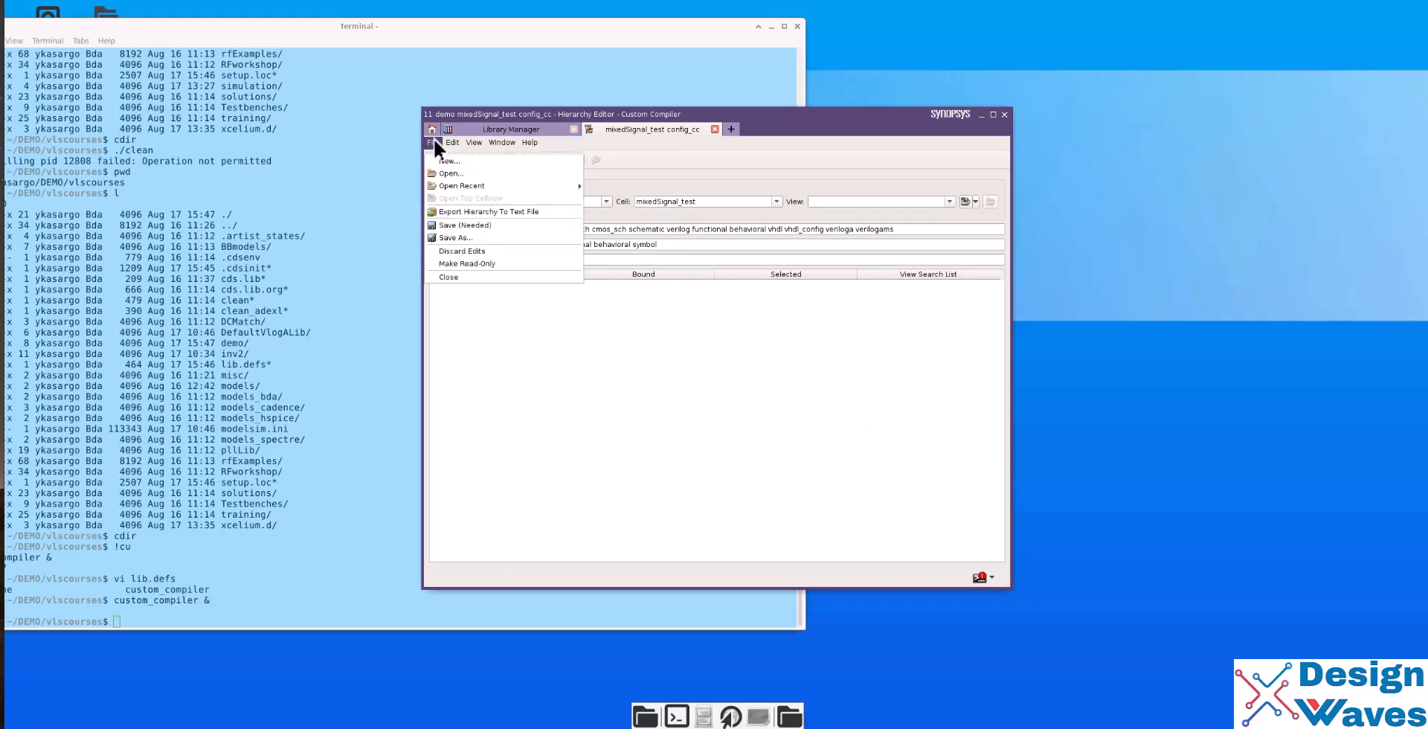
left_click(433, 143)
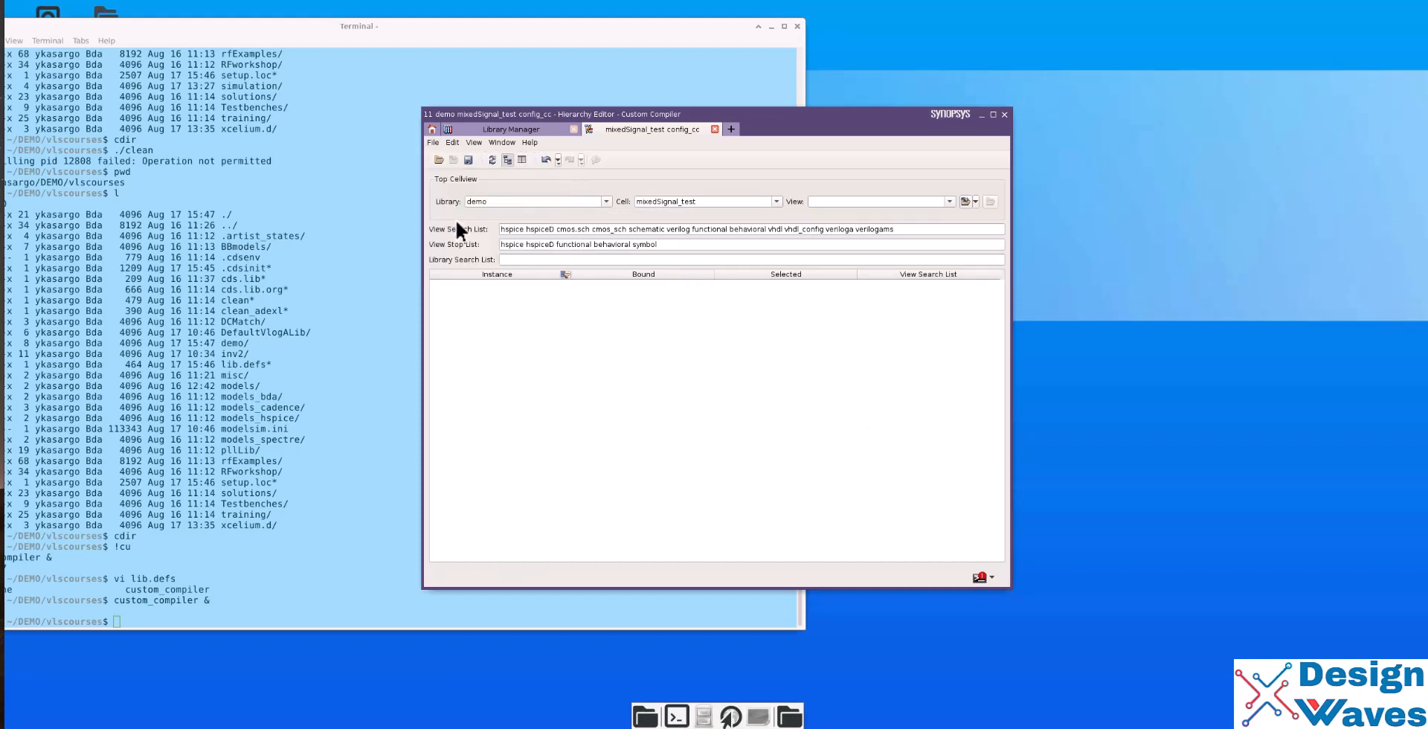
mouse_move(583, 364)
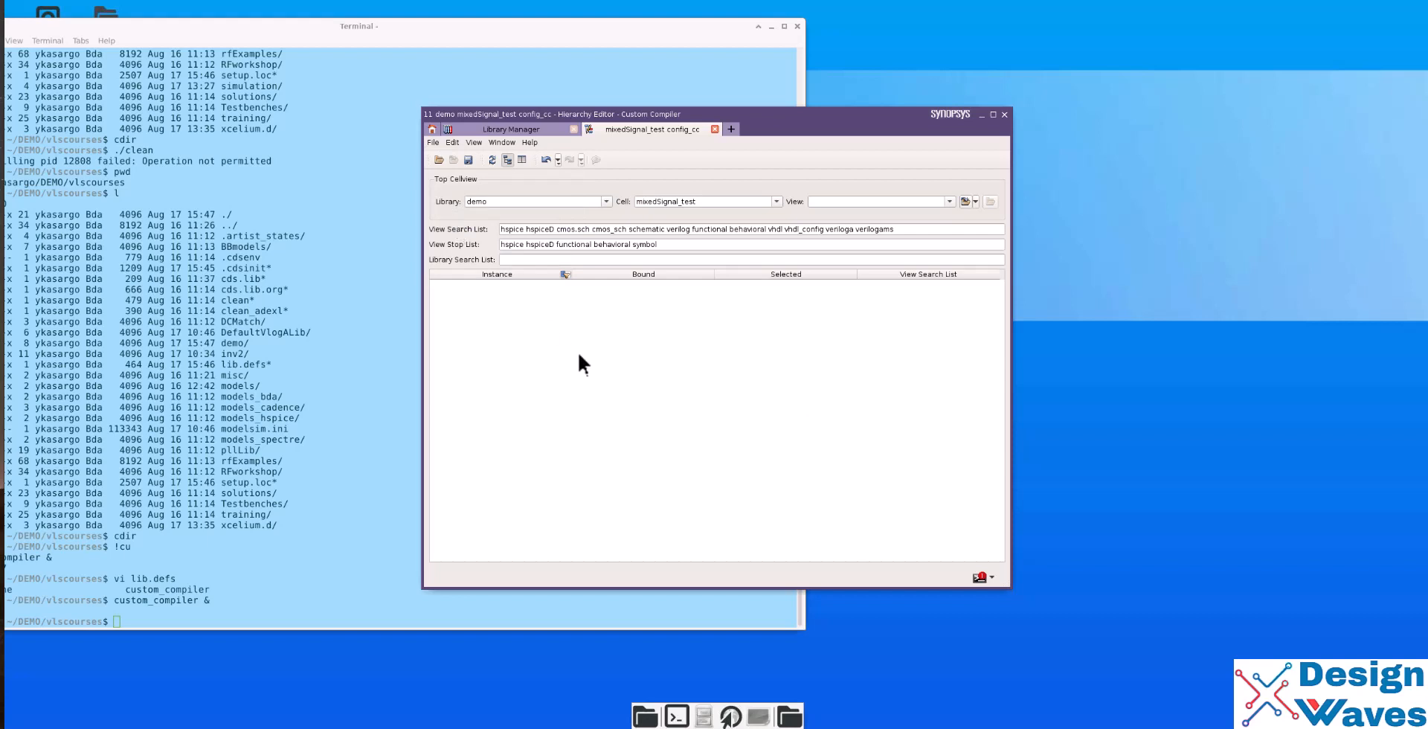
- Set schematic as the top view and expand mixedSignal_test, I7 and I8
left_click(950, 202)
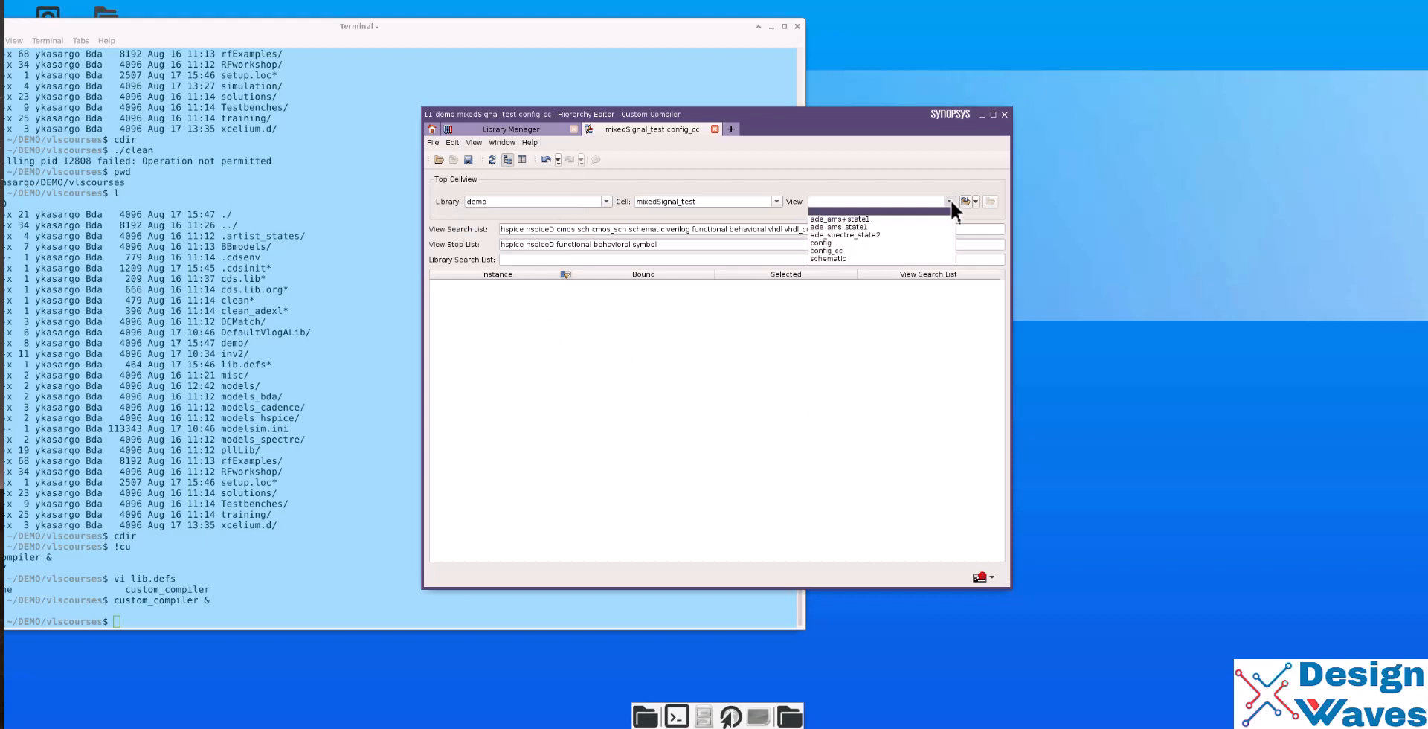
left_click(827, 259)
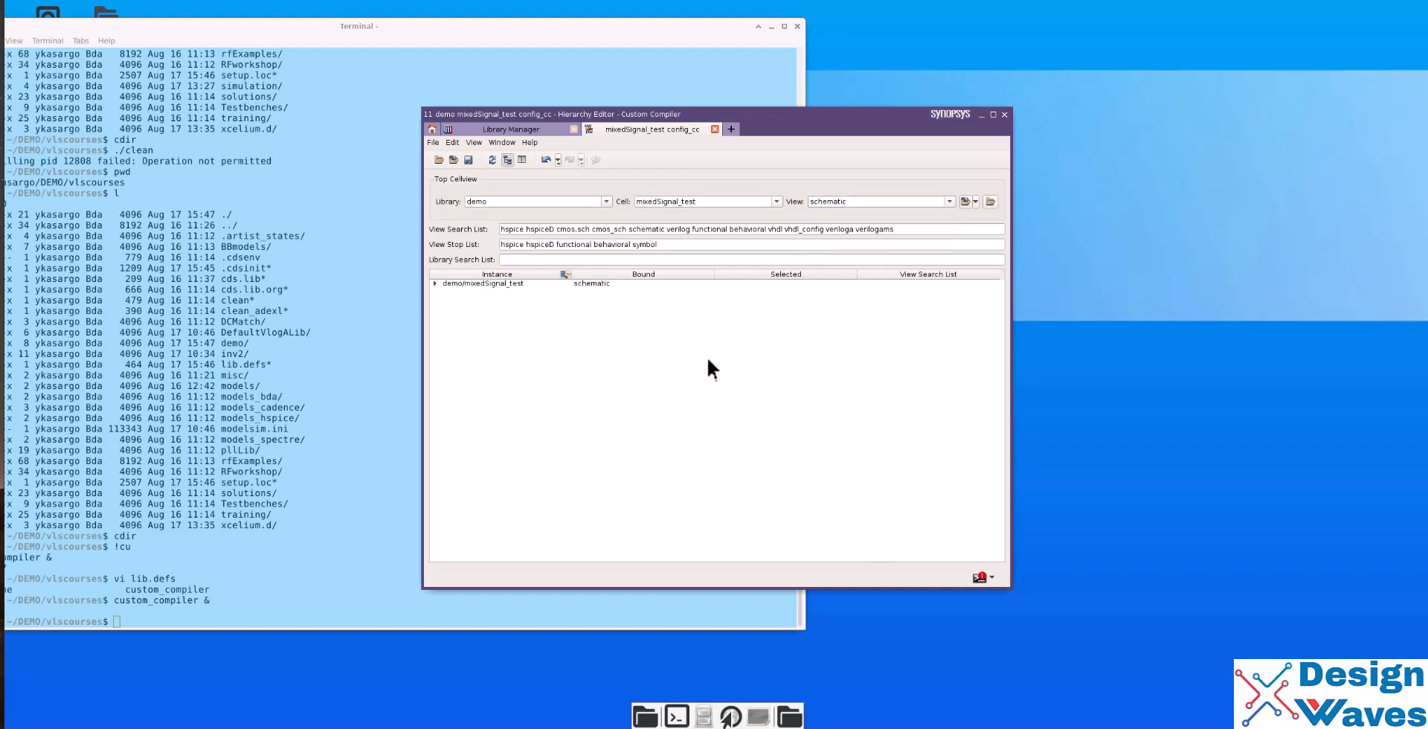
left_click(435, 284)
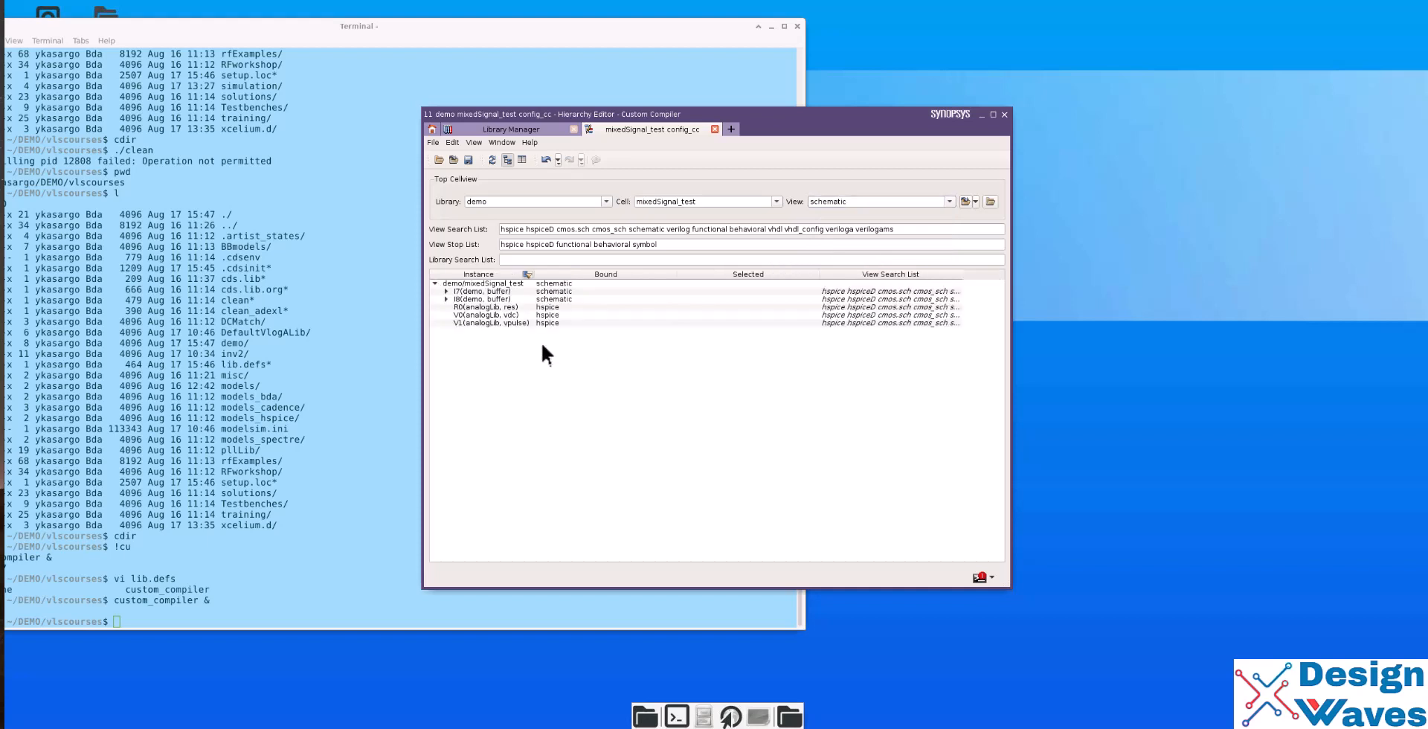
left_click(445, 291)
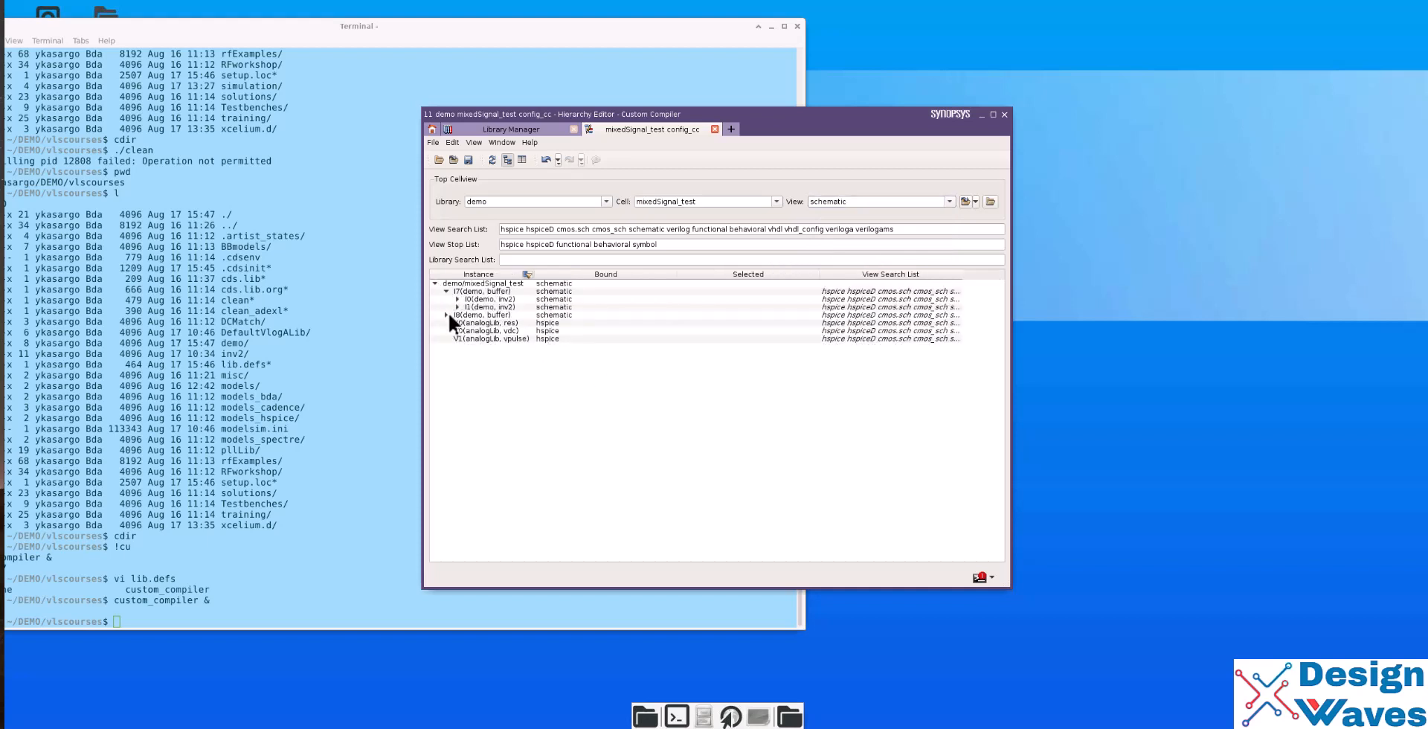
left_click(446, 315)
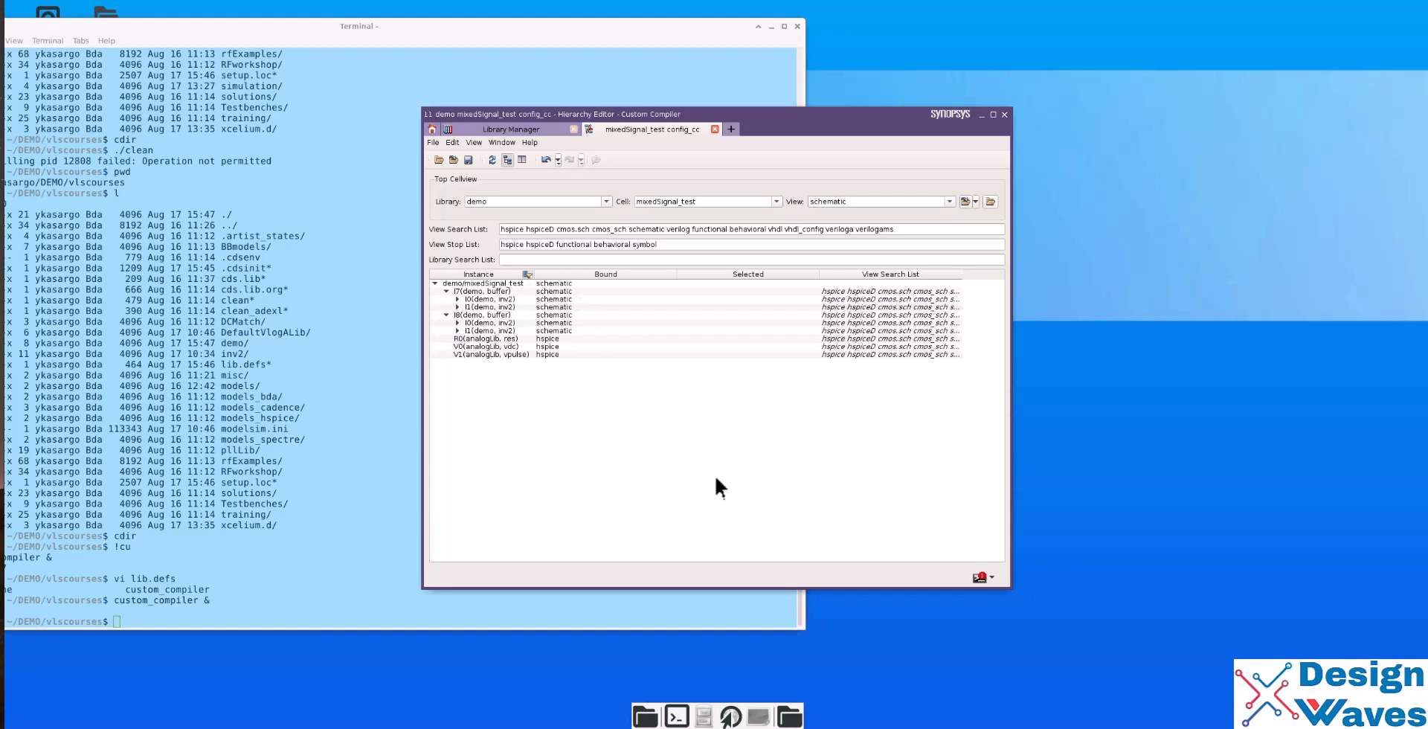
mouse_move(469, 178)
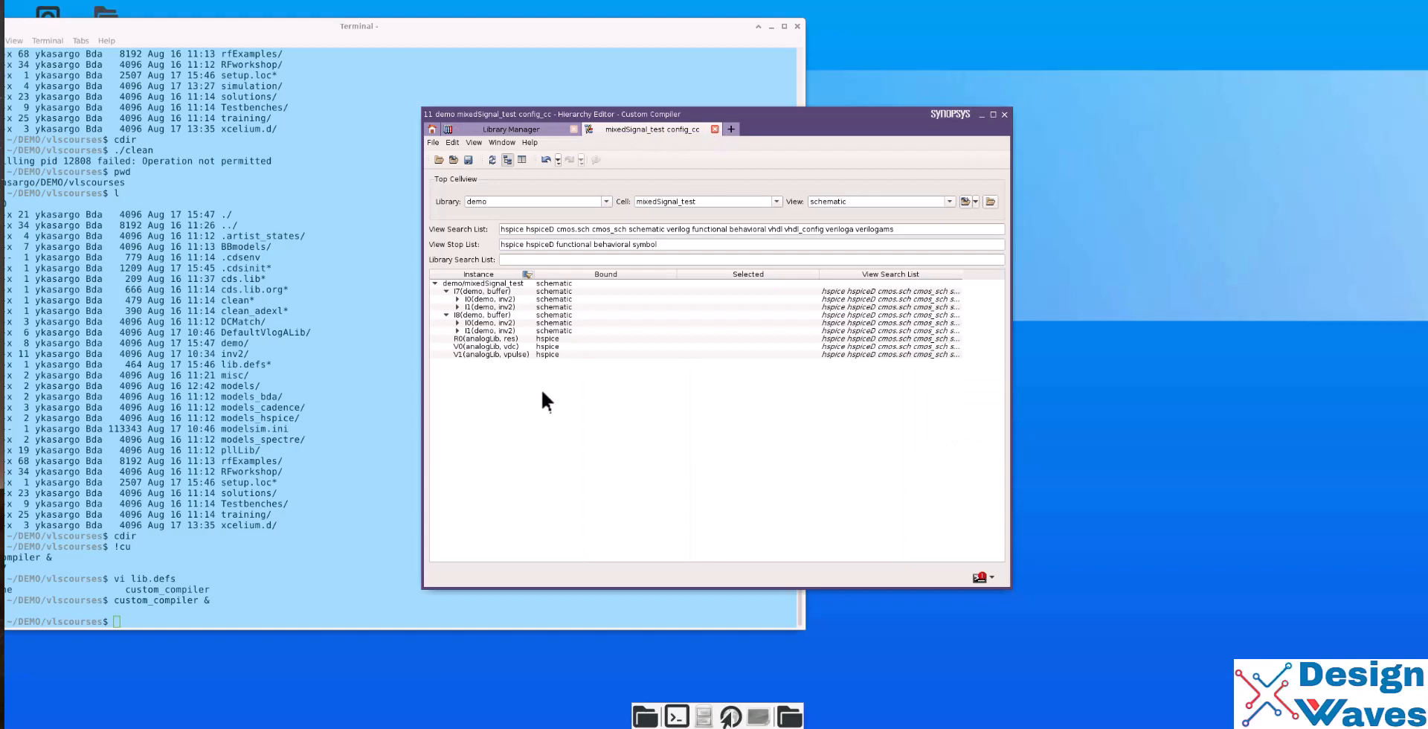
- Select I8 and its first inverter, then open the inverter's context menu
left_click(488, 315)
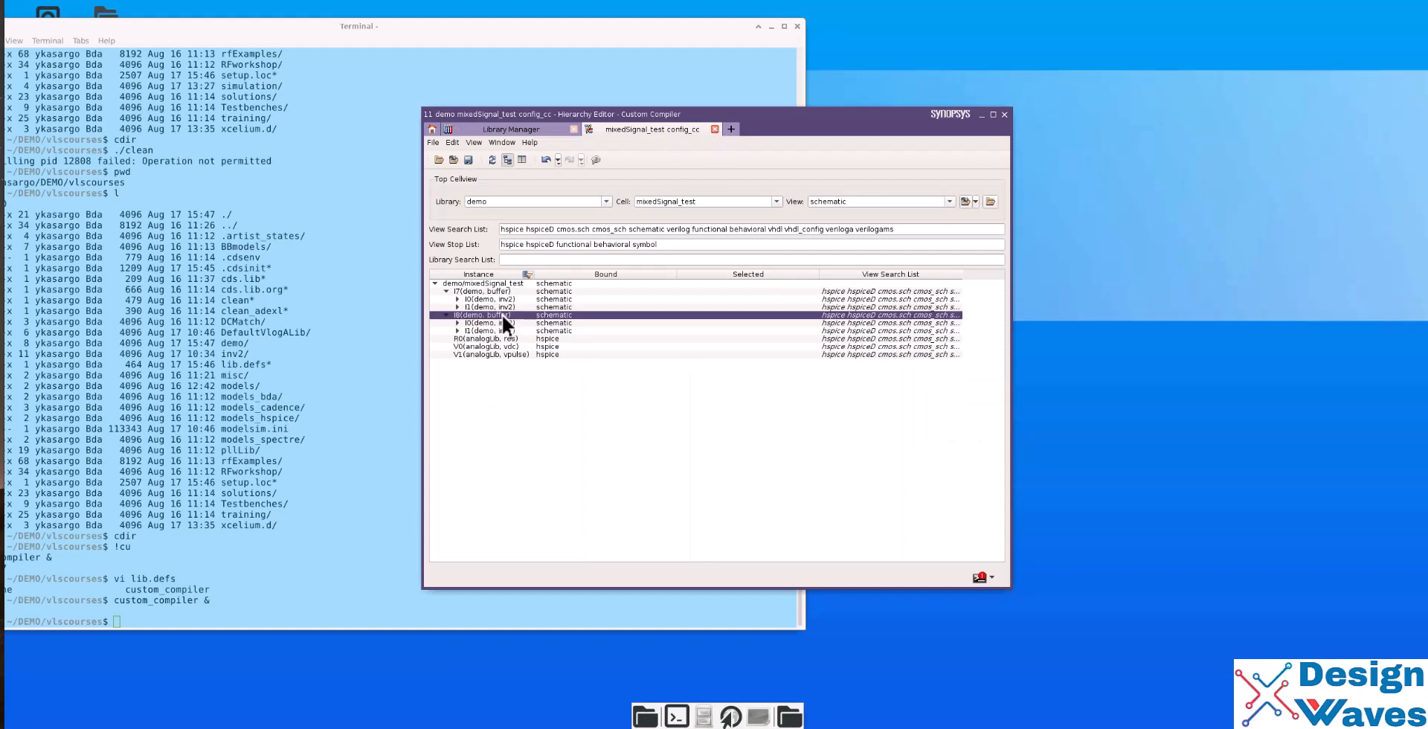
left_click(501, 322)
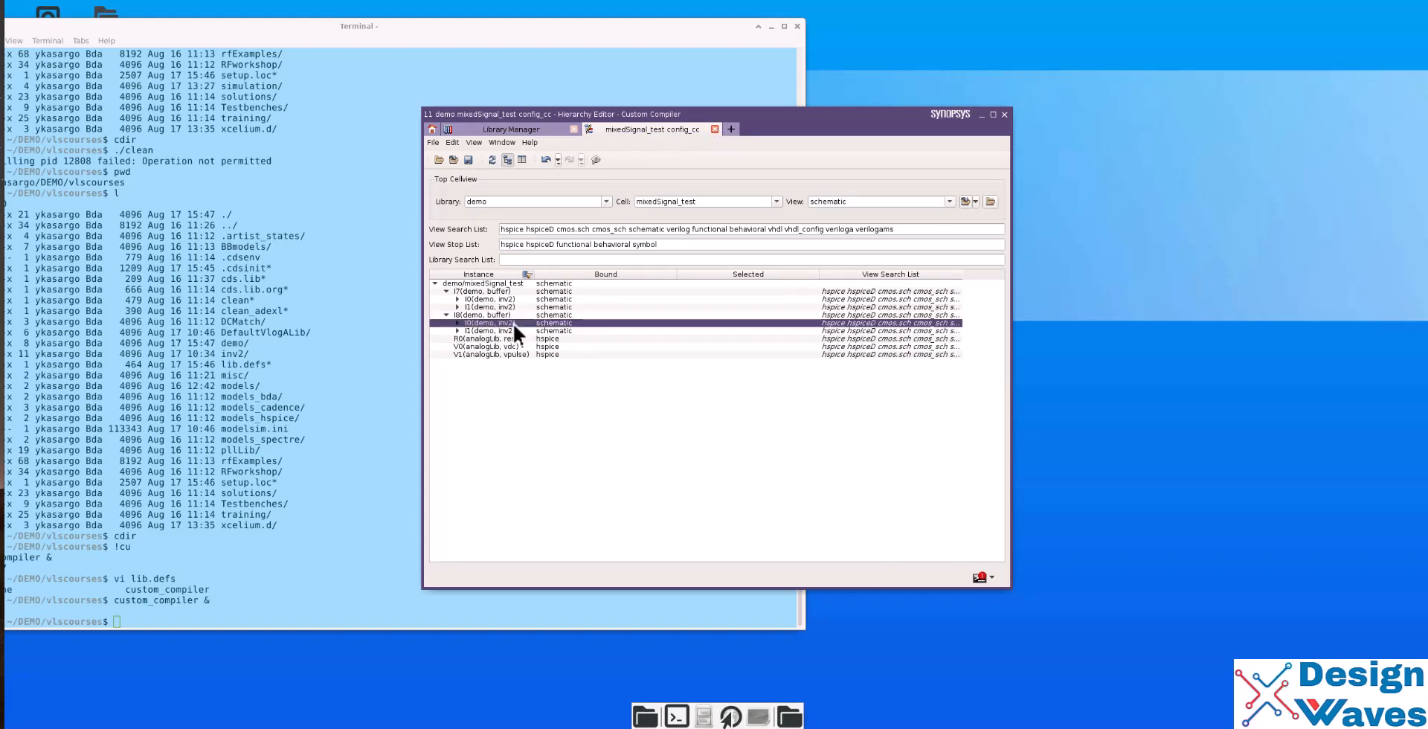
right_click(516, 328)
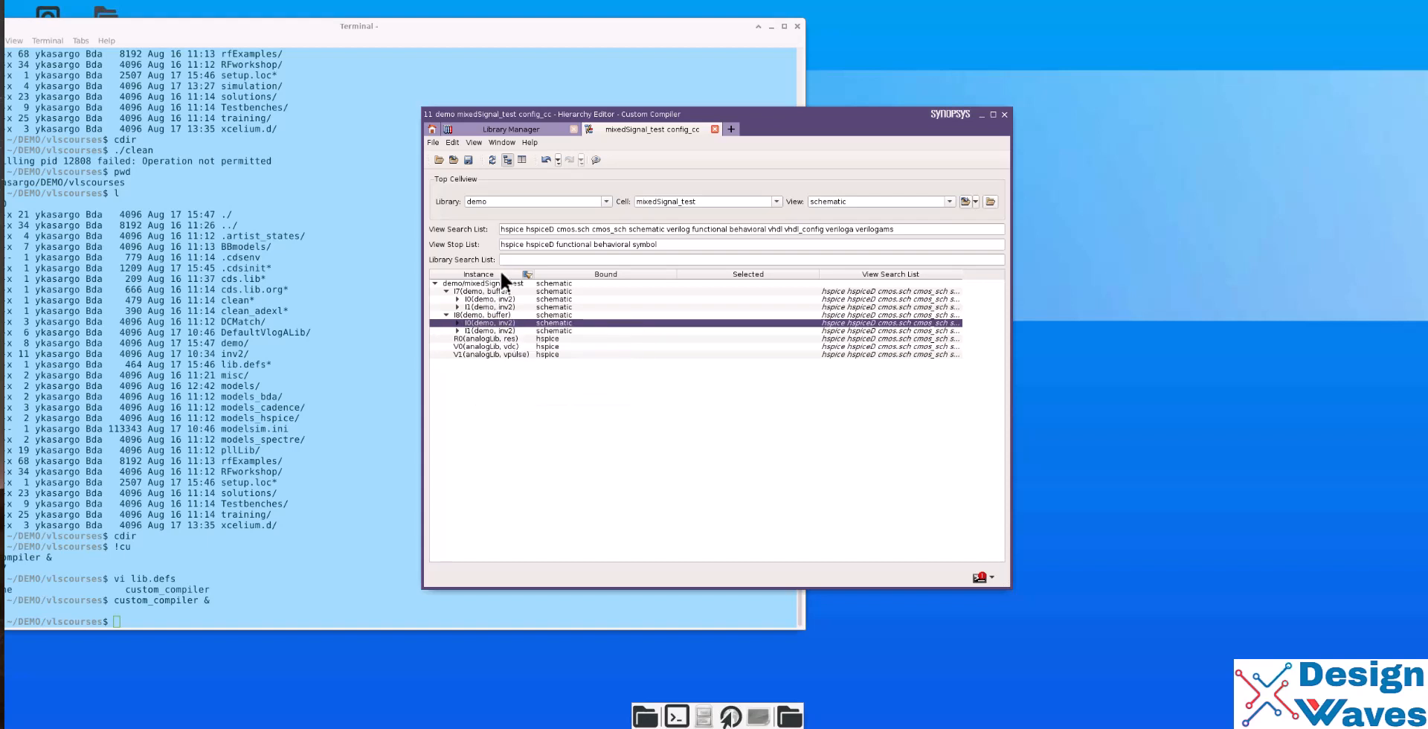
mouse_move(539, 185)
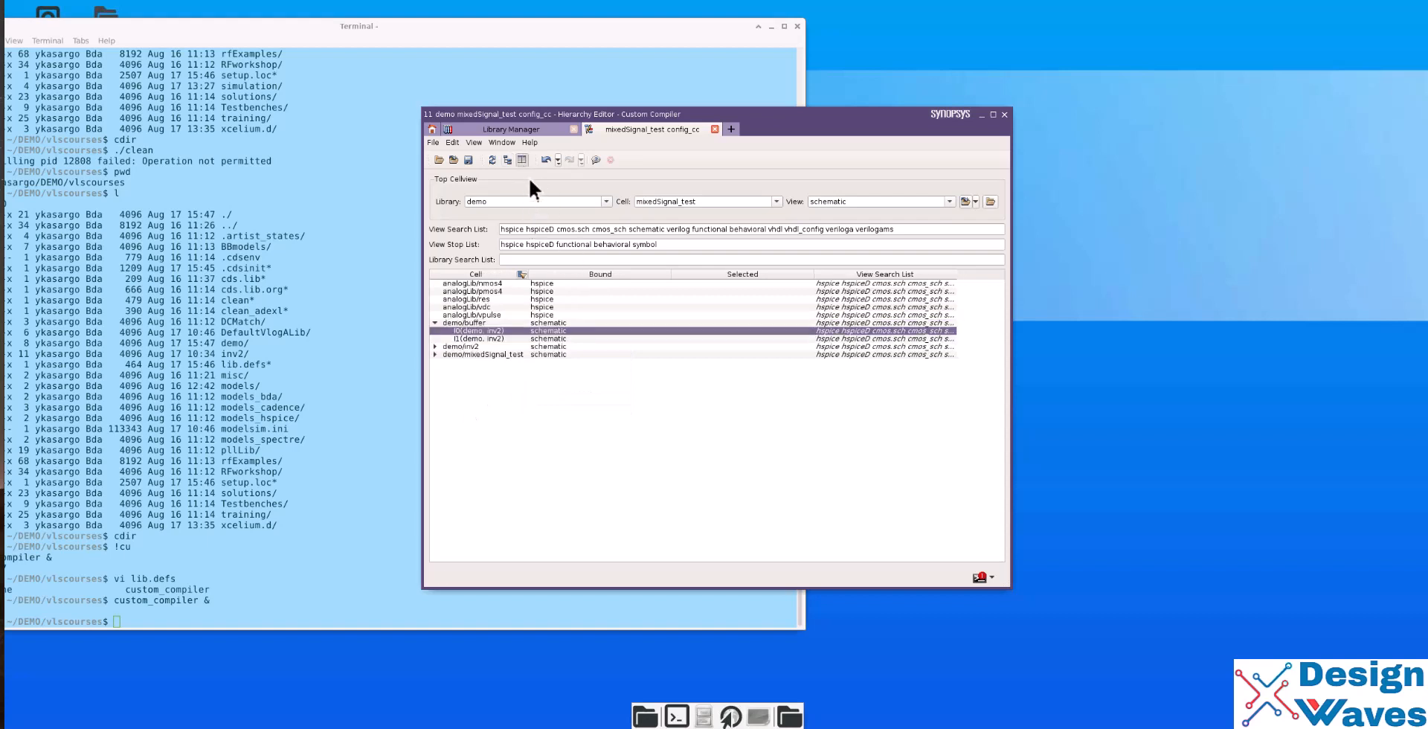
- In table view, bind I0 (demo, inv2) inside buffer to verilog
left_click(506, 159)
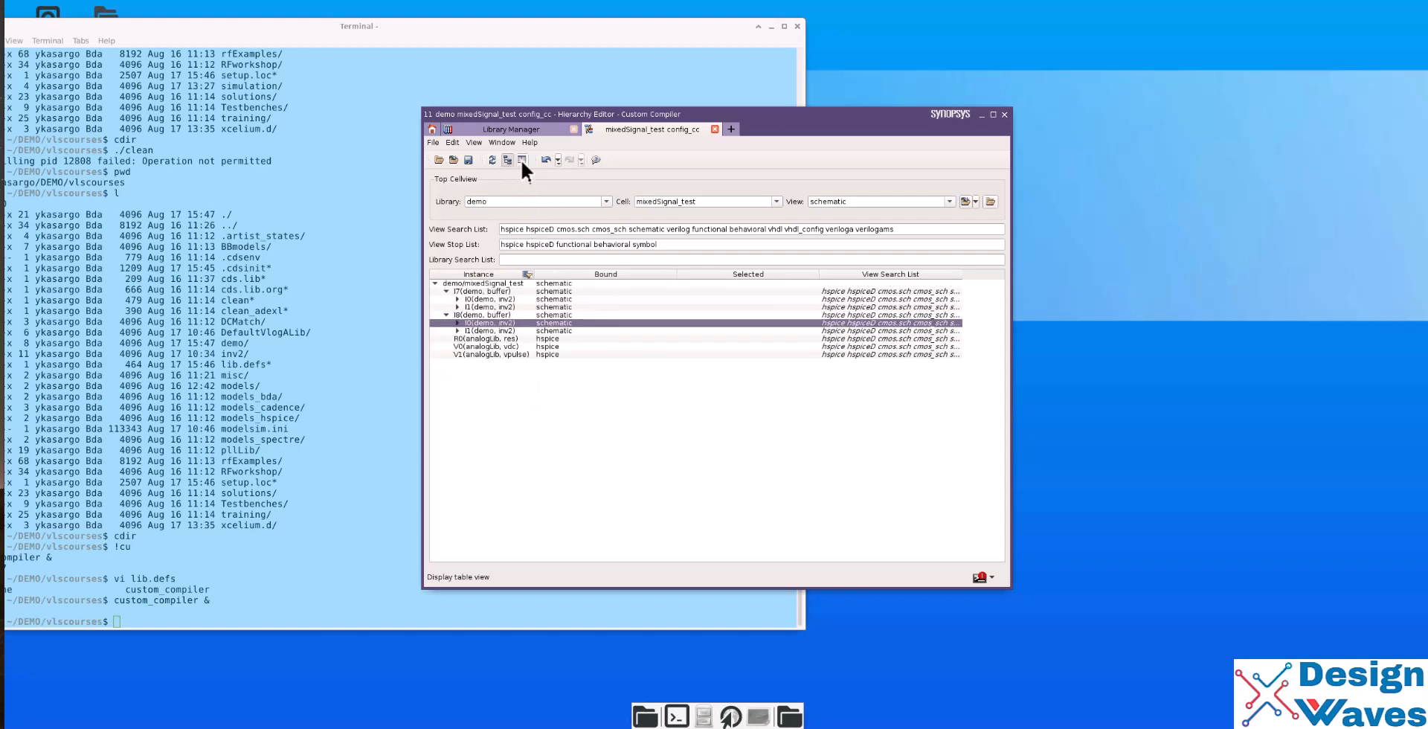
right_click(547, 331)
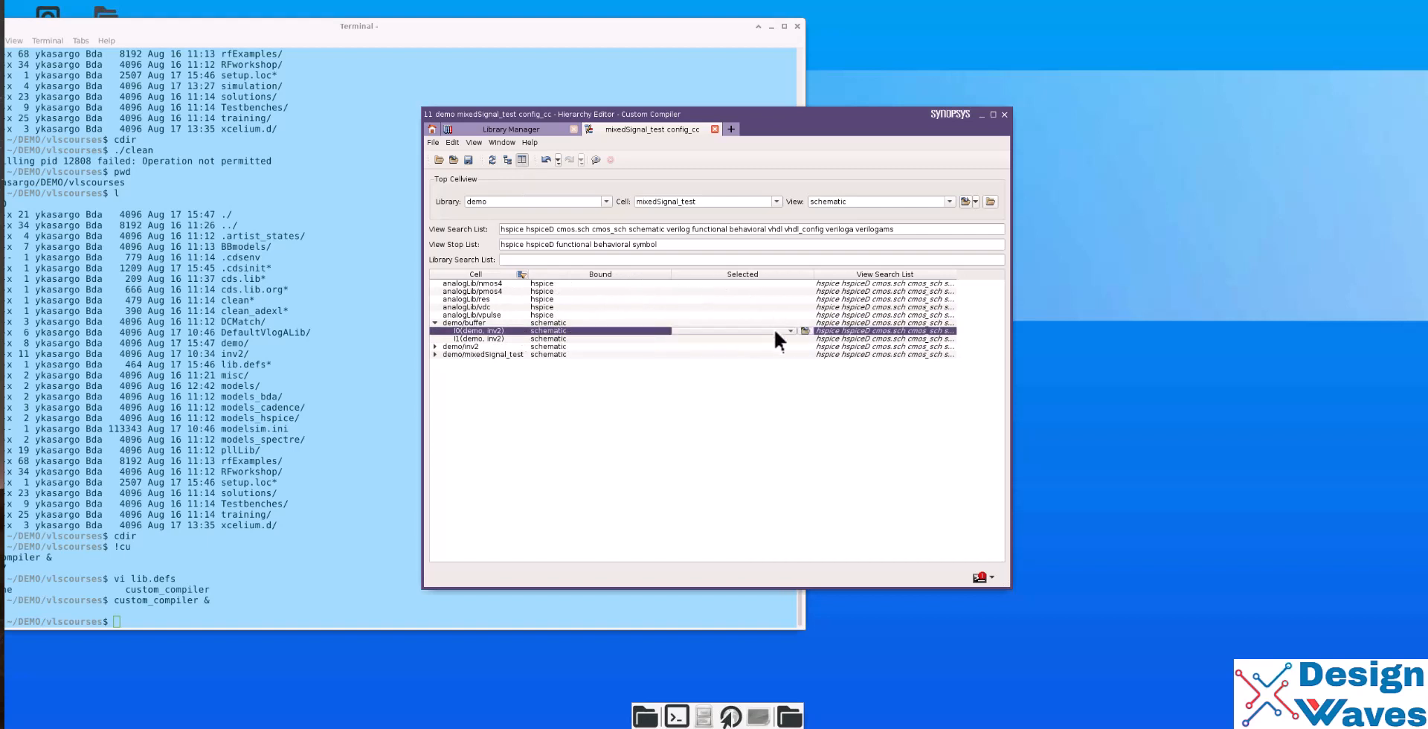
left_click(788, 329)
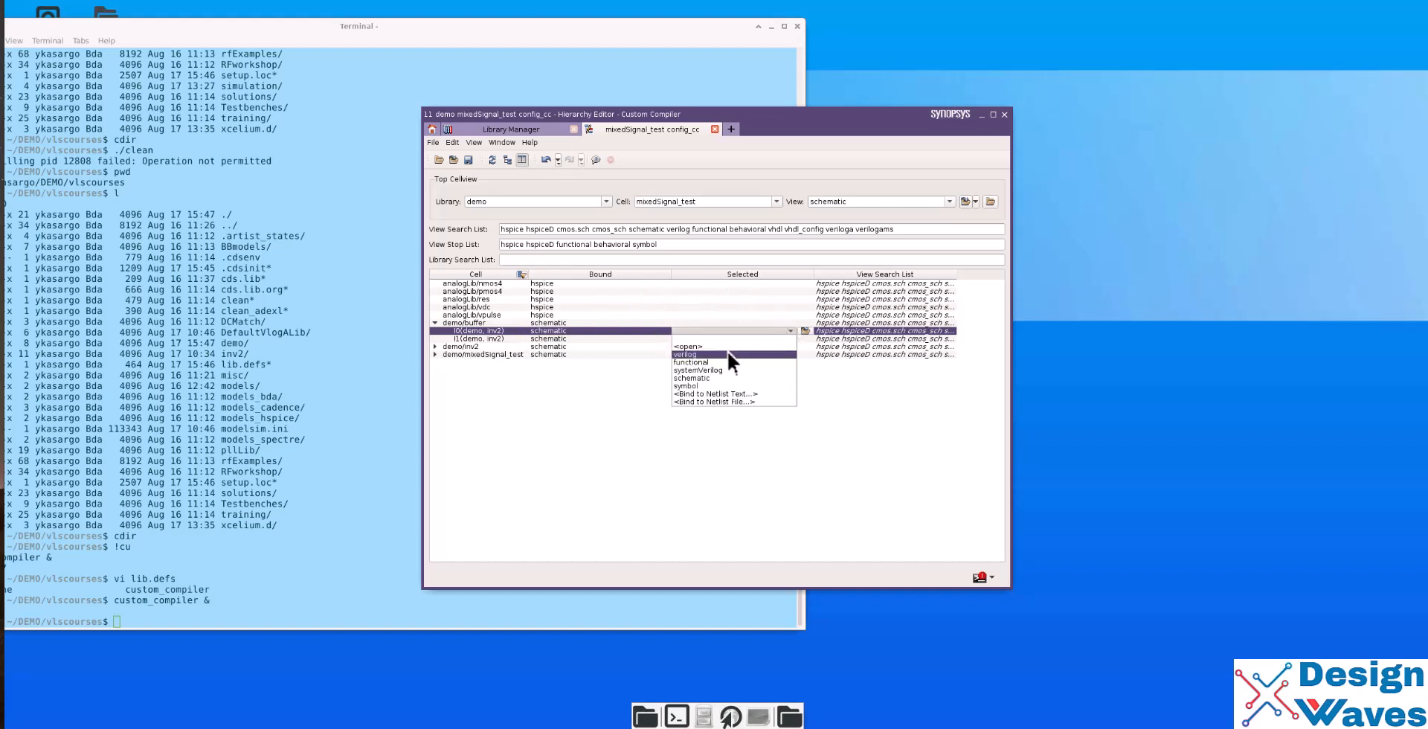
left_click(685, 354)
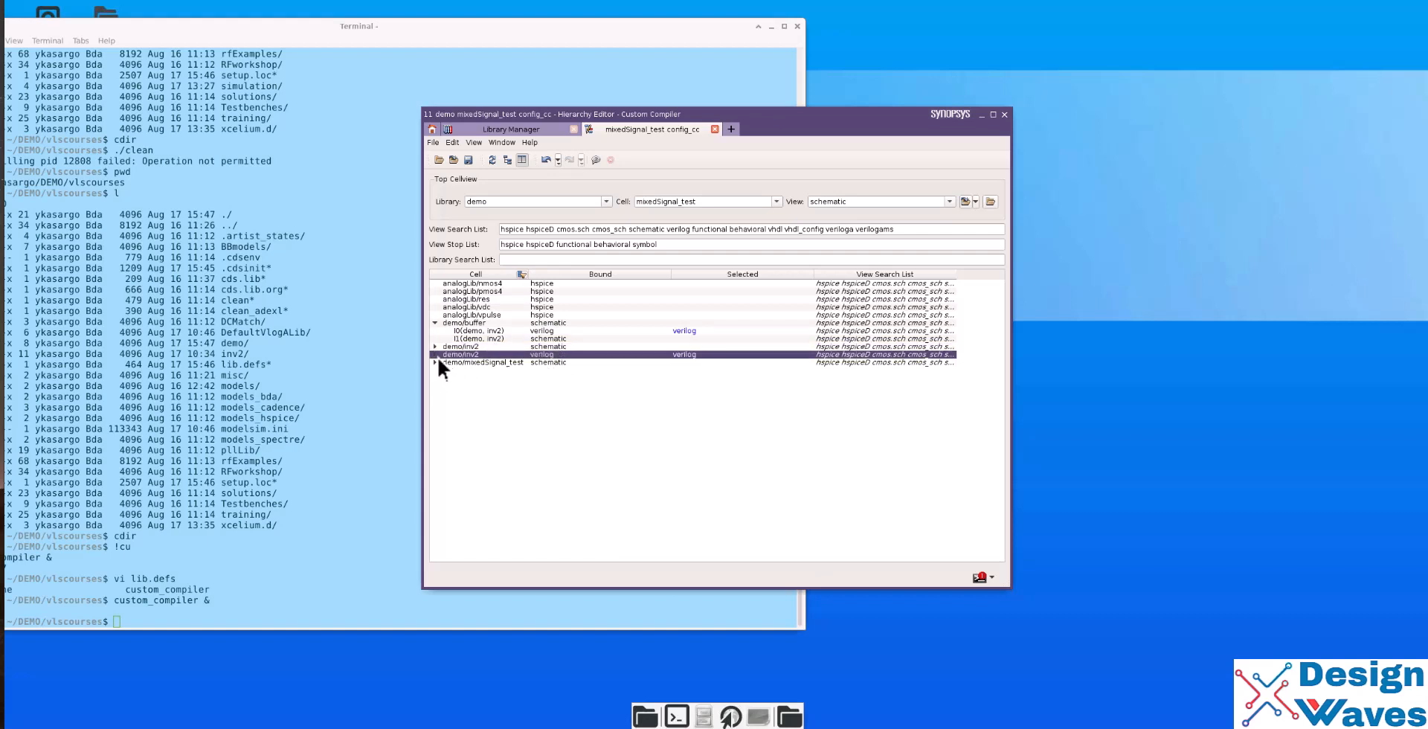
left_click(434, 362)
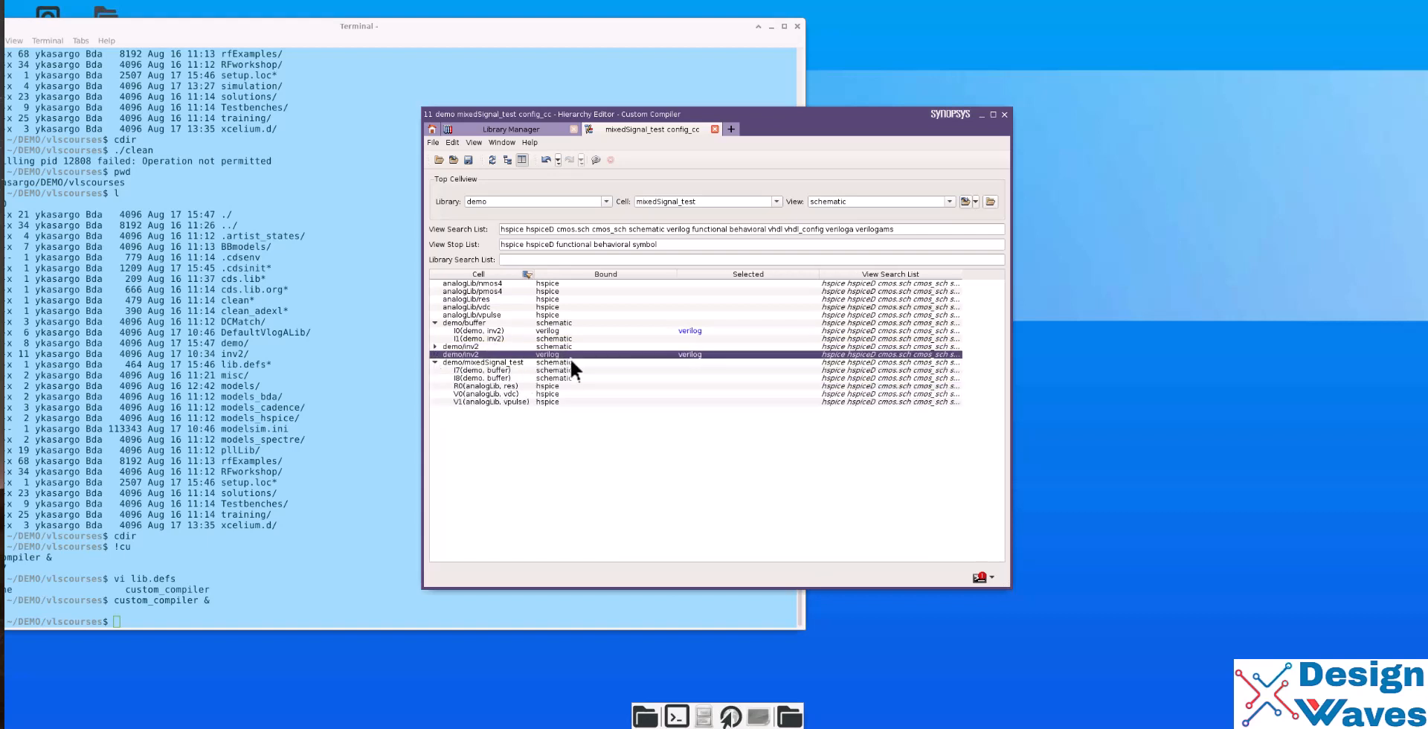
mouse_move(560, 332)
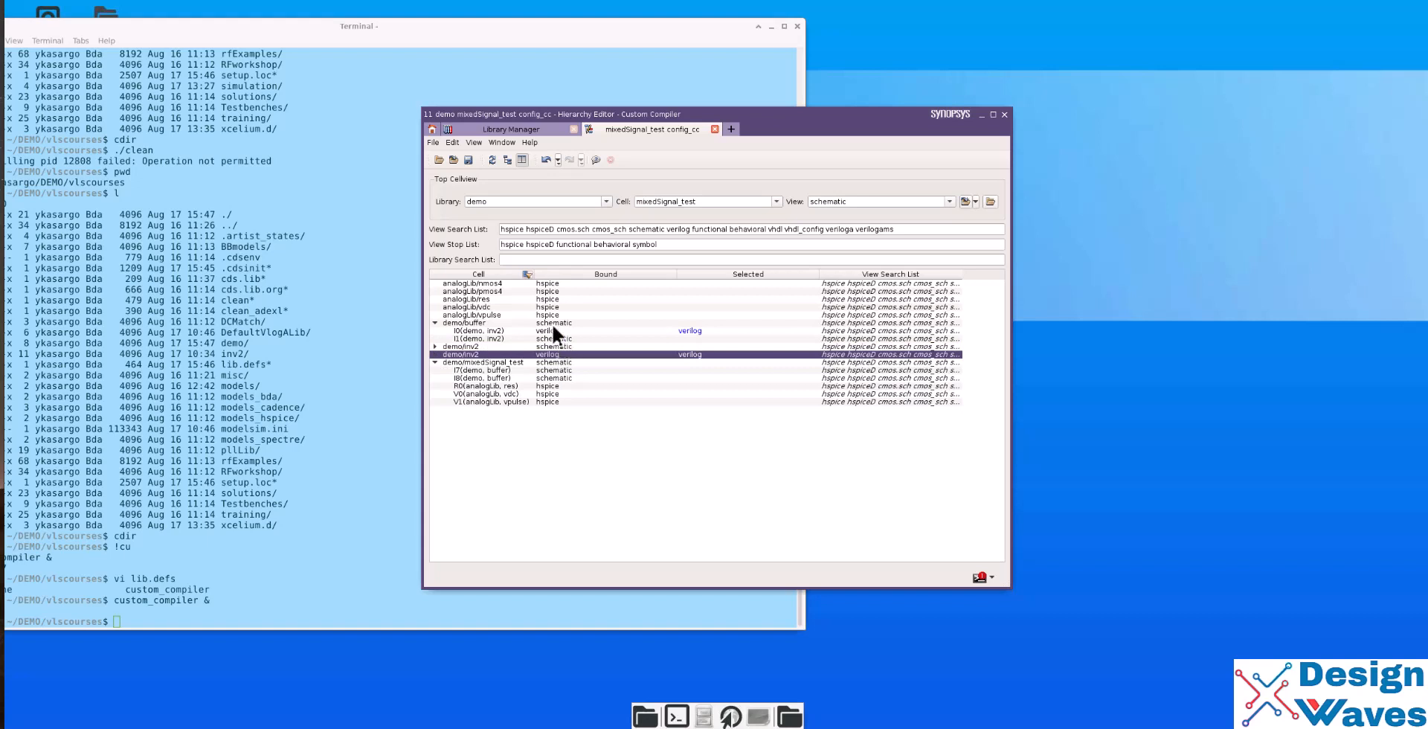
mouse_move(468, 160)
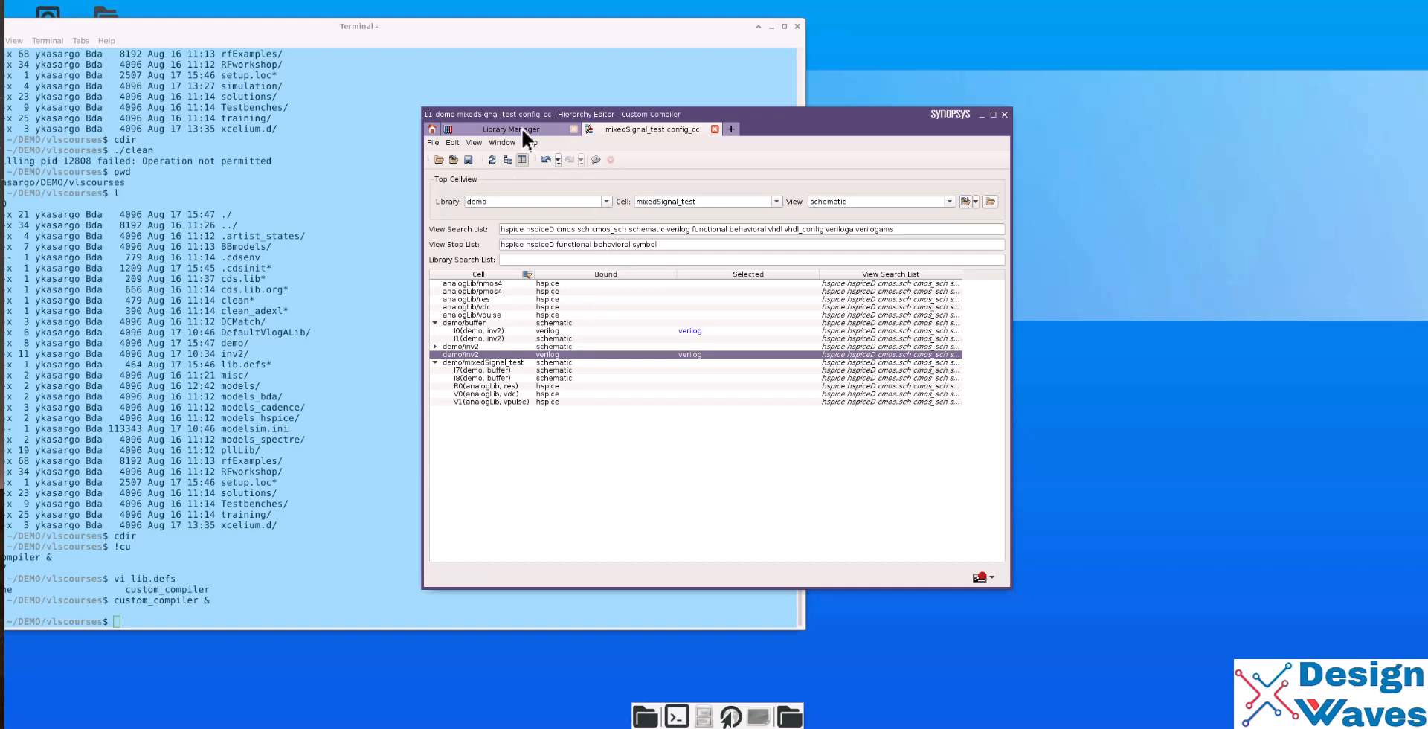
- Open the demo/mixedSignal_test schematic from Library Manager and launch SAE
left_click(510, 129)
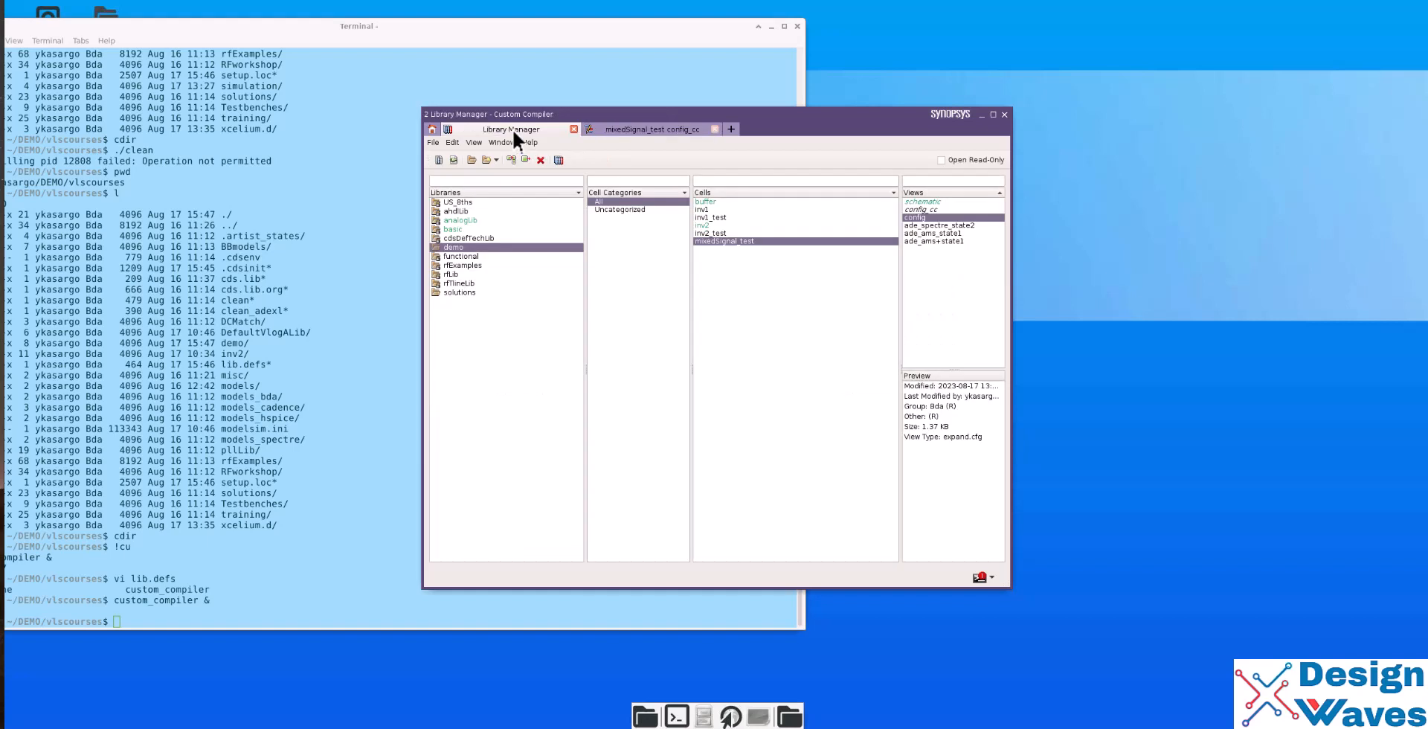
mouse_move(671, 142)
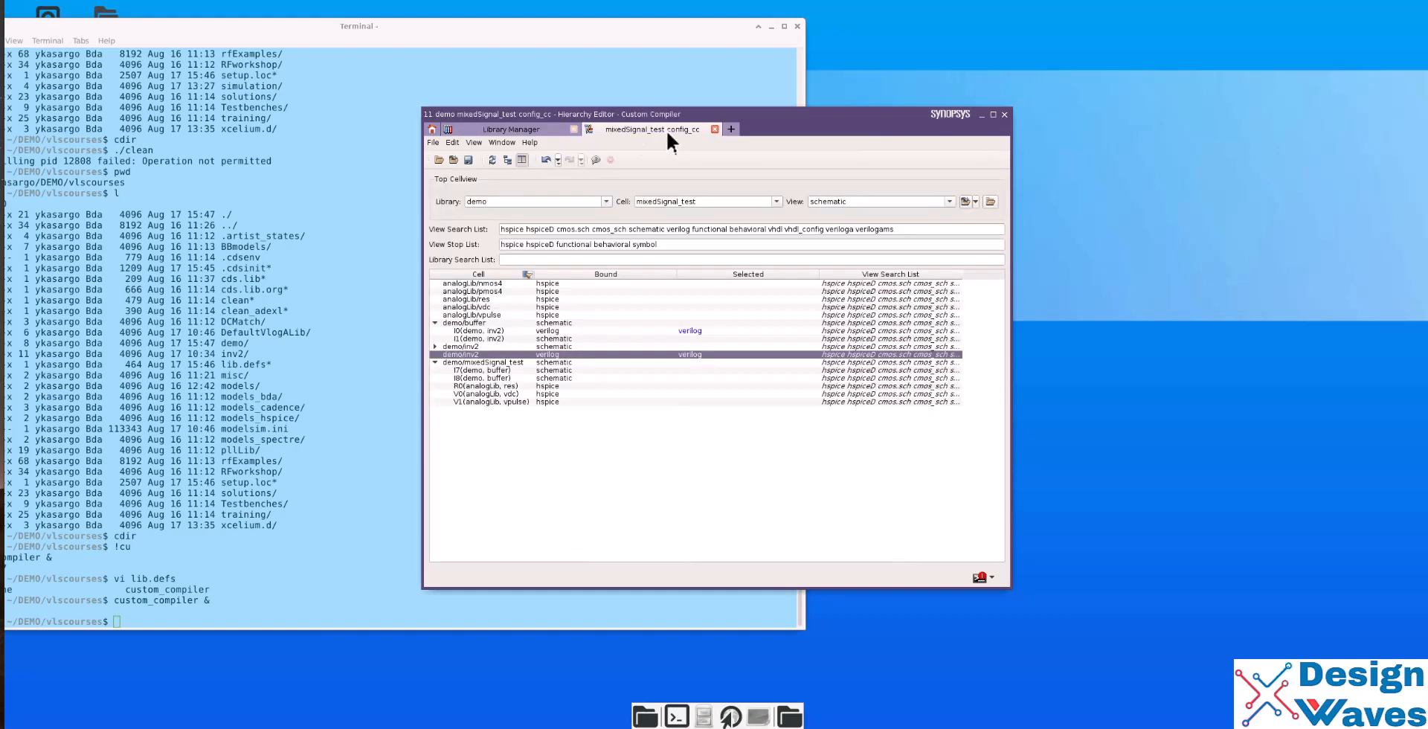
left_click(433, 142)
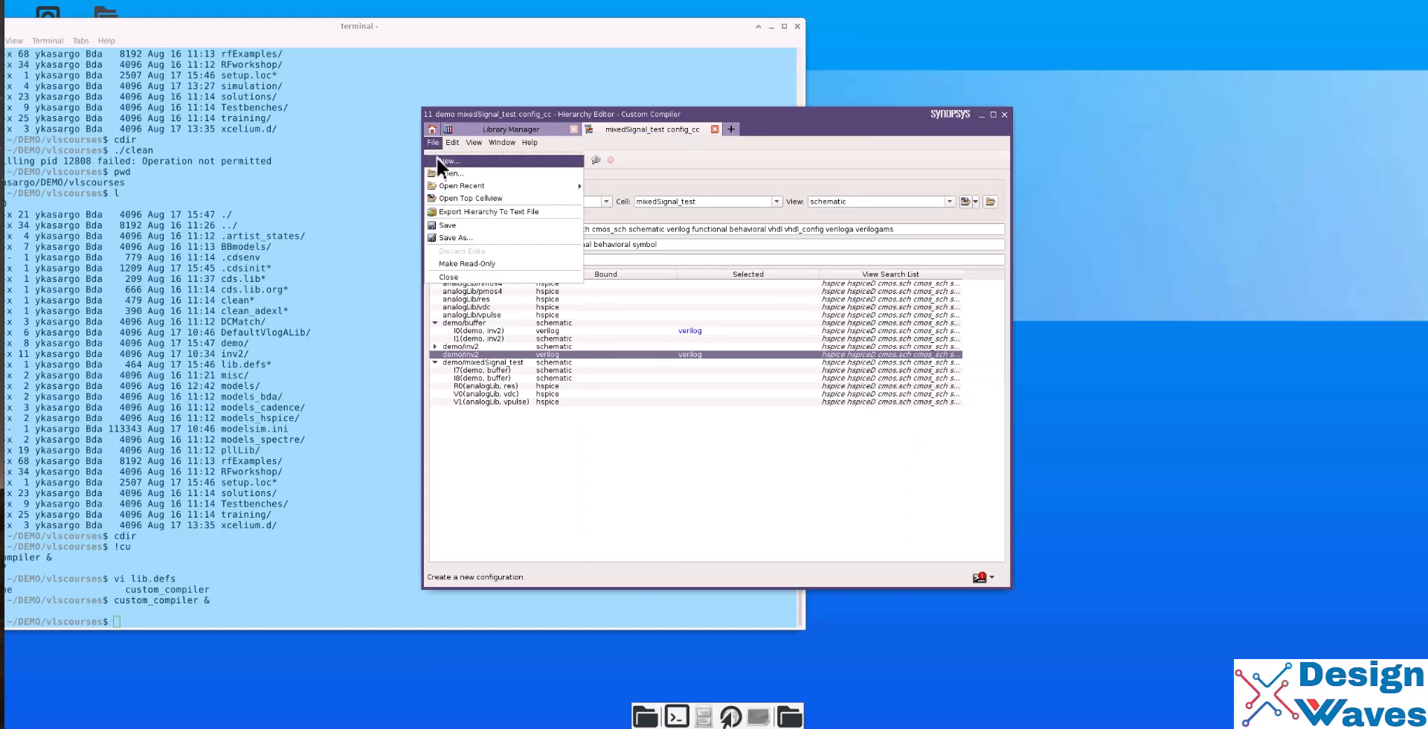
mouse_move(450, 174)
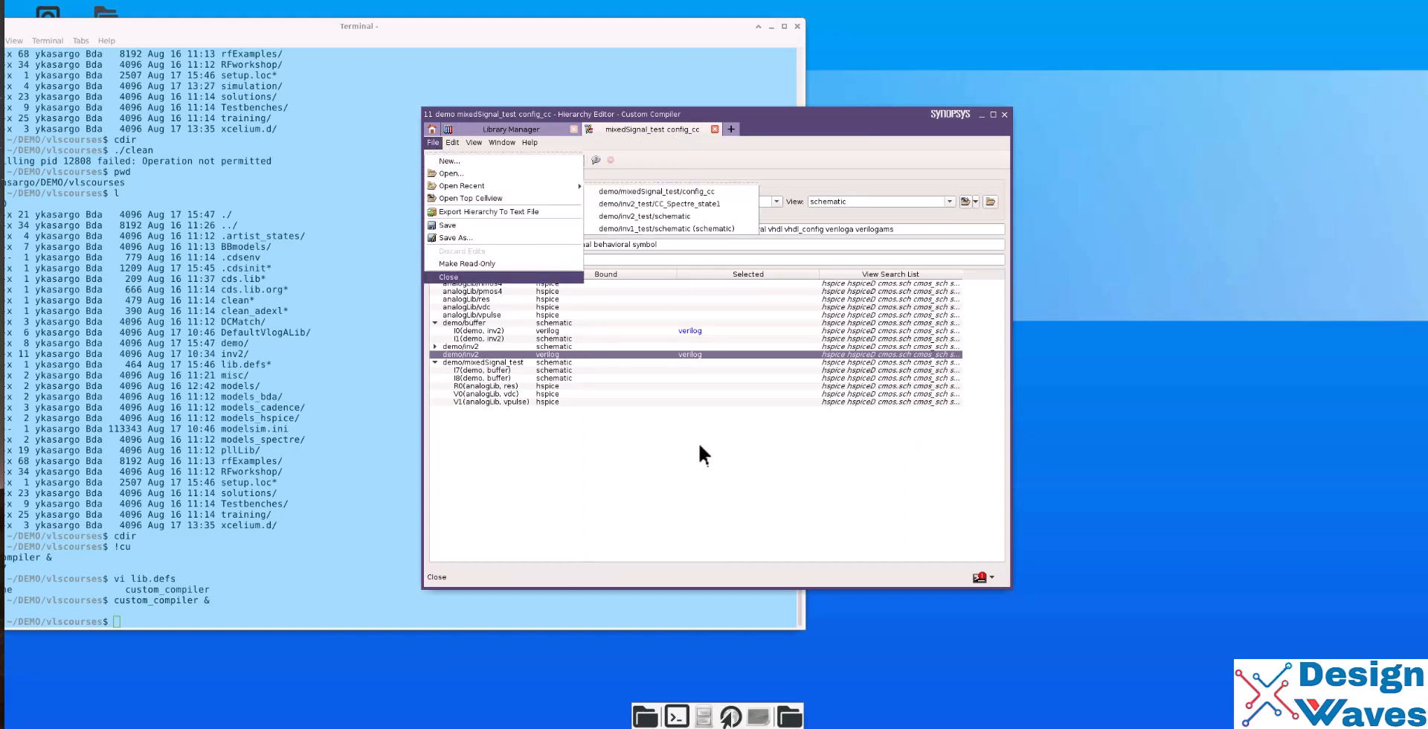
left_click(510, 129)
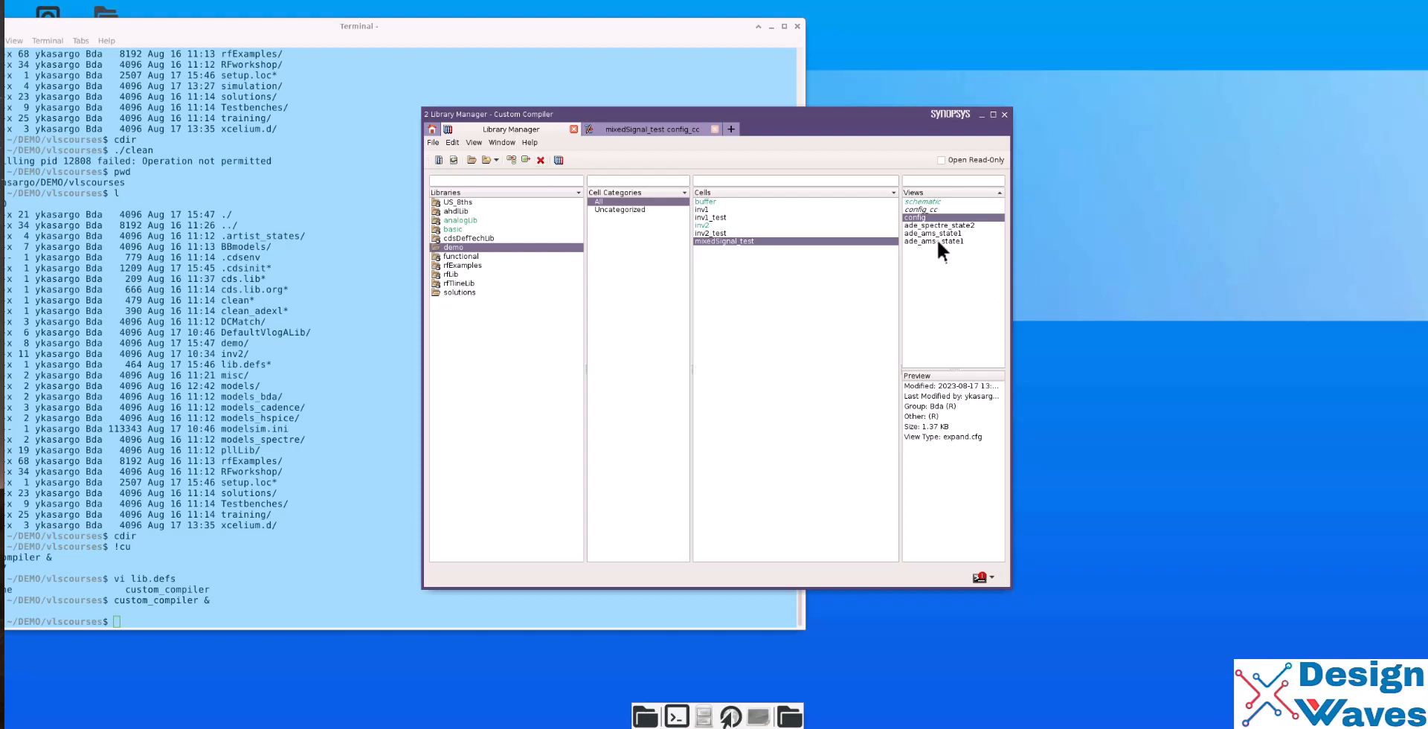
left_click(924, 201)
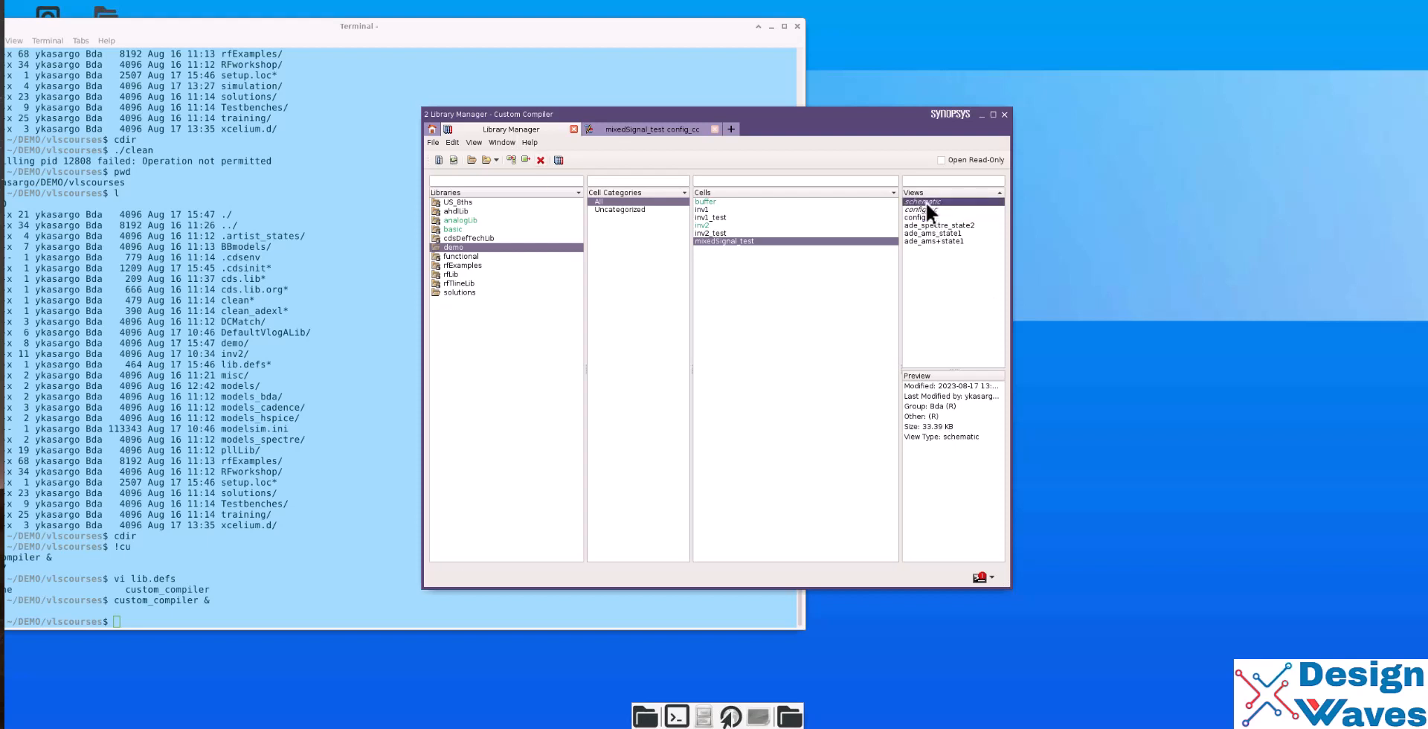
double_click(921, 202)
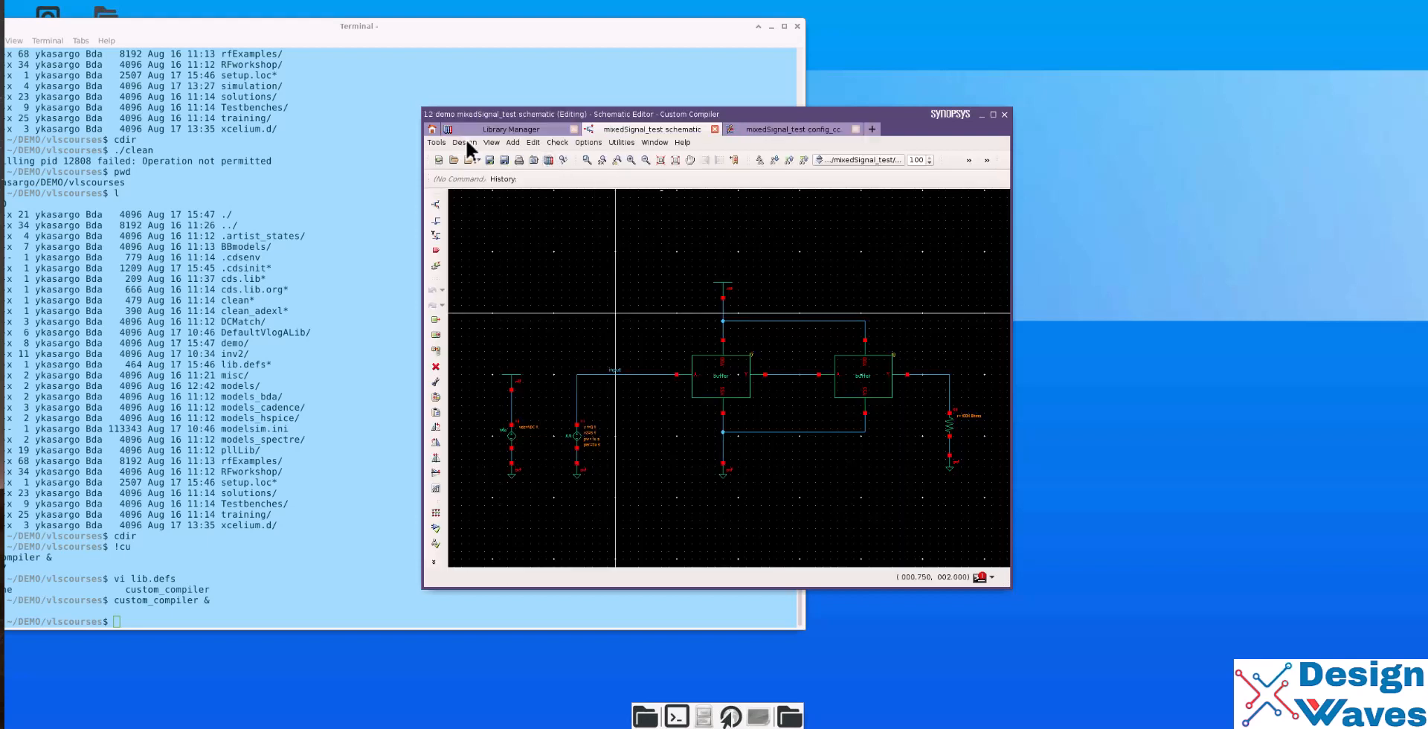
left_click(437, 142)
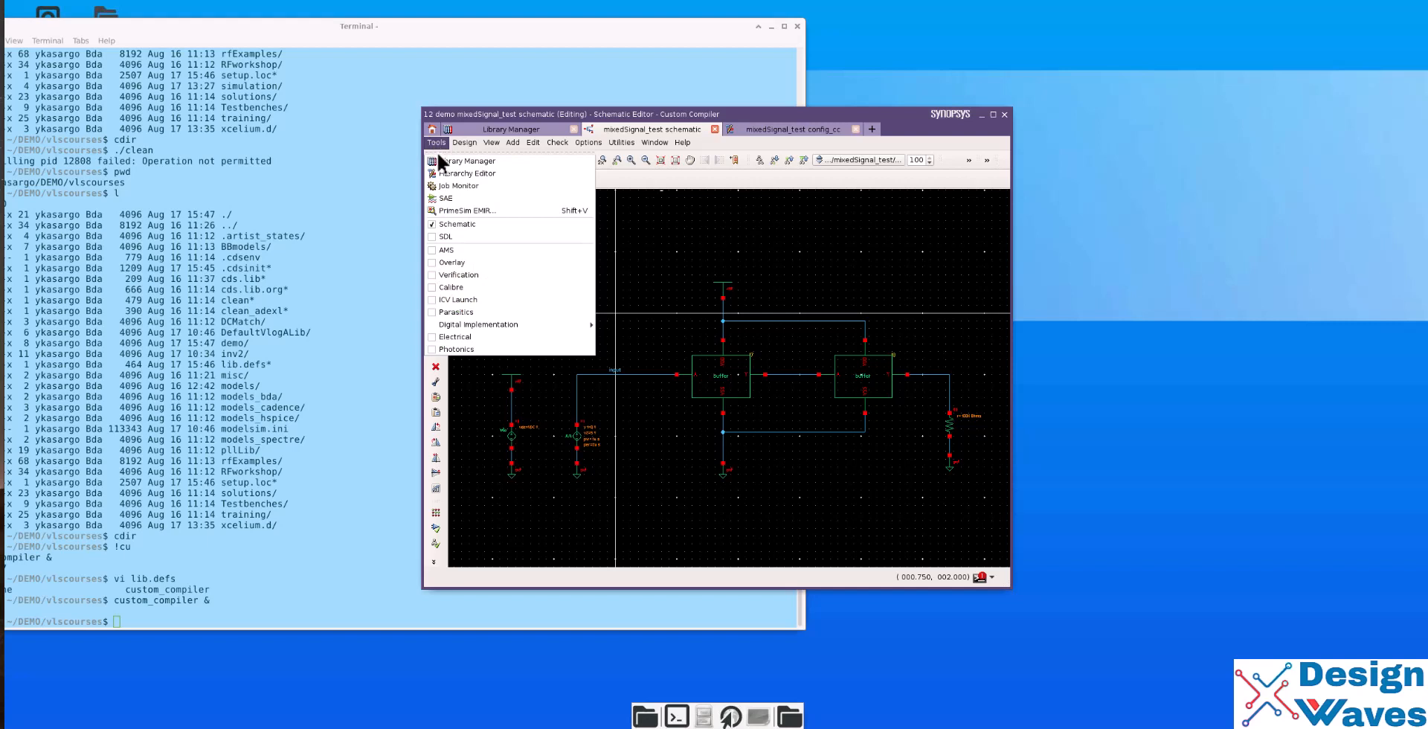
left_click(446, 199)
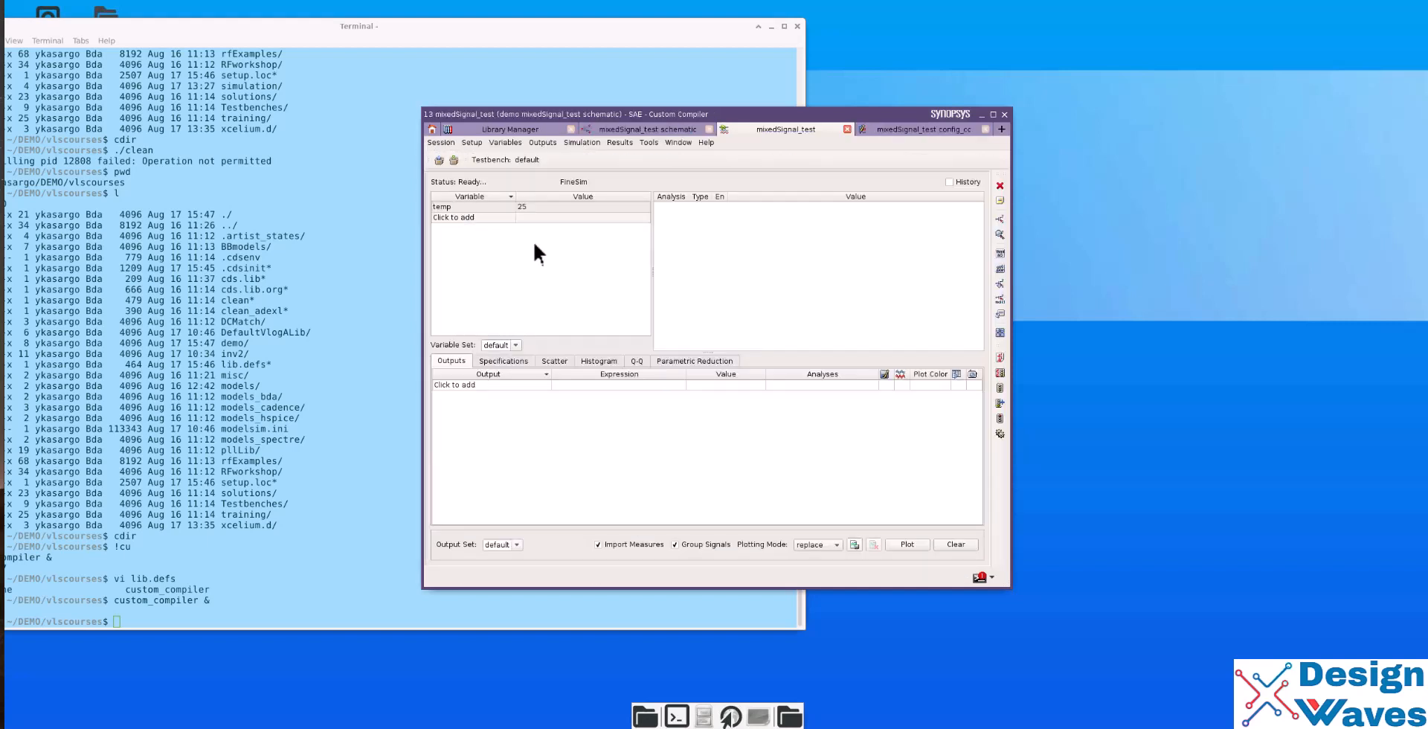
- Set the SAE testbench design view to config_cc through Setup > Design
left_click(471, 143)
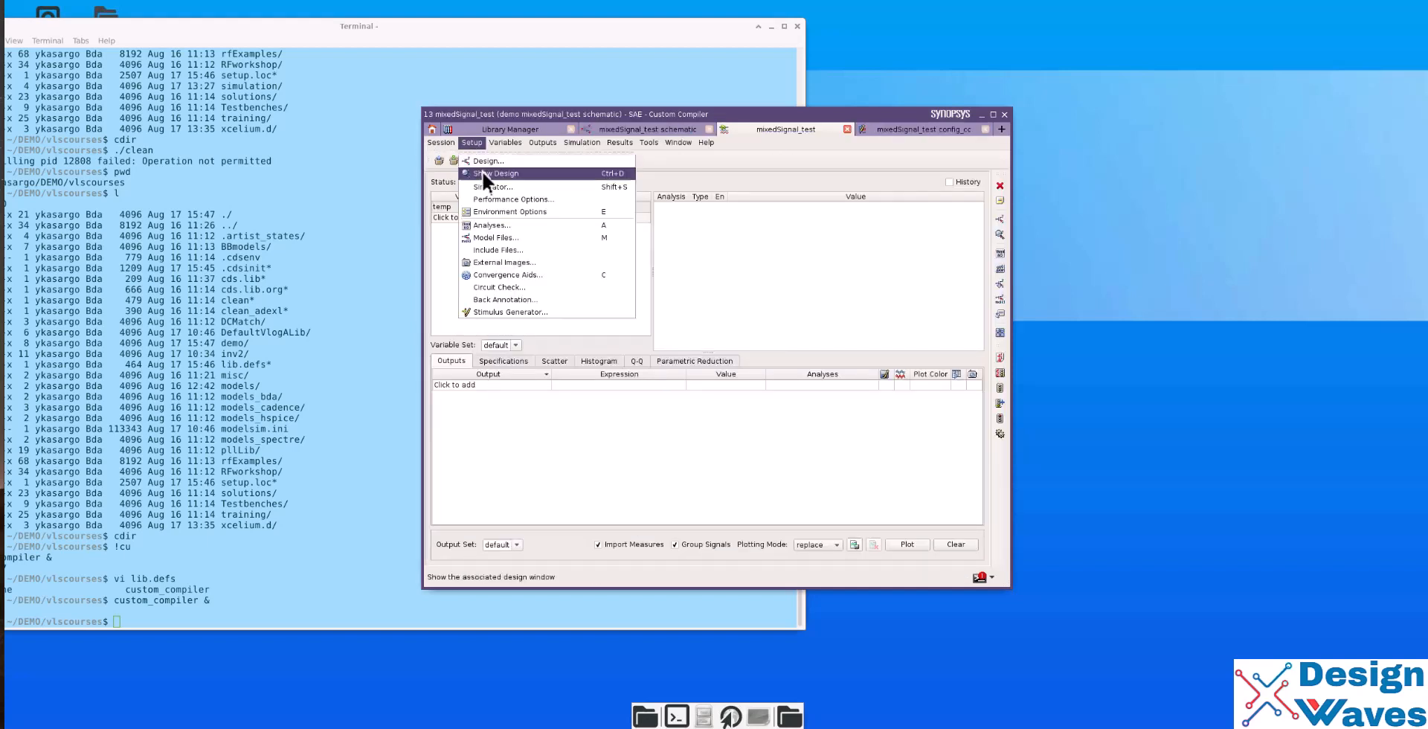
left_click(495, 173)
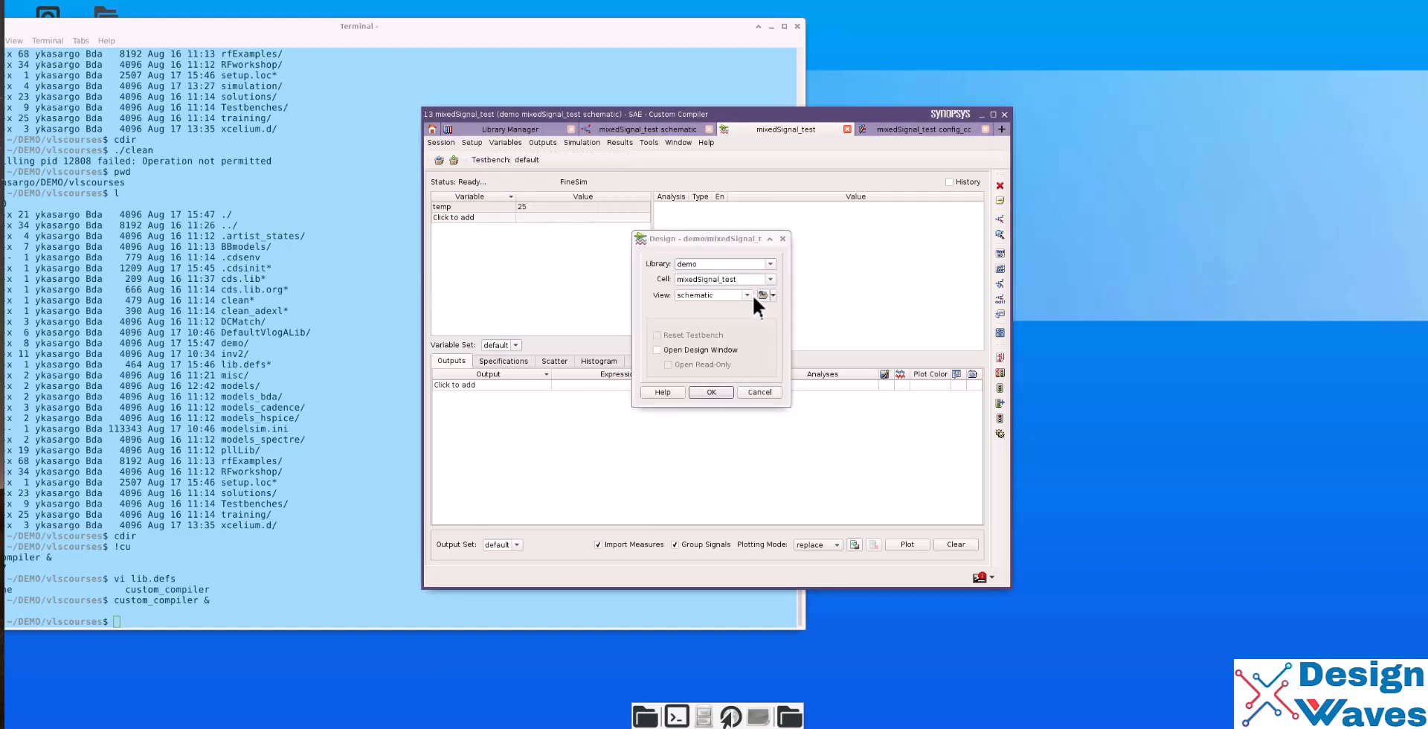
left_click(763, 295)
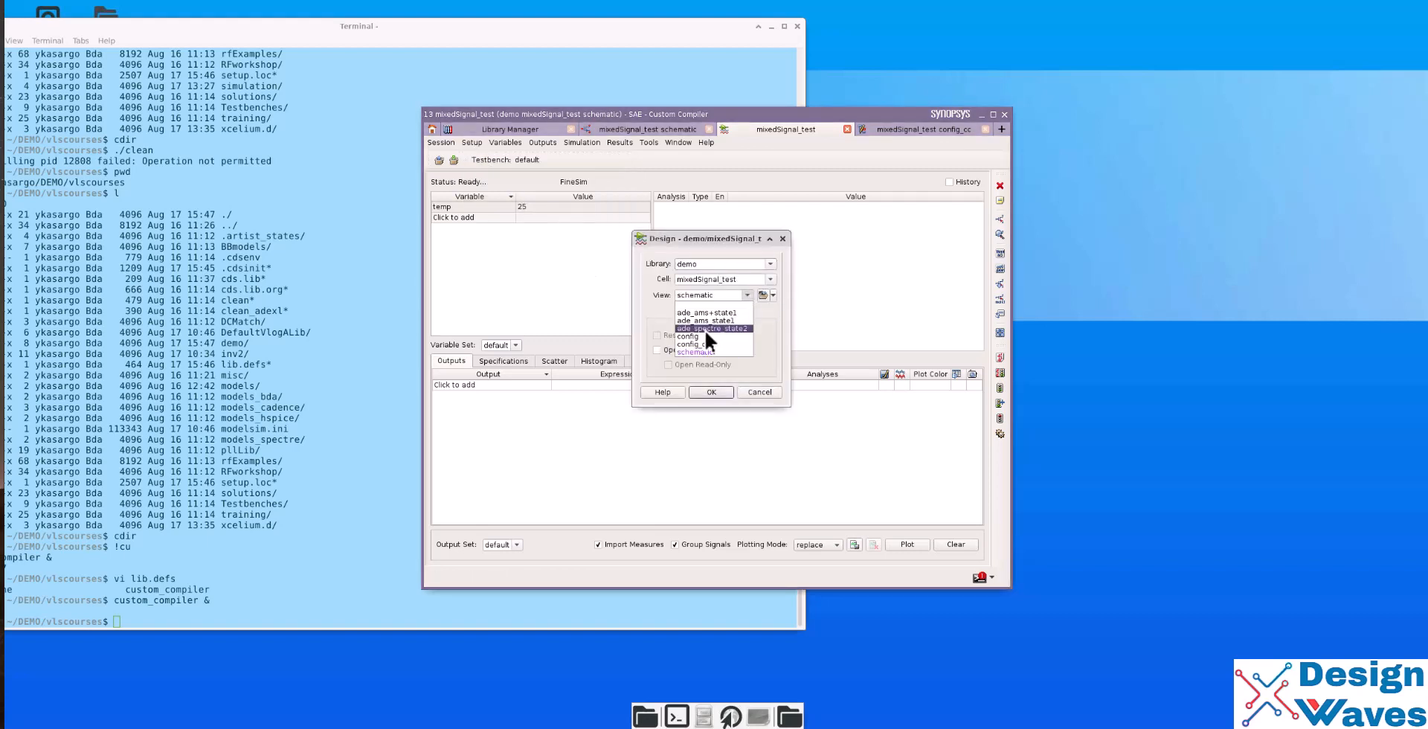
left_click(701, 344)
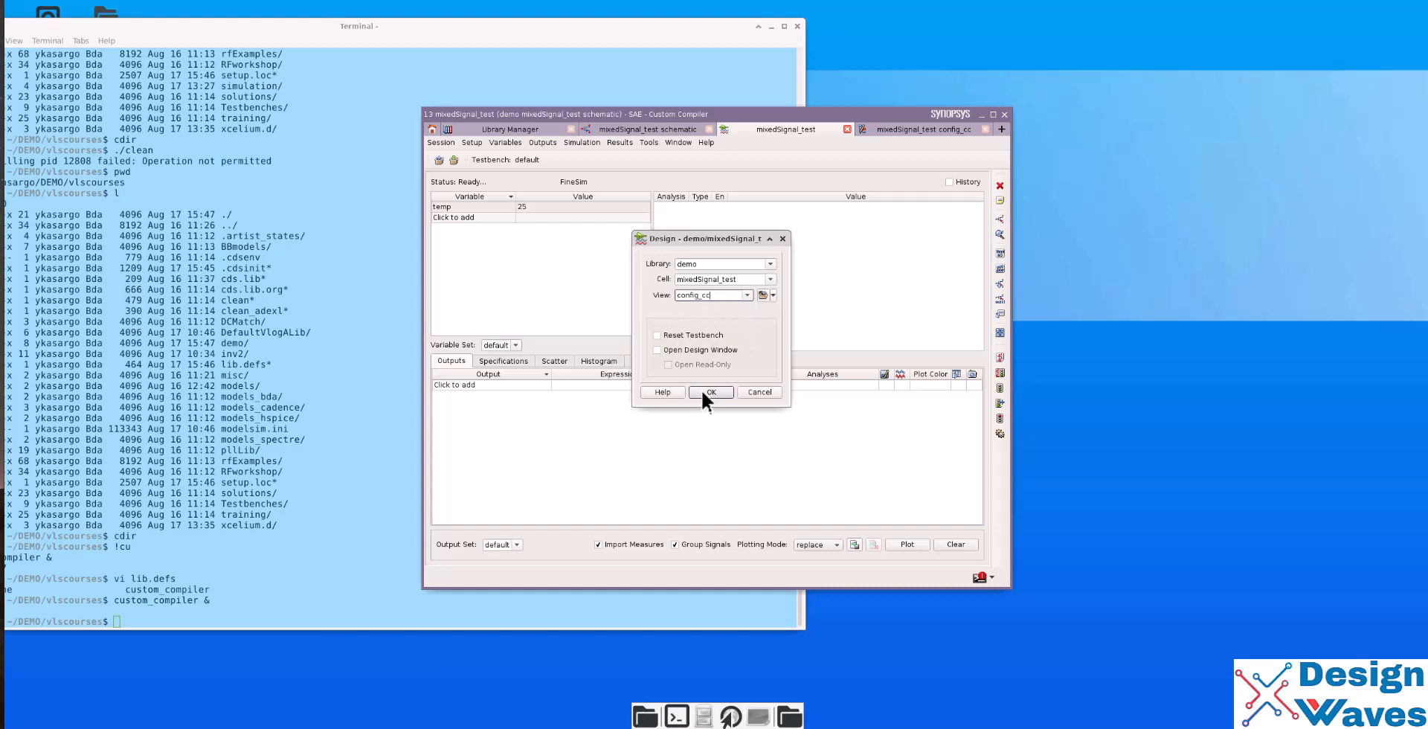
left_click(712, 392)
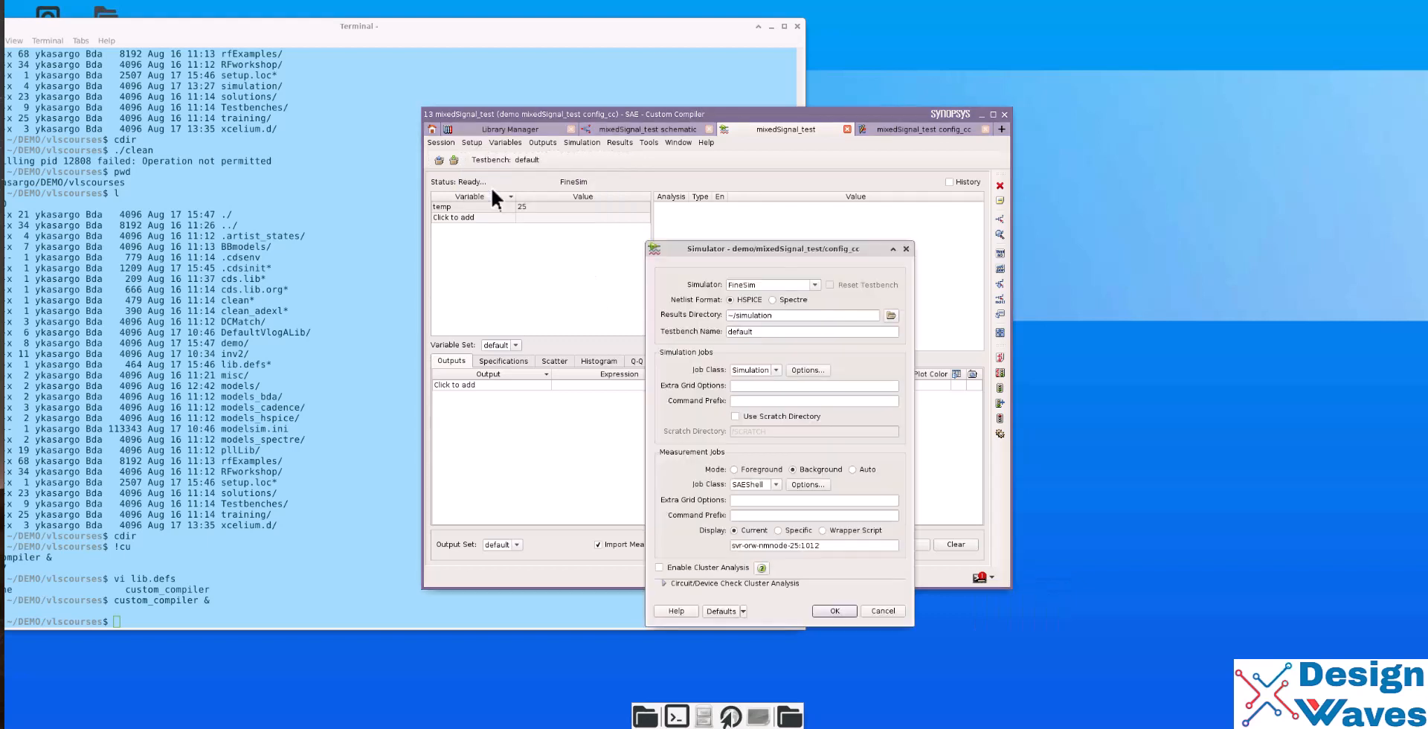
- Select symphony as the simulator and continue past the Change Simulator prompt
left_click(812, 284)
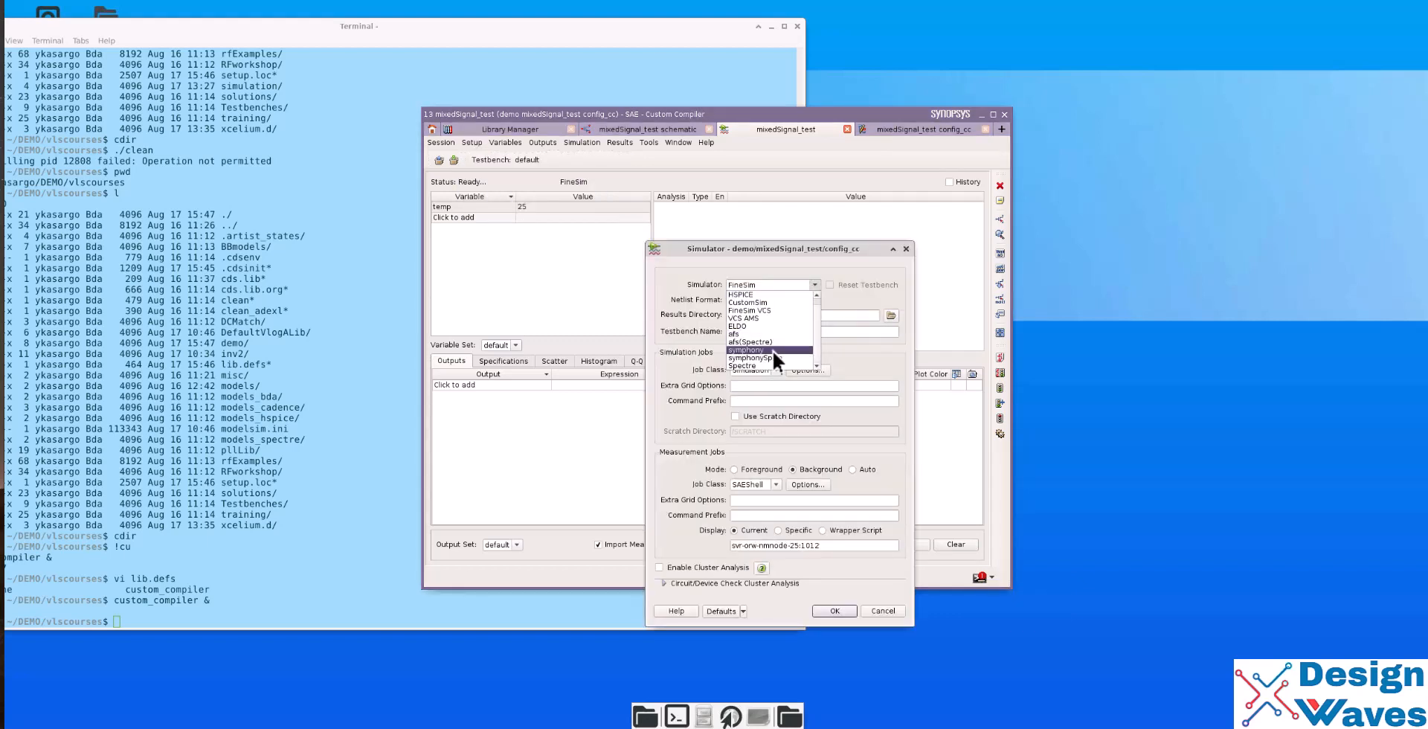
left_click(746, 349)
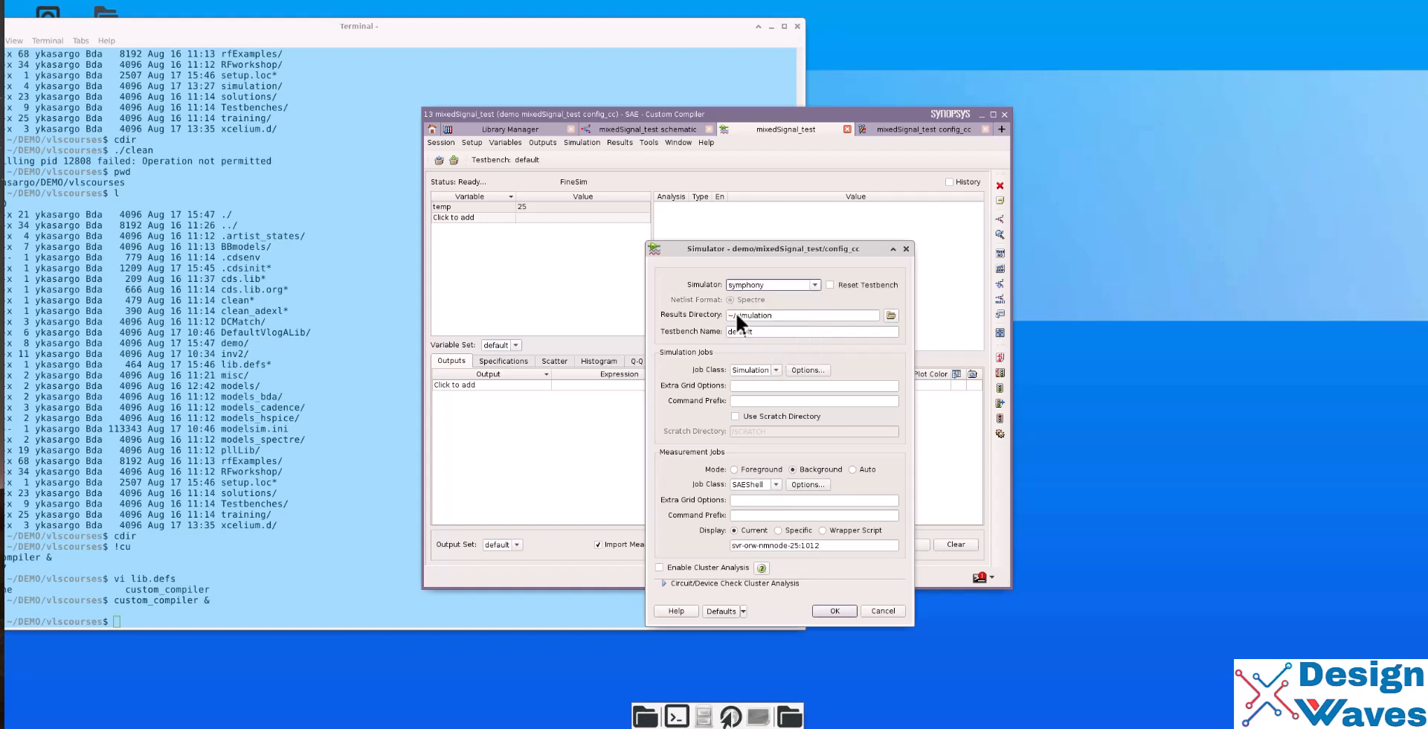
left_click(802, 315)
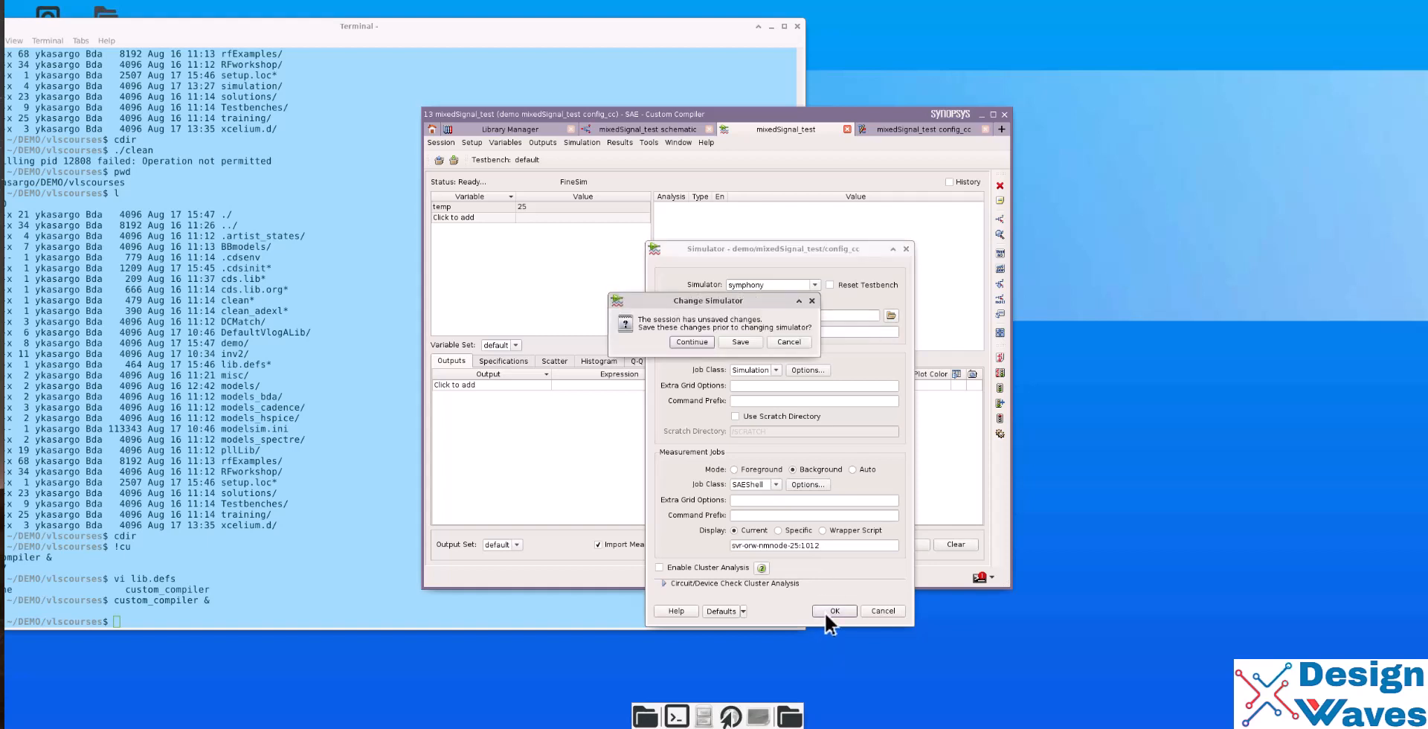
left_click(690, 342)
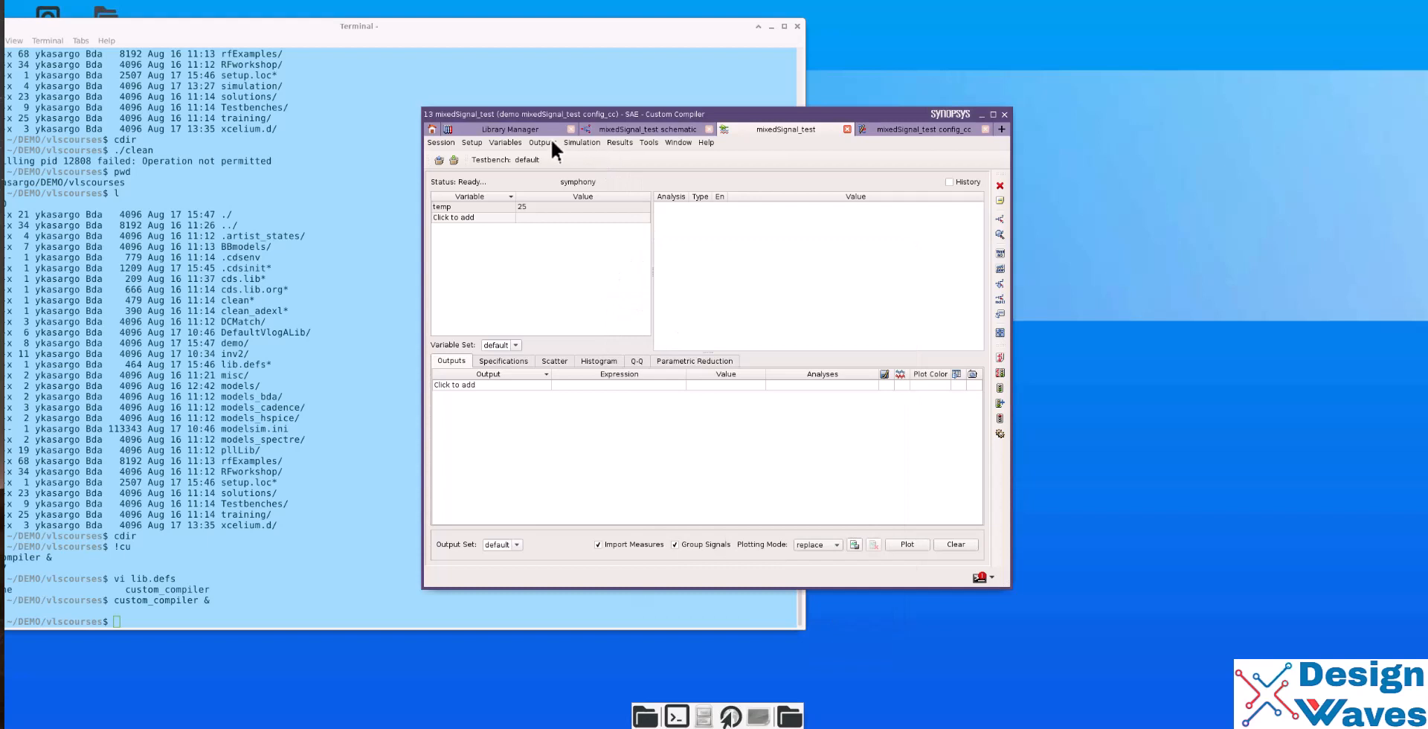
- Copy VDC and VIN from the design and give them value 5
left_click(505, 143)
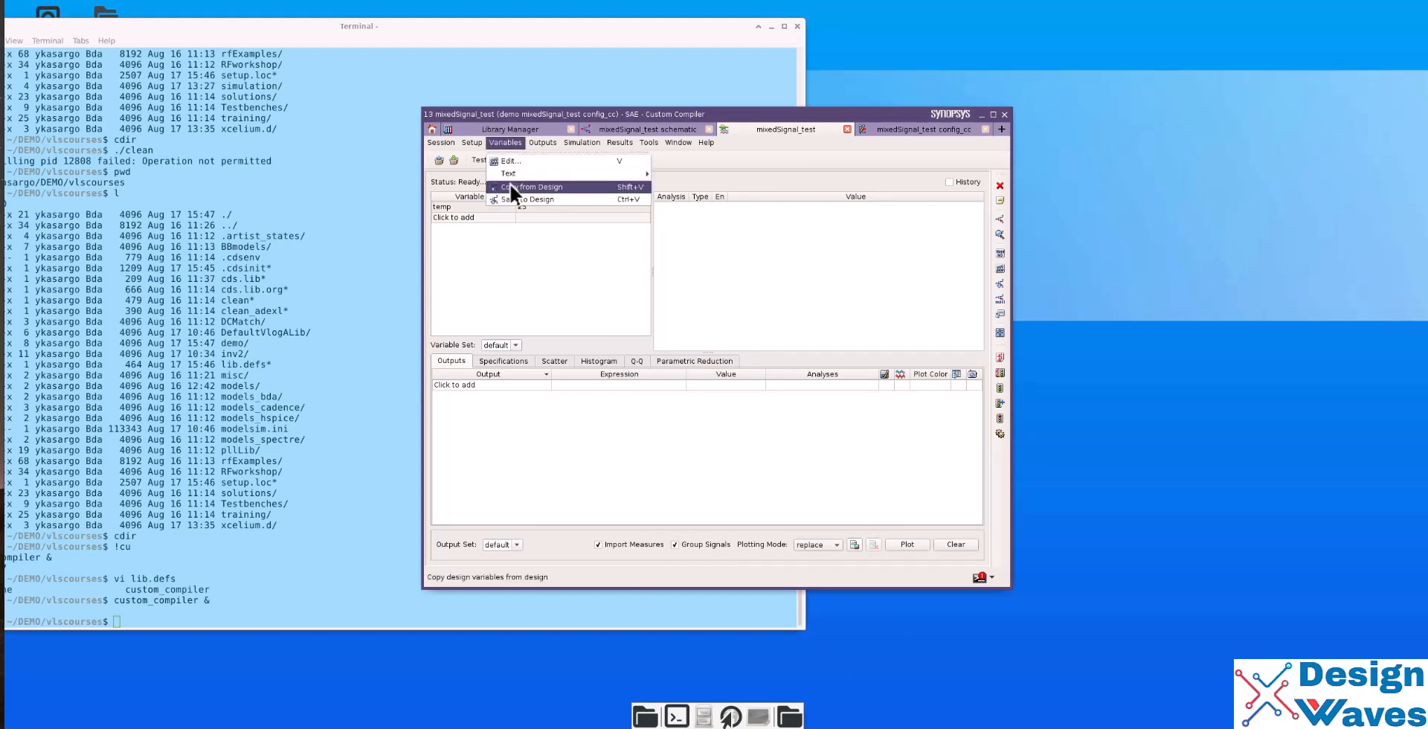
left_click(536, 186)
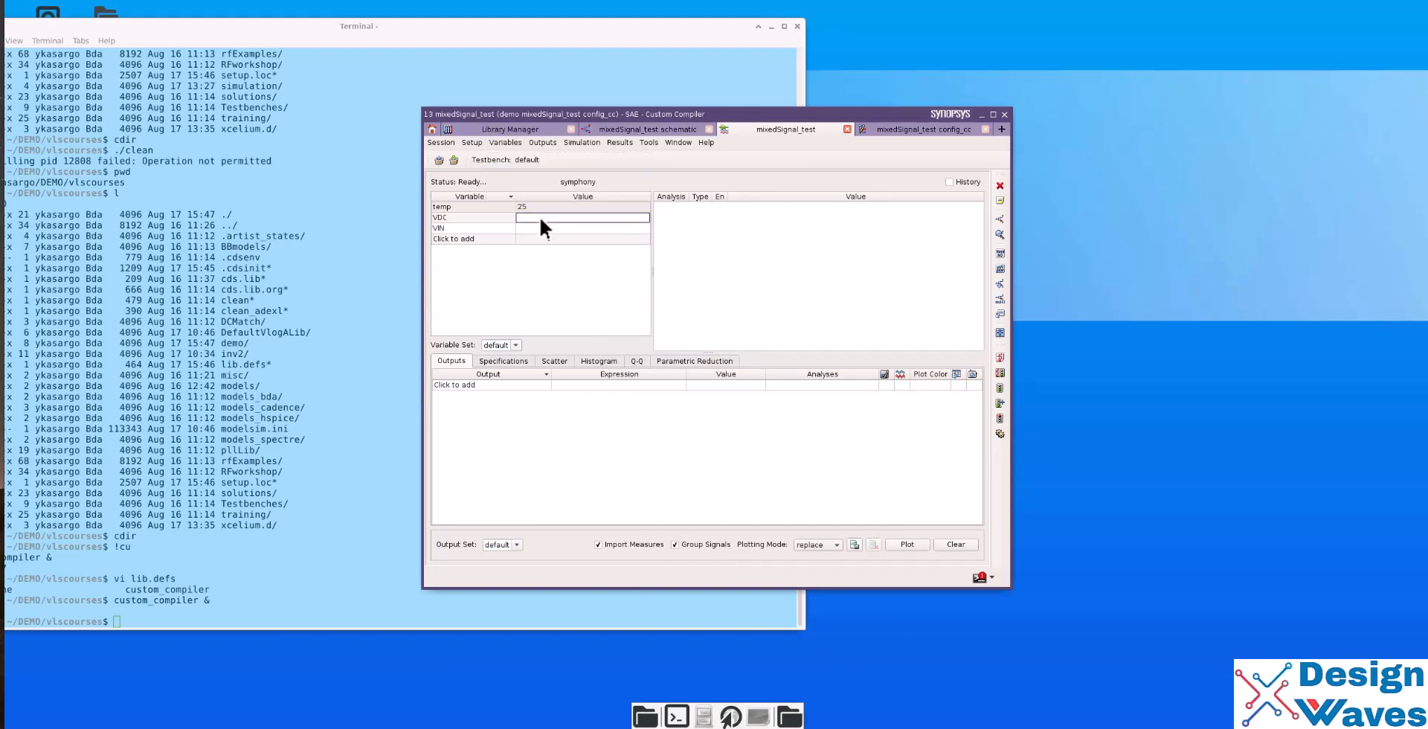
type("5")
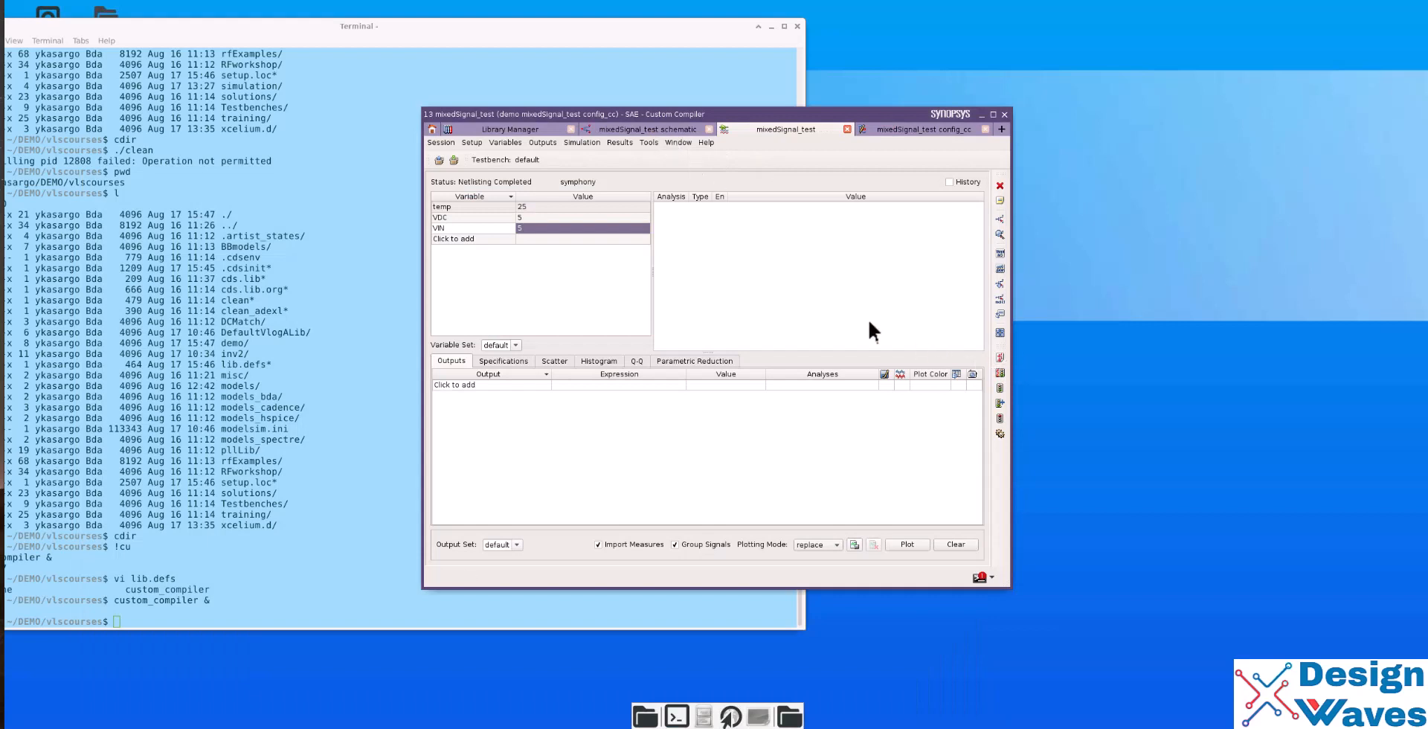
mouse_move(638, 130)
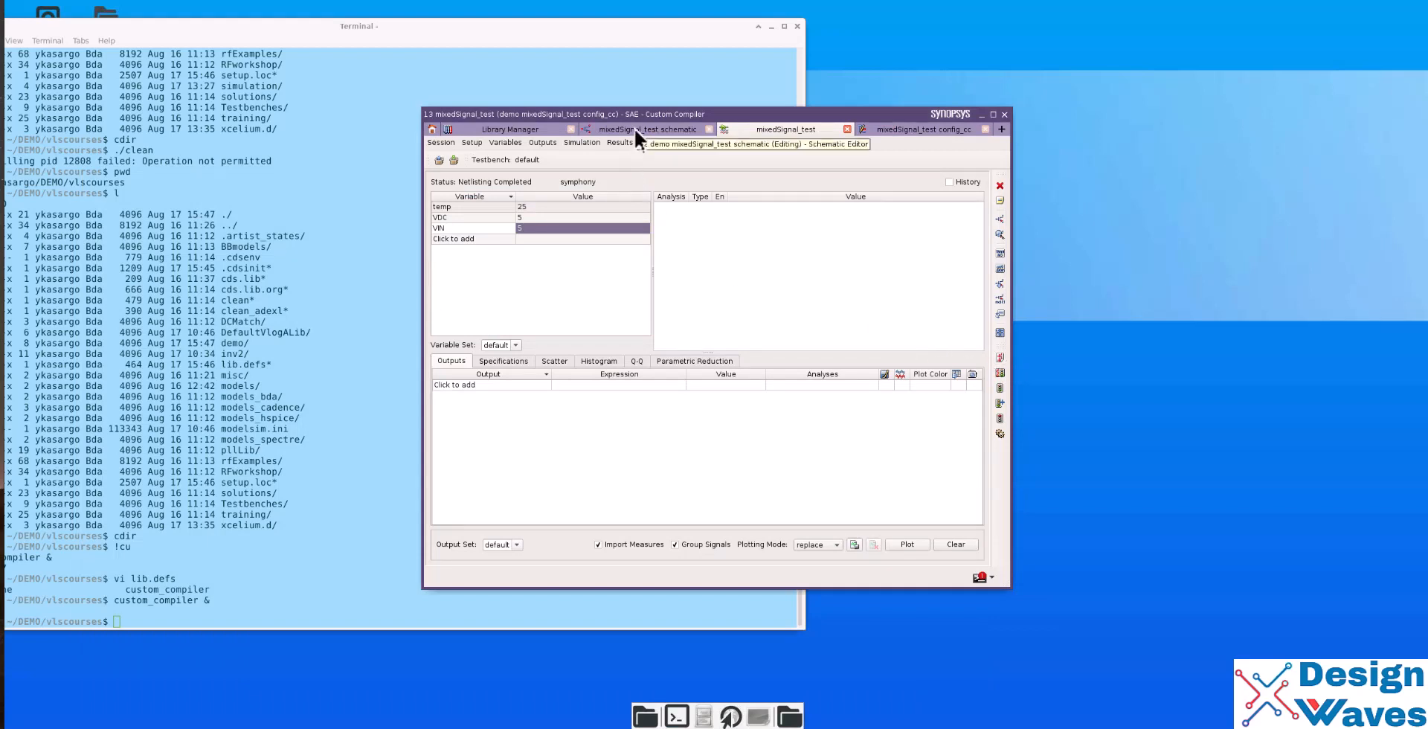
mouse_move(1000, 254)
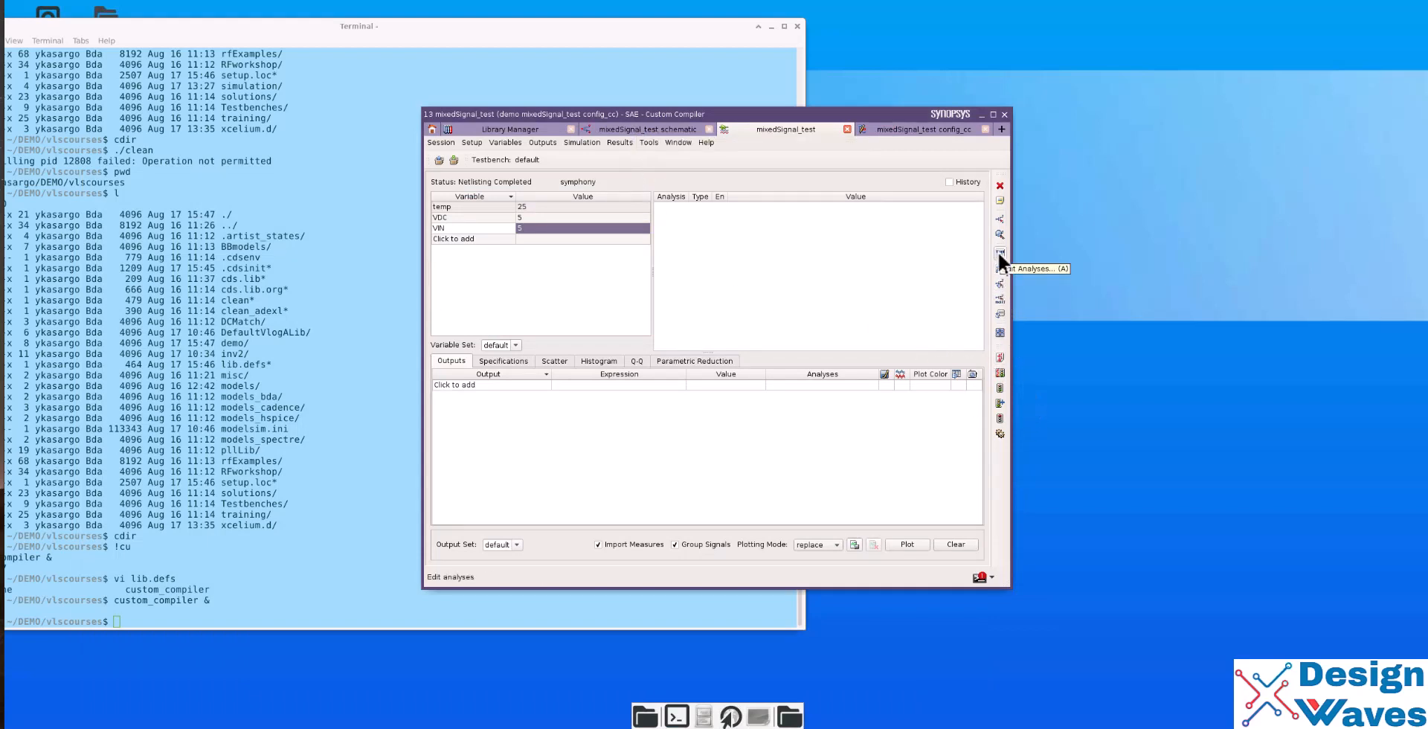
- Add an enabled tran analysis with 0.01u step and 10u stop time
left_click(1000, 255)
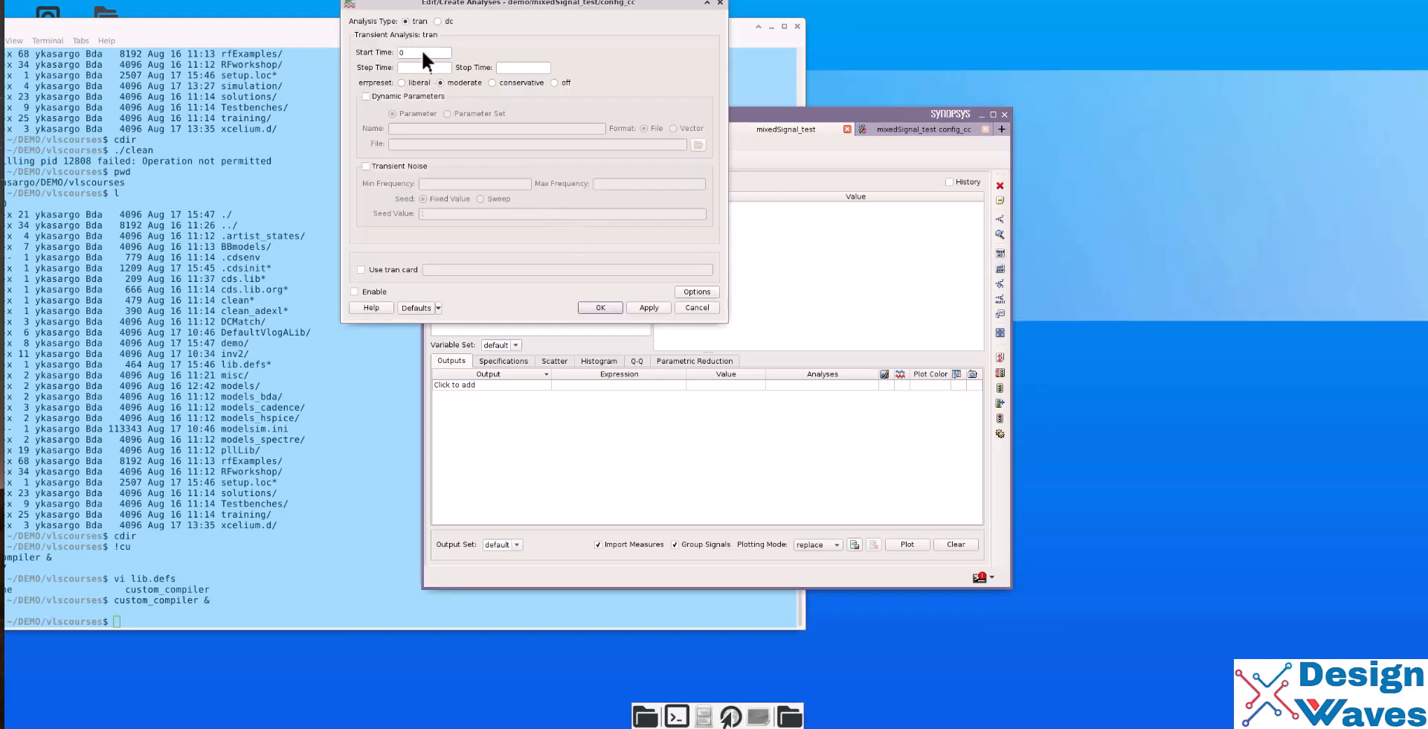
mouse_move(446, 17)
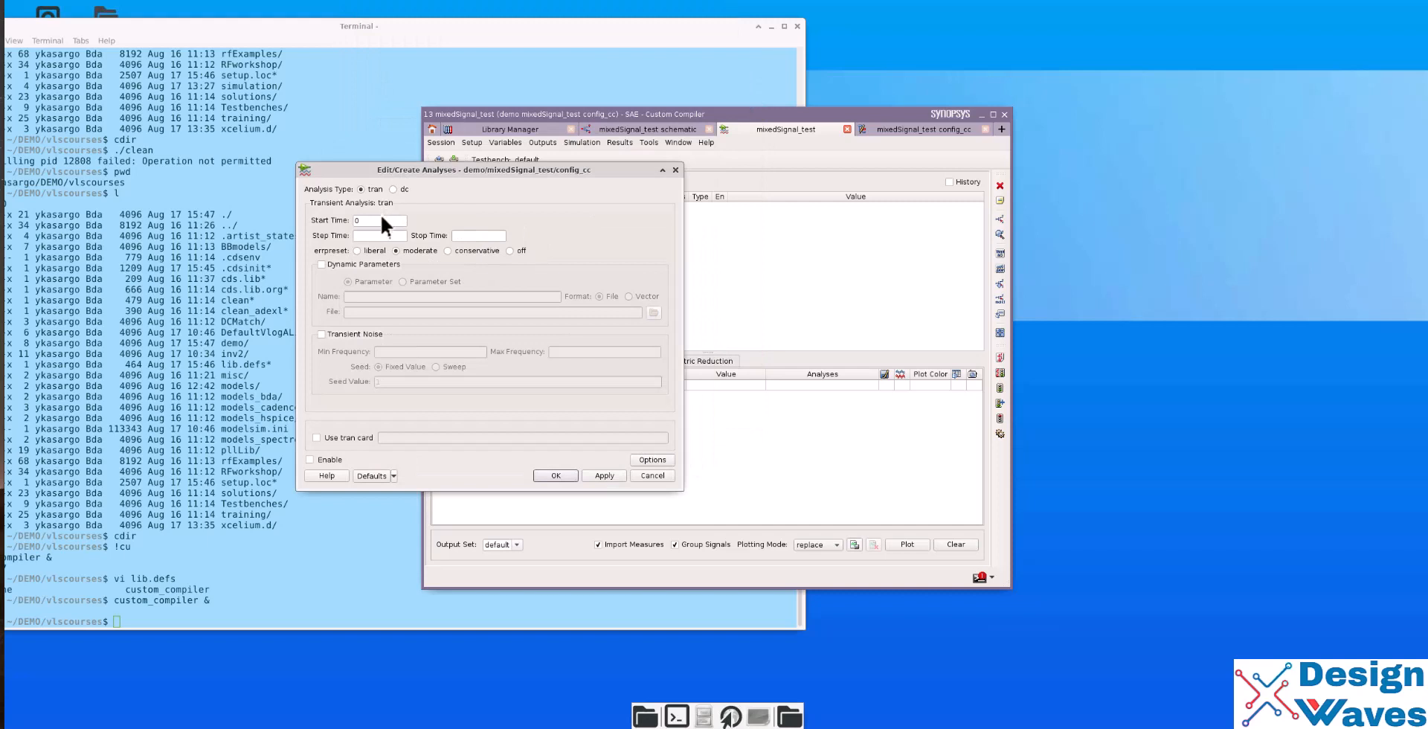
left_click(378, 235)
type("0.01u")
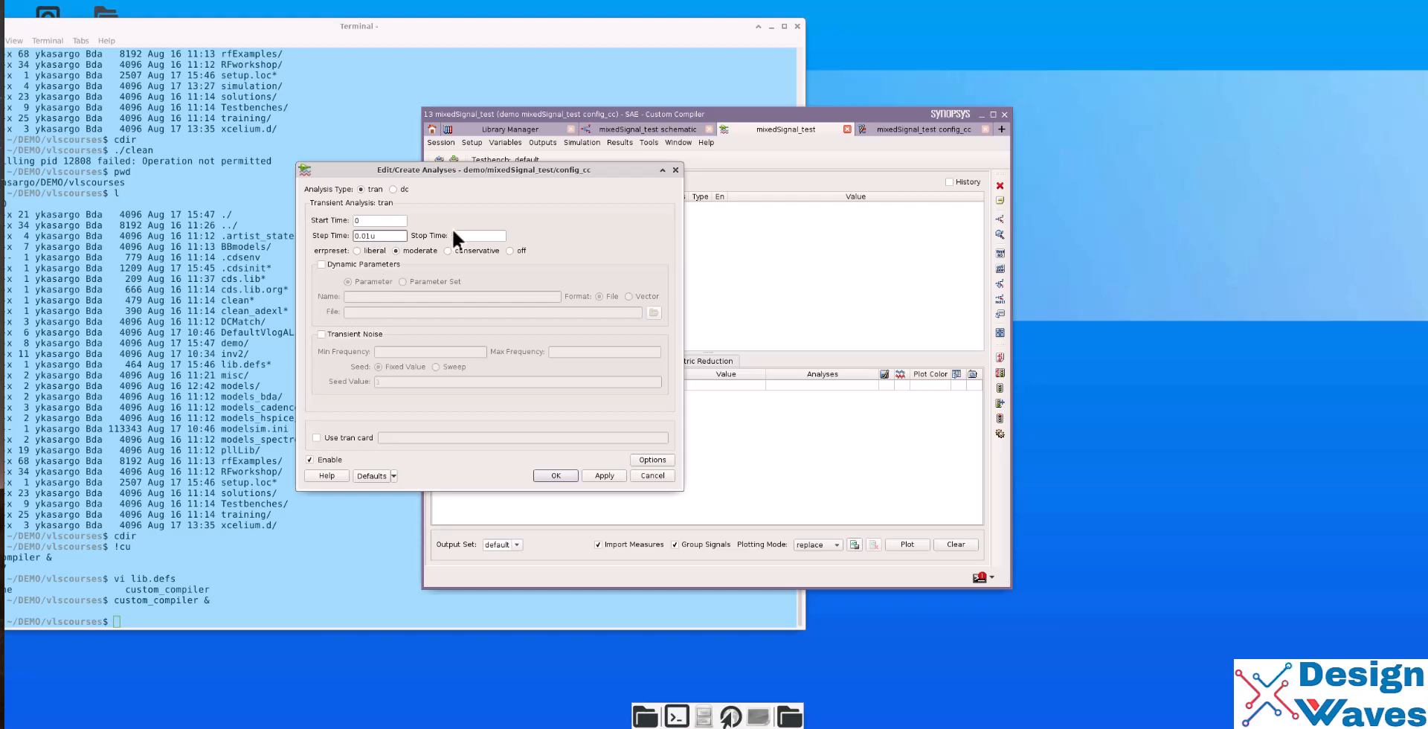
type("10u")
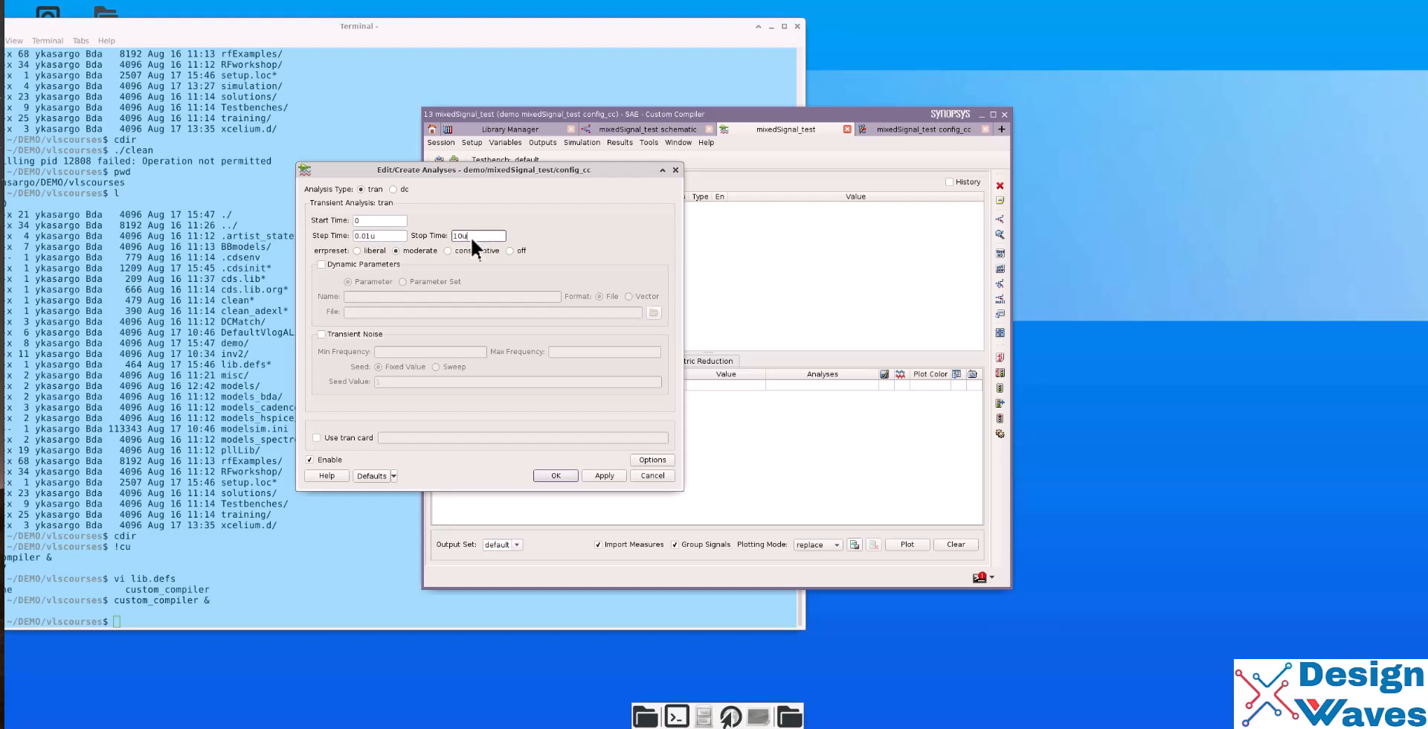
left_click(555, 475)
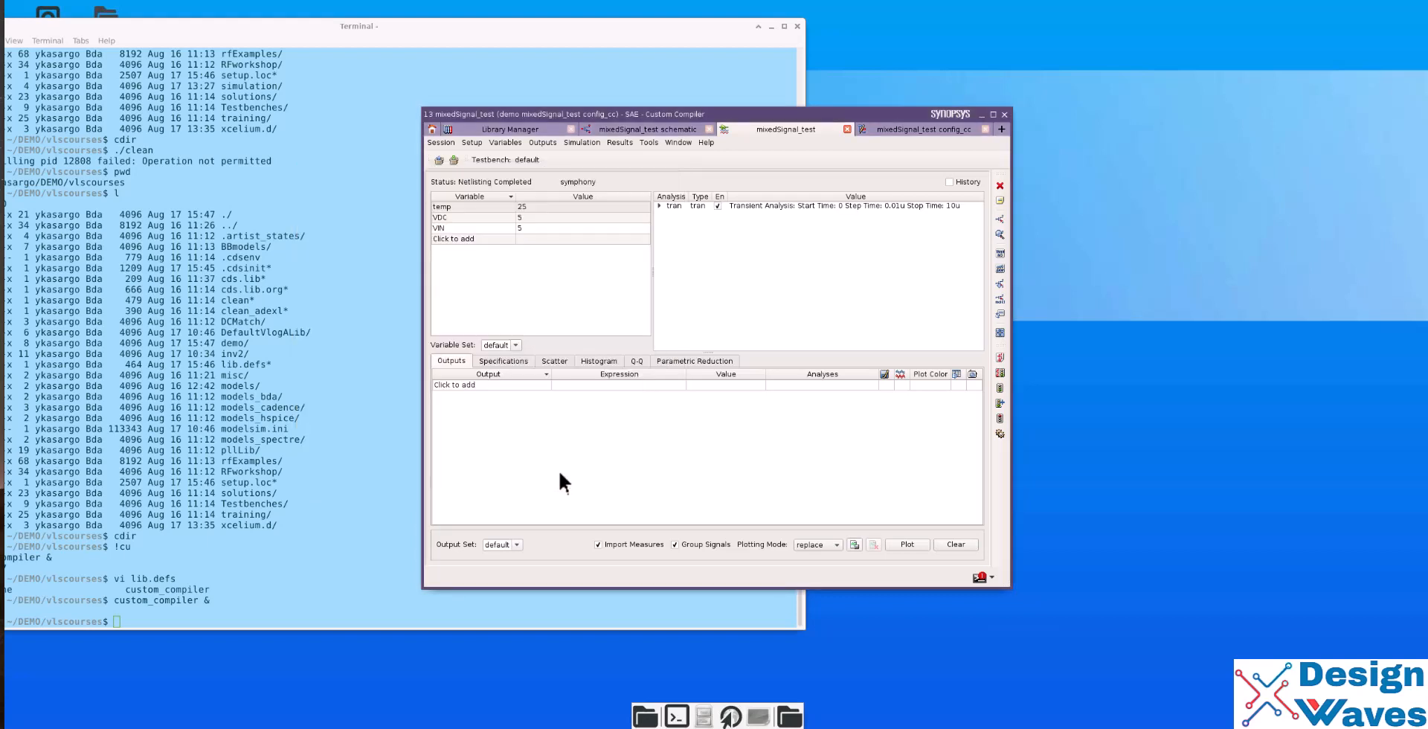
left_click(542, 142)
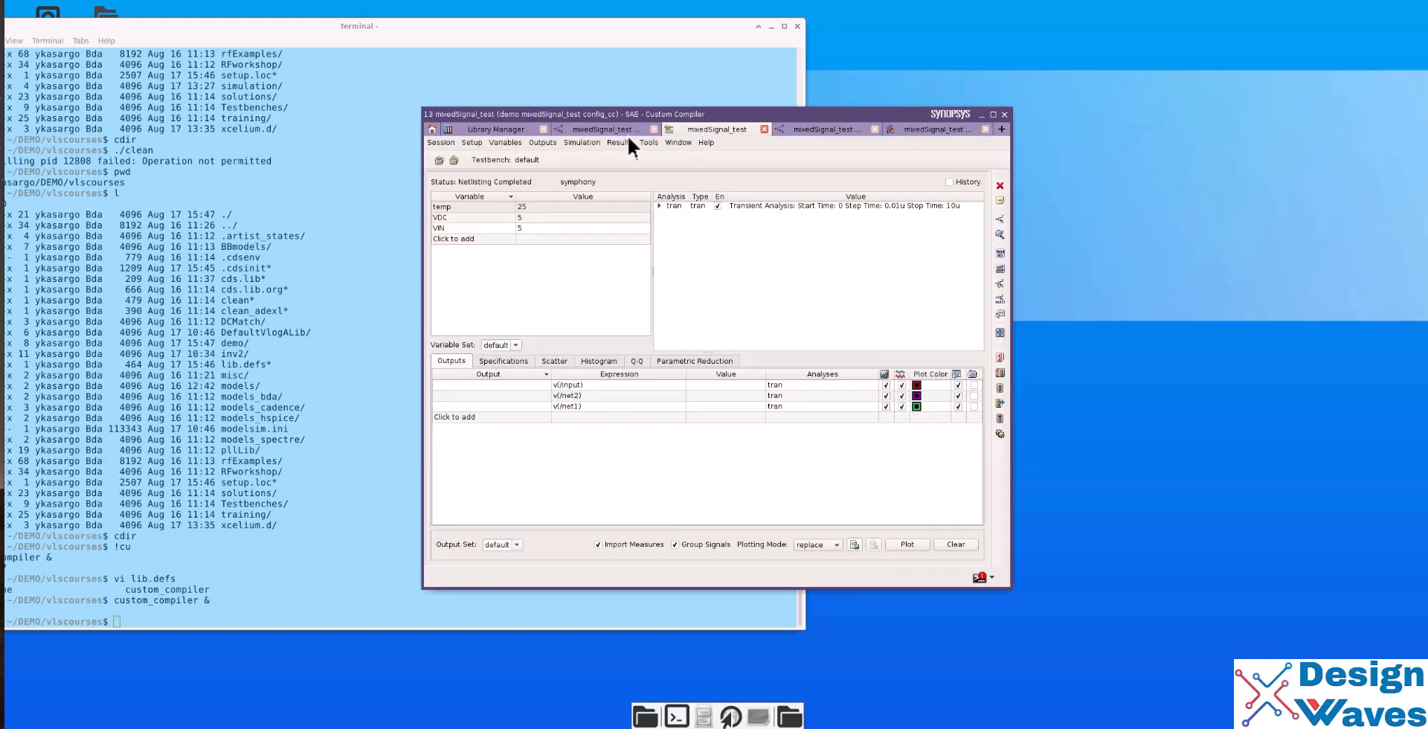
- Cycle through the schematic, SAE testbench and config_cc Hierarchy Editor windows
left_click(601, 129)
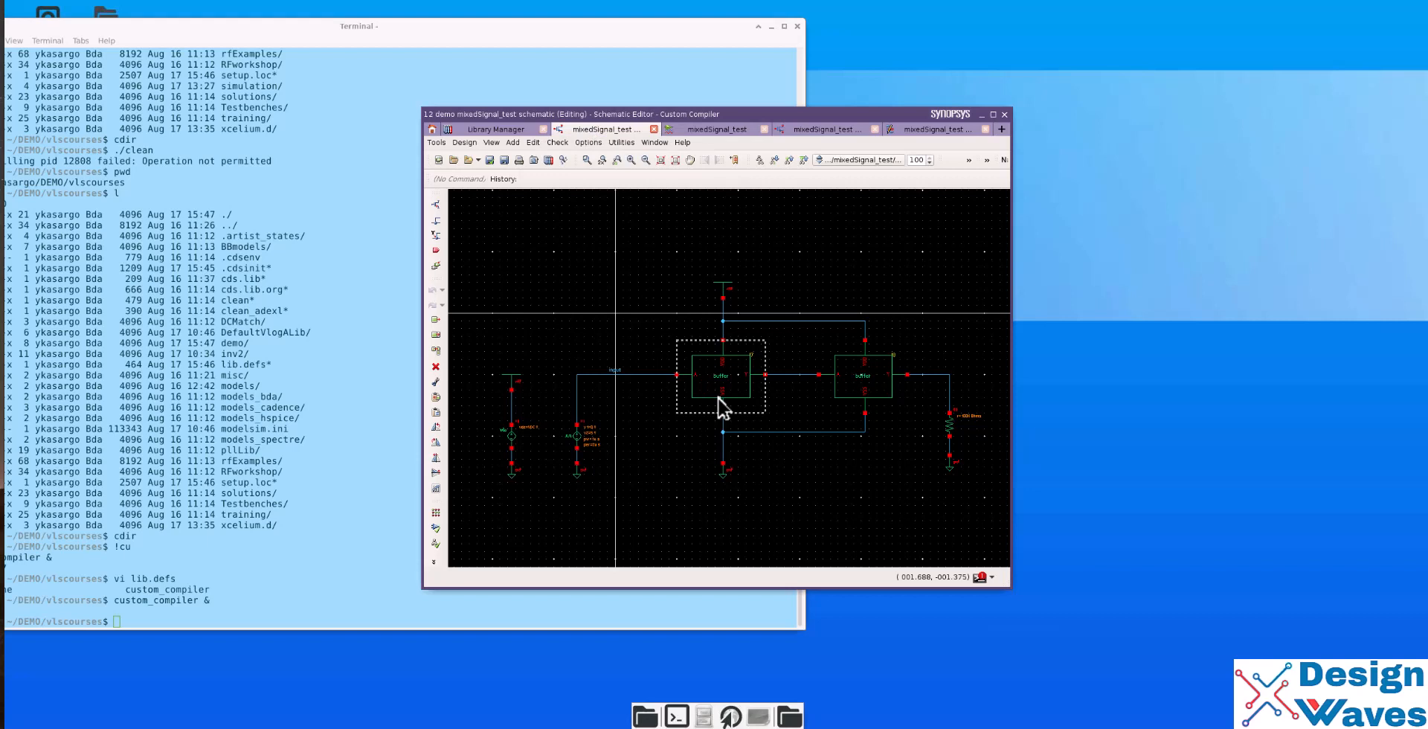
left_click(717, 128)
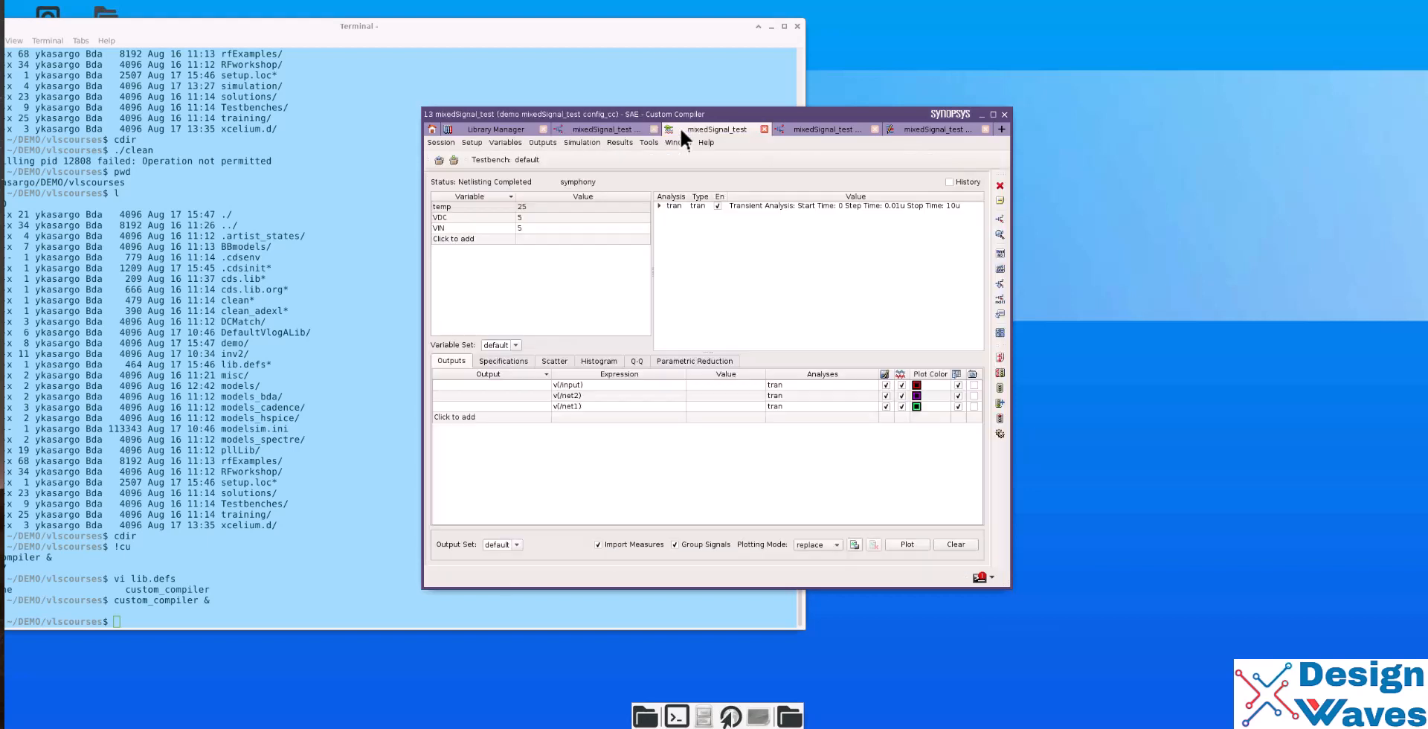
left_click(934, 129)
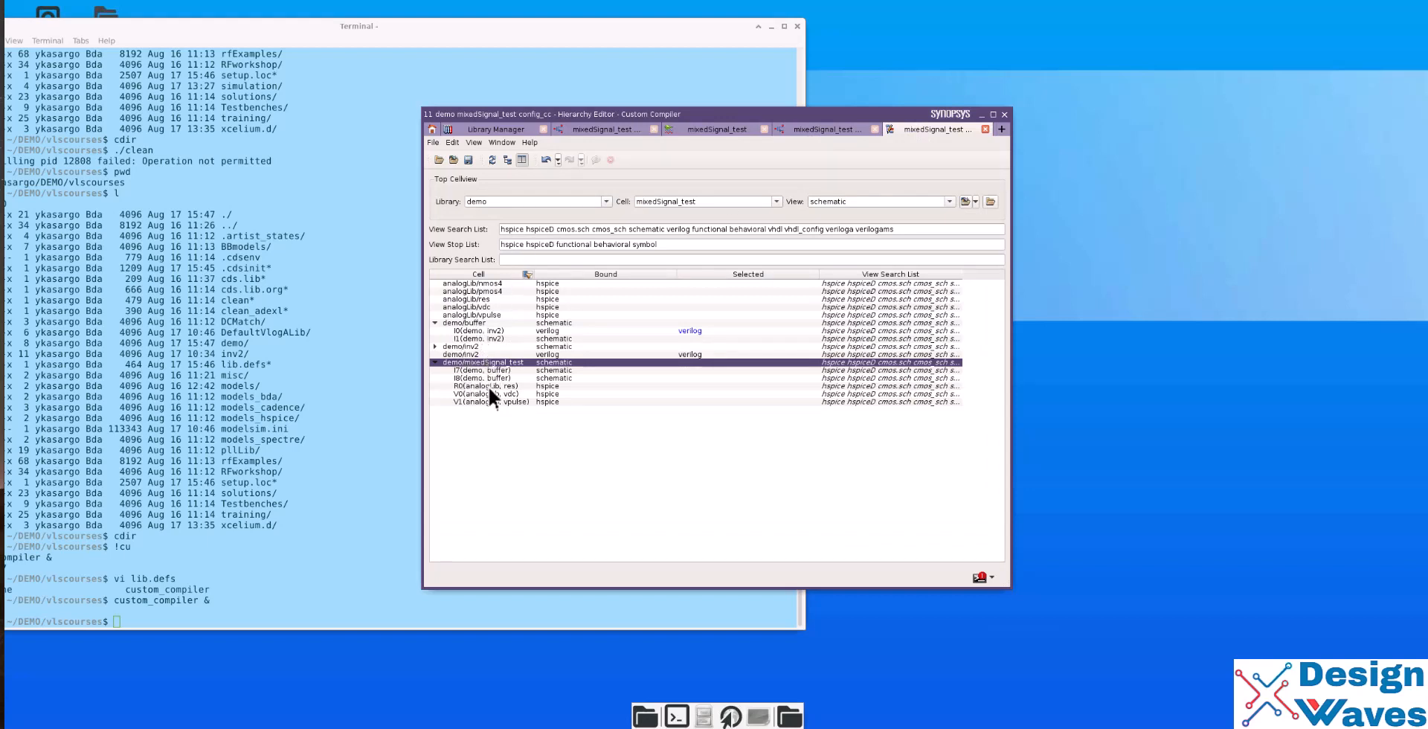
- Inspect the bindings of the buffer and resistor instances under mixedSignal_test
left_click(483, 369)
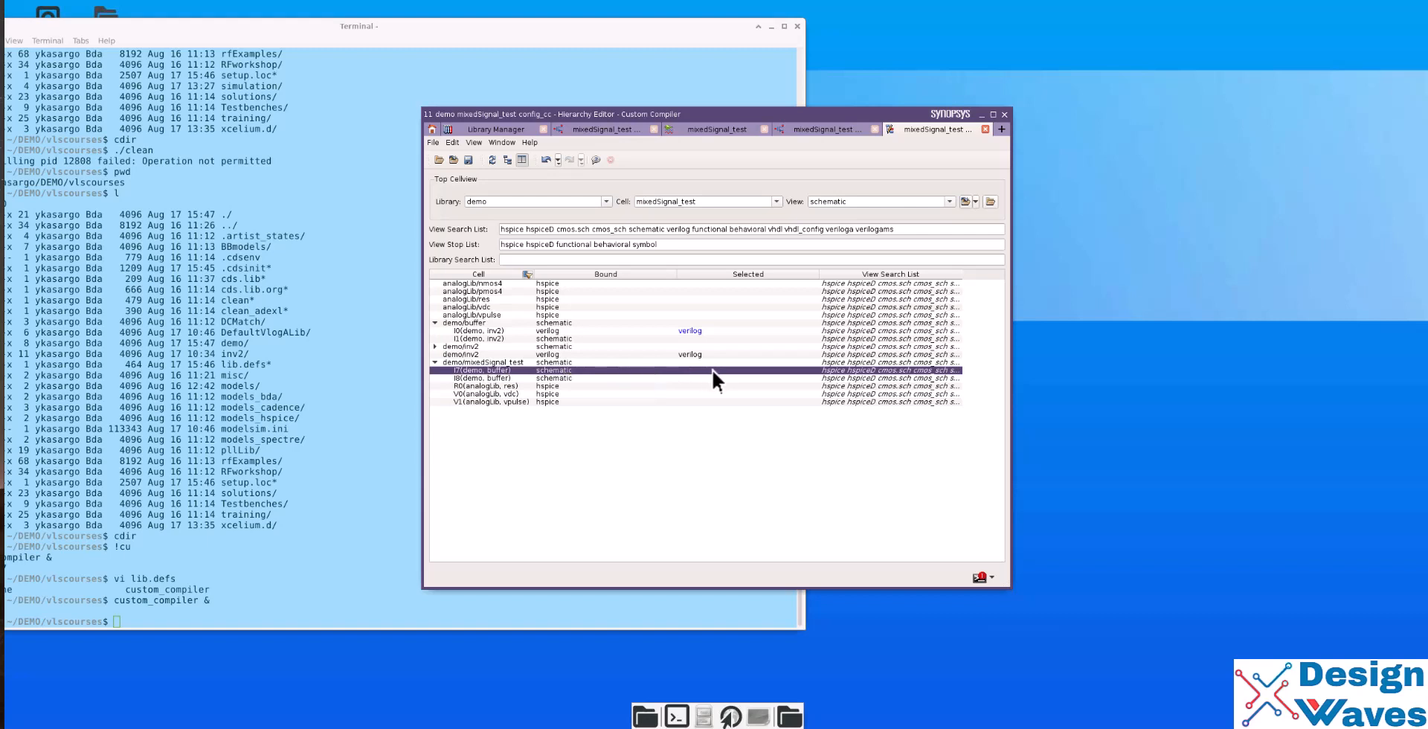
left_click(792, 371)
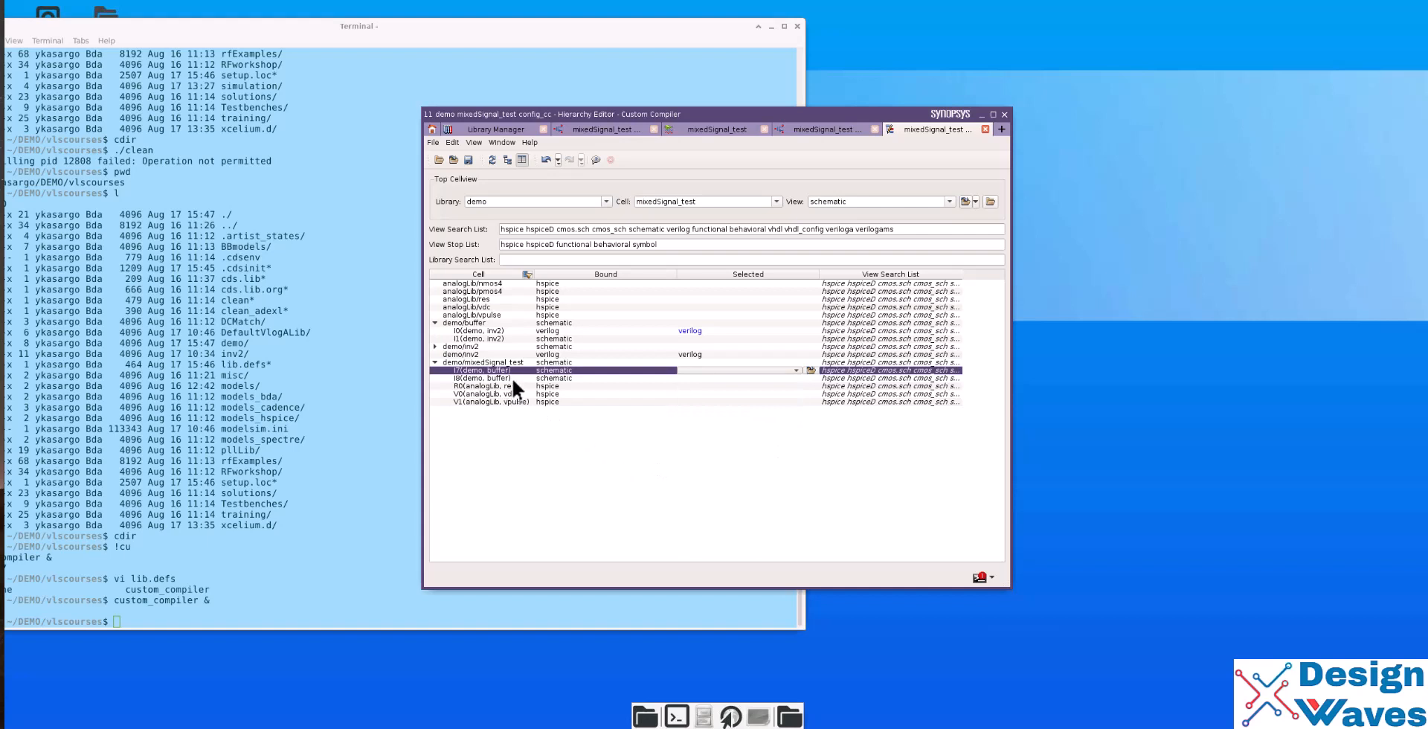
left_click(491, 378)
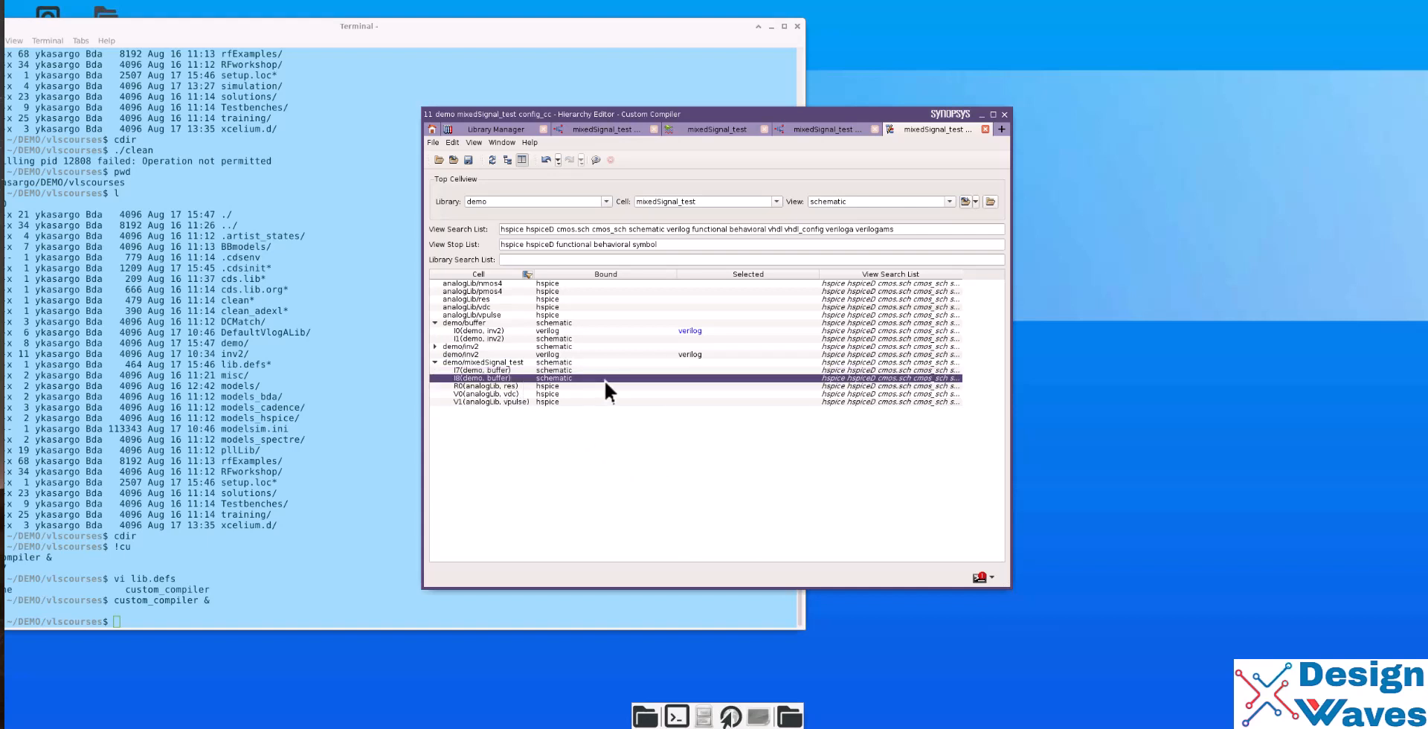
left_click(483, 385)
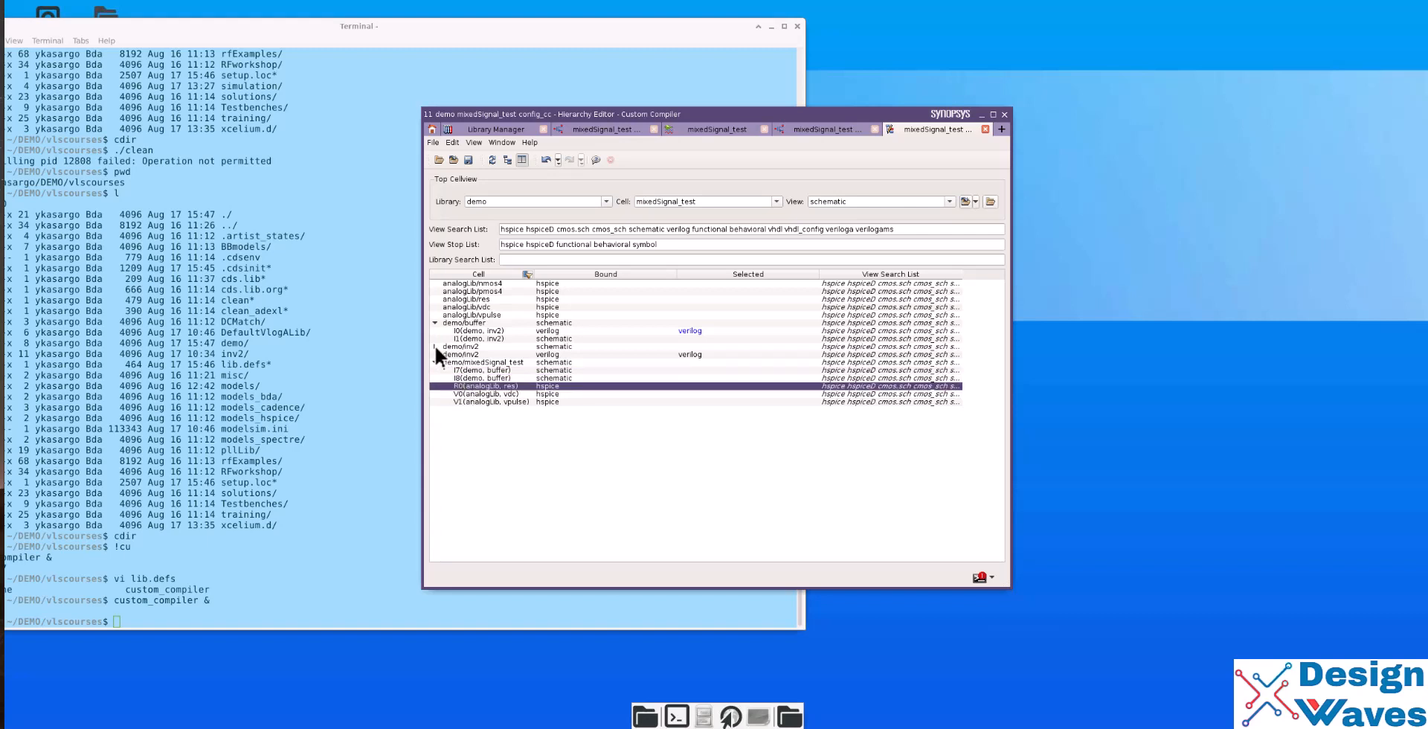
- Bind the inverter cell to verilog after briefly choosing its functional view
left_click(436, 347)
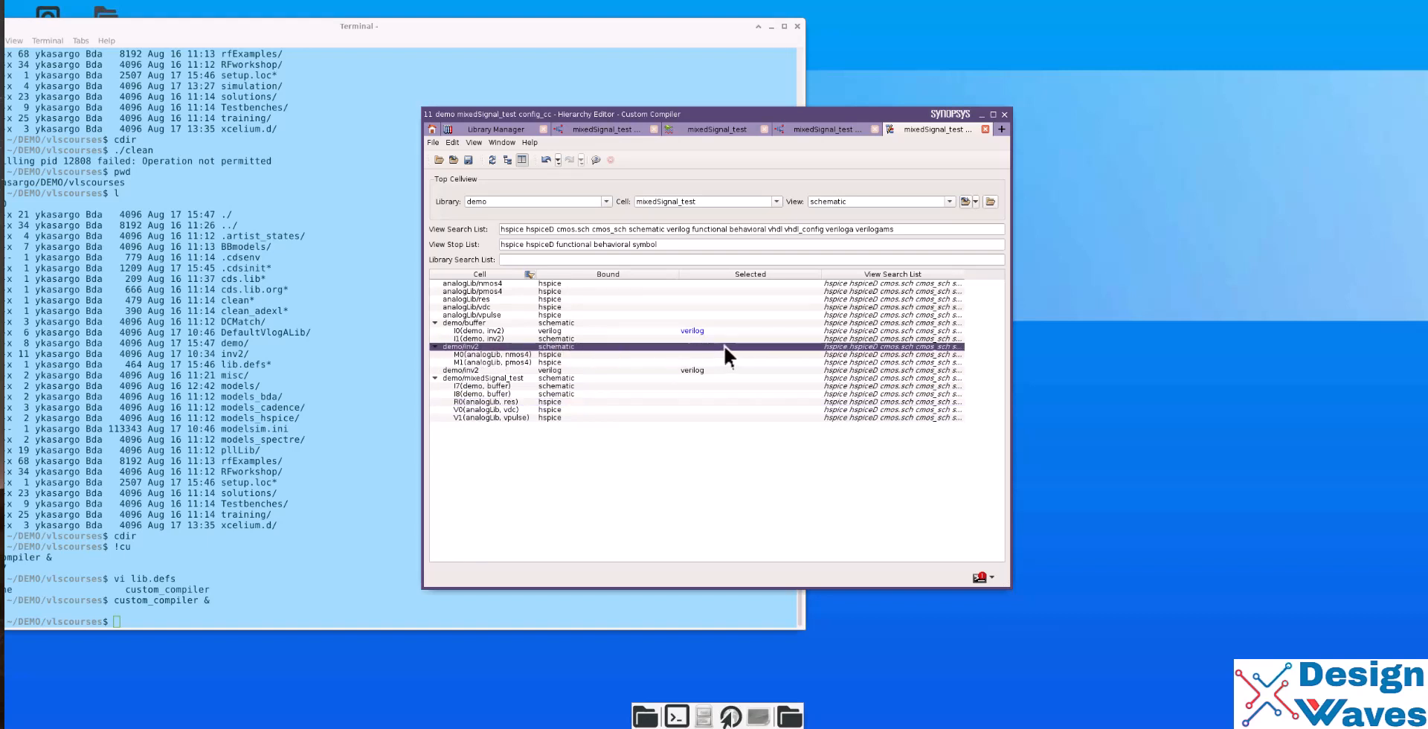
left_click(796, 347)
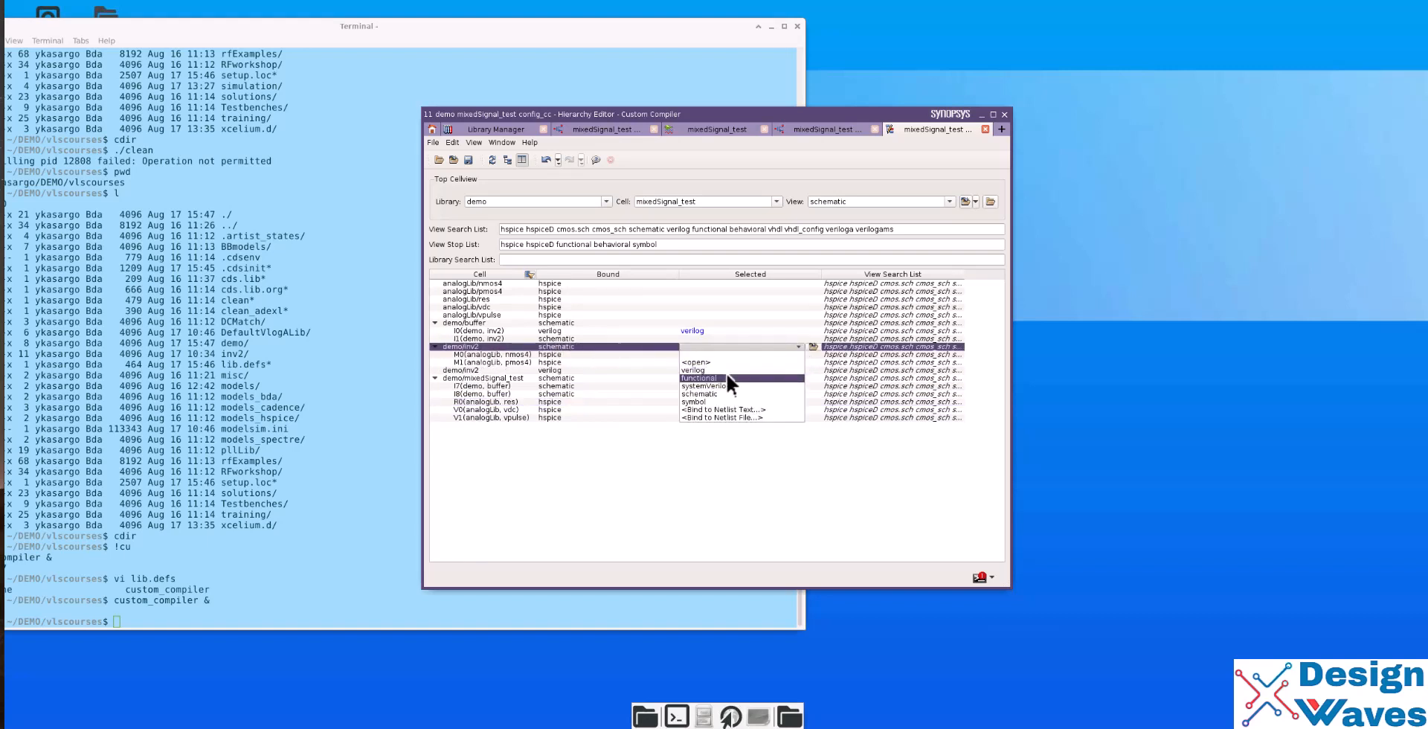
left_click(702, 380)
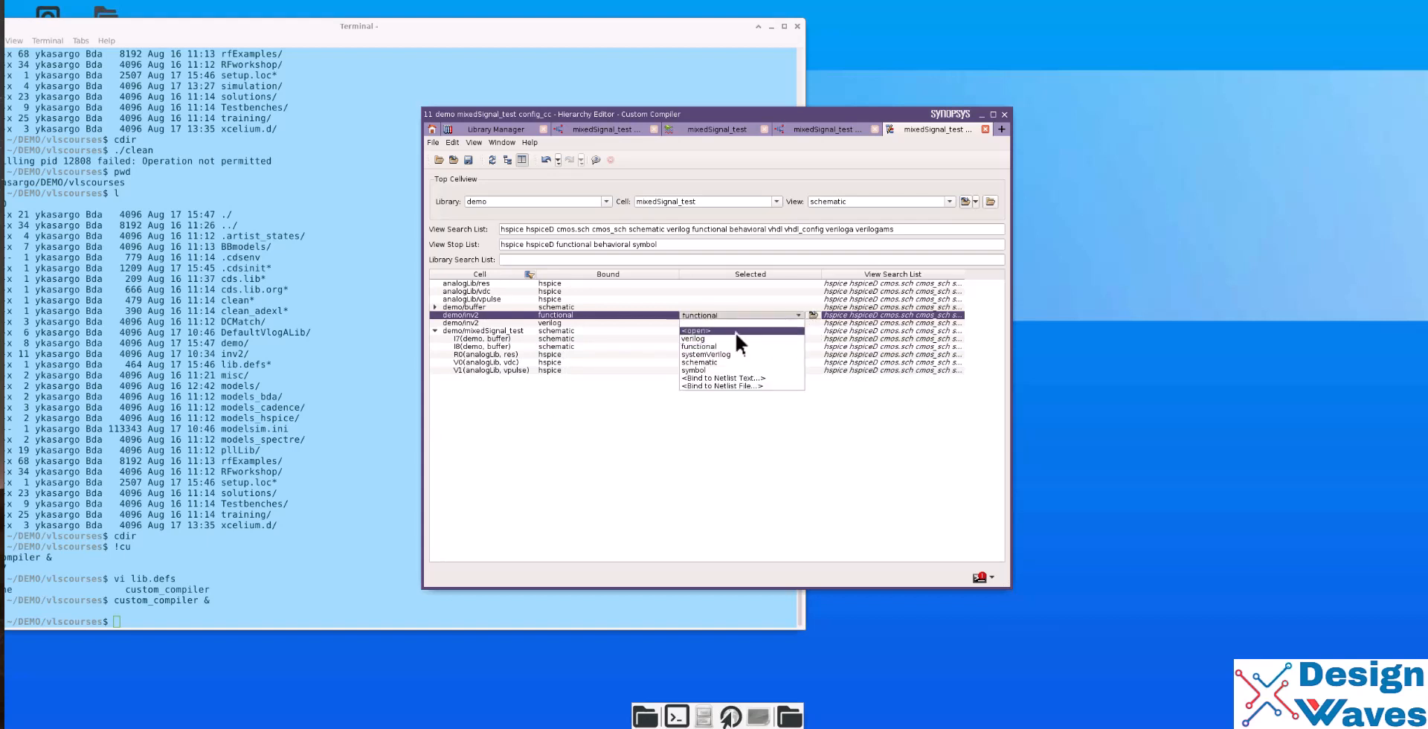
left_click(694, 338)
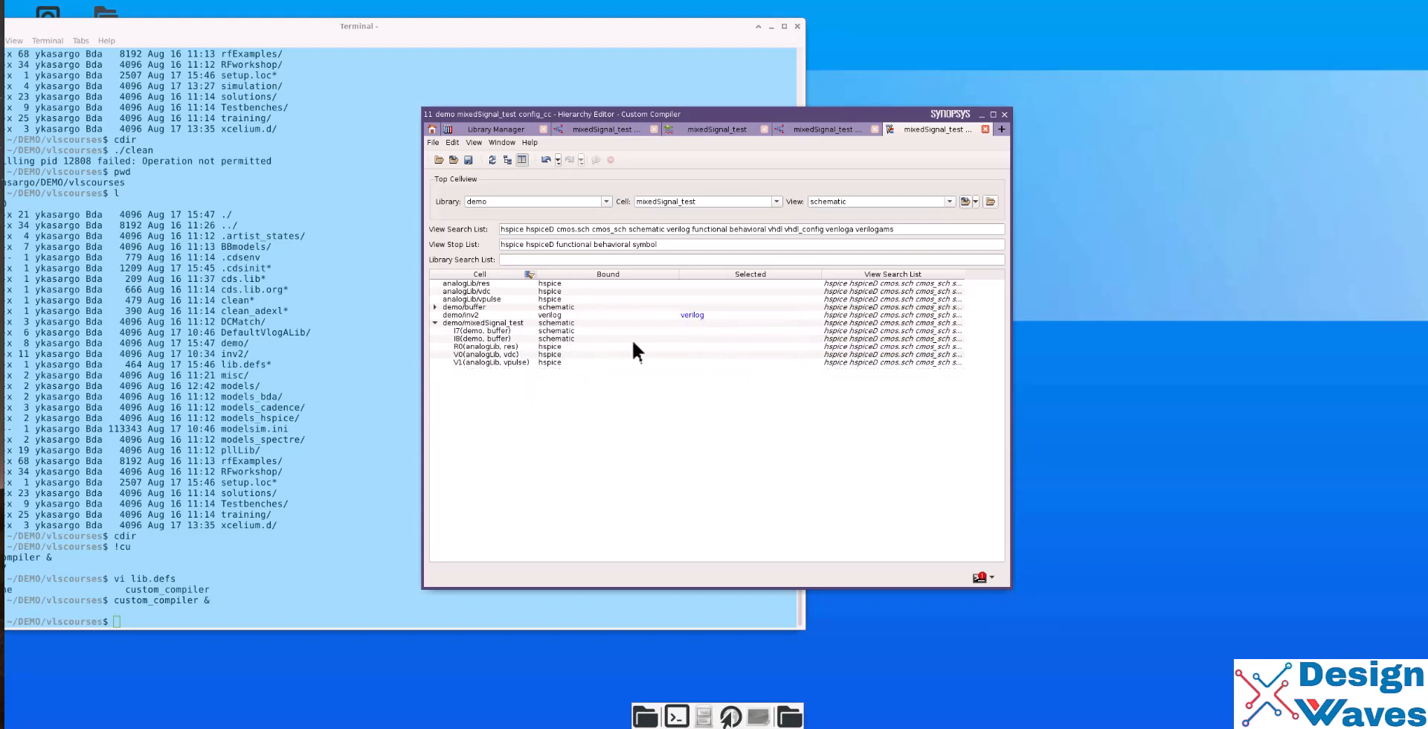
- Expand the buffer to show inverters I0 and I1, then return to SAE
left_click(483, 315)
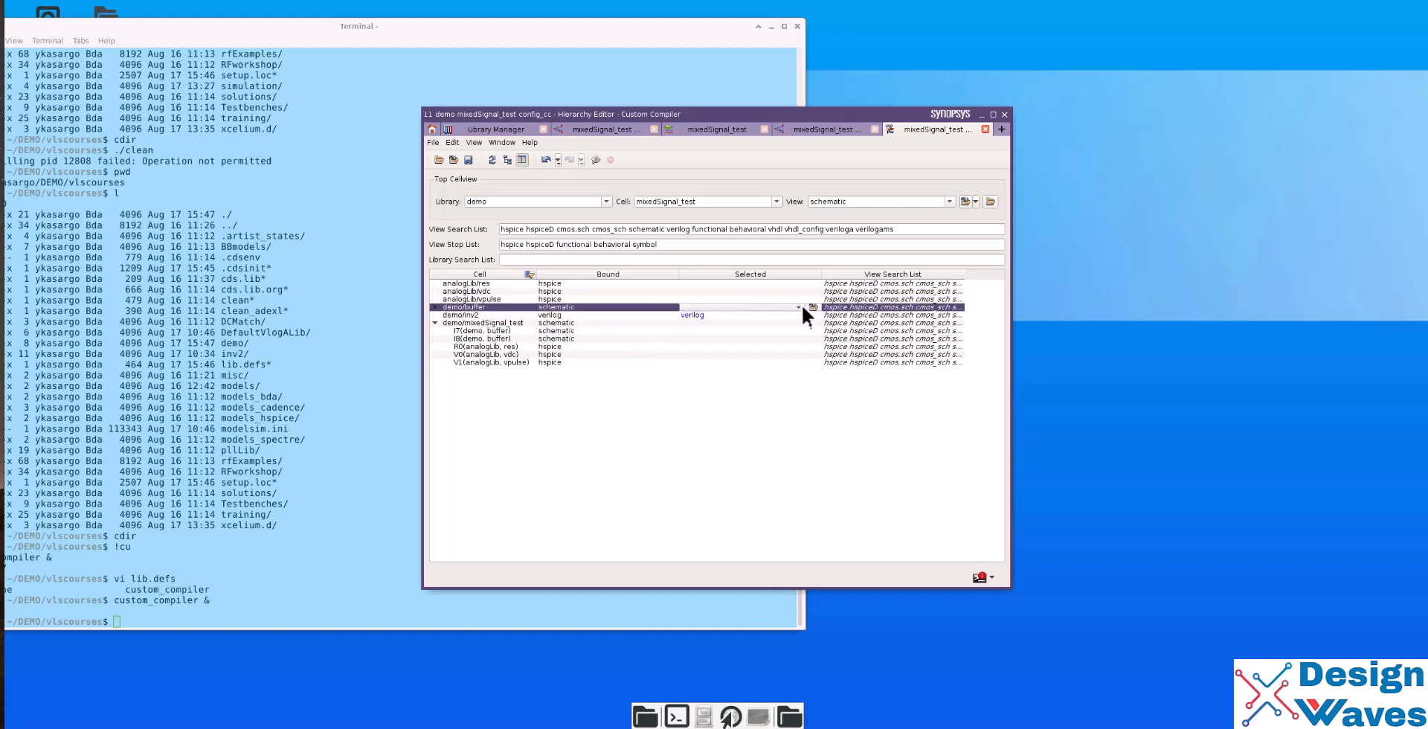
mouse_move(668, 451)
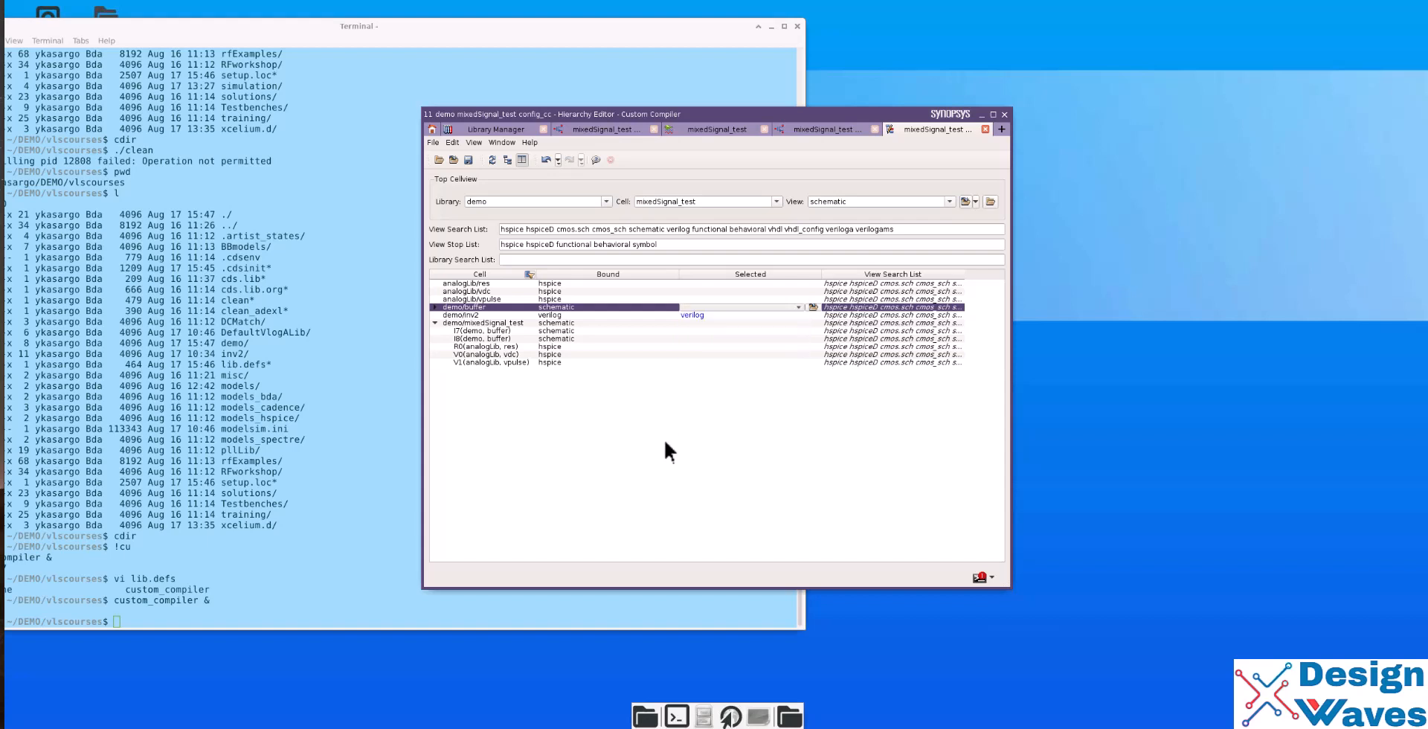
left_click(482, 315)
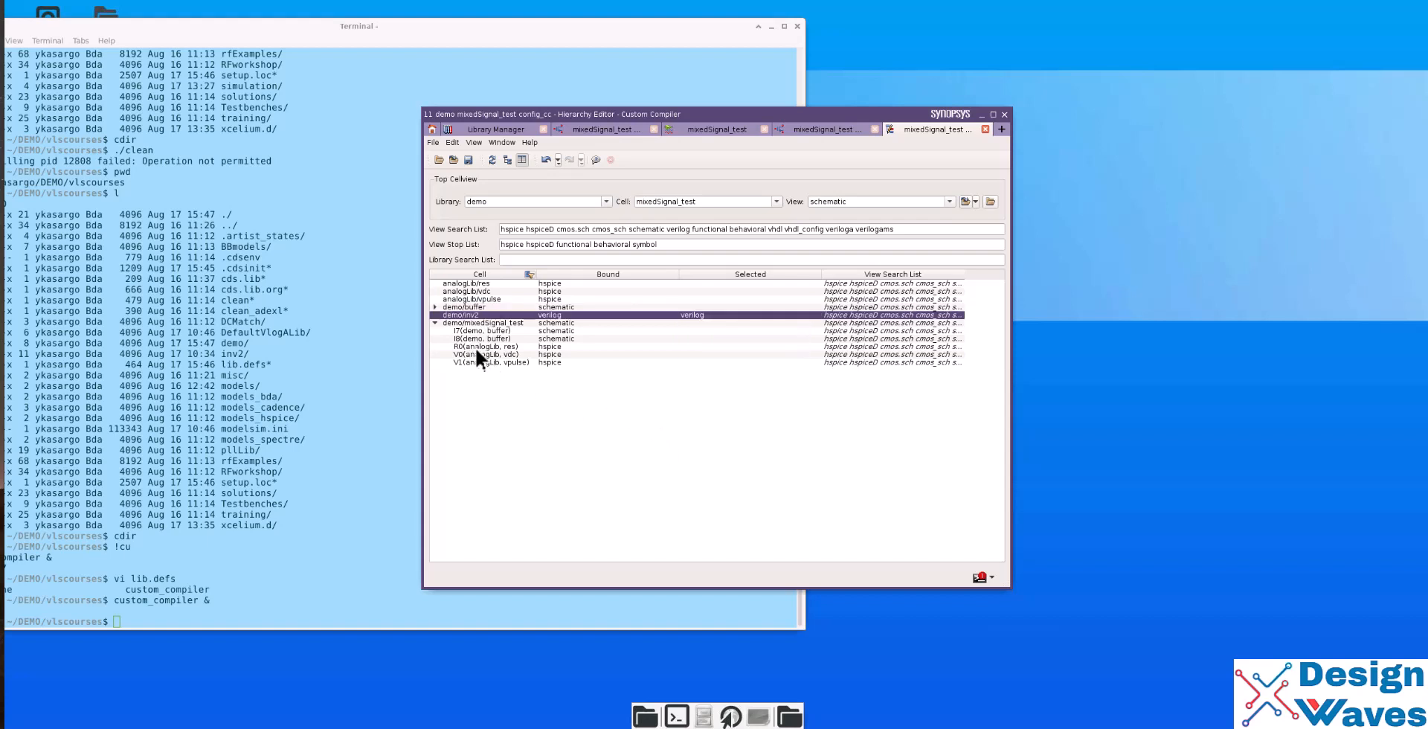
left_click(488, 330)
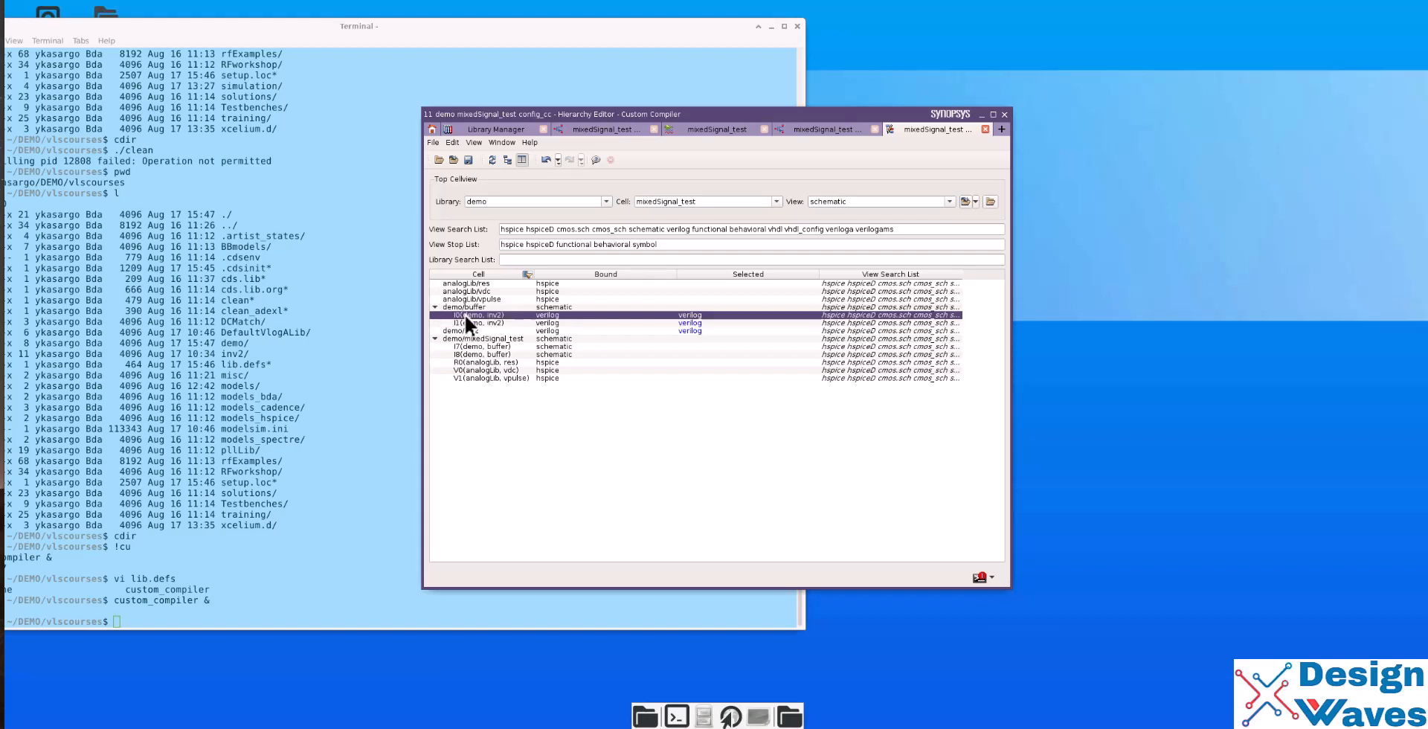
left_click(474, 323)
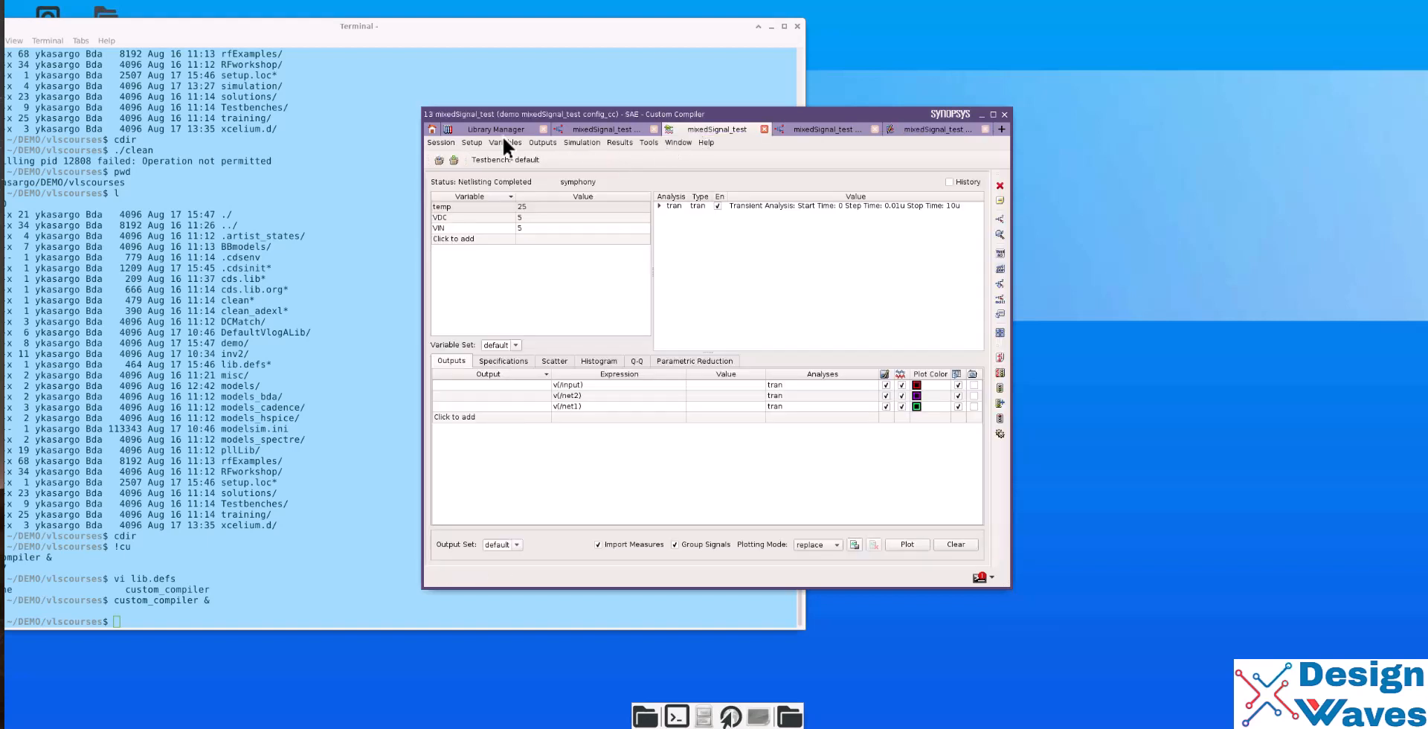
- Add models/mymodels2.scs as a new model file entry for the testbench
left_click(472, 142)
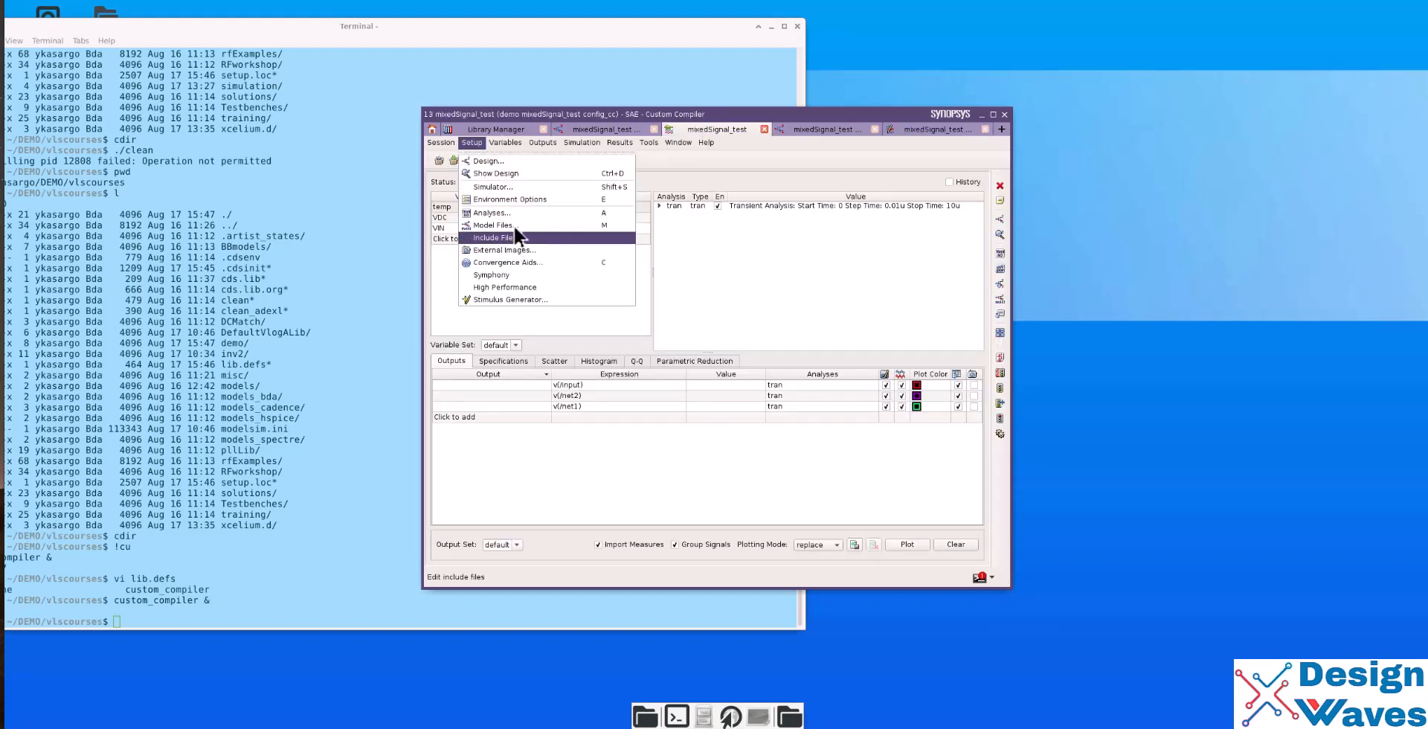
left_click(495, 226)
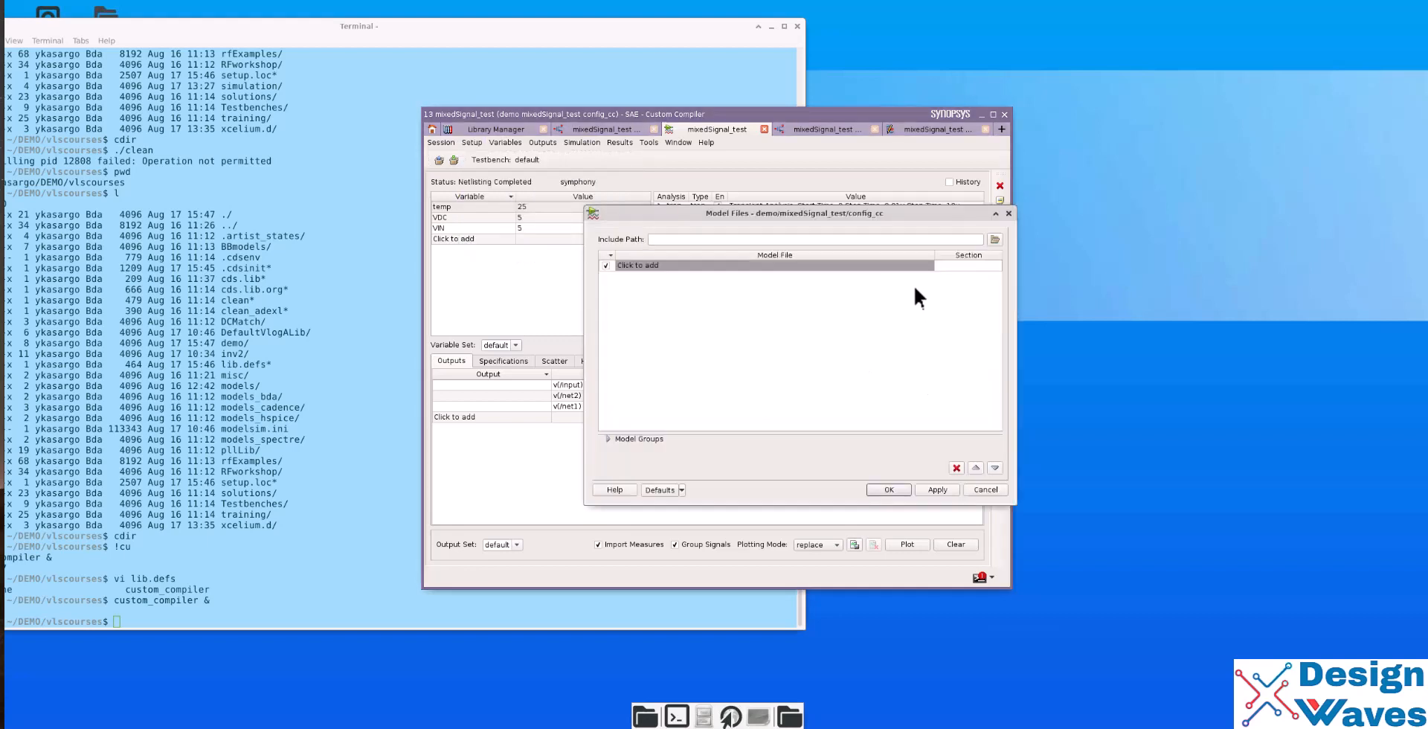
left_click(772, 265)
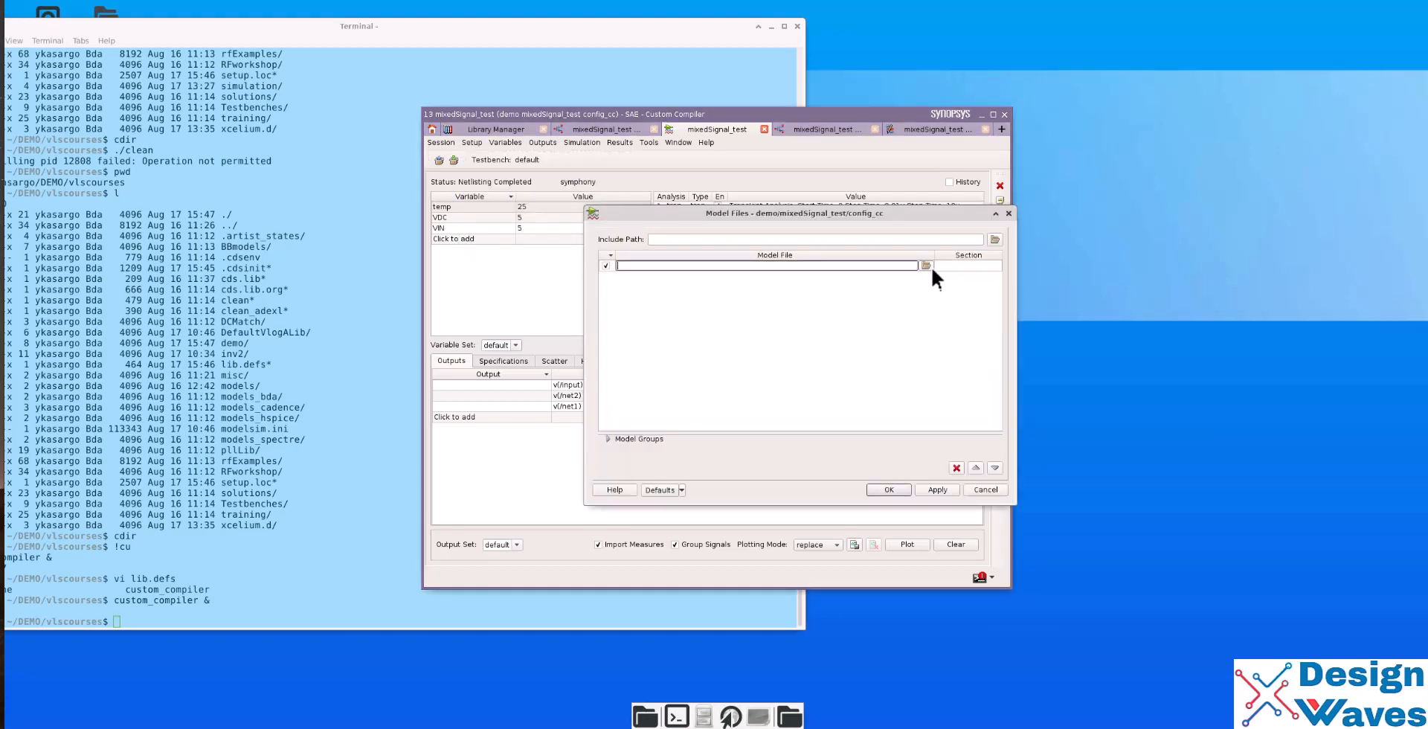
left_click(926, 265)
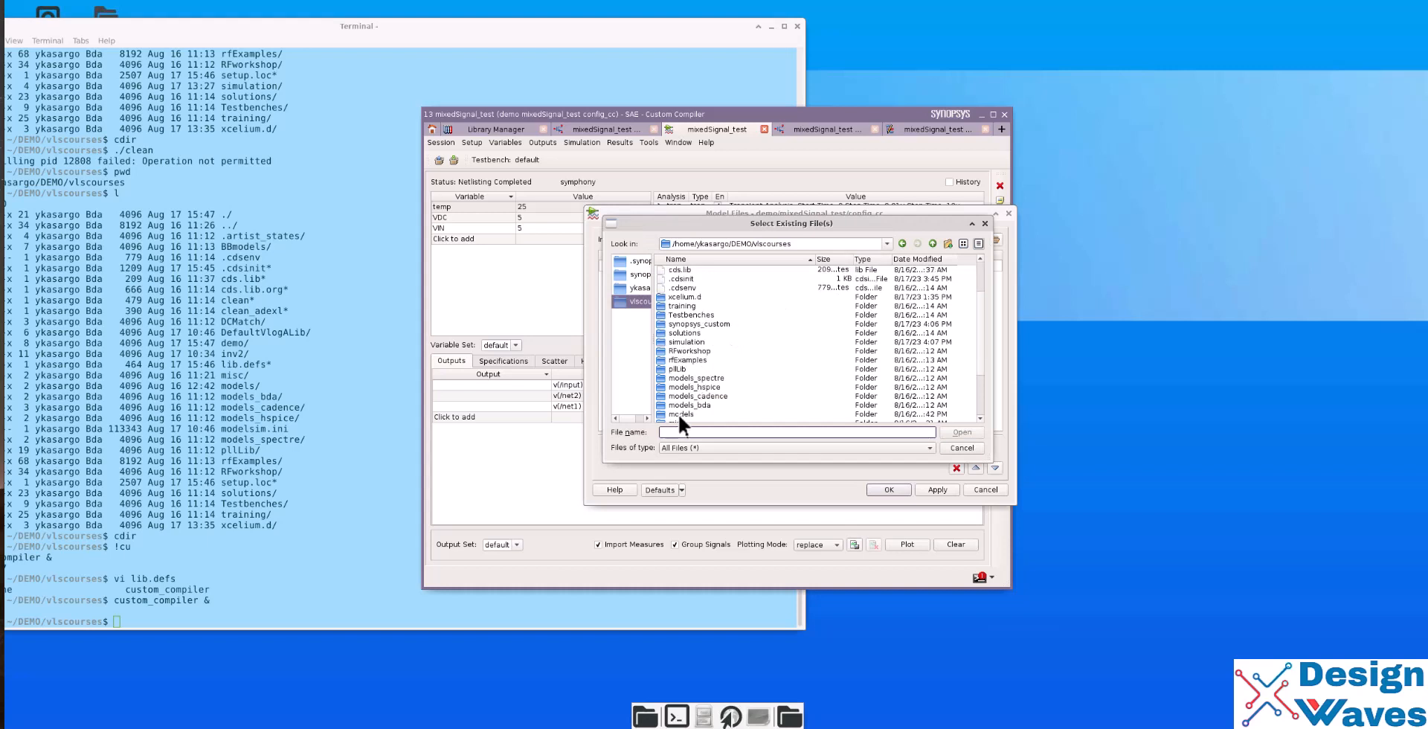
double_click(681, 414)
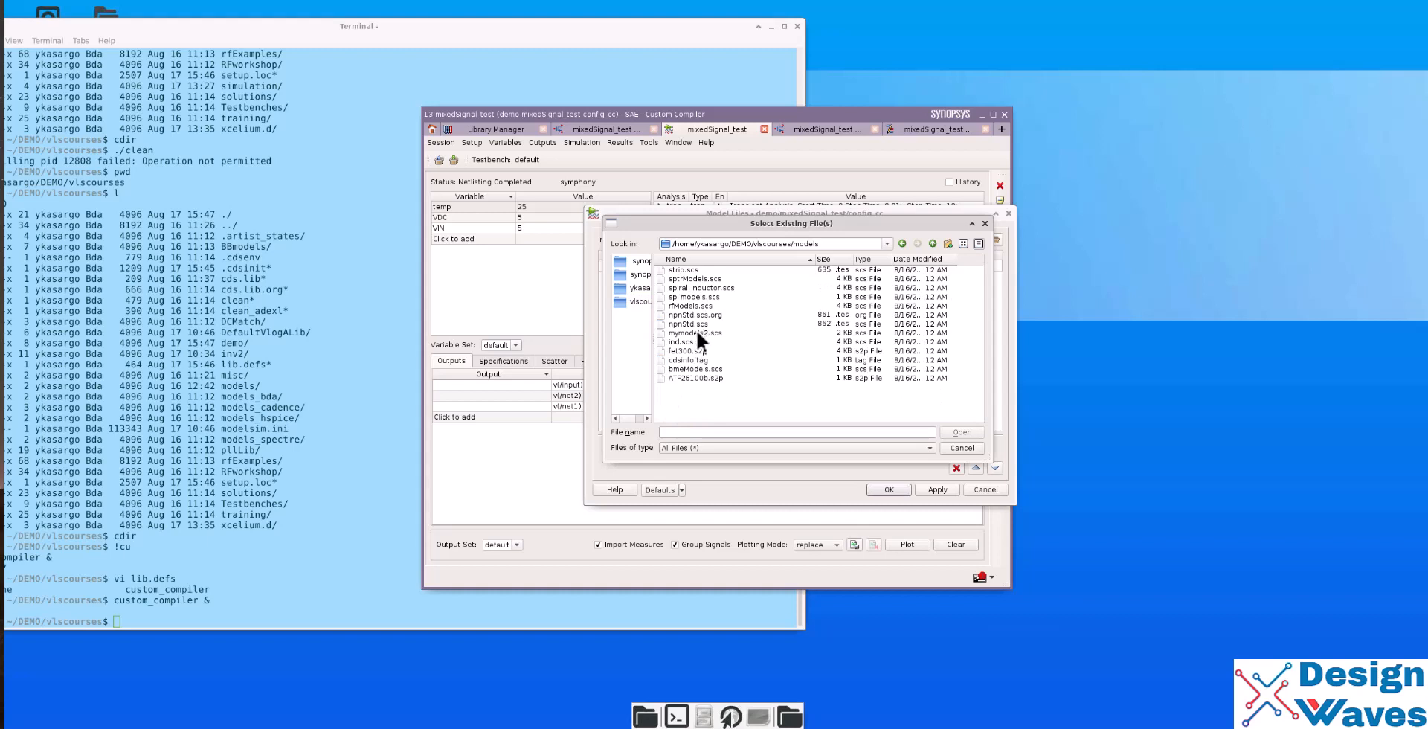
left_click(694, 332)
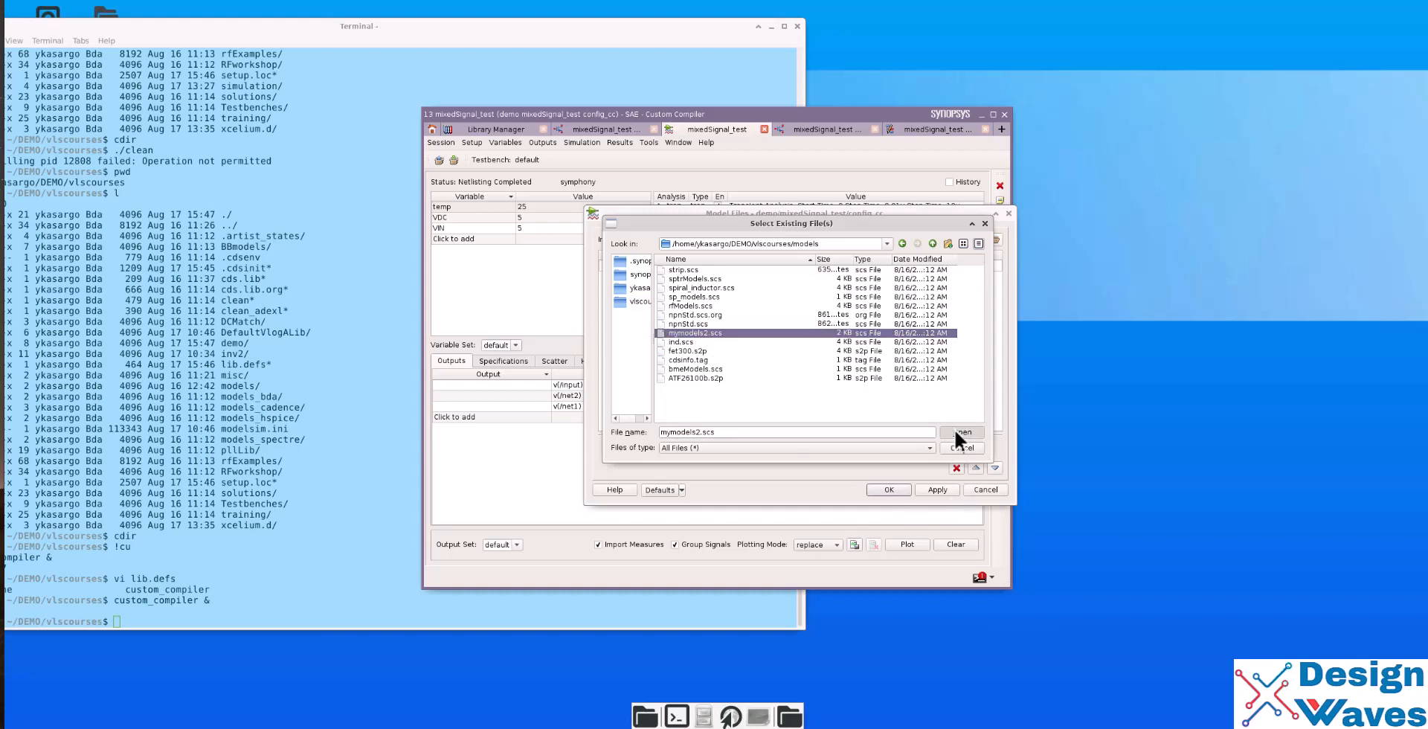
left_click(963, 432)
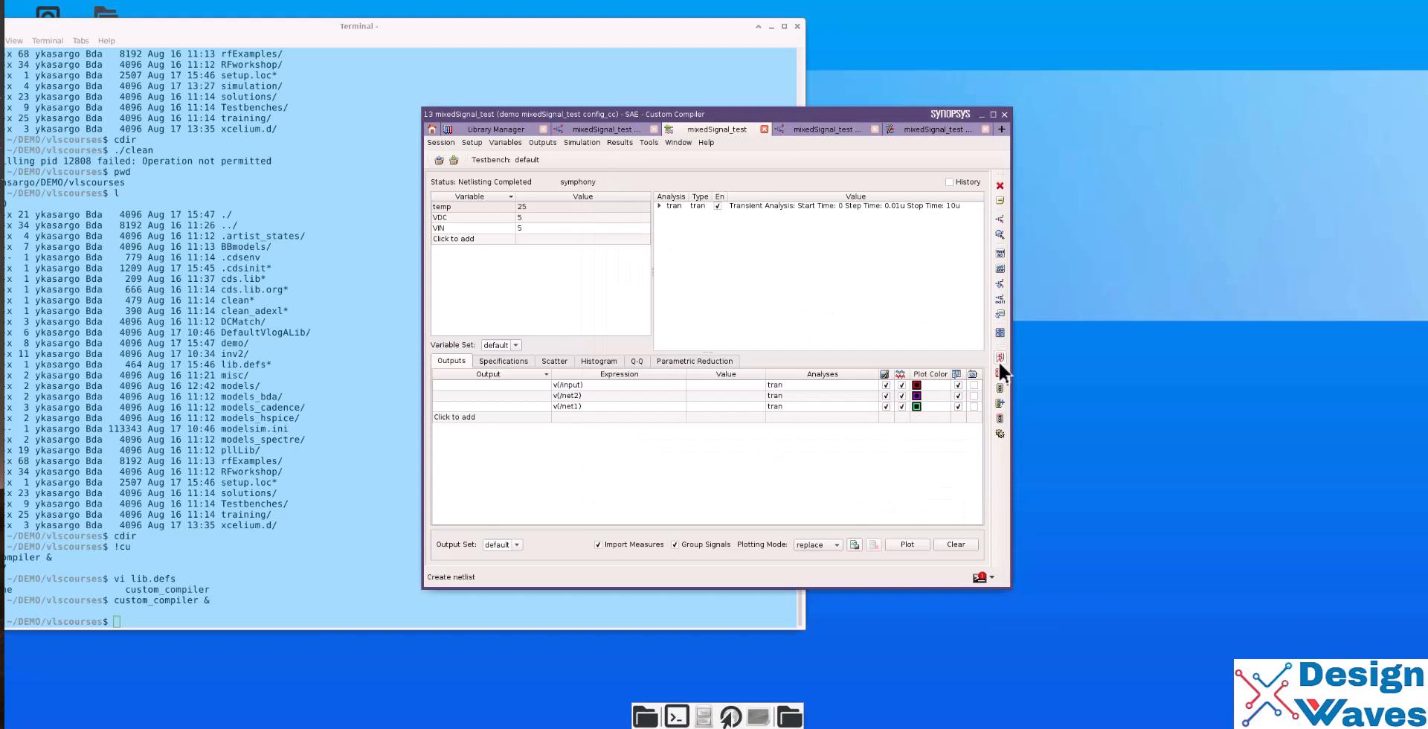
- Choose symphony from the Simulator dropdown in the simulator setup
left_click(471, 143)
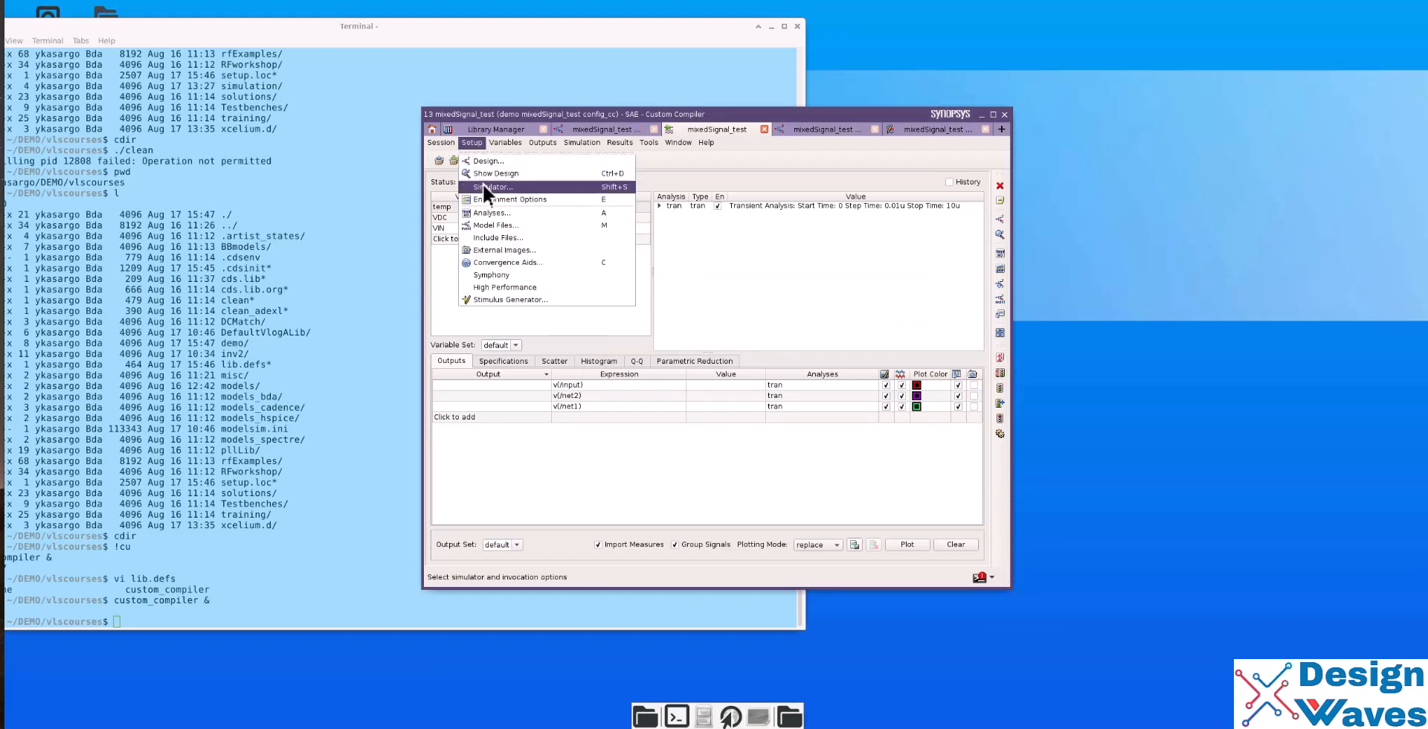
left_click(495, 187)
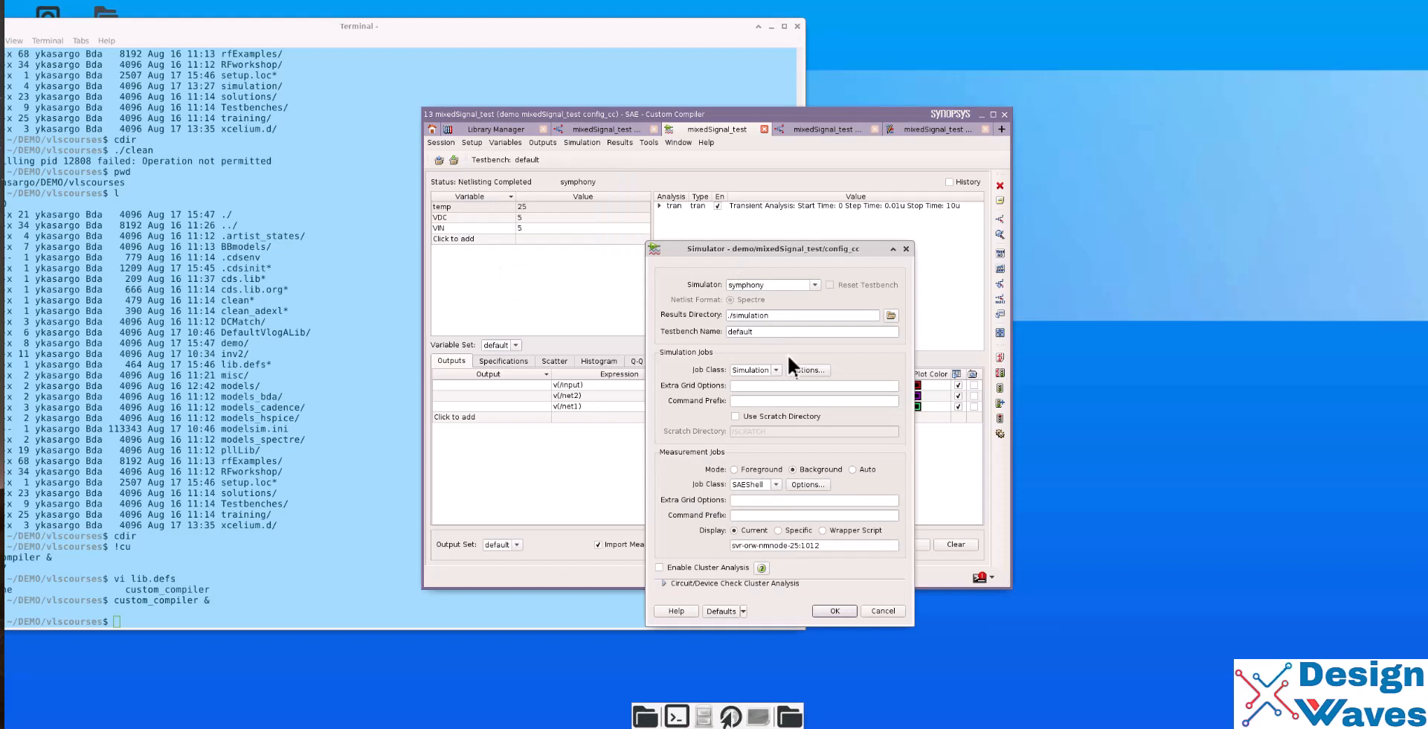
left_click(808, 285)
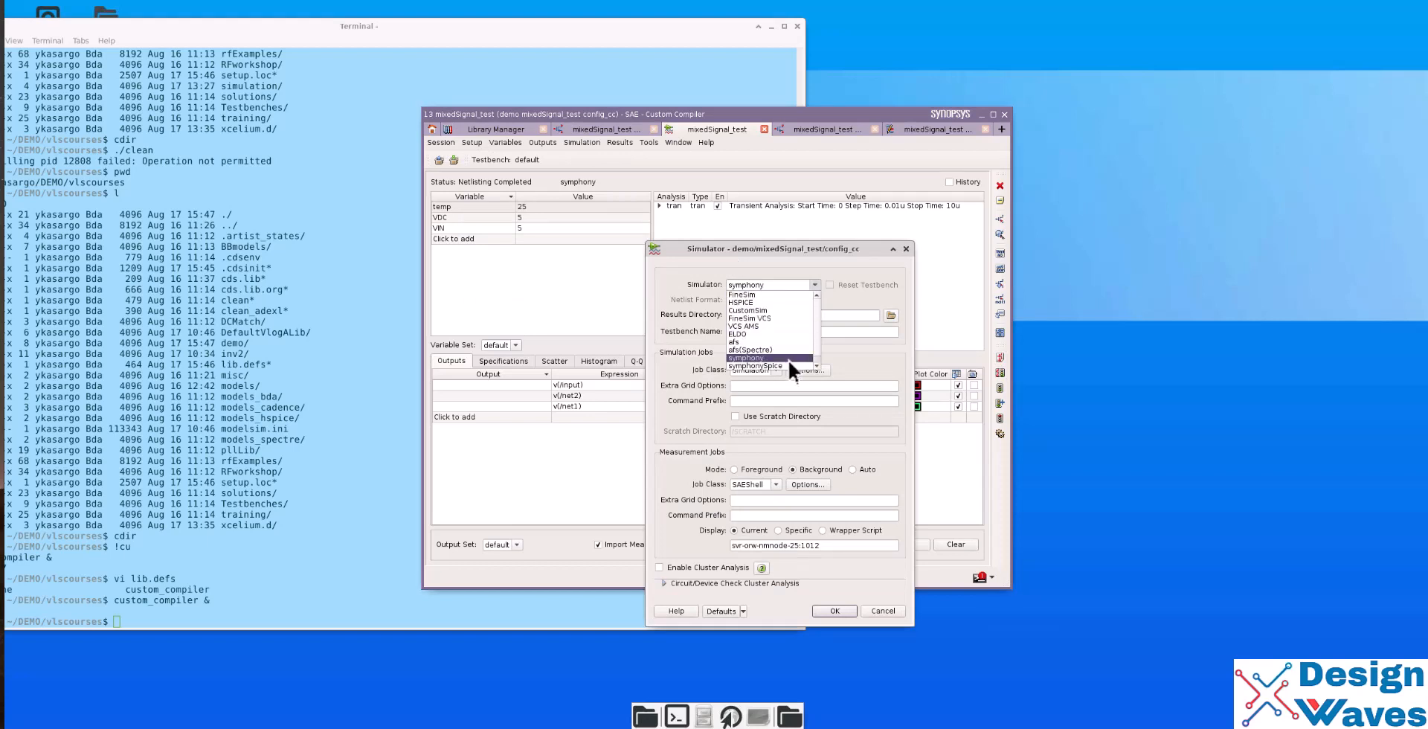
left_click(833, 610)
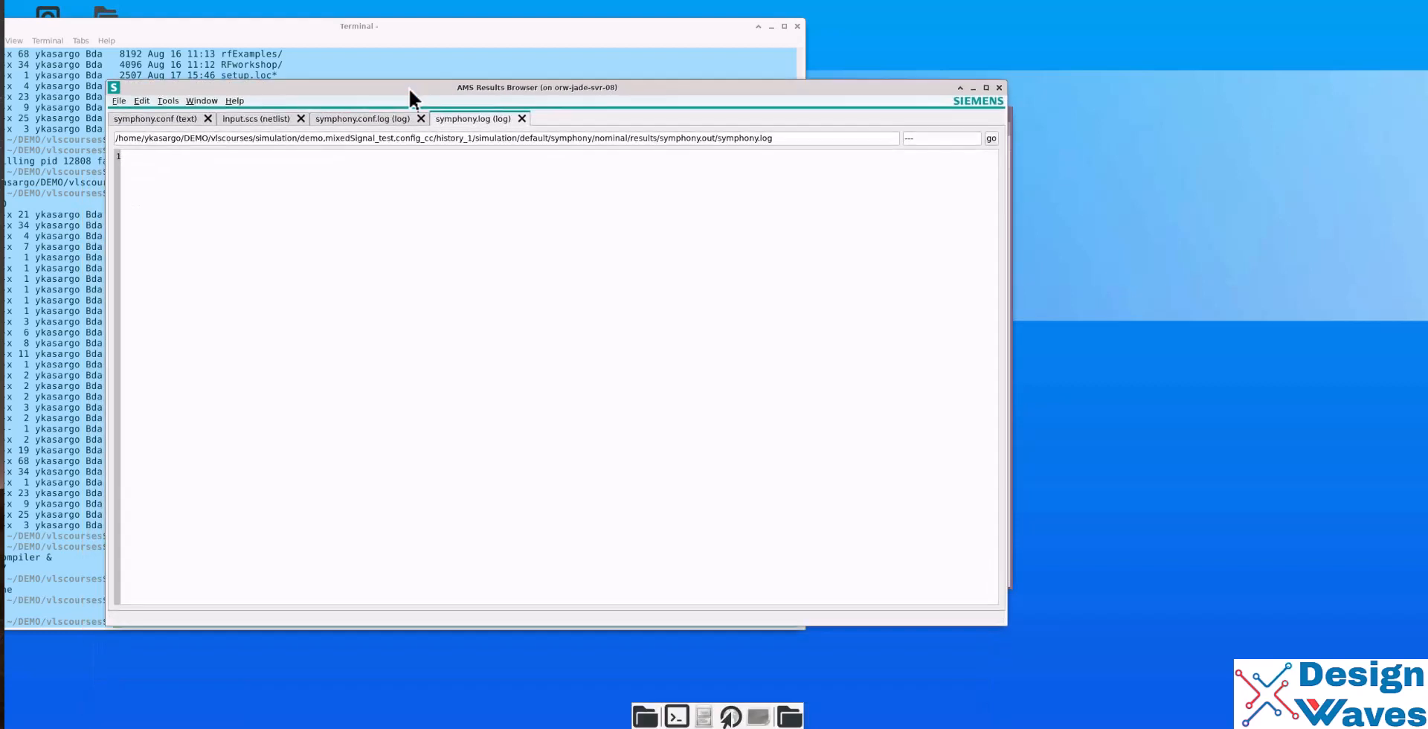
- Review the input.scs netlist and symphony.conf tabs, then return to the SAE session
left_click(256, 119)
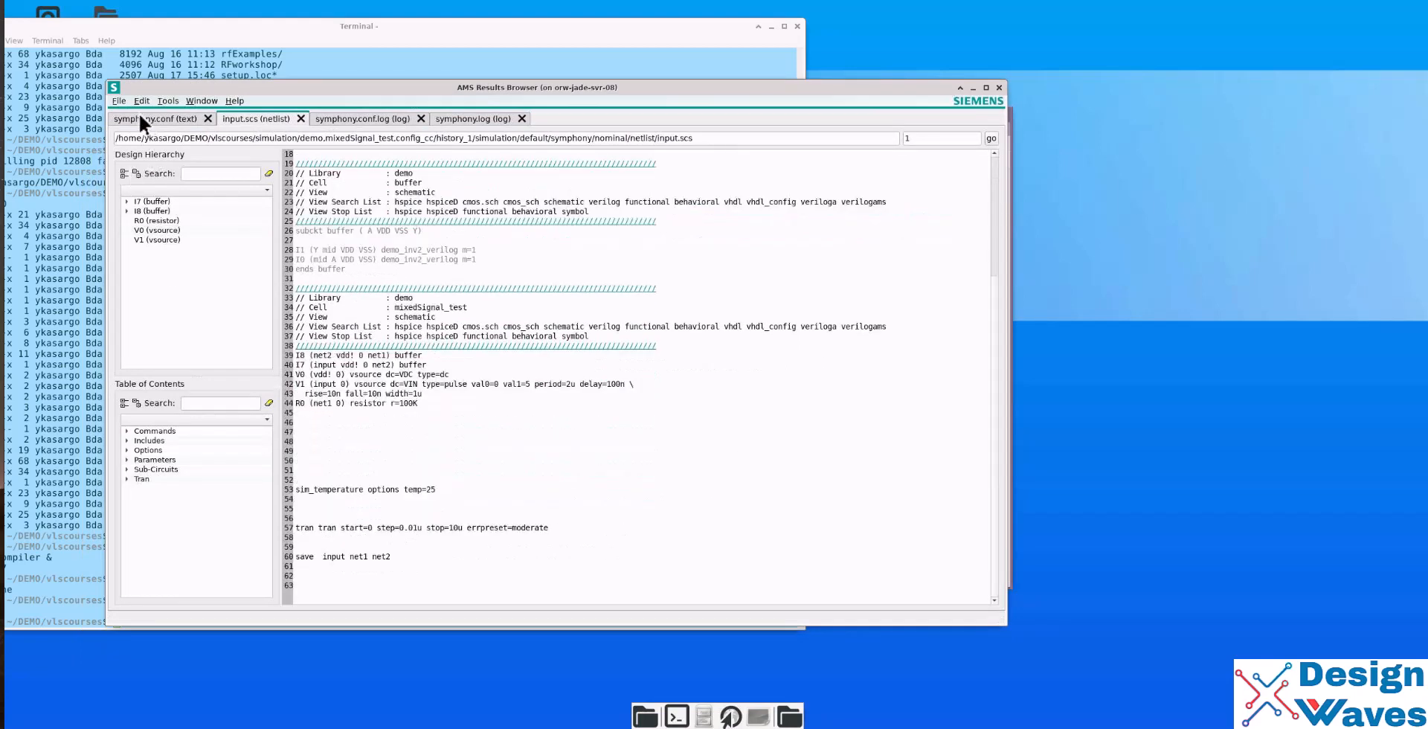
left_click(155, 119)
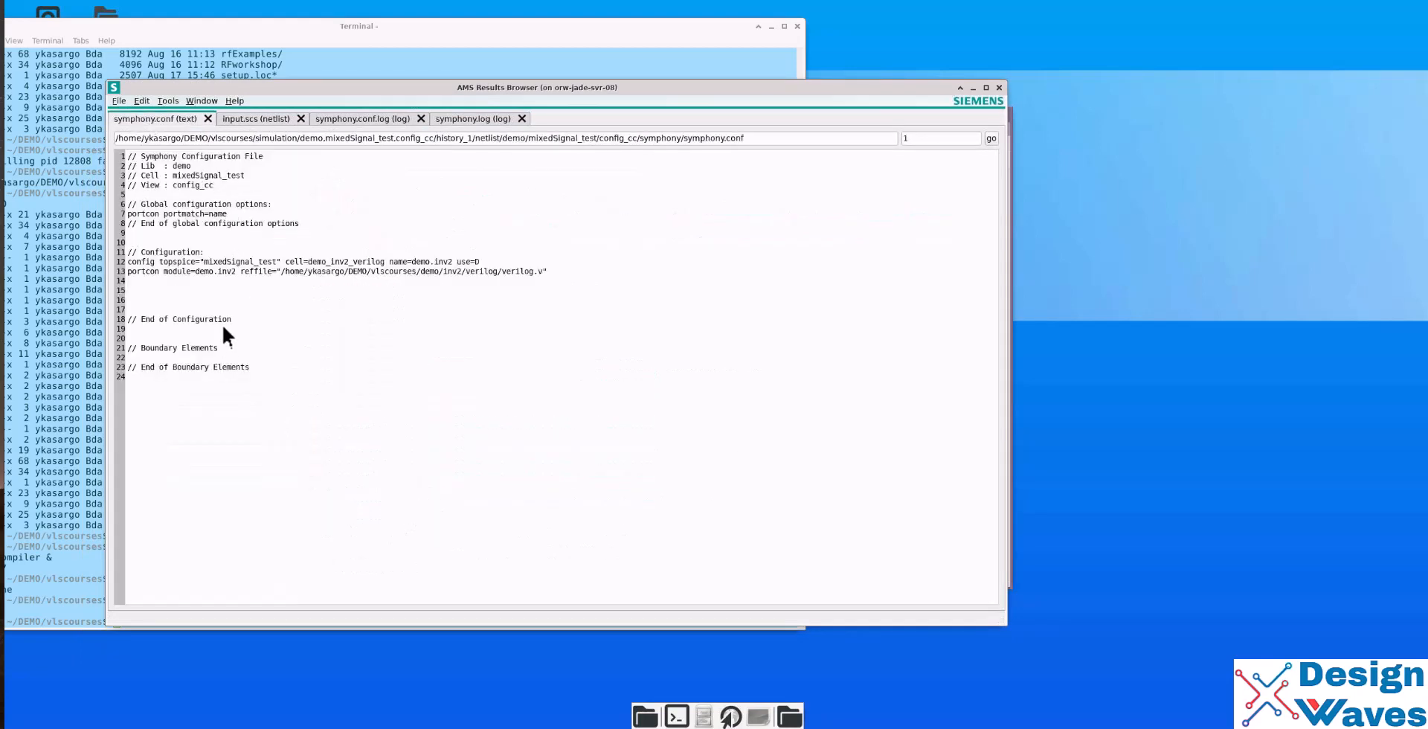
mouse_move(191, 349)
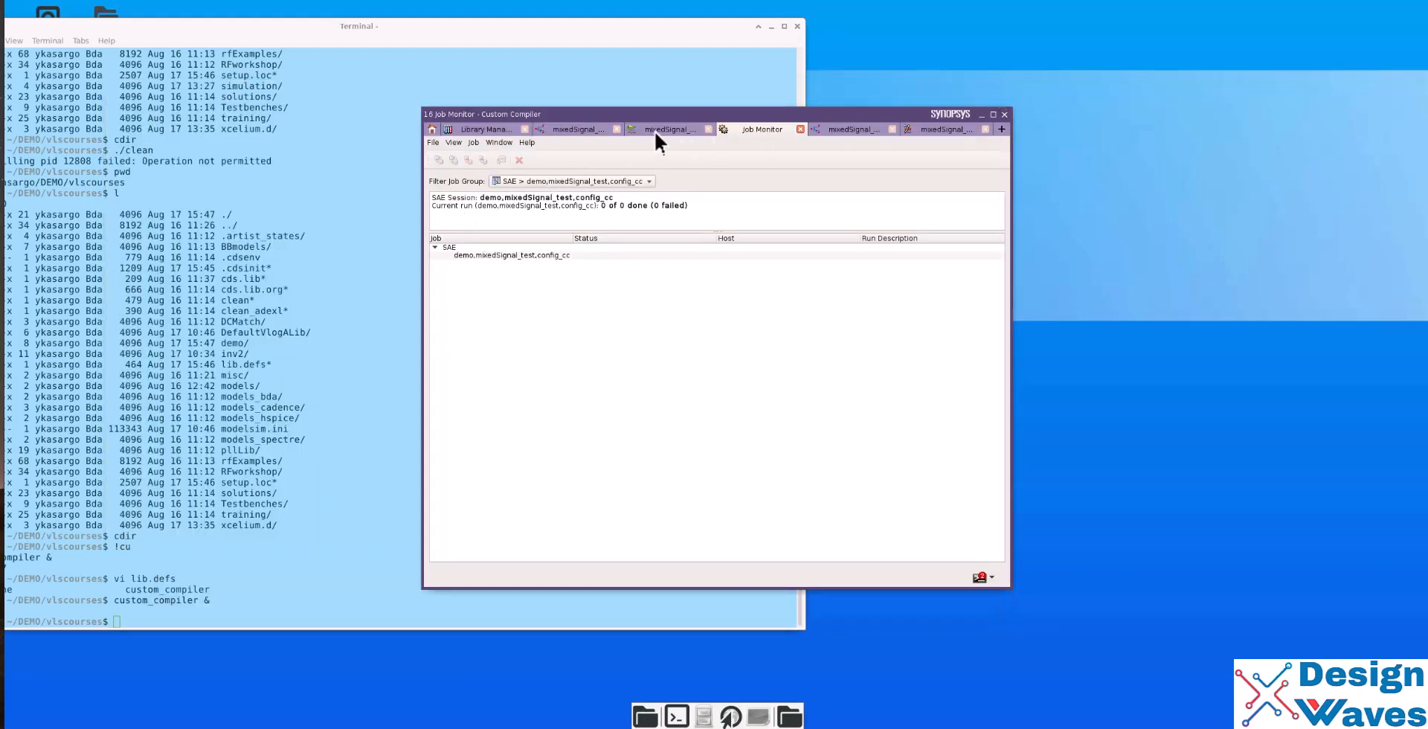
left_click(669, 129)
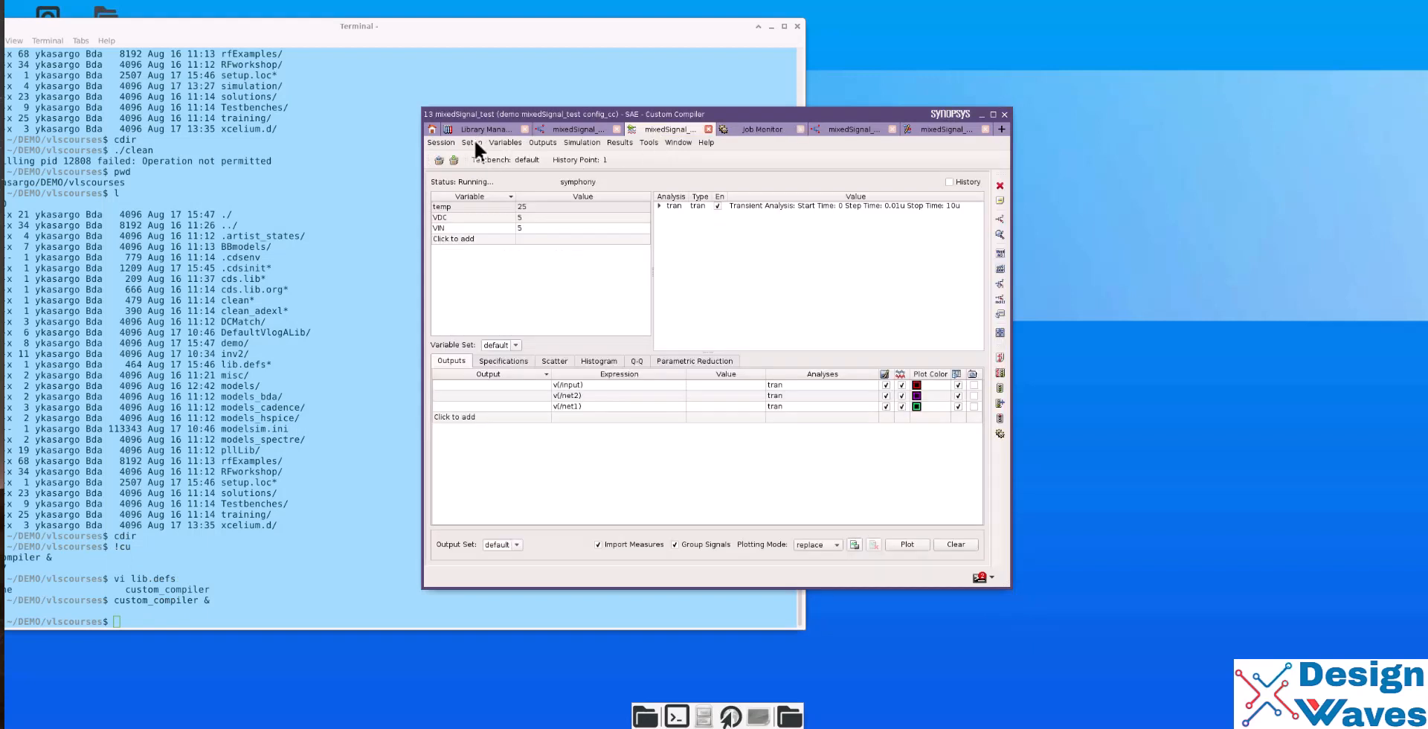
- Open the Symphony options, keeping Questa digital solver and 1 Step Flow (qverilog)
left_click(472, 142)
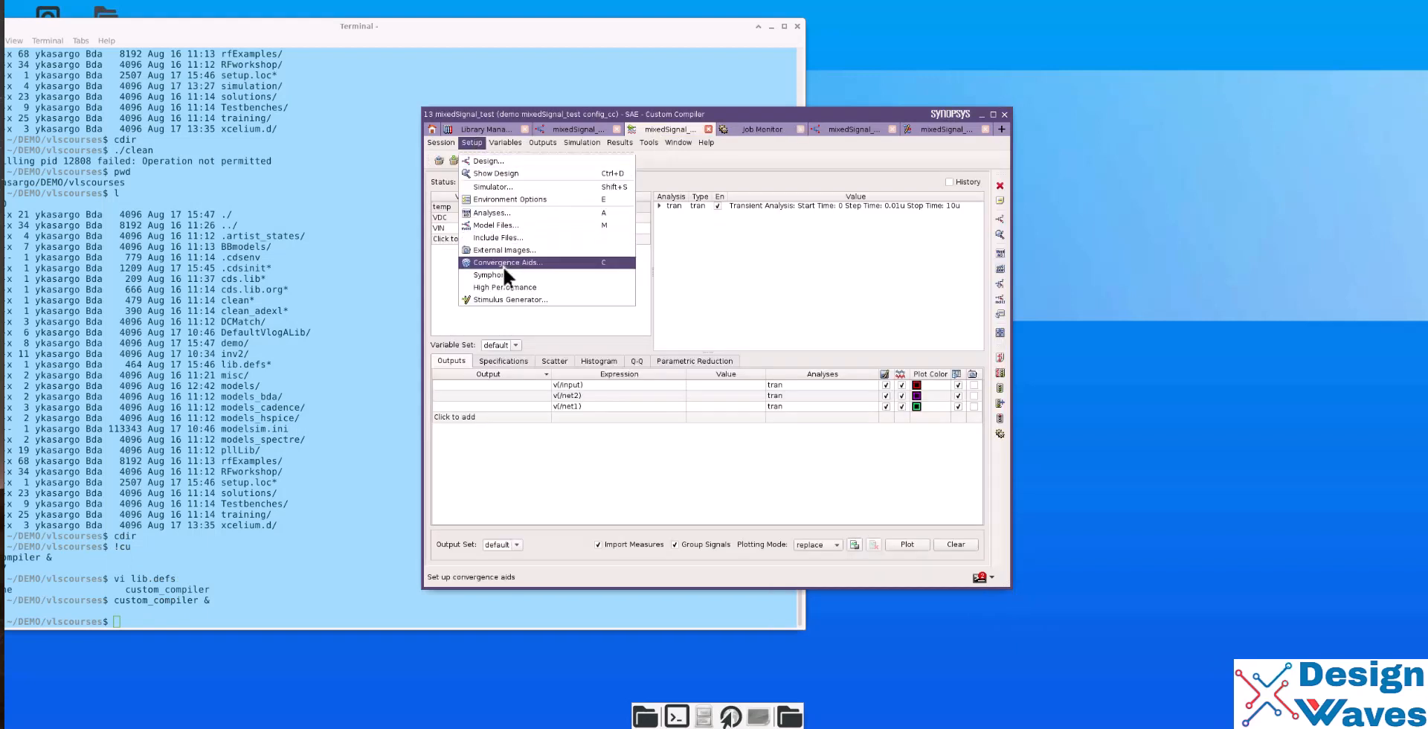
left_click(490, 275)
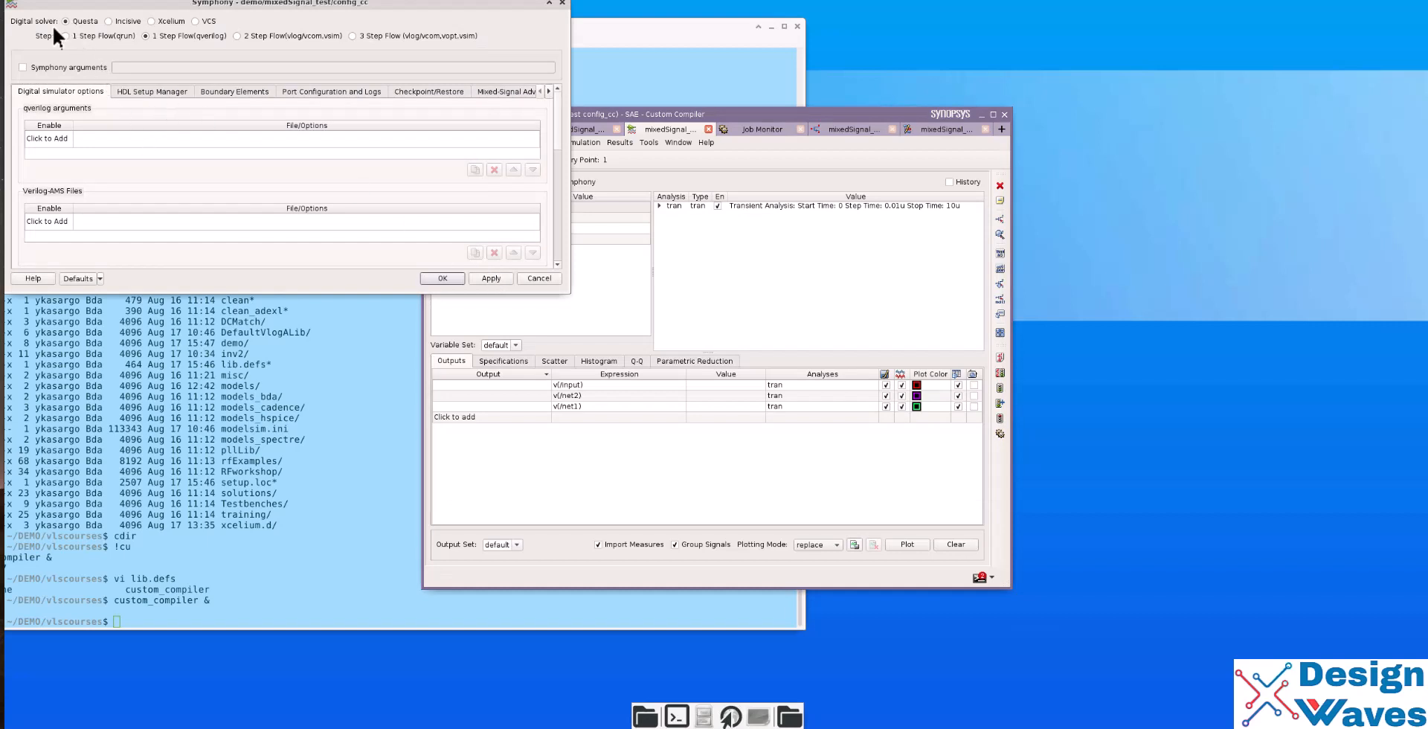
mouse_move(105, 17)
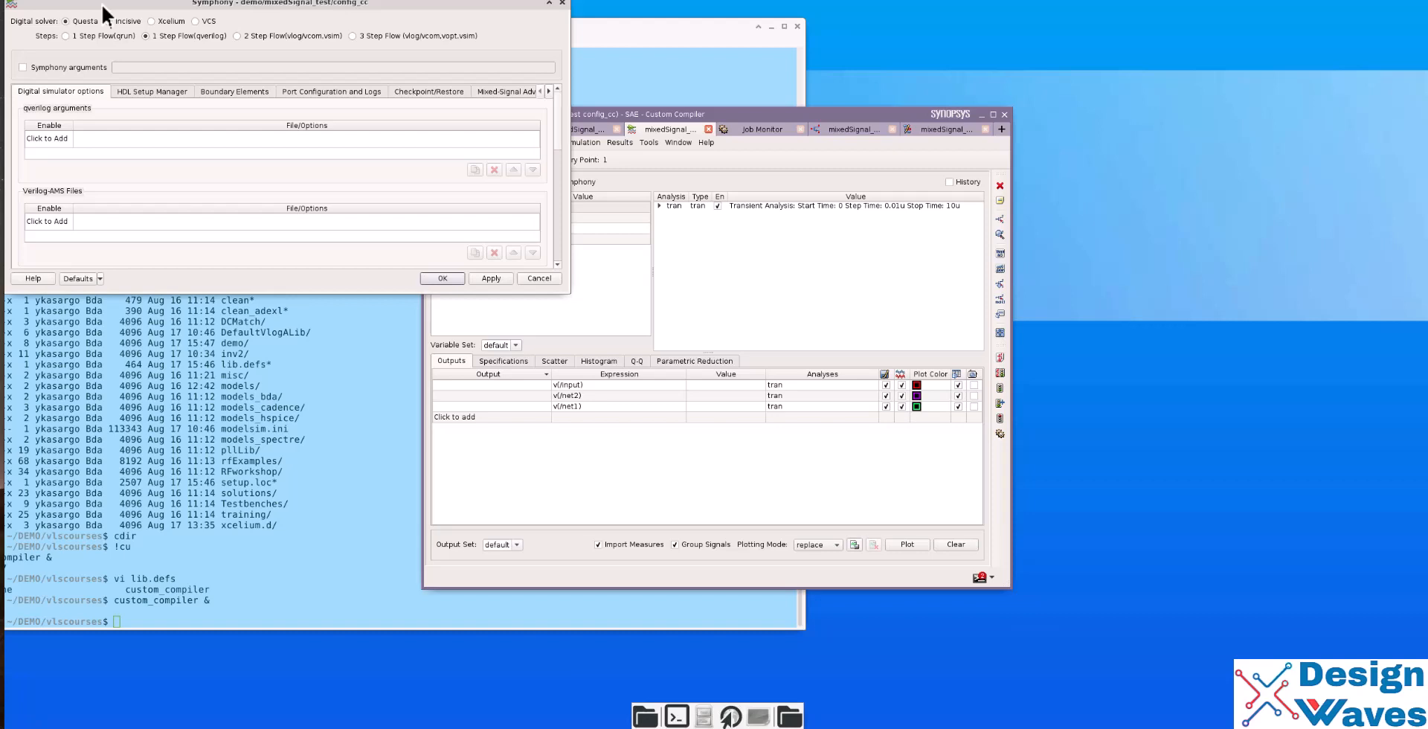
mouse_move(61, 41)
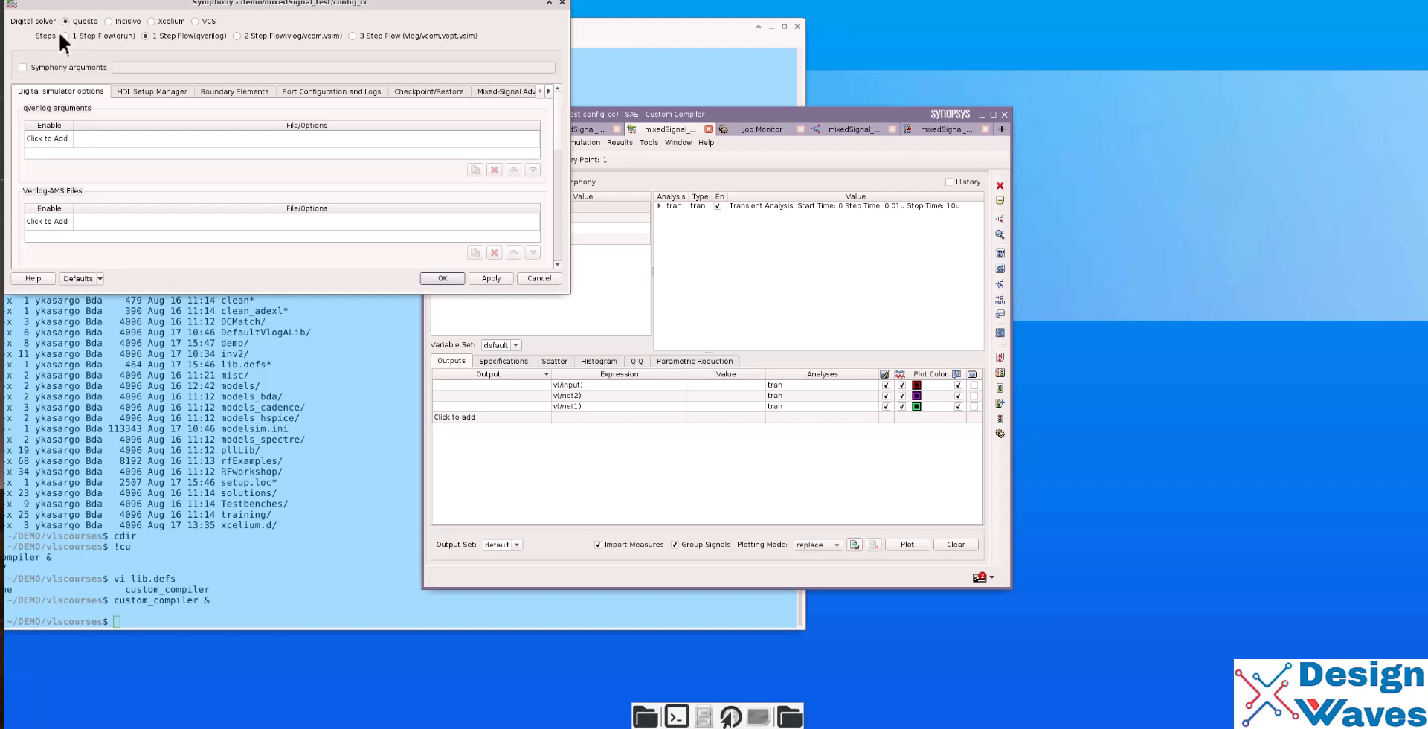
mouse_move(73, 41)
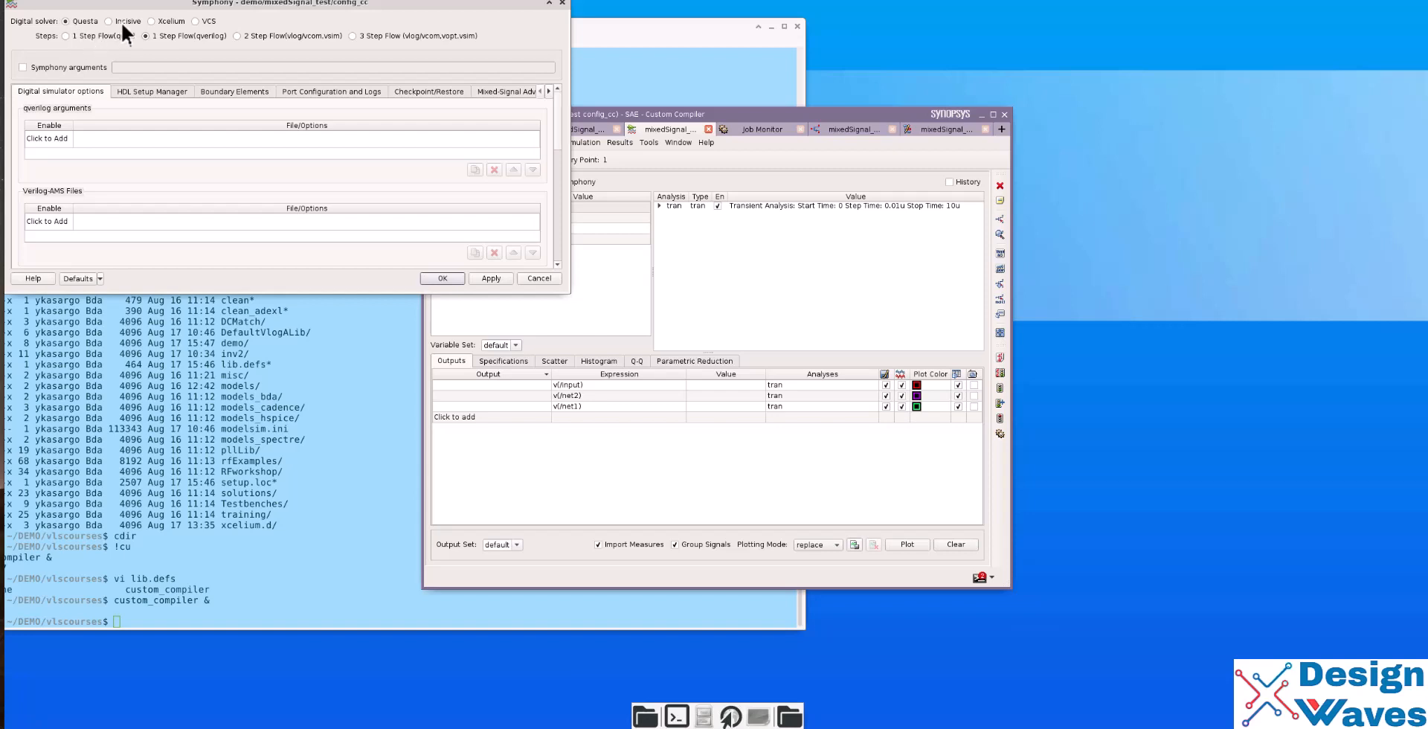
mouse_move(123, 36)
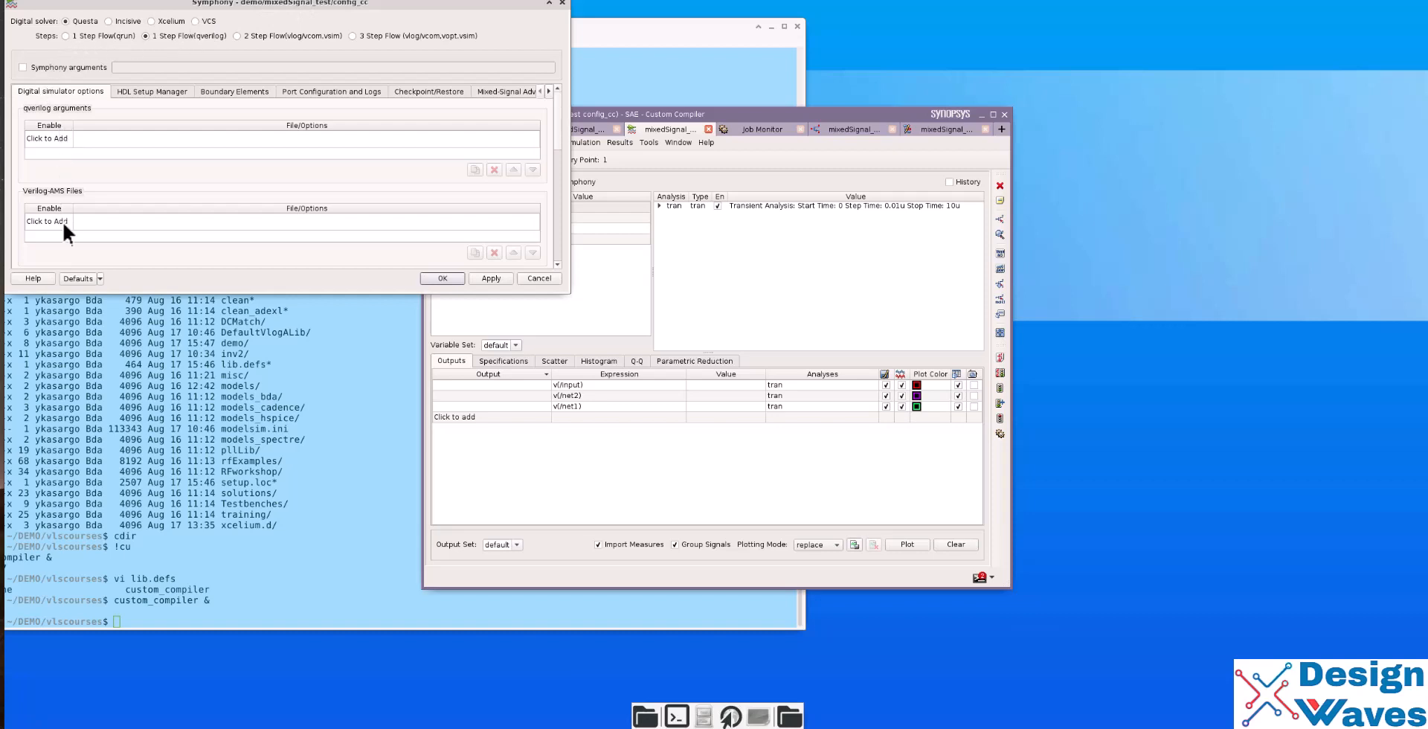
mouse_move(113, 194)
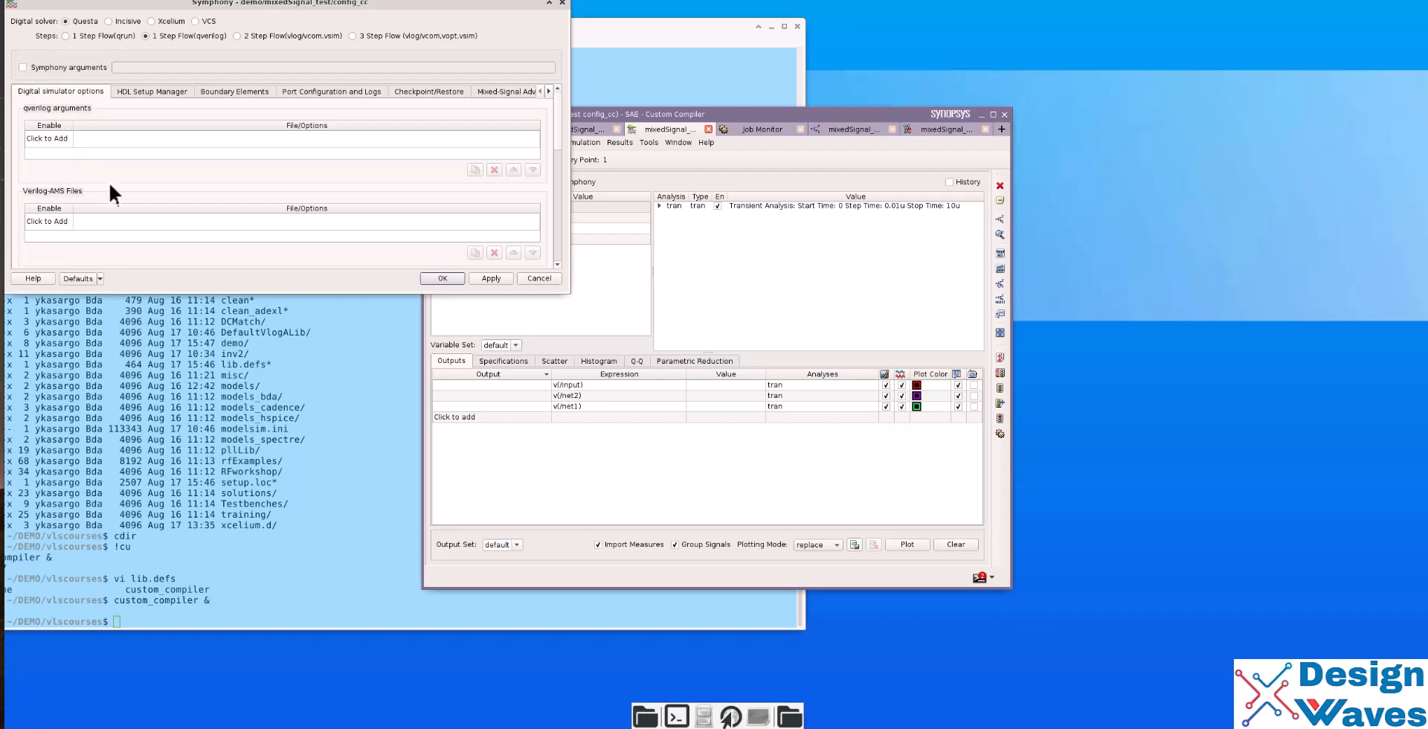
scroll("down", 3)
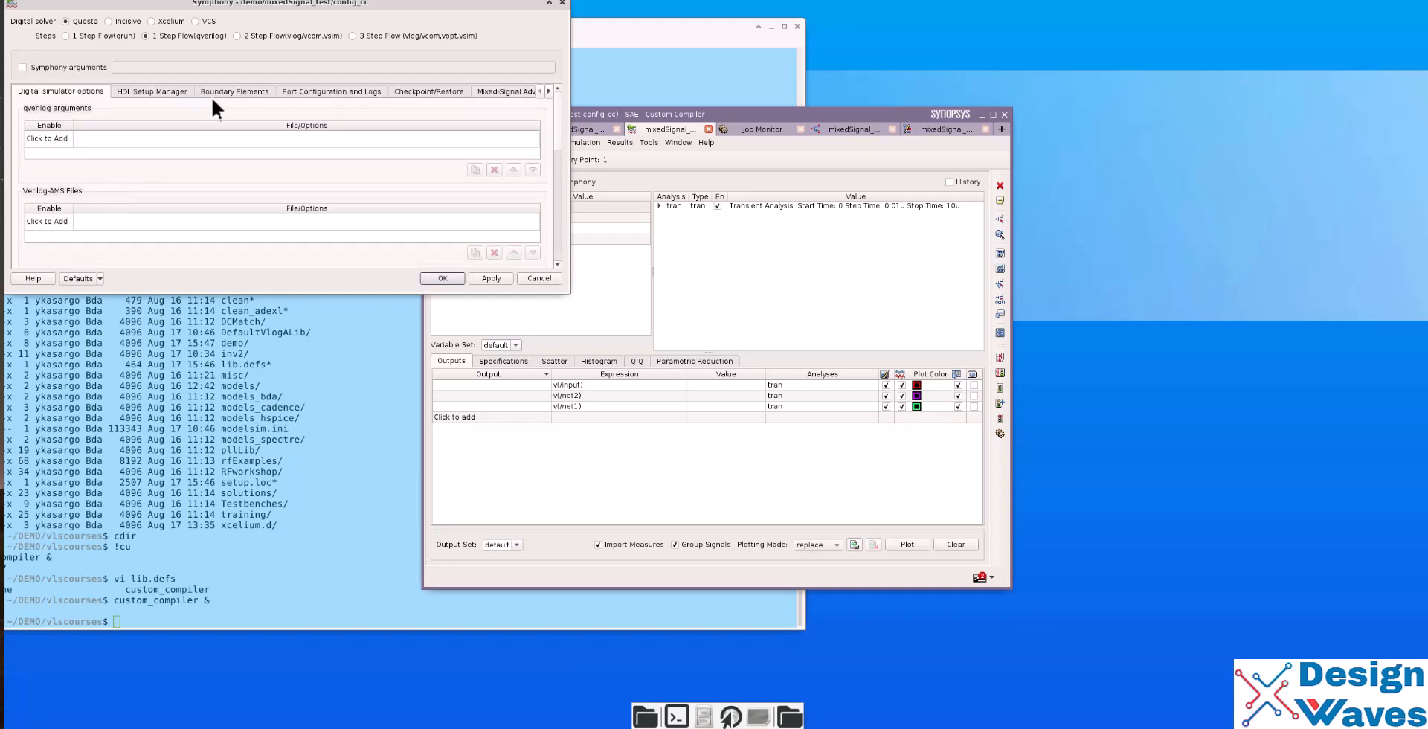
- Add a global preset boundary element with vsup=5 and close the boundary element setup
left_click(234, 91)
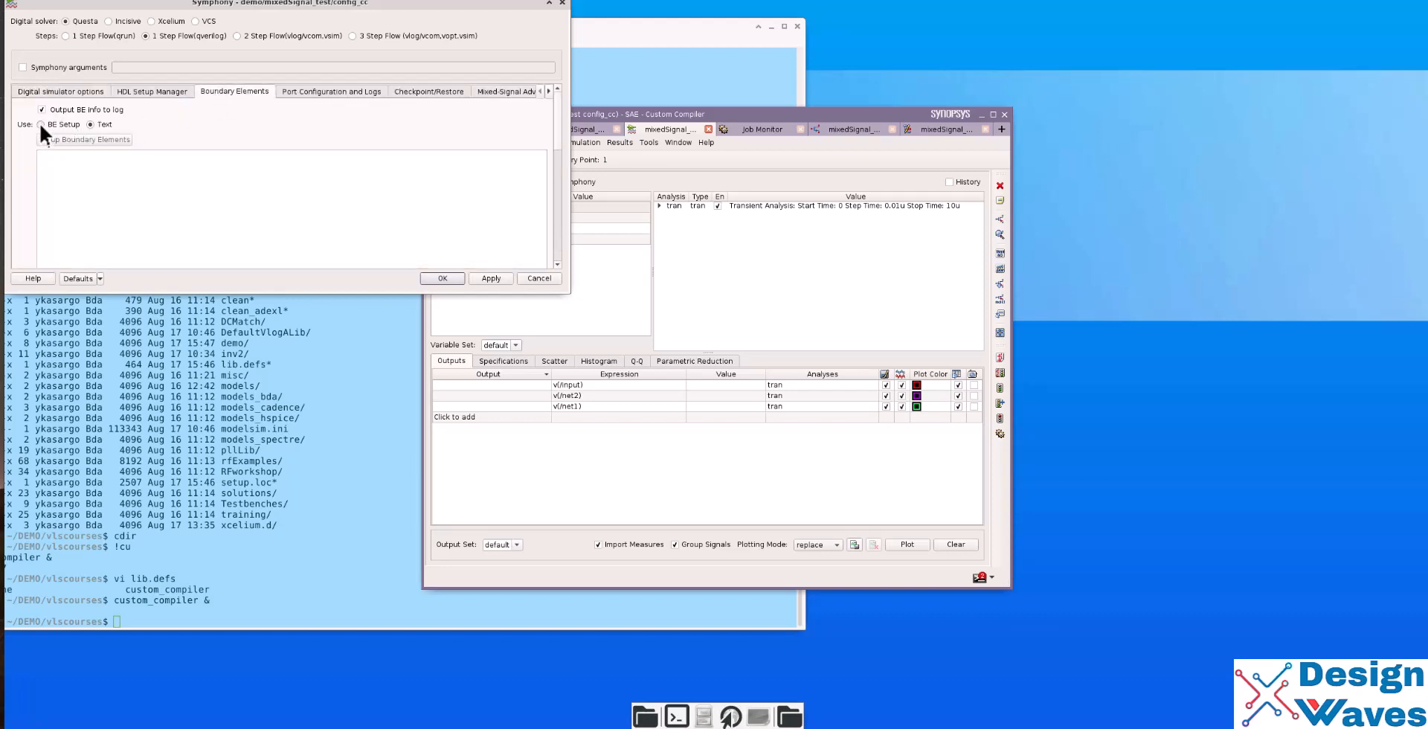
left_click(87, 139)
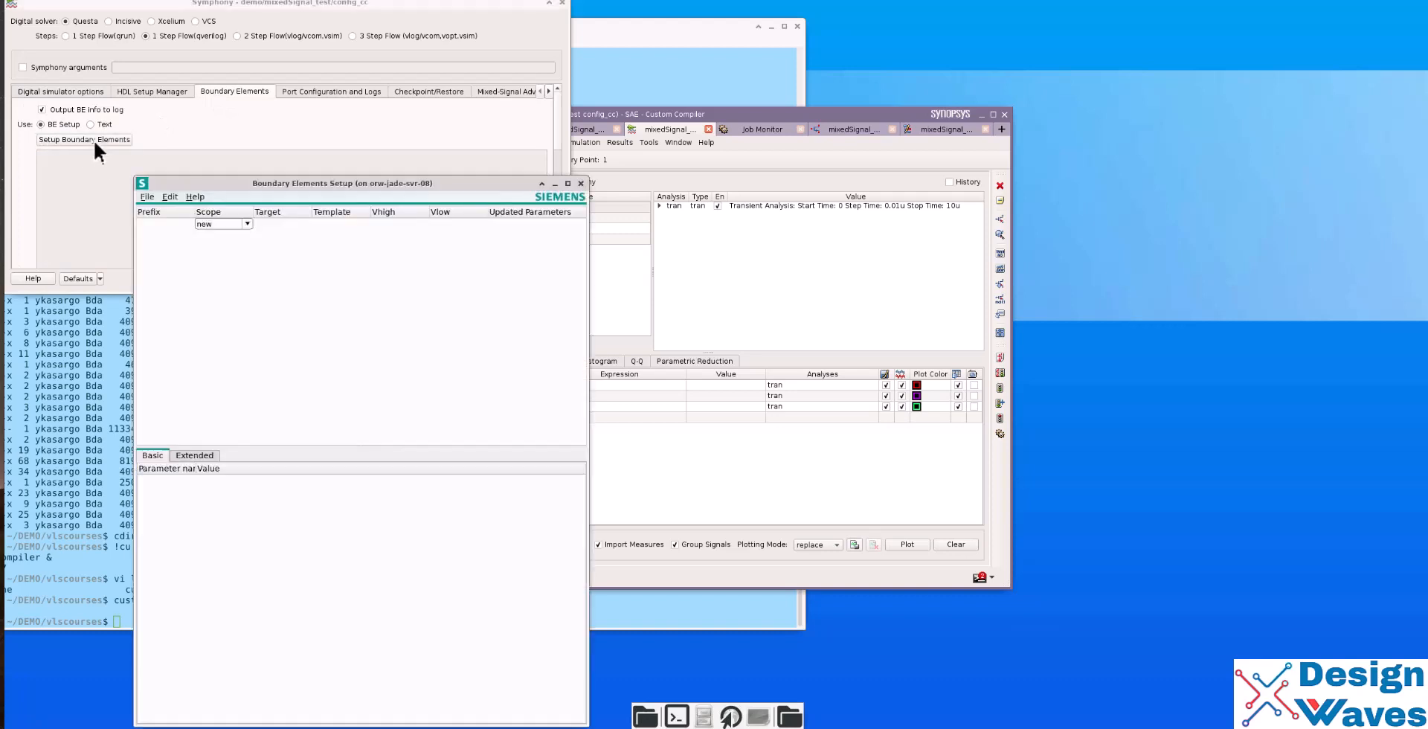
left_click(246, 224)
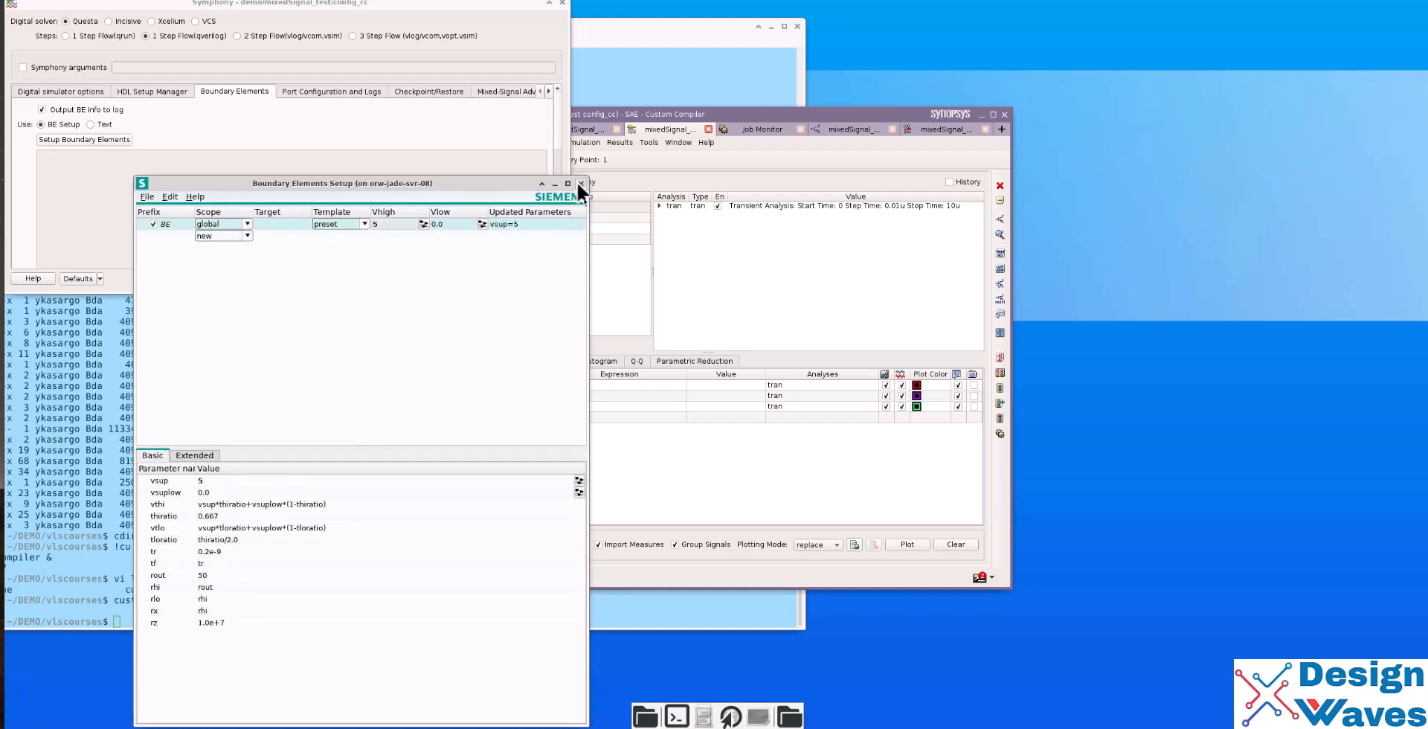
left_click(579, 183)
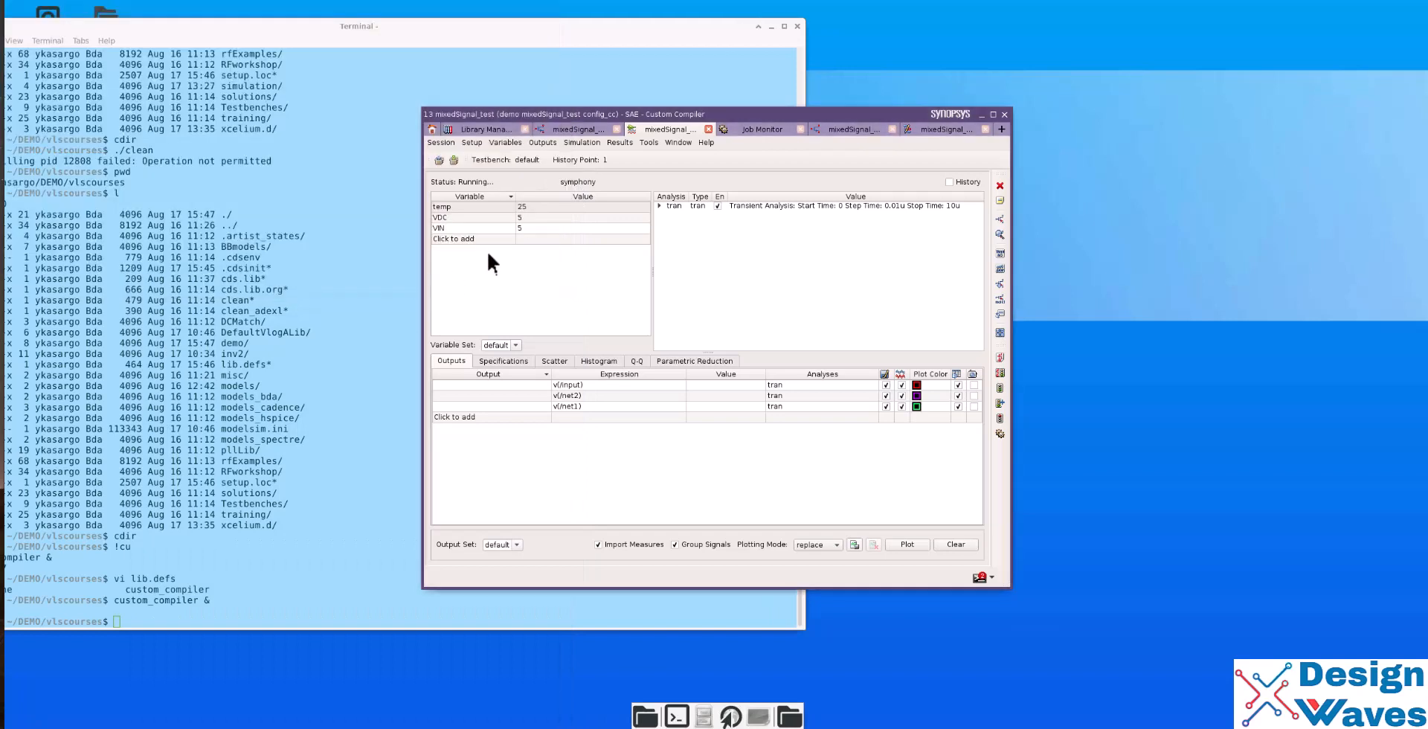
mouse_move(934, 397)
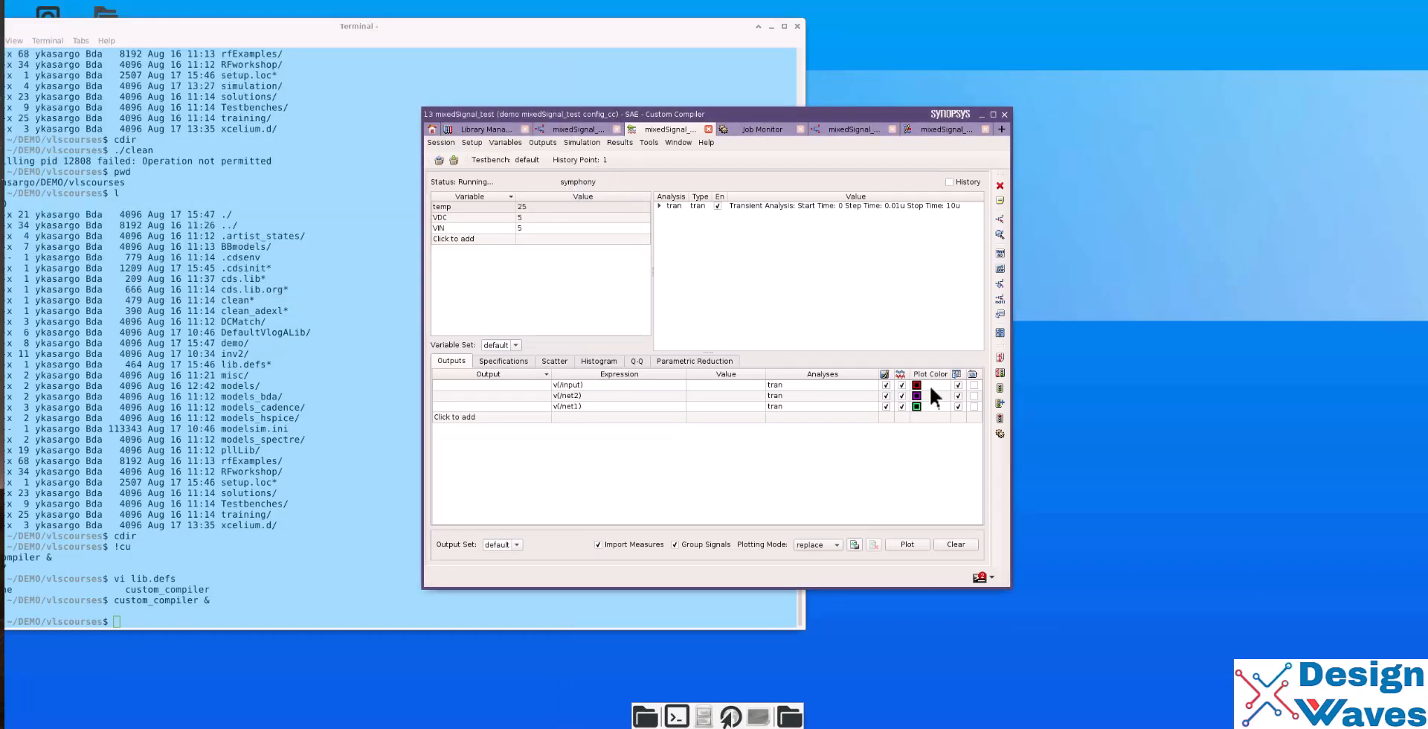
mouse_move(999, 378)
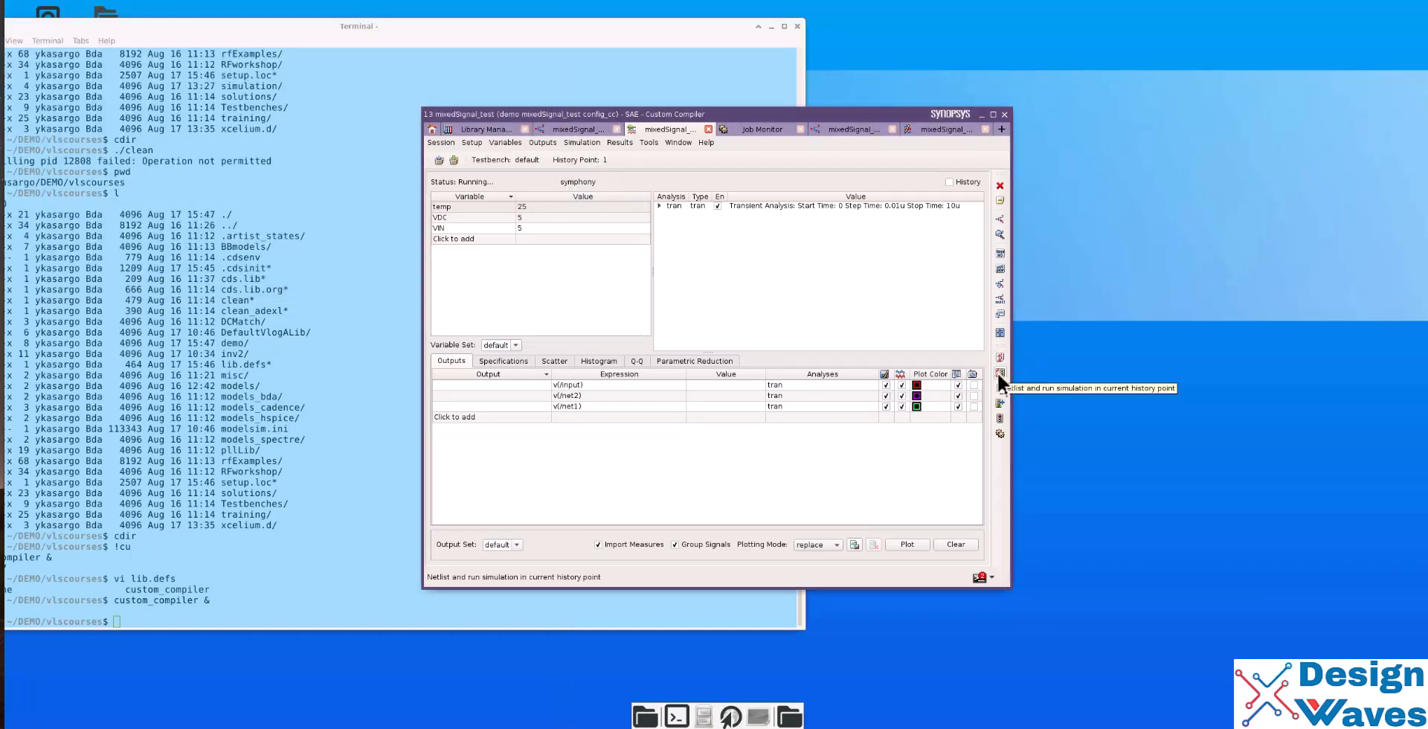
- Run the simulation, split input, net2 and net1 waveforms into rows, then close the viewer
left_click(1000, 377)
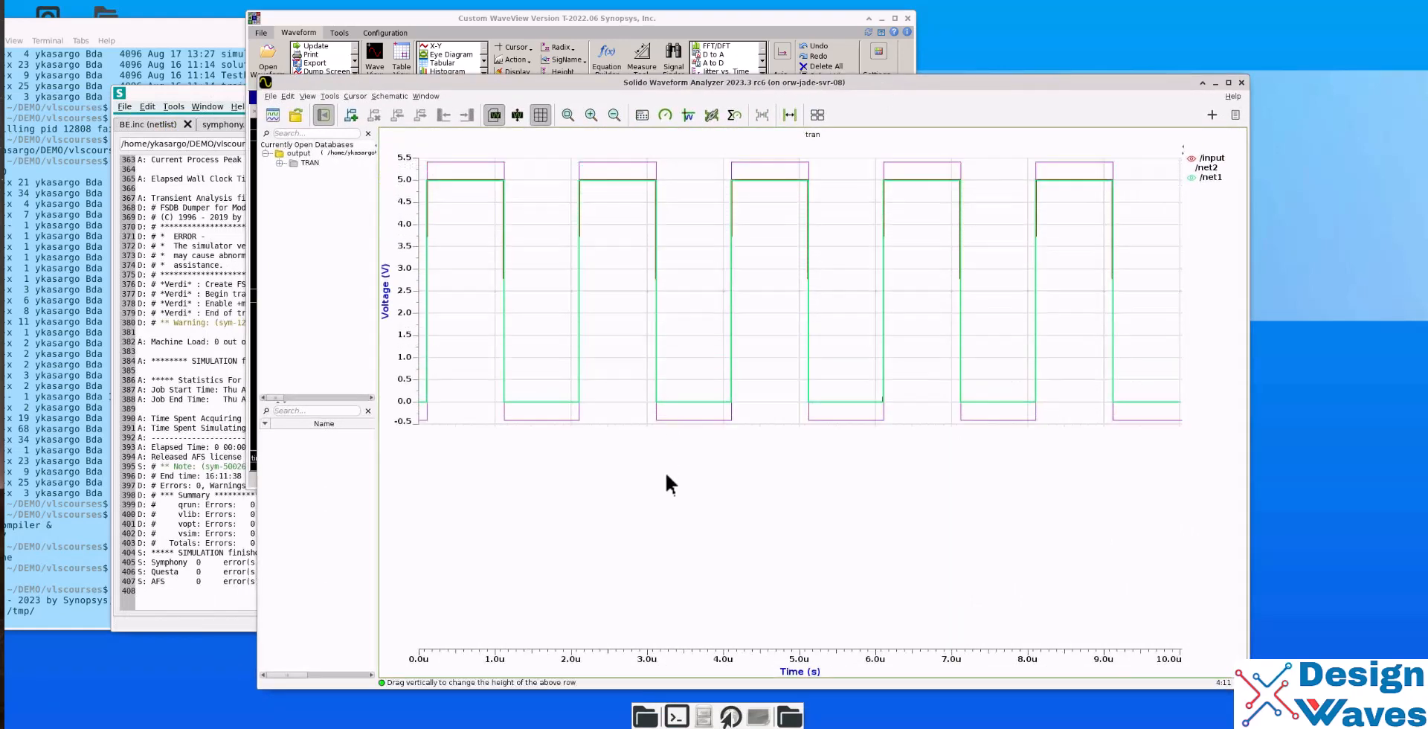
right_click(597, 182)
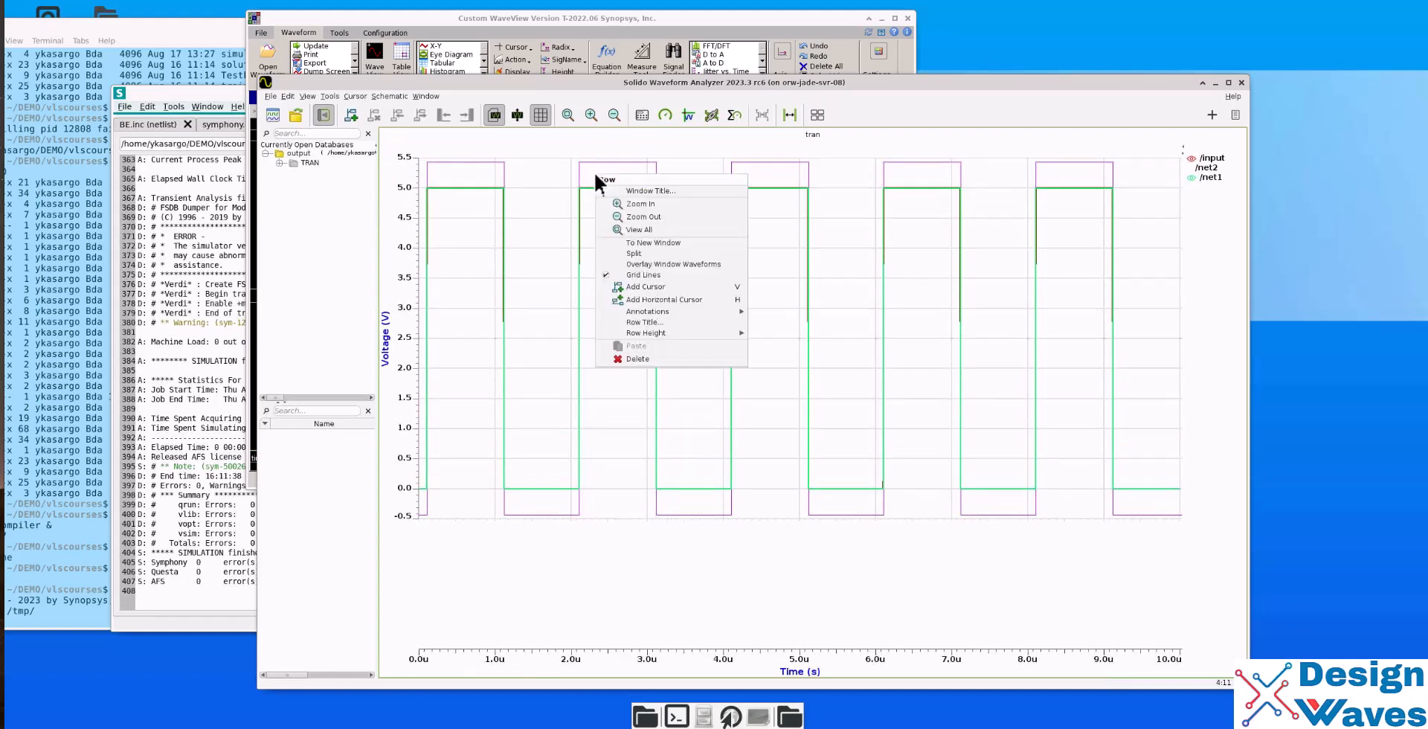
left_click(633, 253)
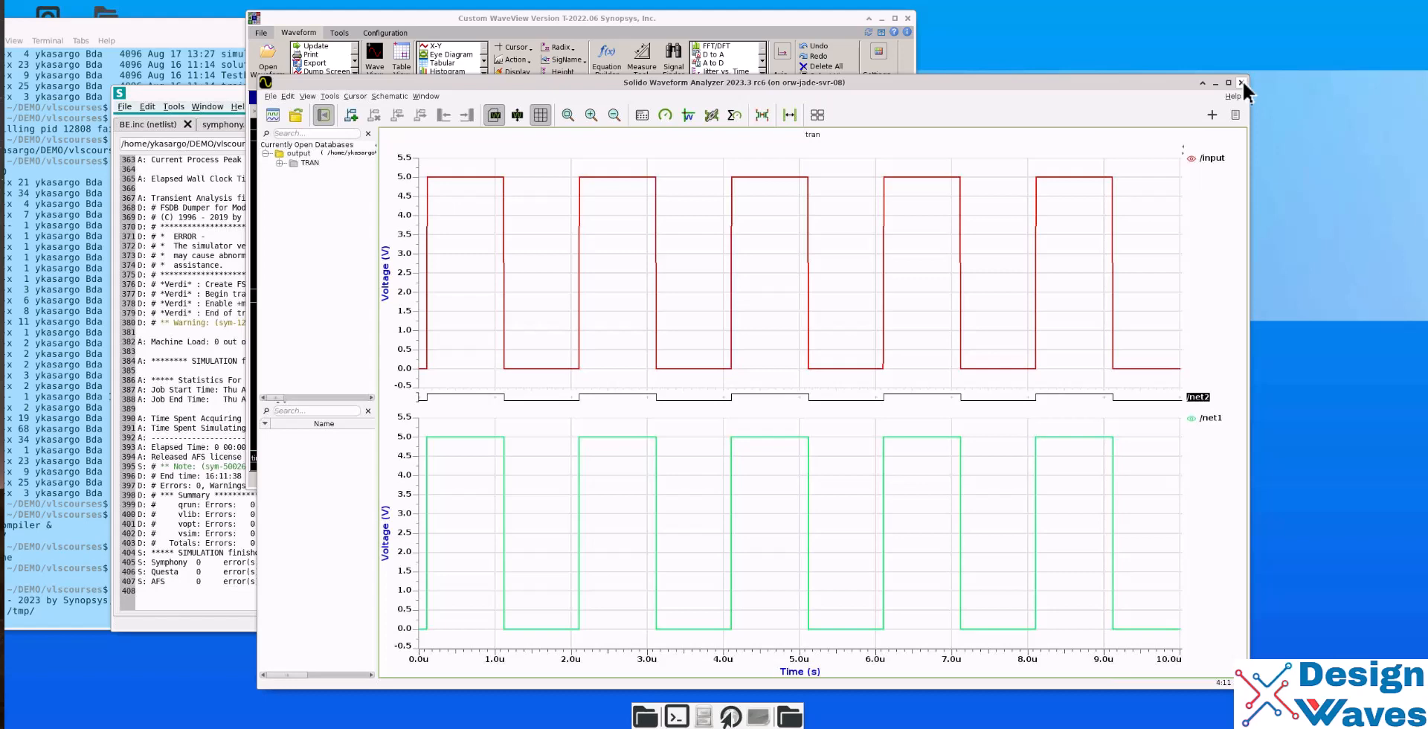
left_click(1240, 81)
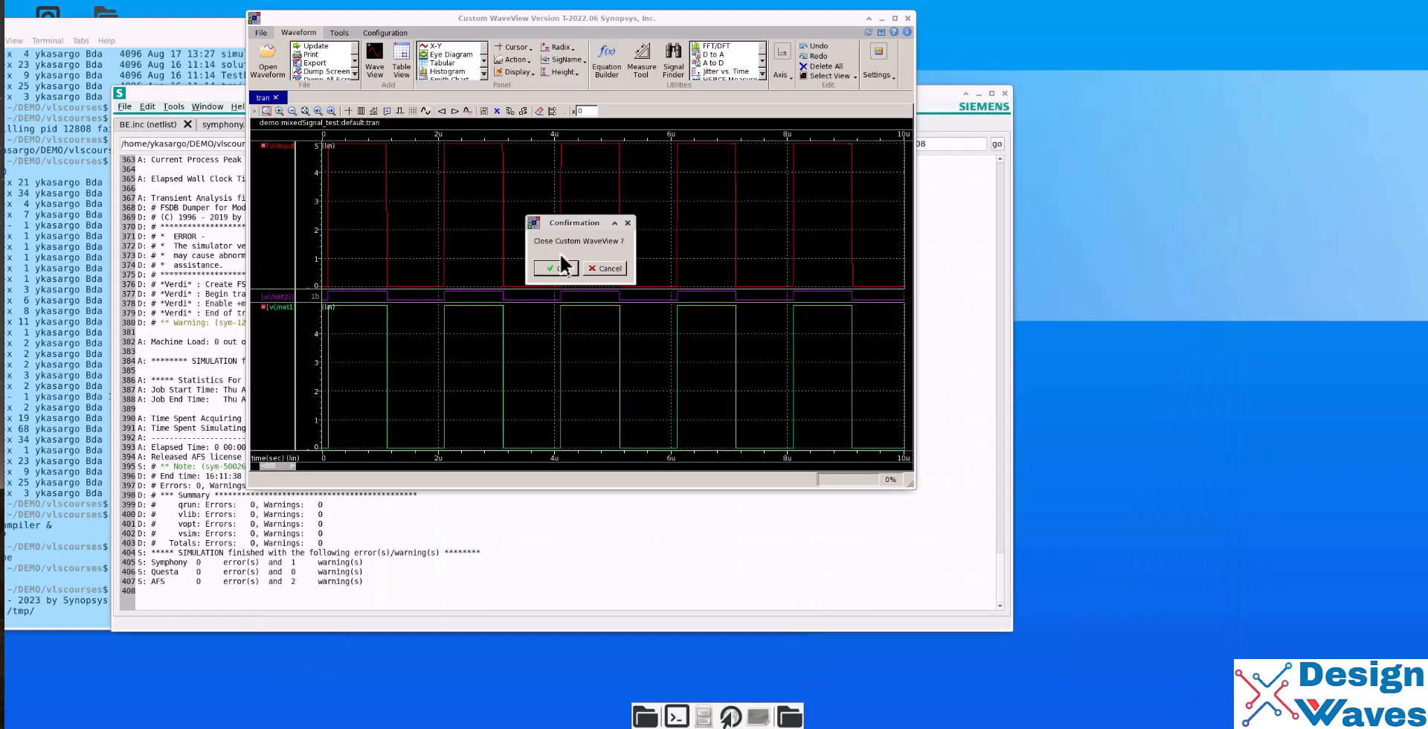
- Confirm closing WaveView, close the Symphony log tabs, and scroll through the input.scs netlist
left_click(553, 268)
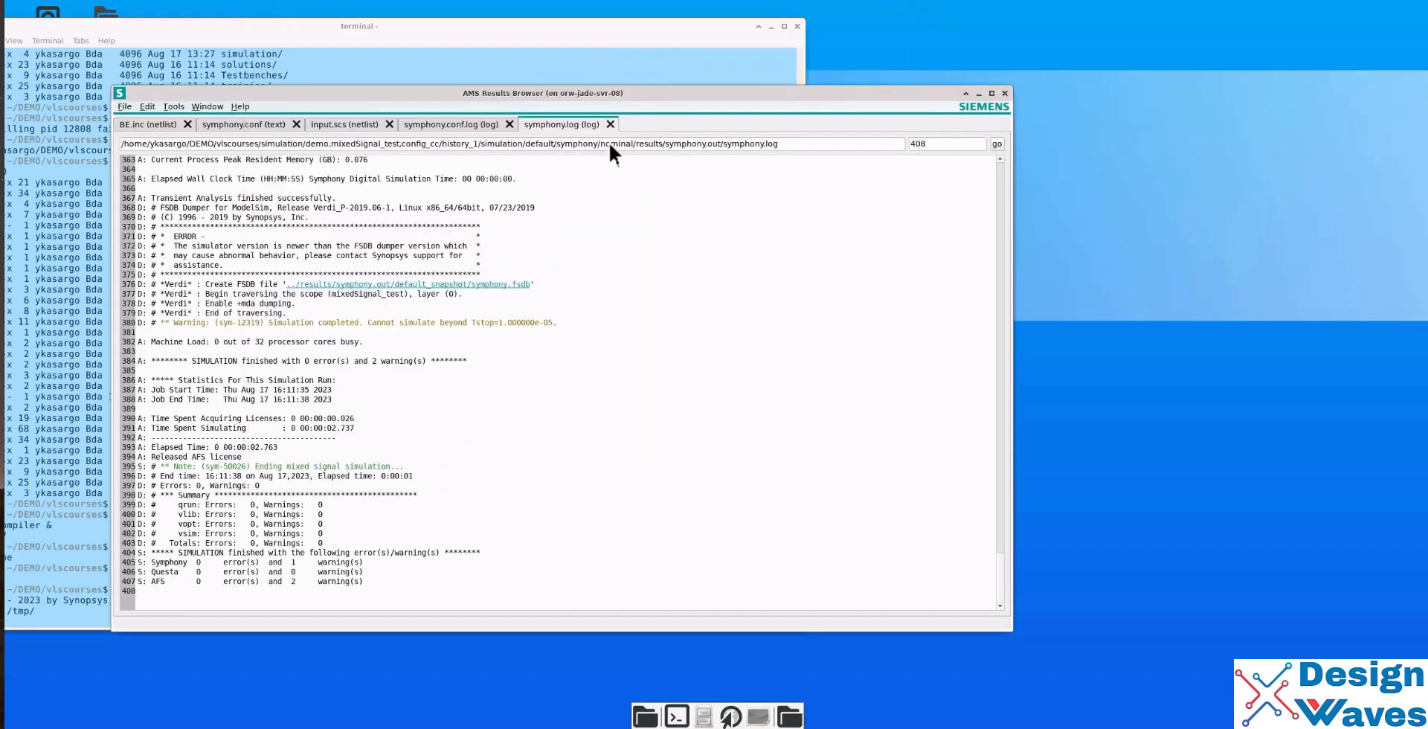
left_click(453, 125)
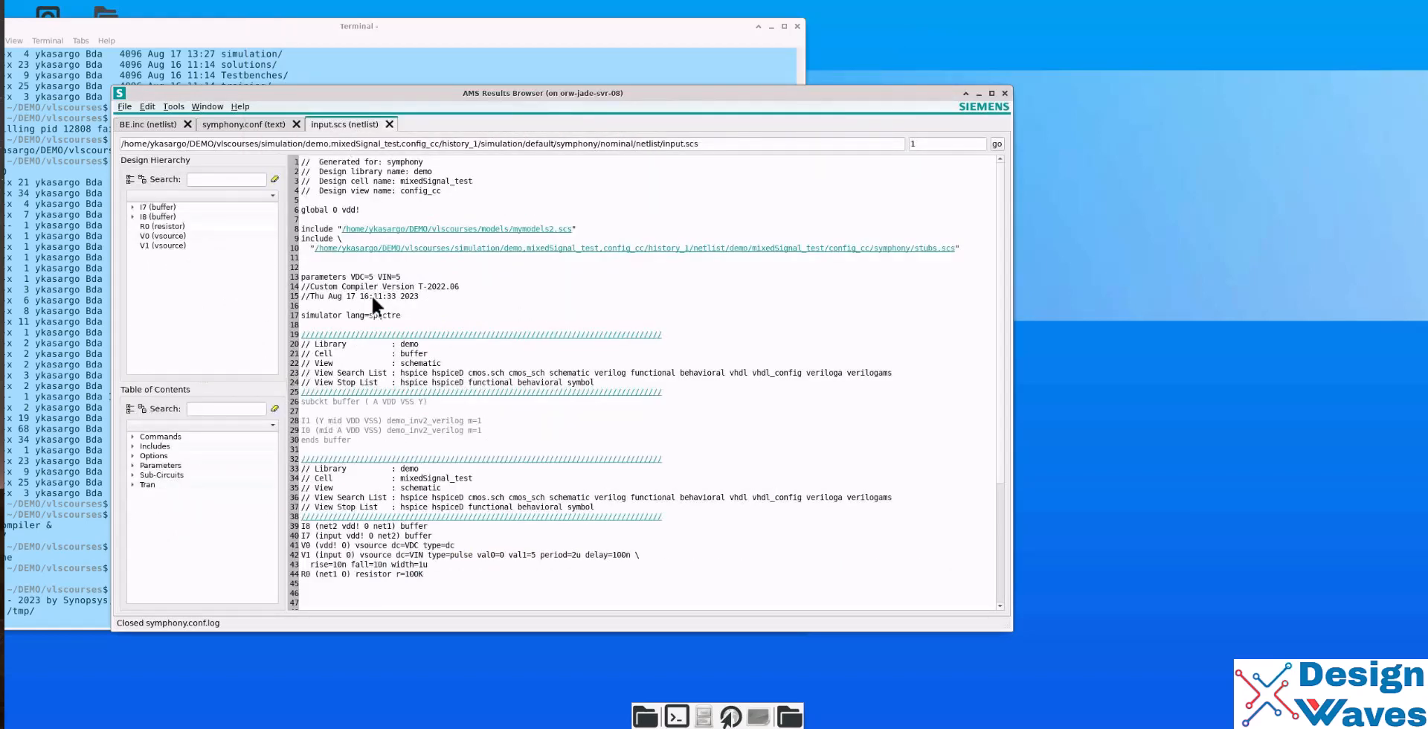
mouse_move(805, 284)
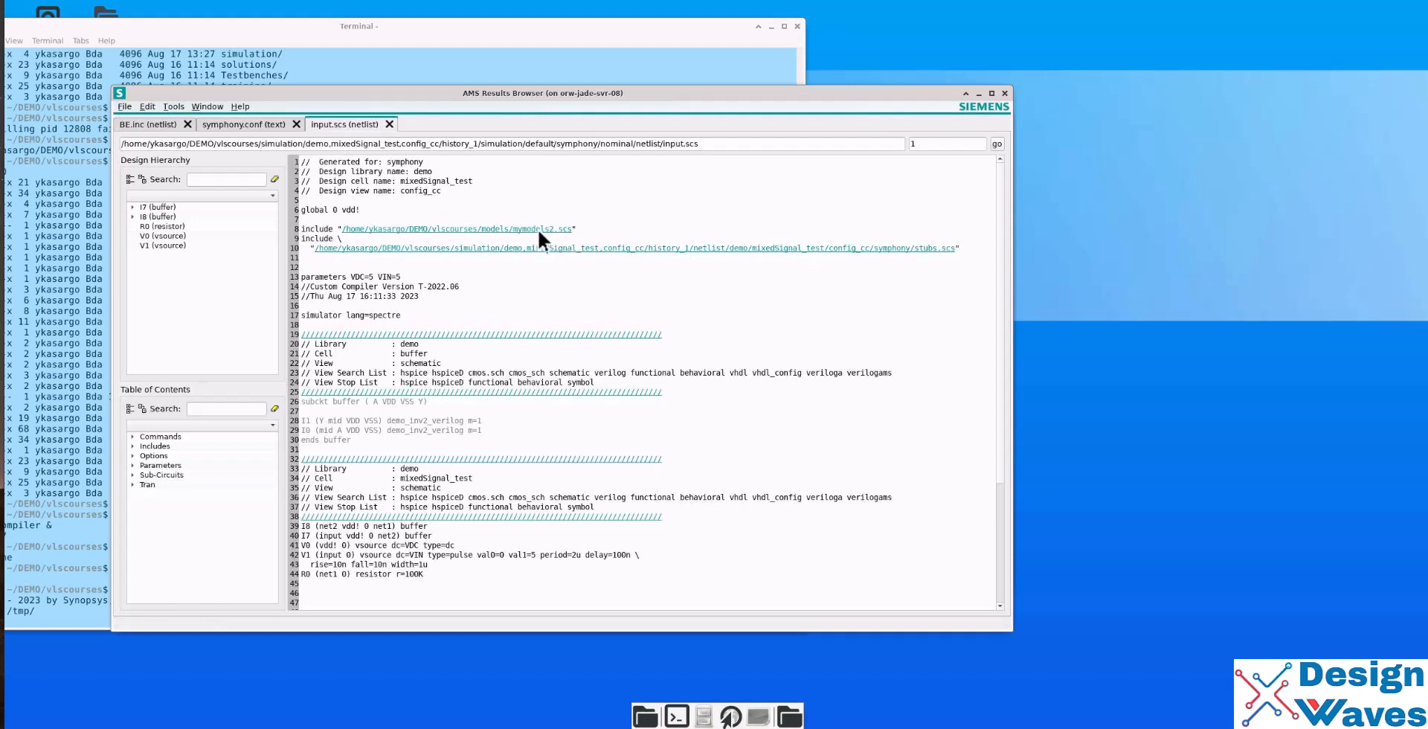
mouse_move(866, 266)
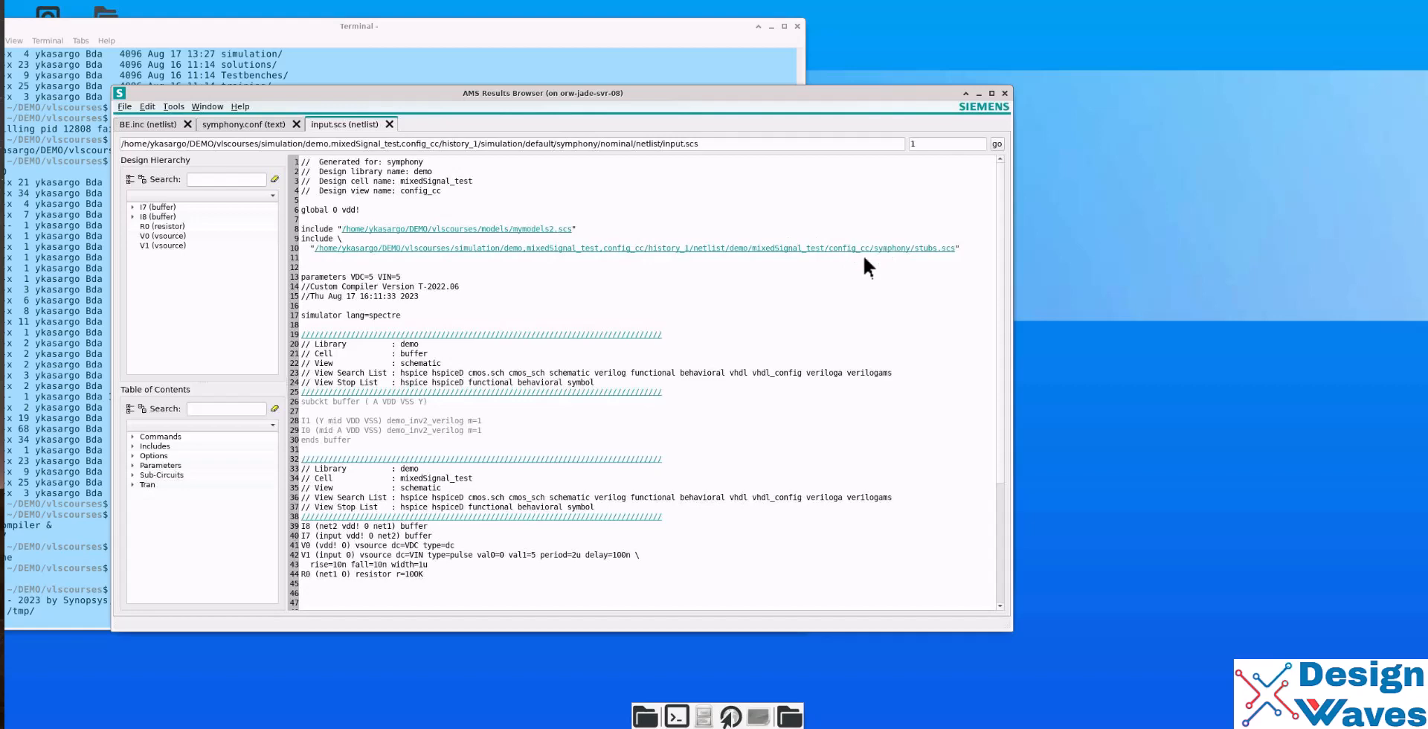
mouse_move(709, 279)
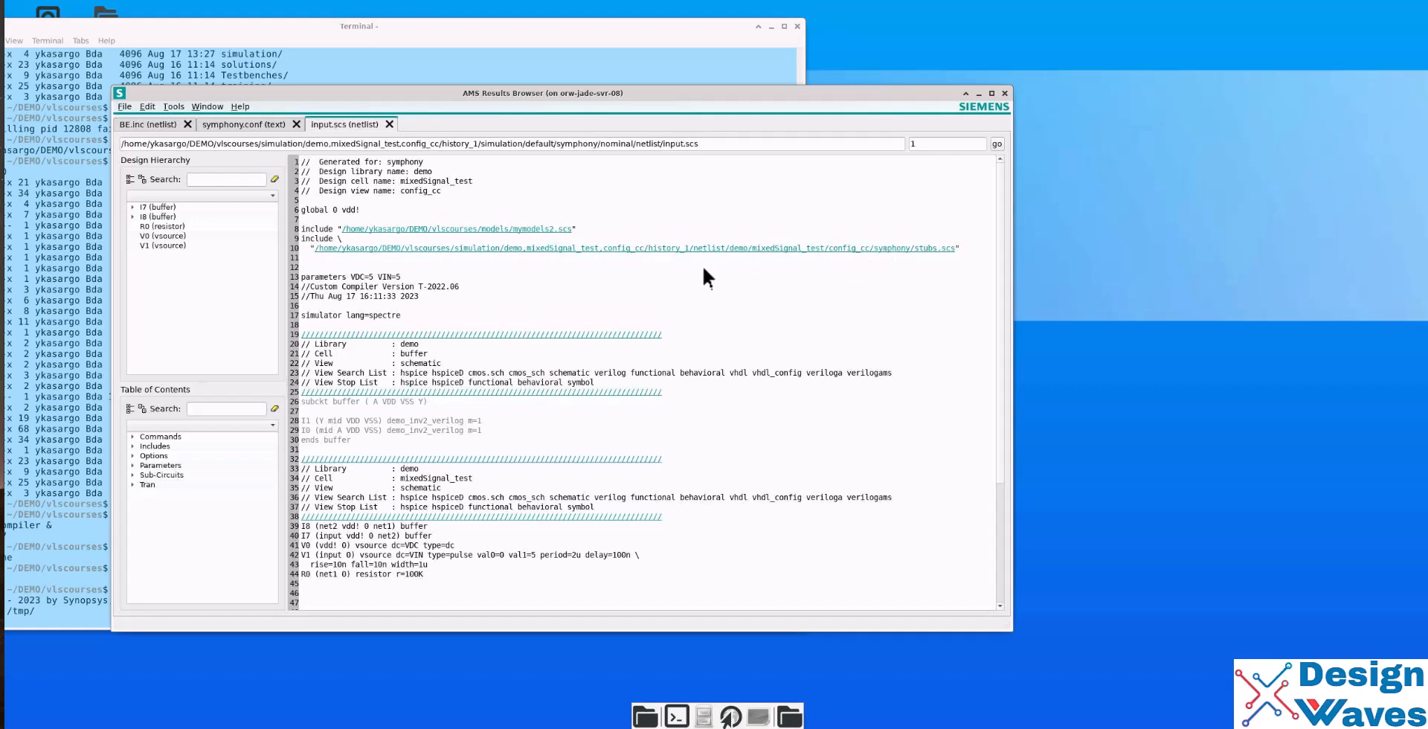
scroll("down", 3)
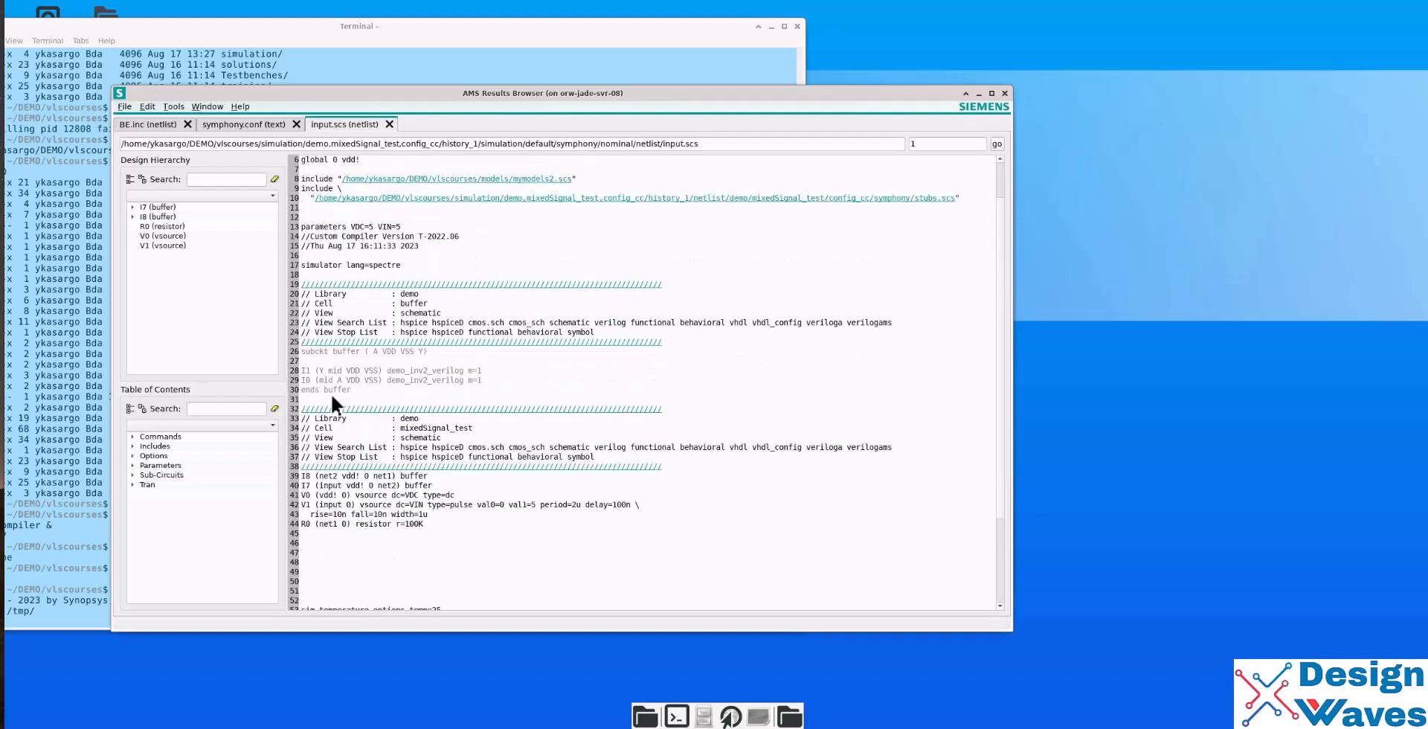
mouse_move(320, 277)
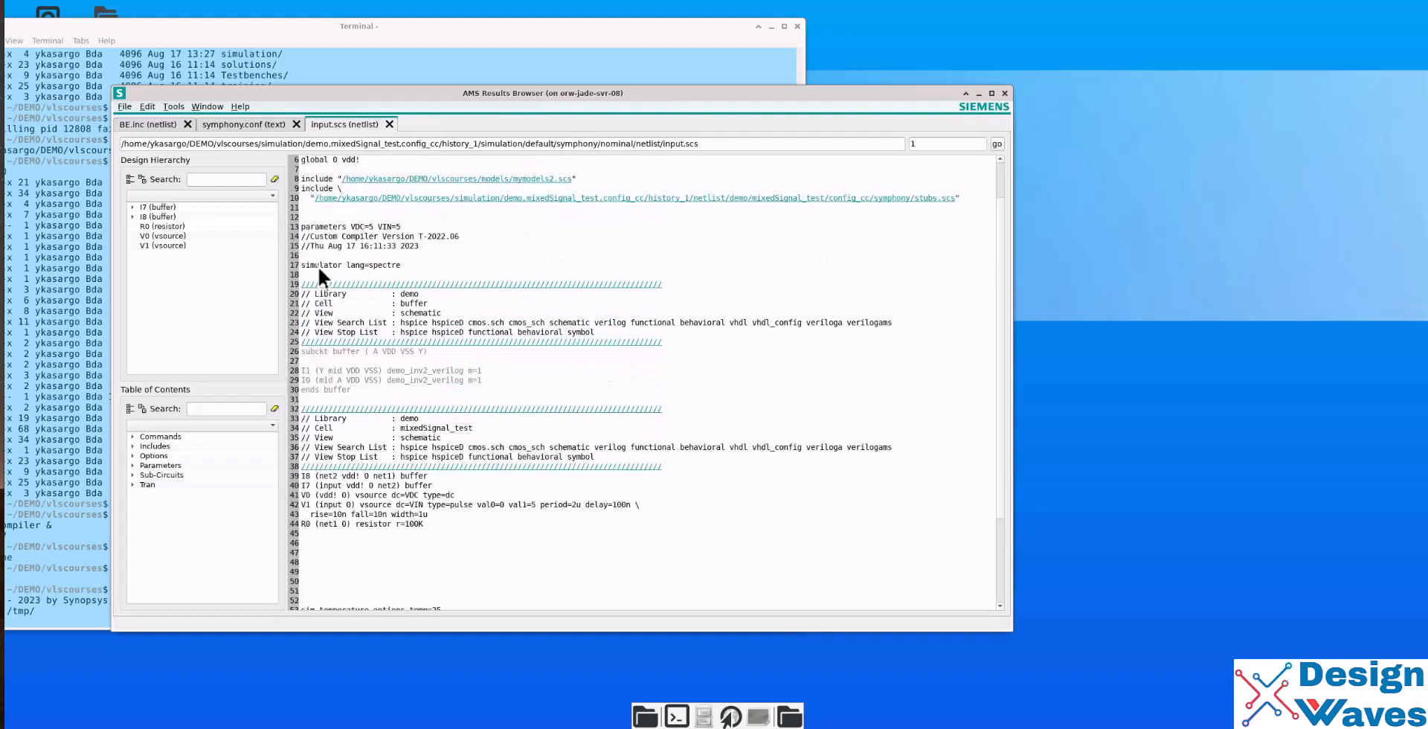
mouse_move(304, 380)
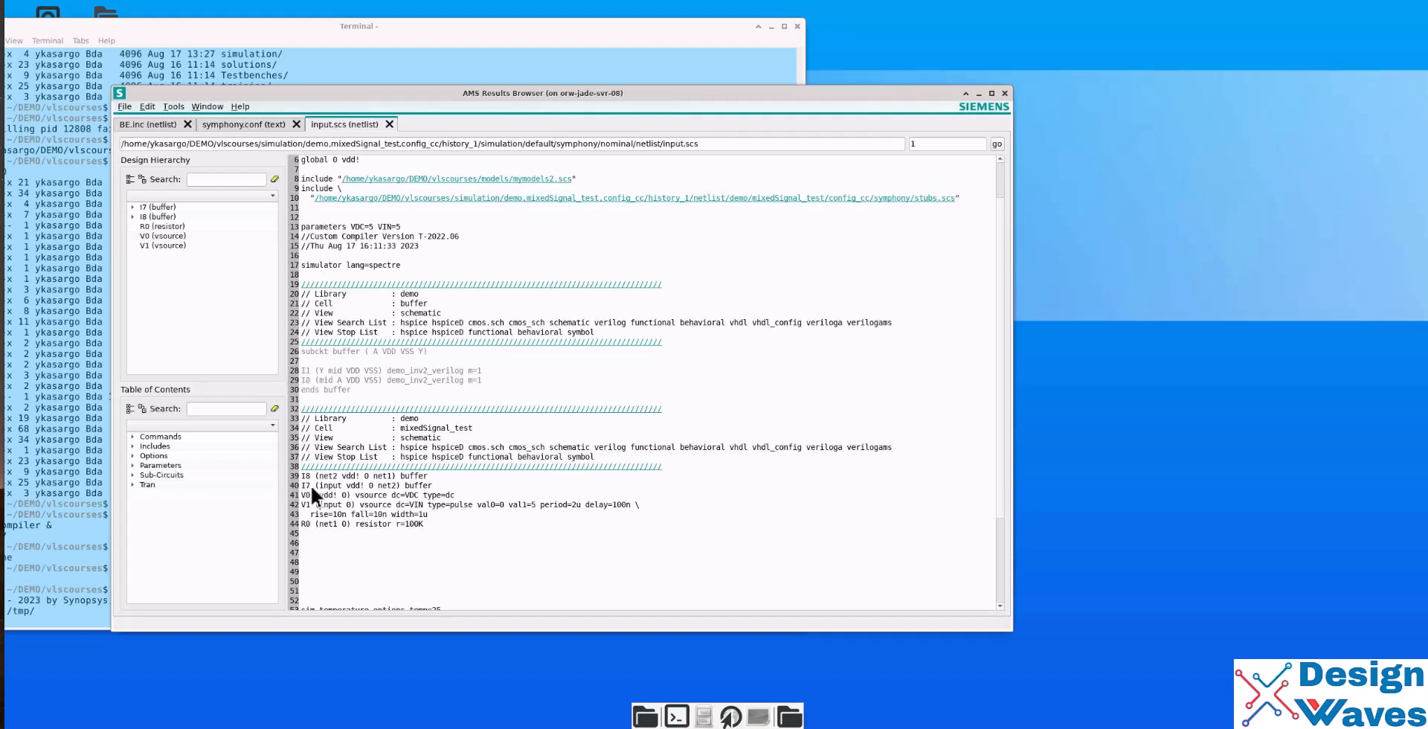
mouse_move(419, 501)
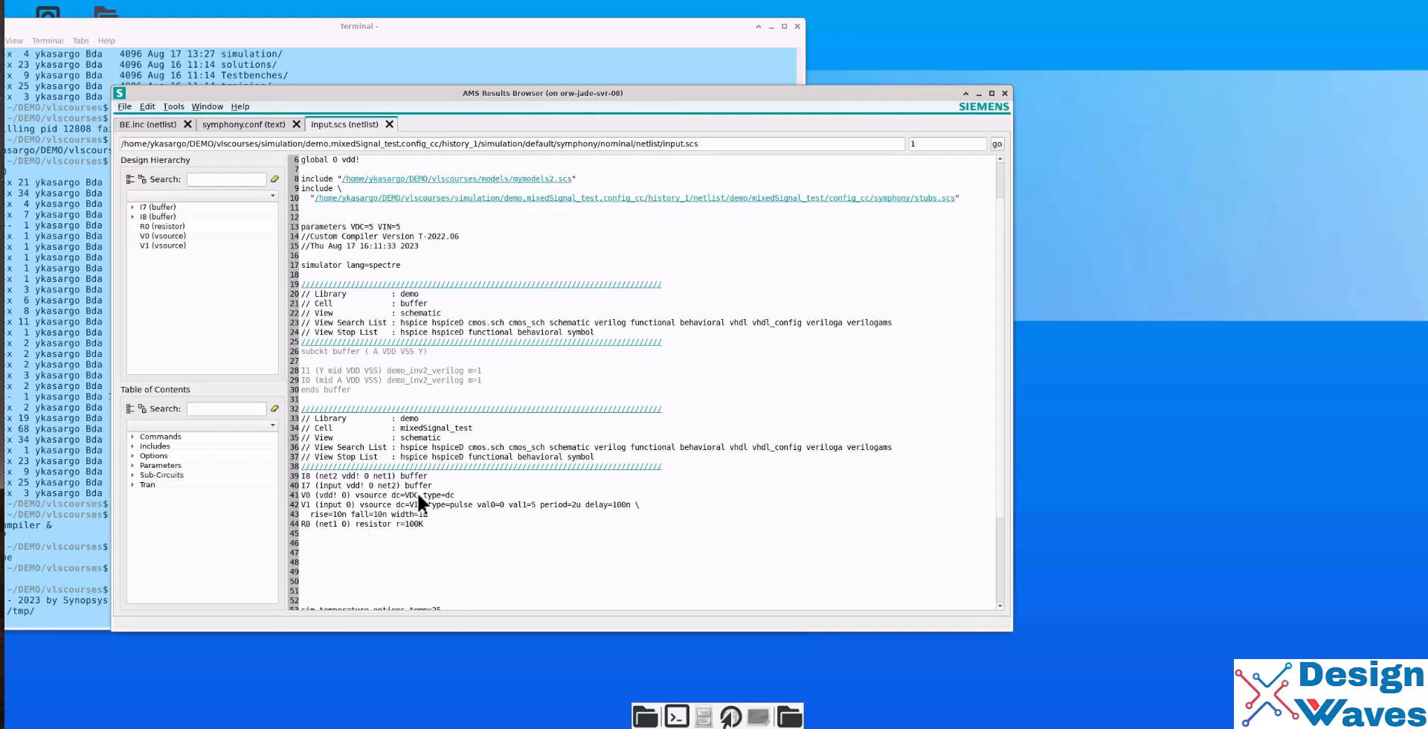
scroll("down", 3)
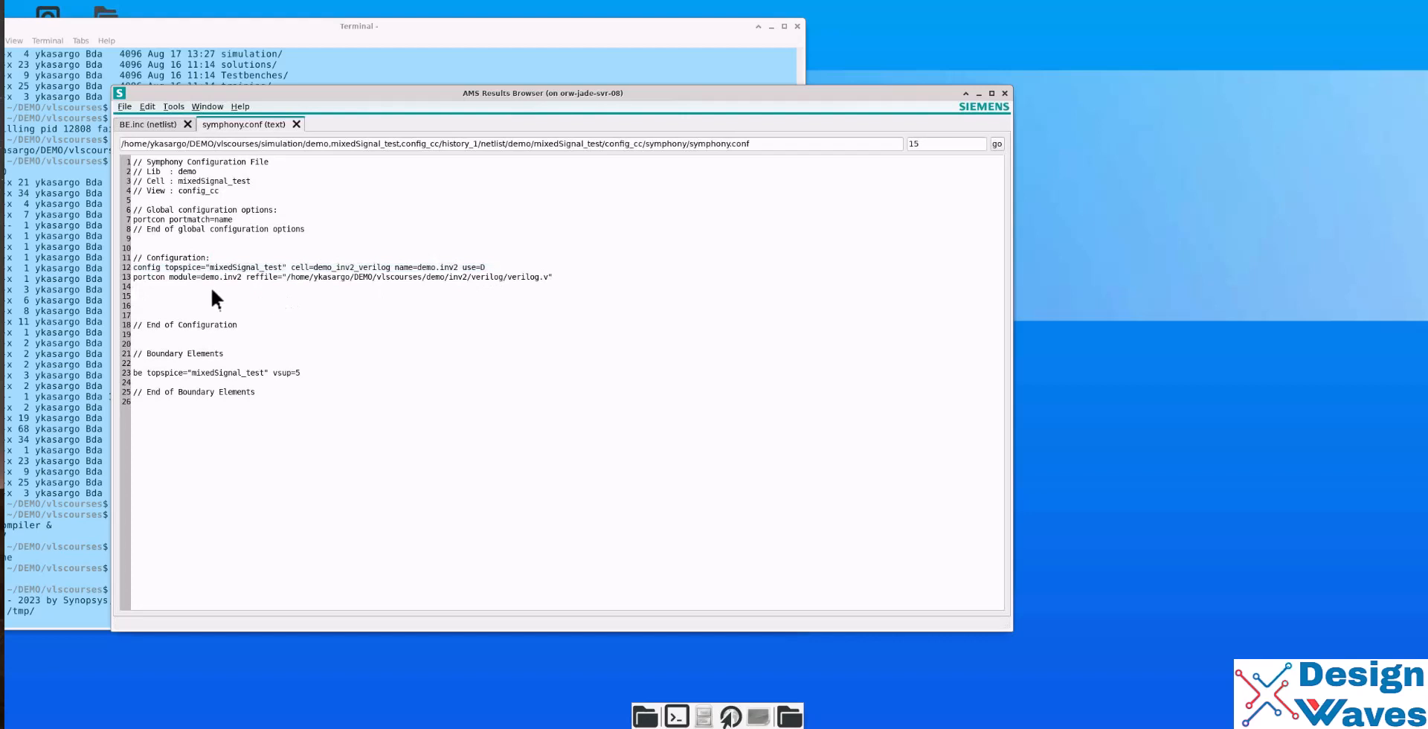
mouse_move(137, 276)
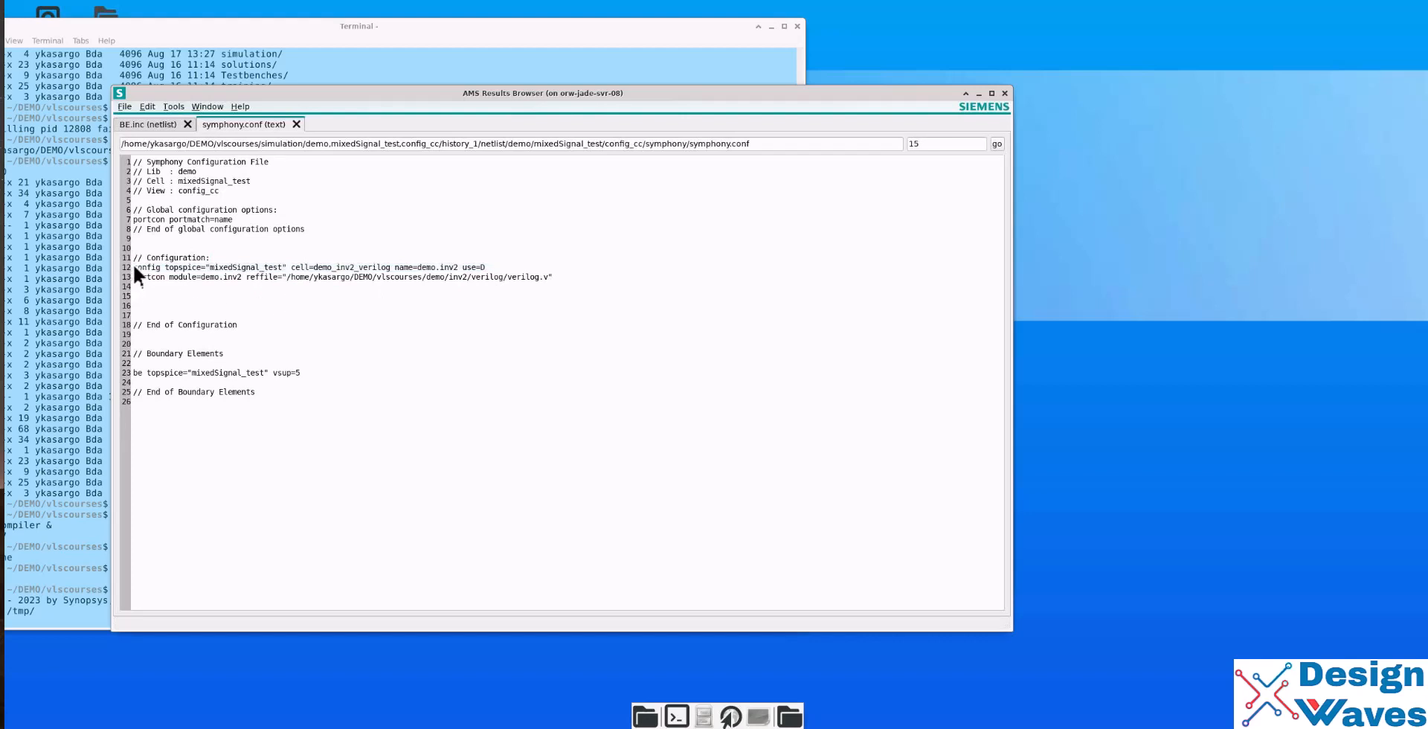
- Select the config and portcon lines in symphony.conf, then close the file
left_click_drag(135, 267, 552, 276)
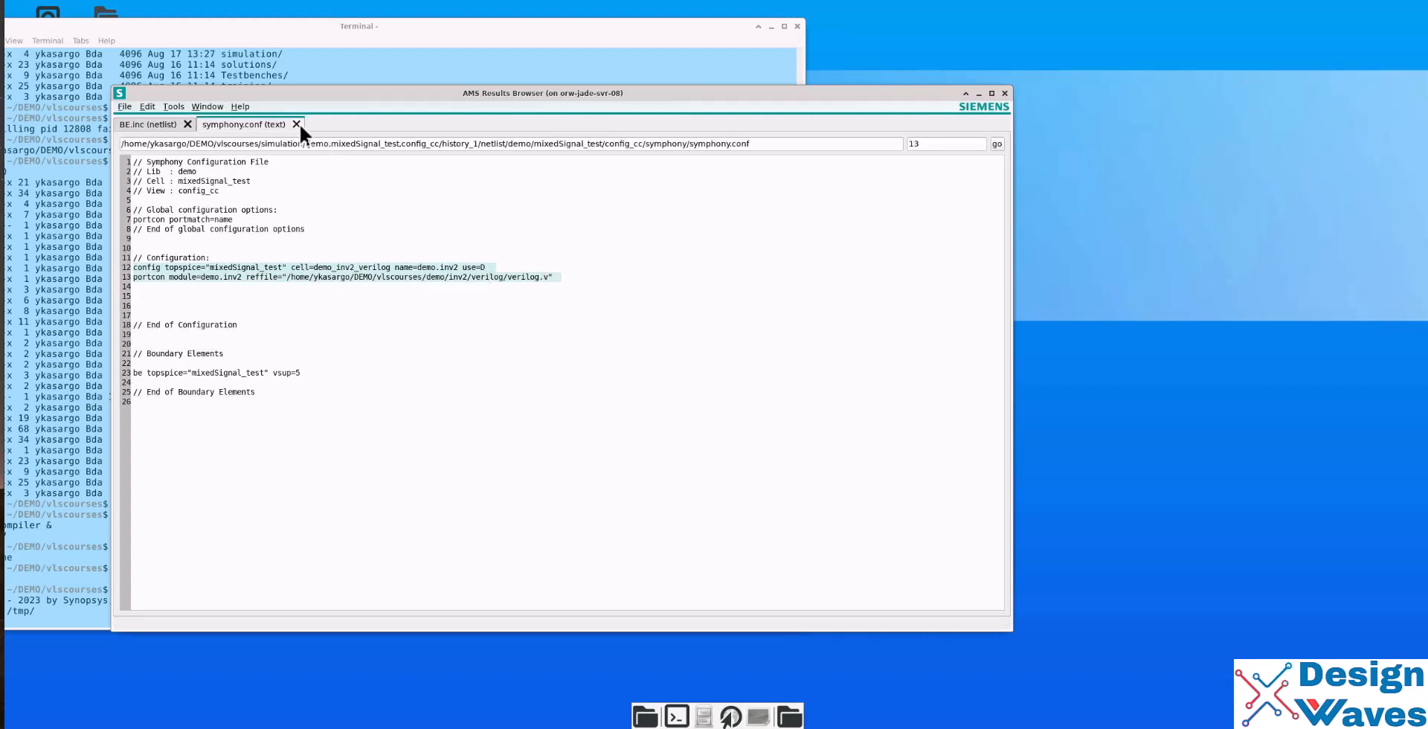
left_click(296, 125)
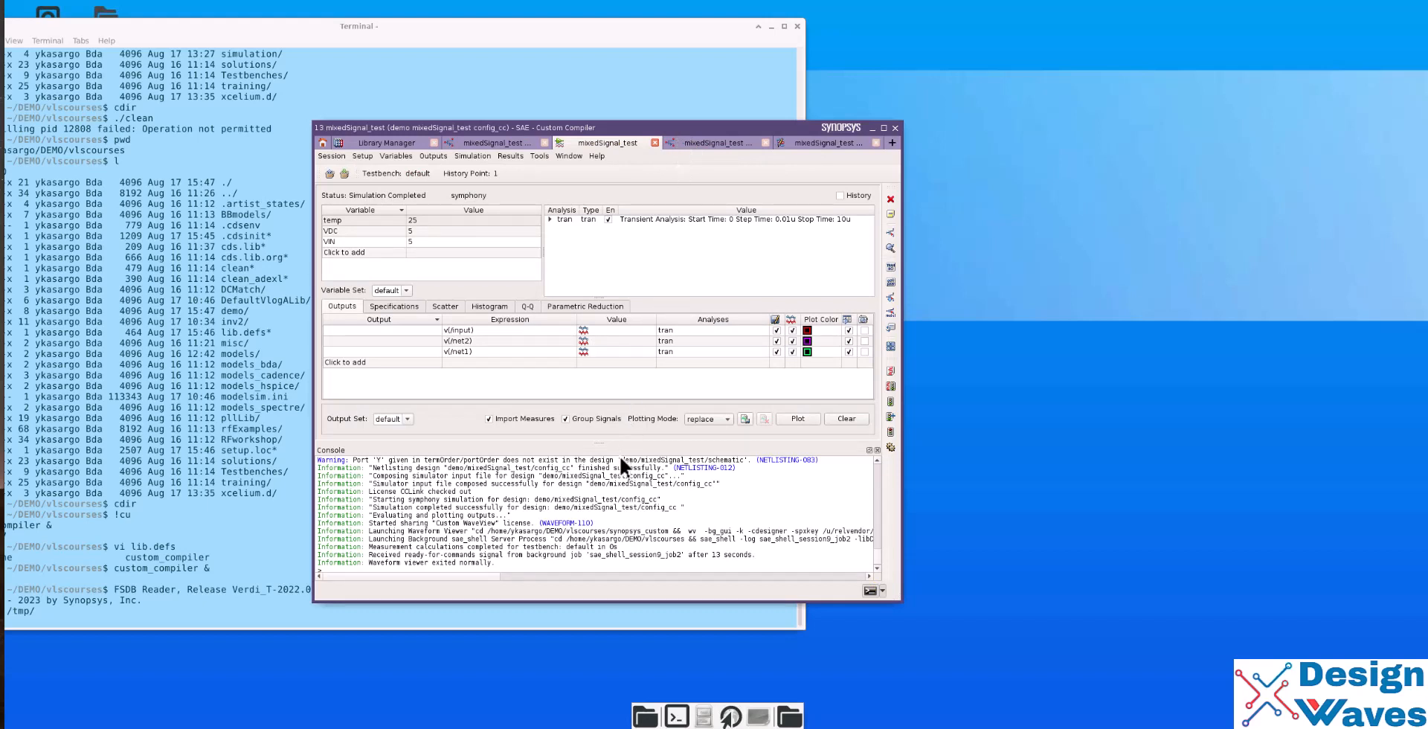
mouse_move(624, 504)
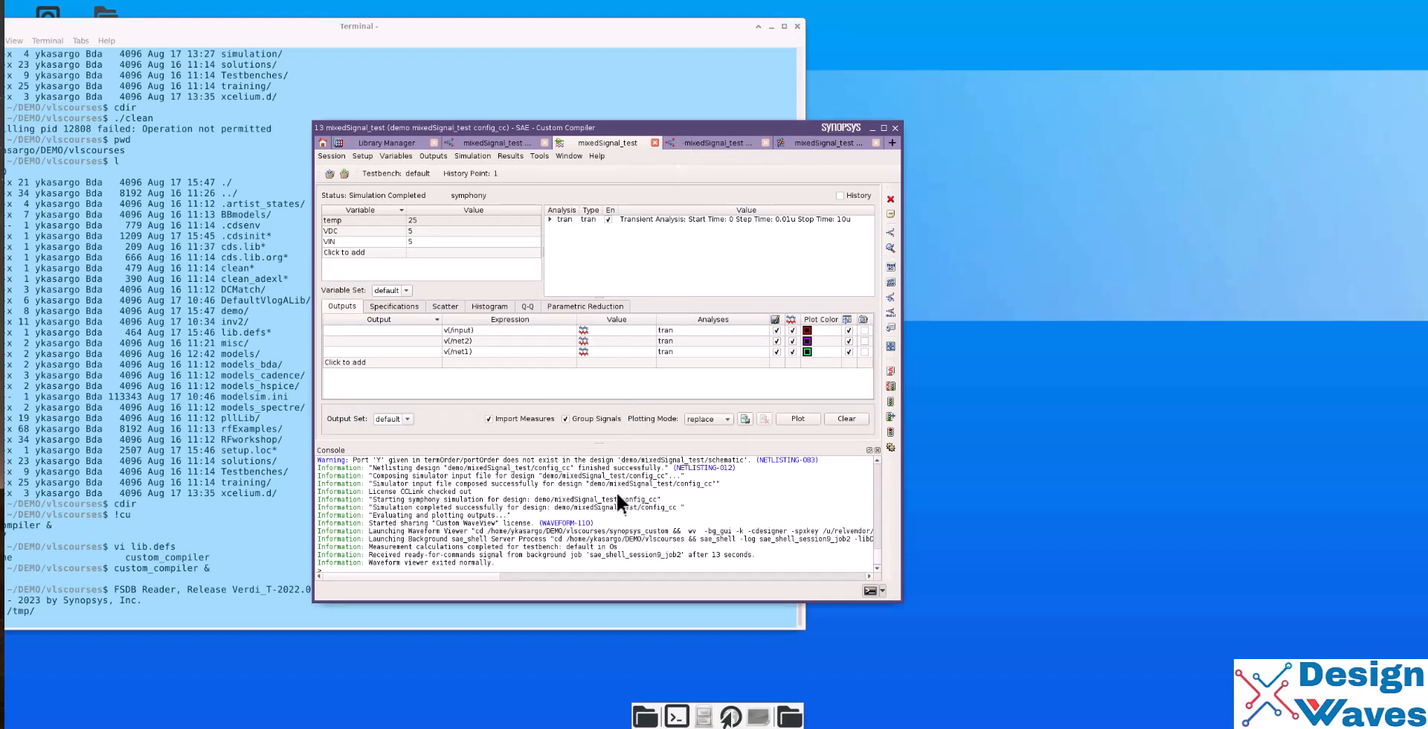
mouse_move(615, 506)
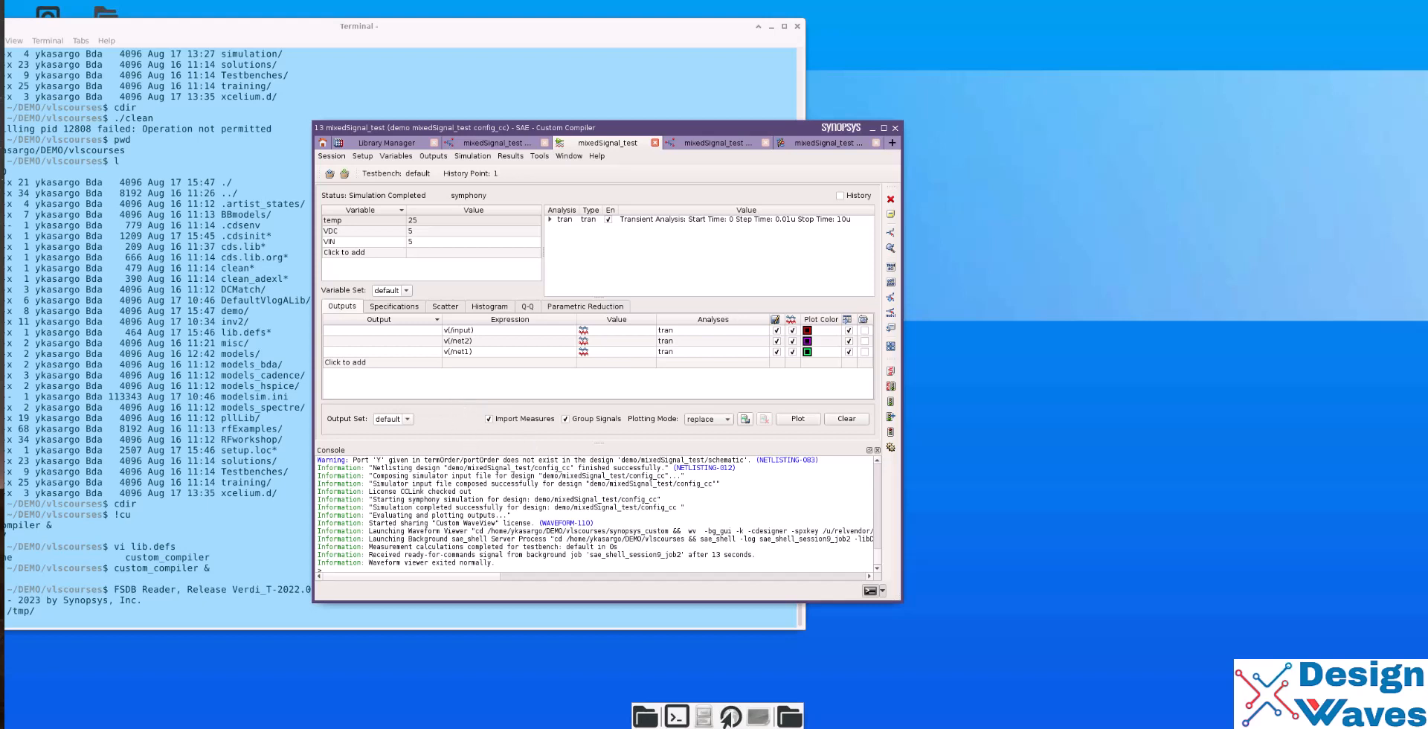
mouse_move(653, 228)
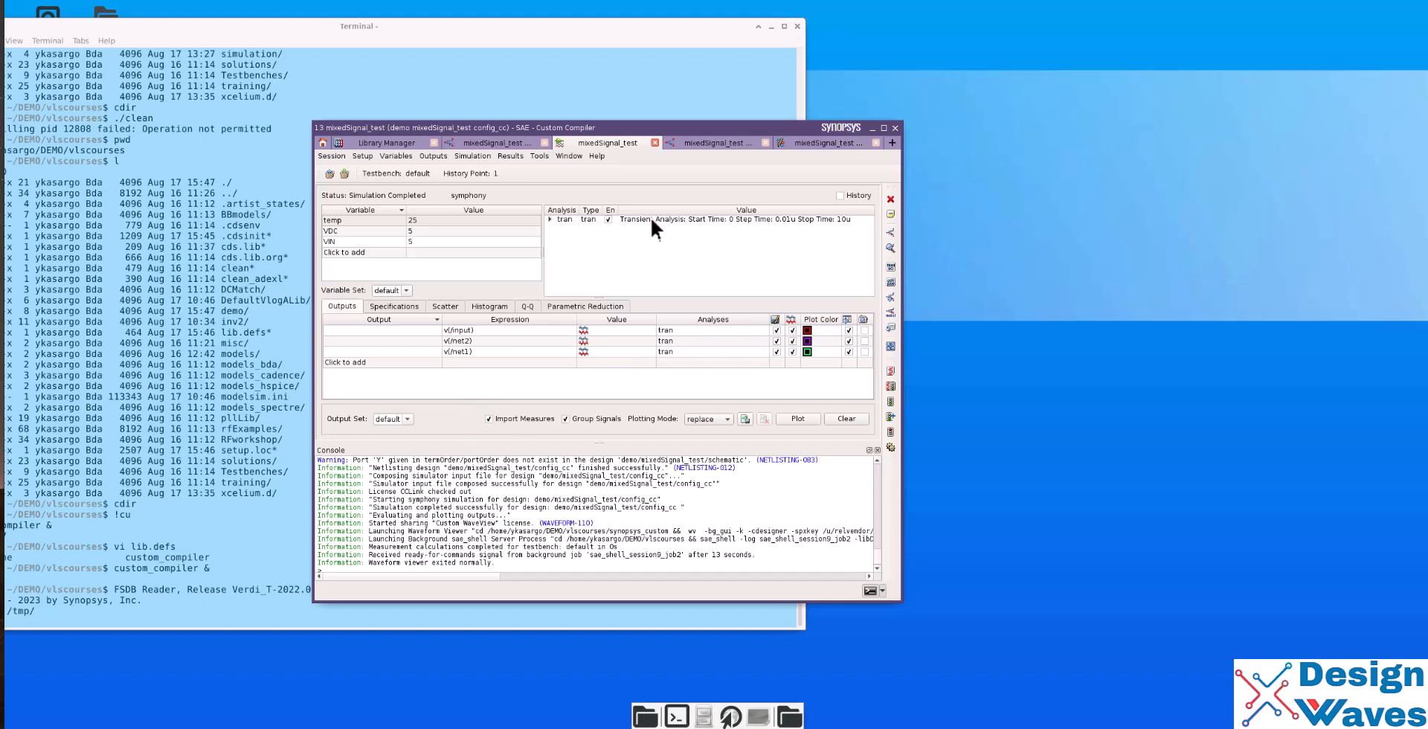
mouse_move(658, 230)
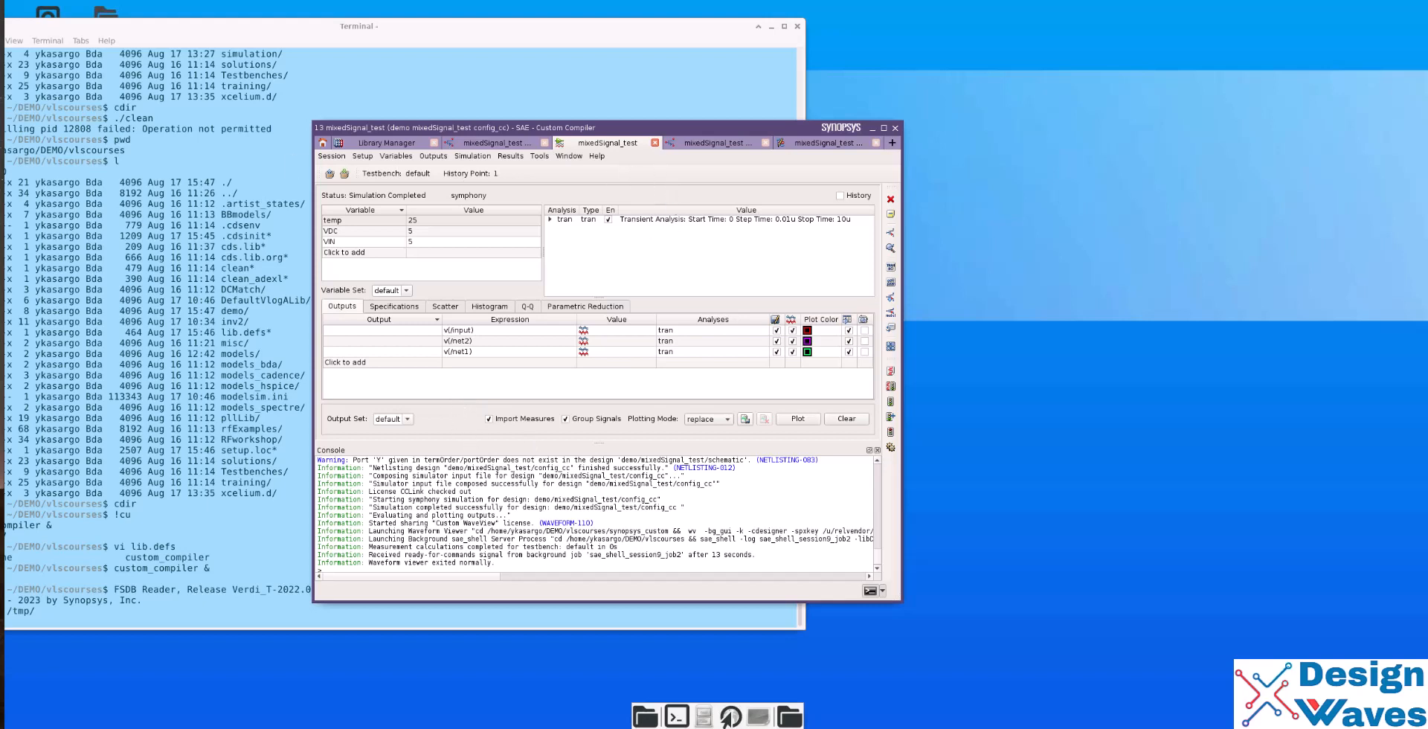